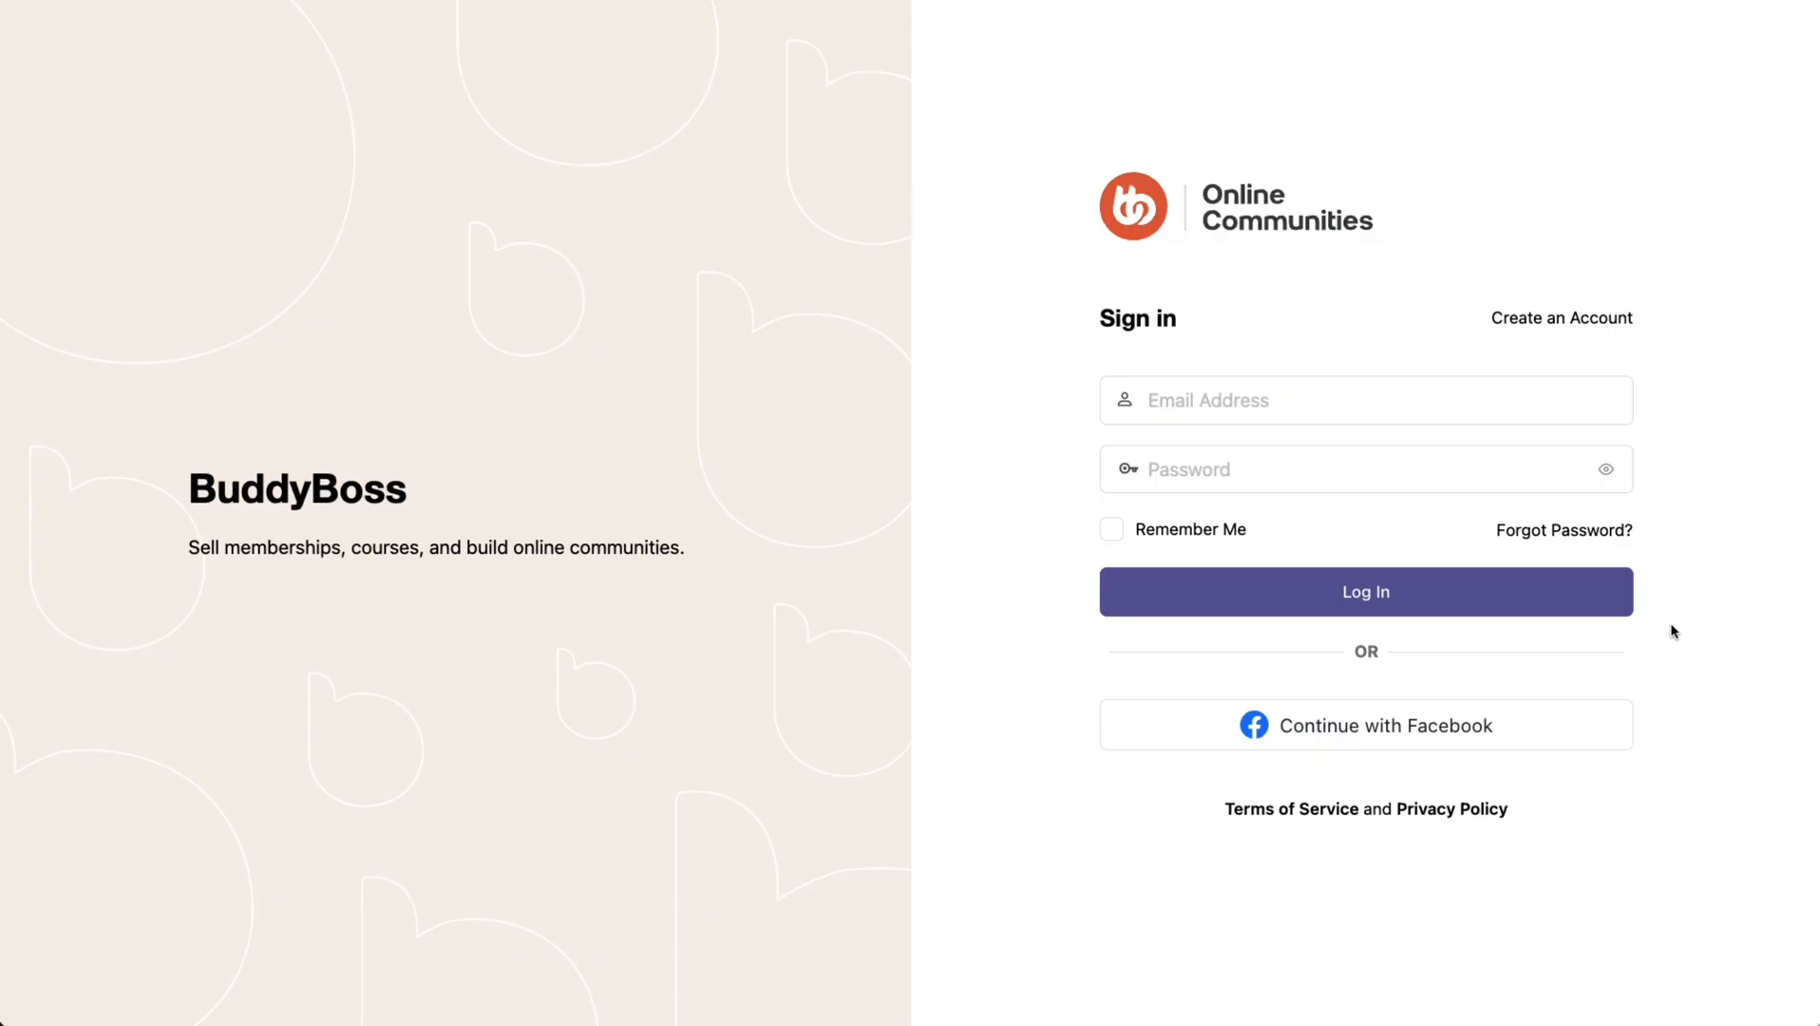
mouse_move(1593, 699)
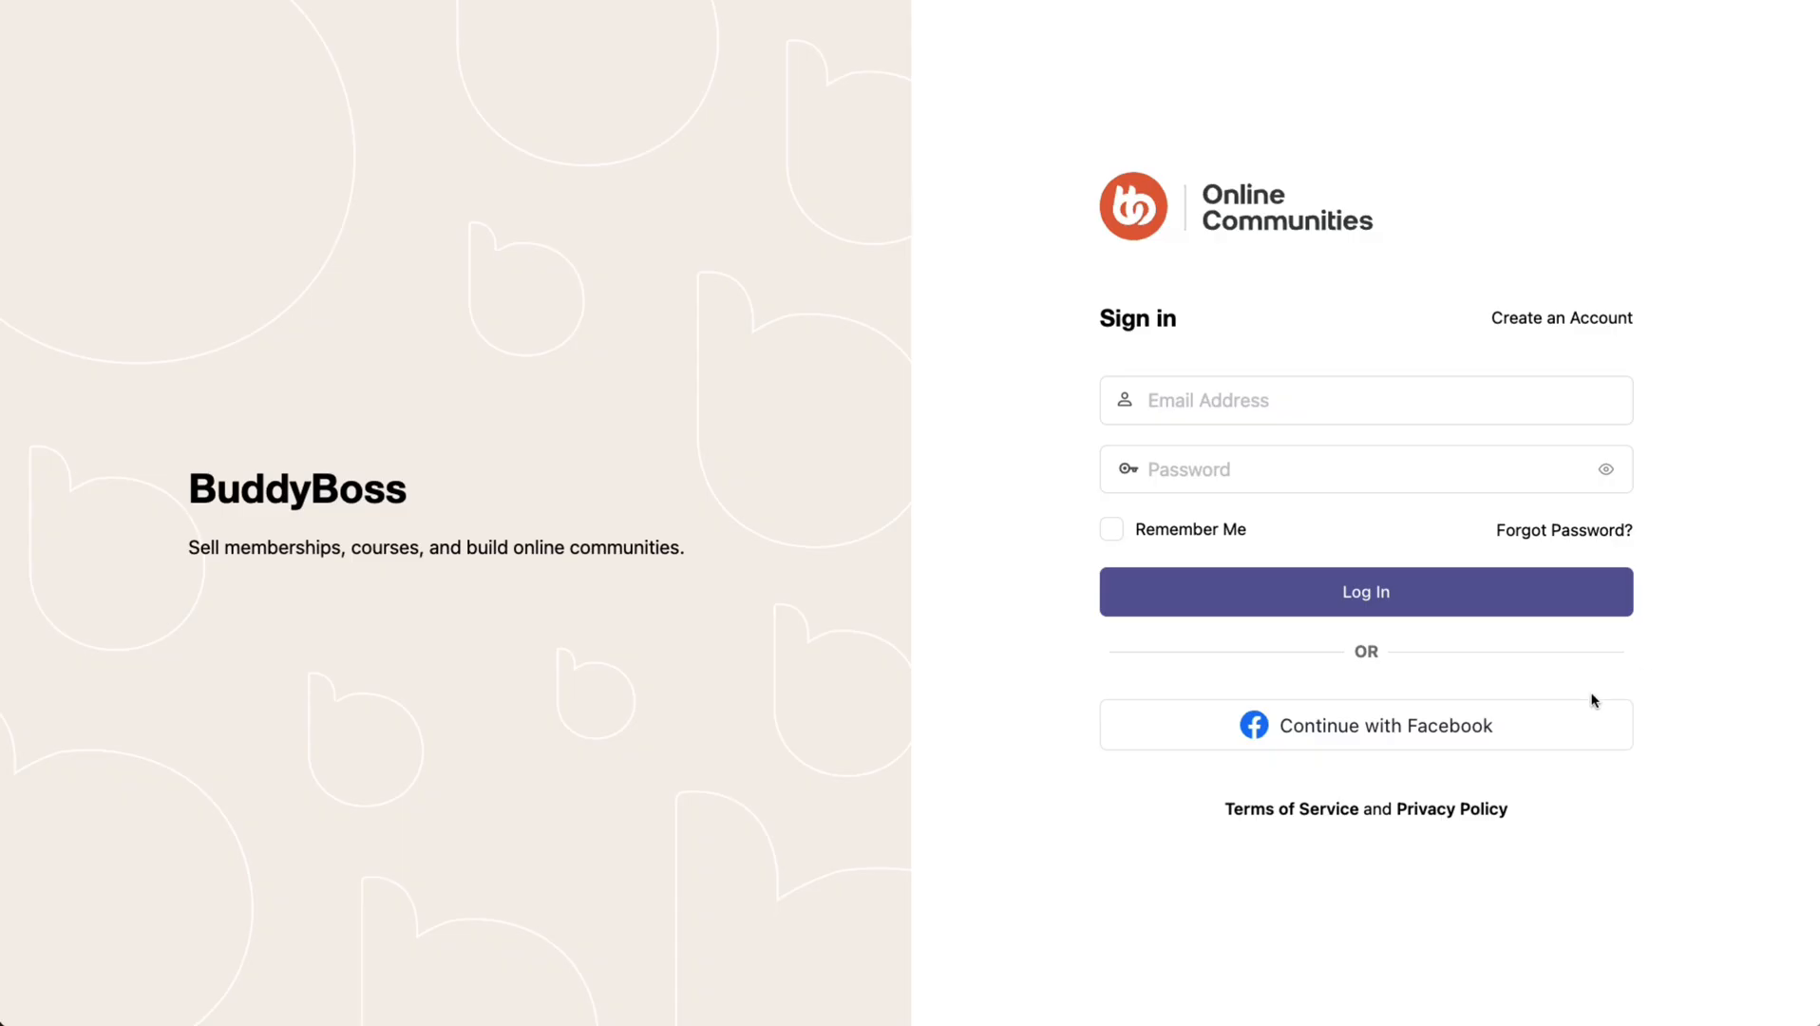
Step: Leave the sign-in page and reach BuddyBoss General Settings in the WordPress admin
left_click(1364, 724)
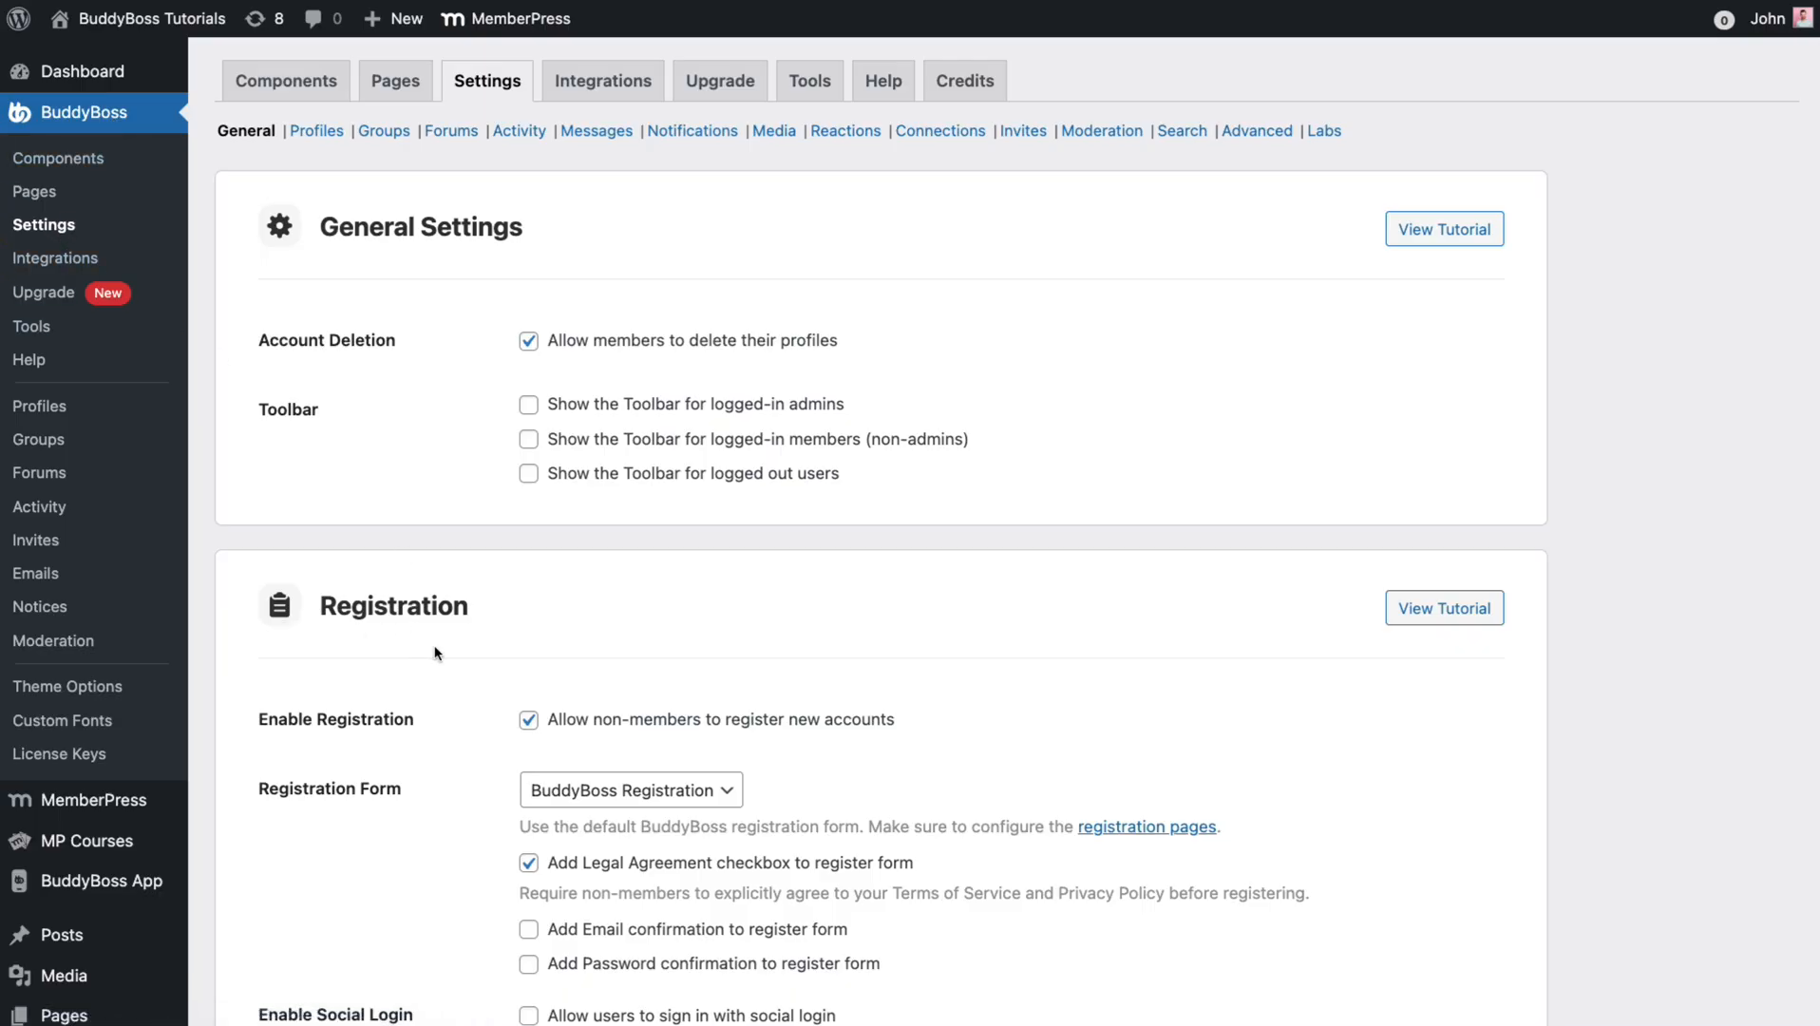
Step: Enable social login, view the Facebook App ID/Secret form, and go to Meta's developer Apps page
scroll("down", 3)
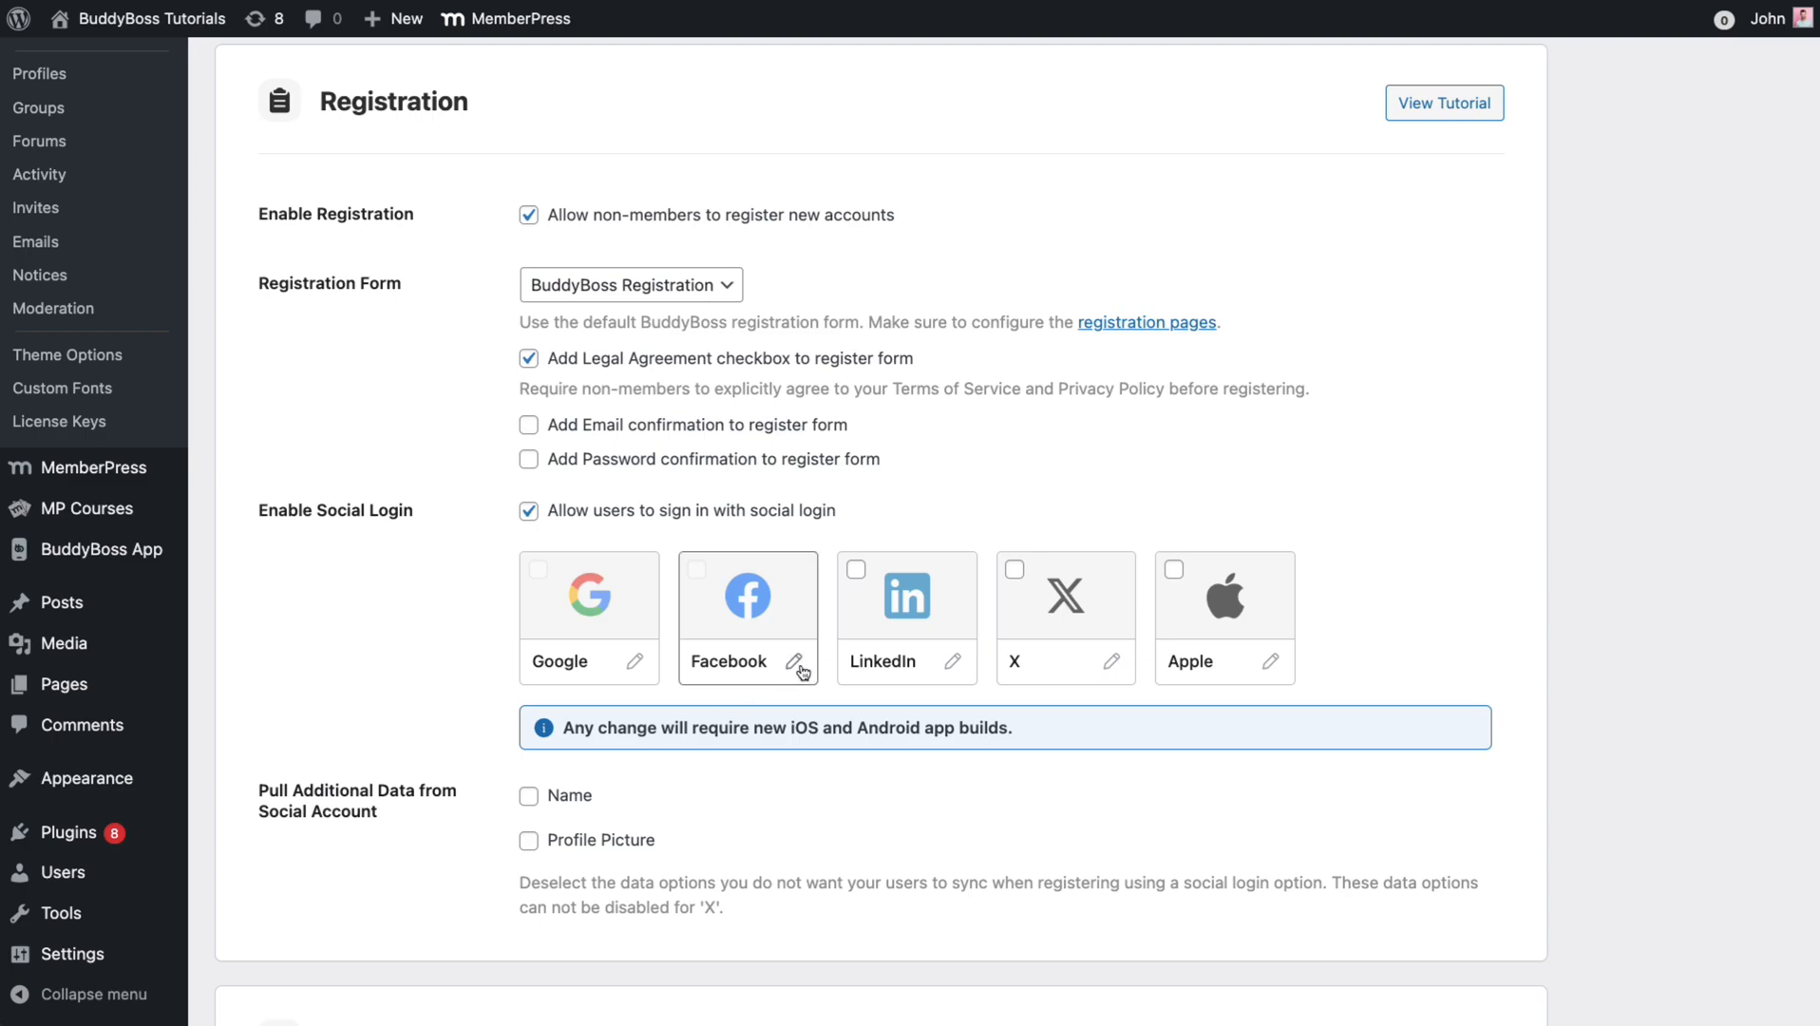
left_click(795, 661)
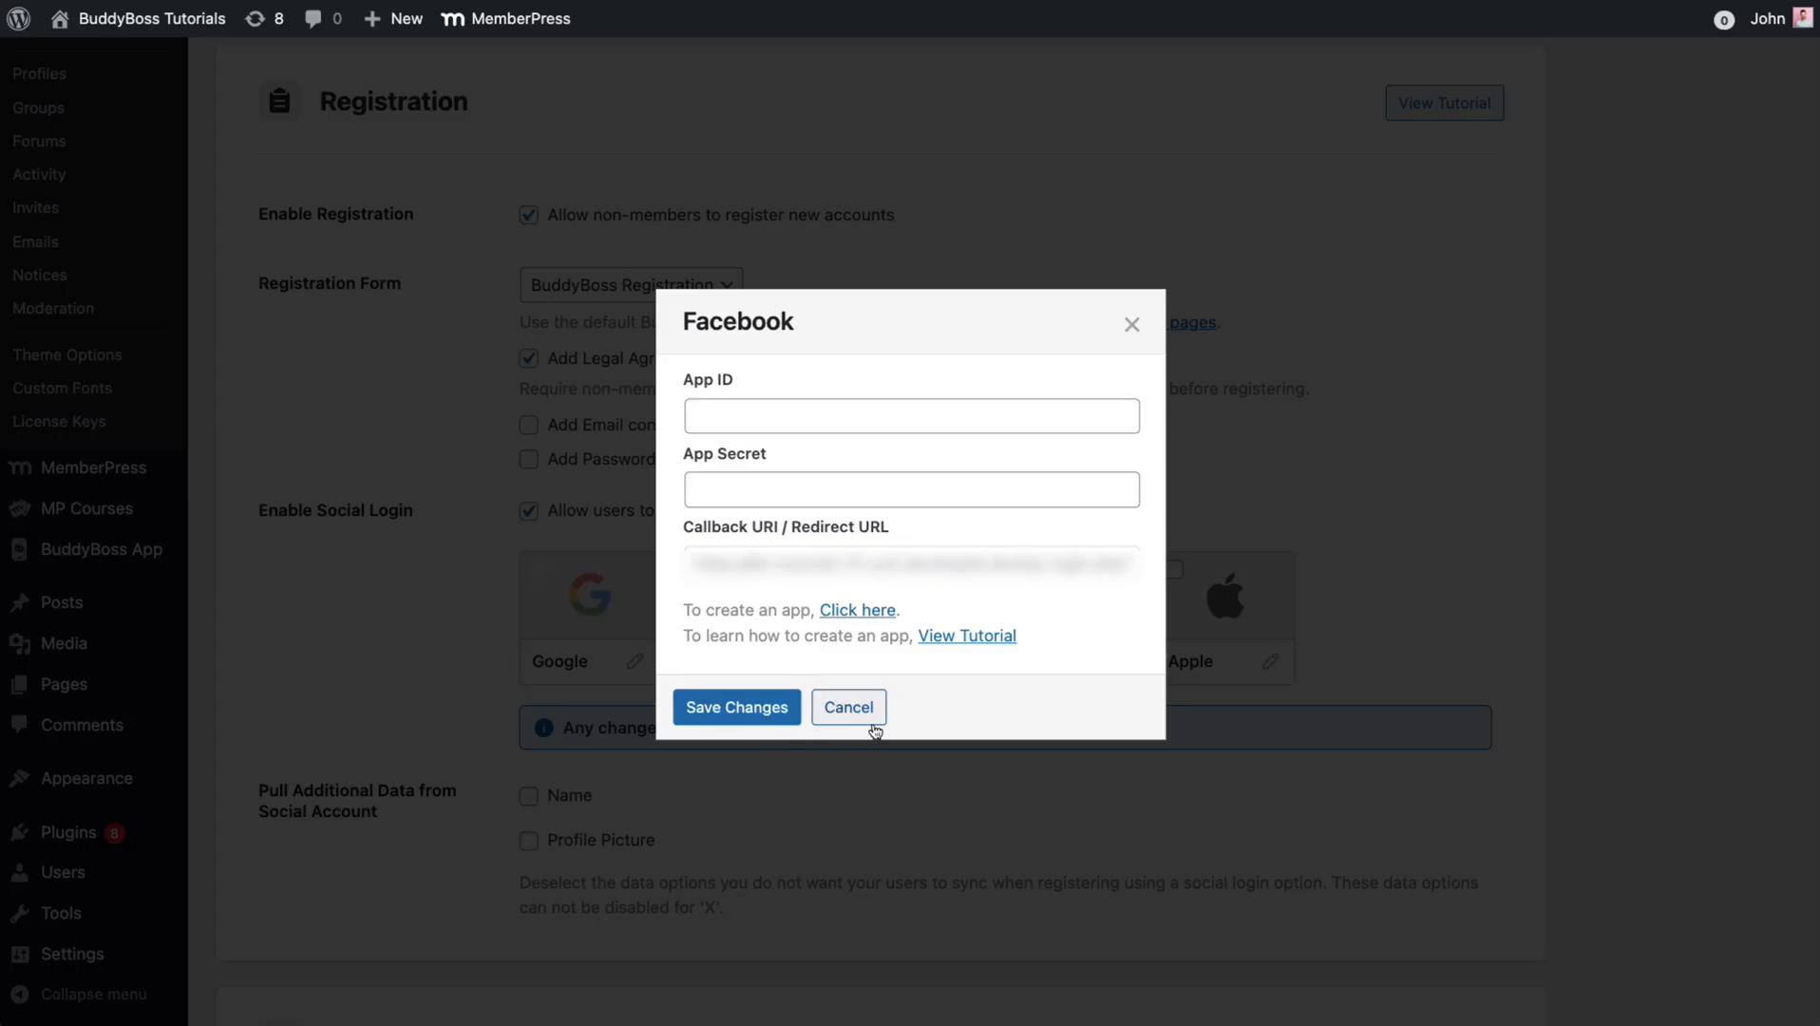
left_click(857, 610)
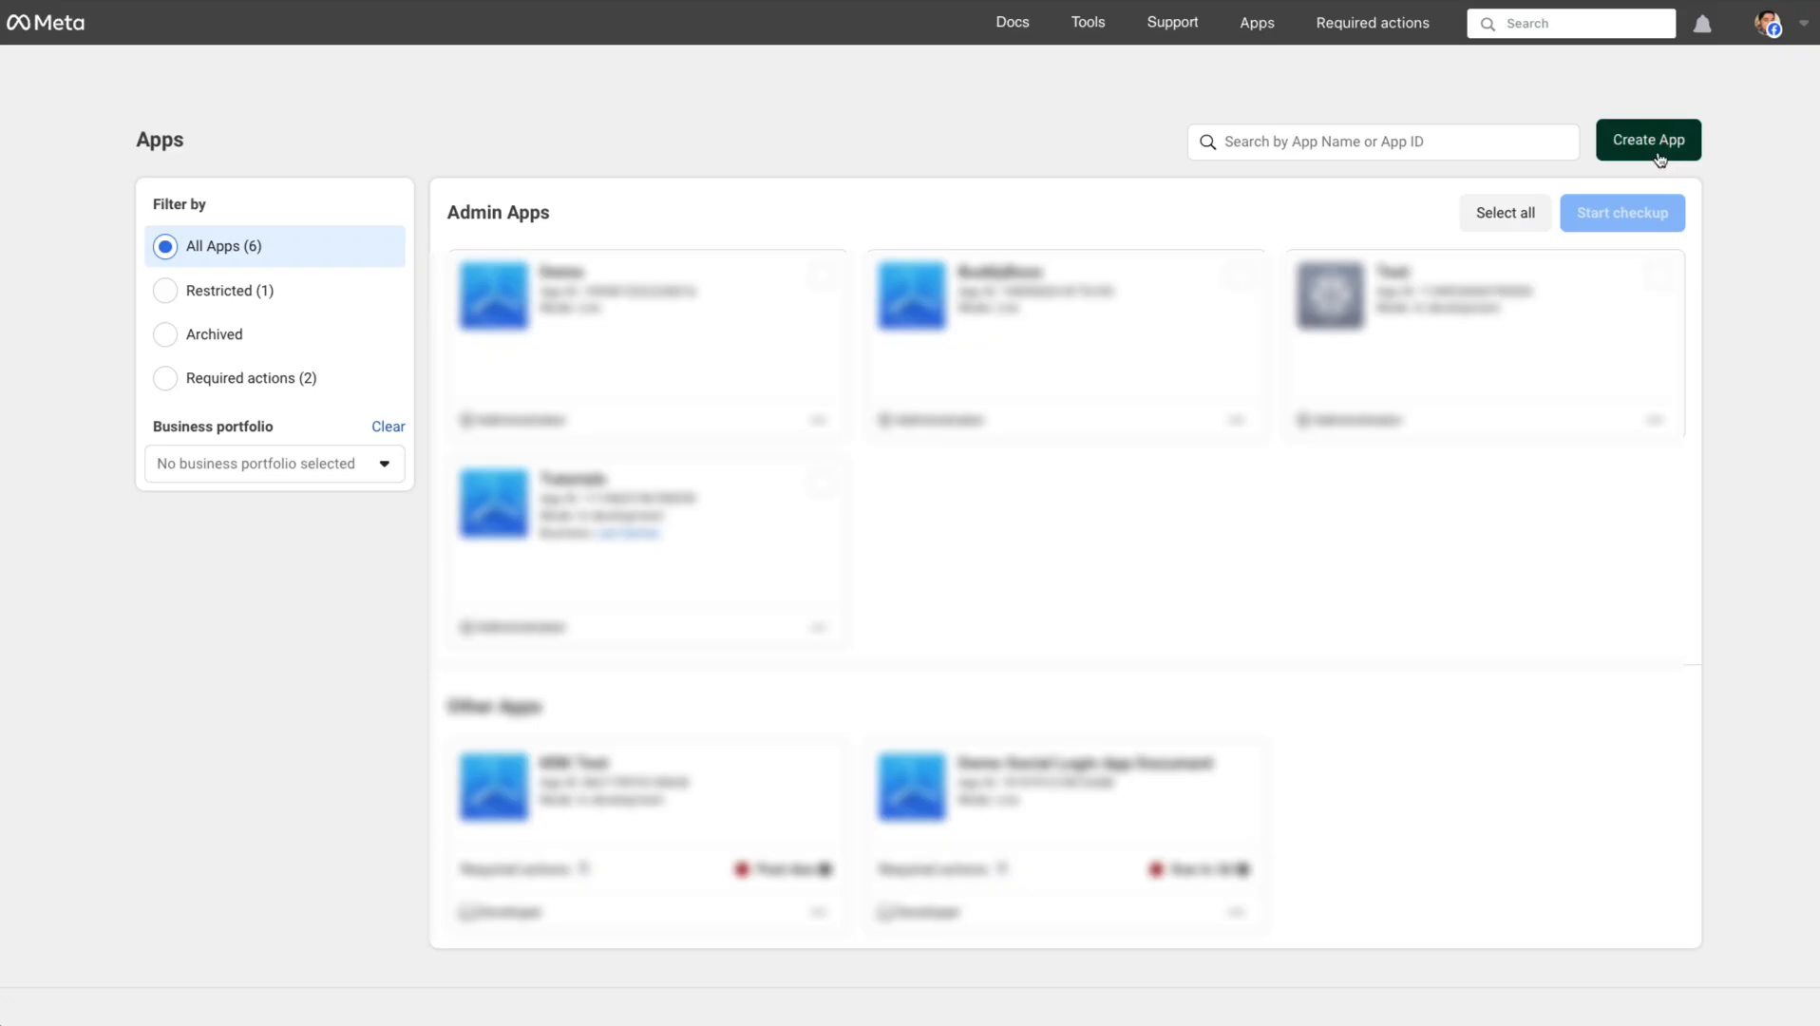
Step: Start a new app named BuddyBoss Demo and choose the Facebook Login use case
left_click(1647, 139)
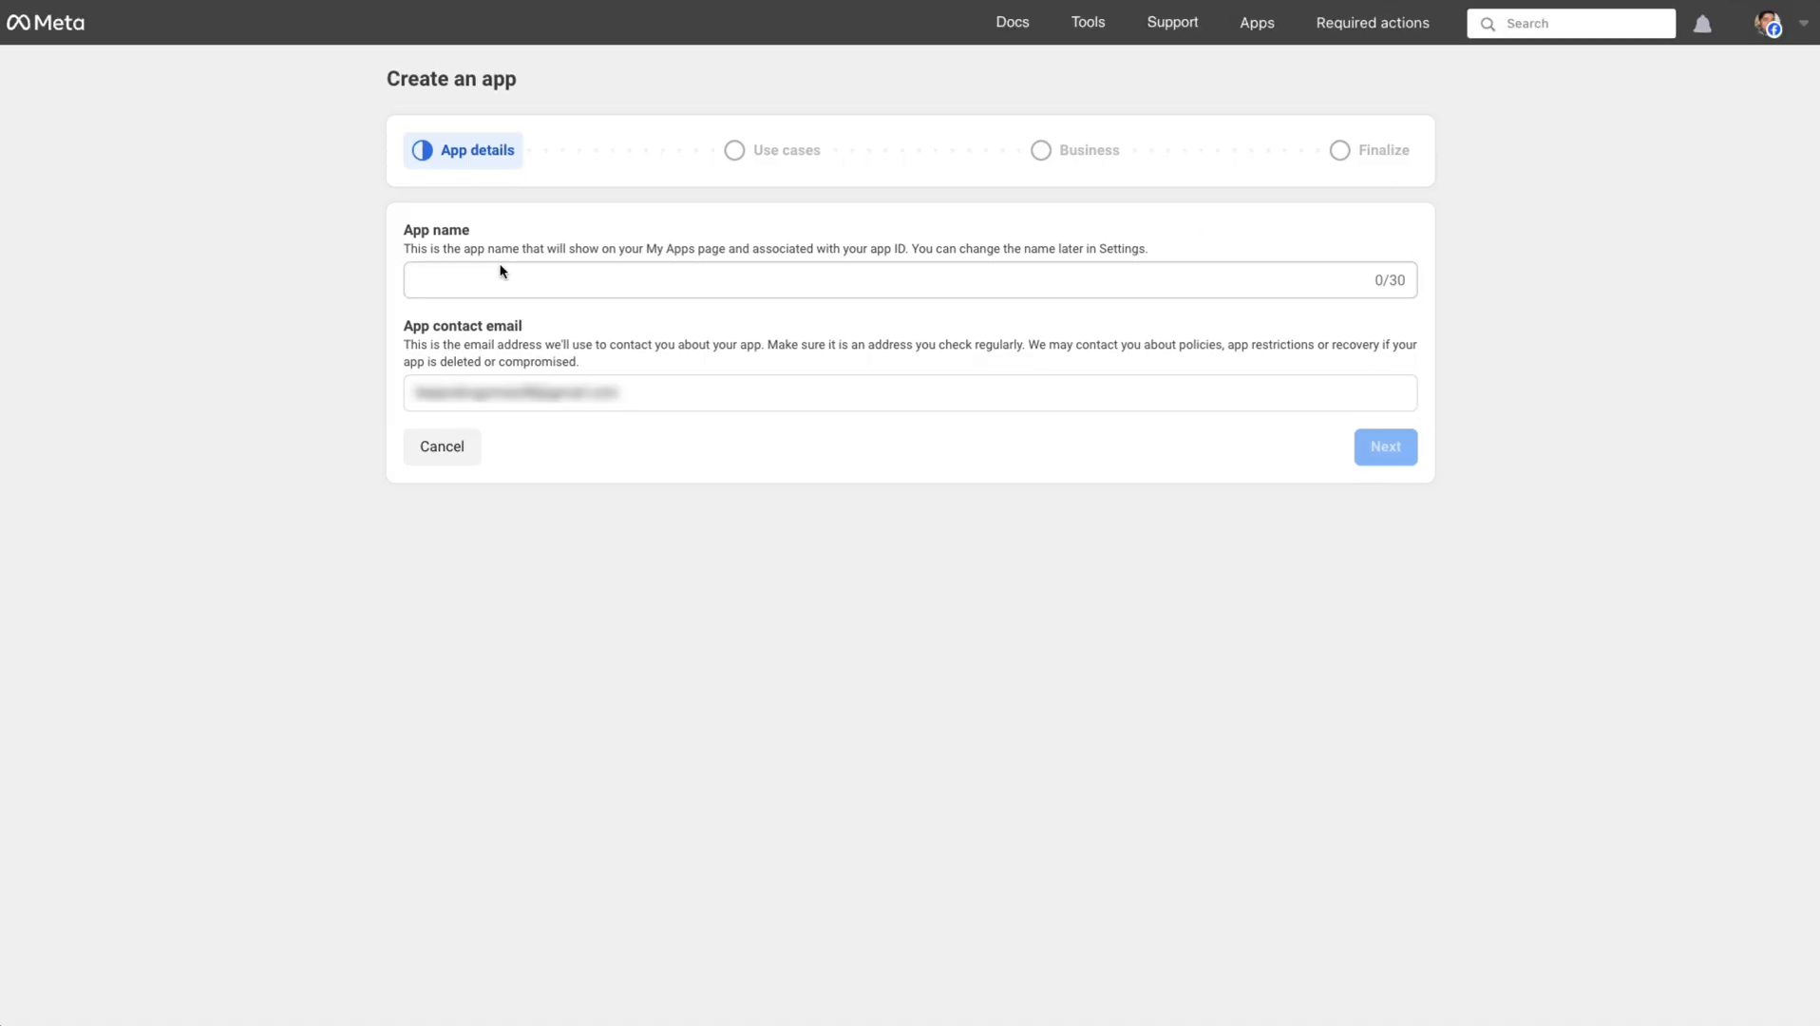
type("BuddyBoss Demo")
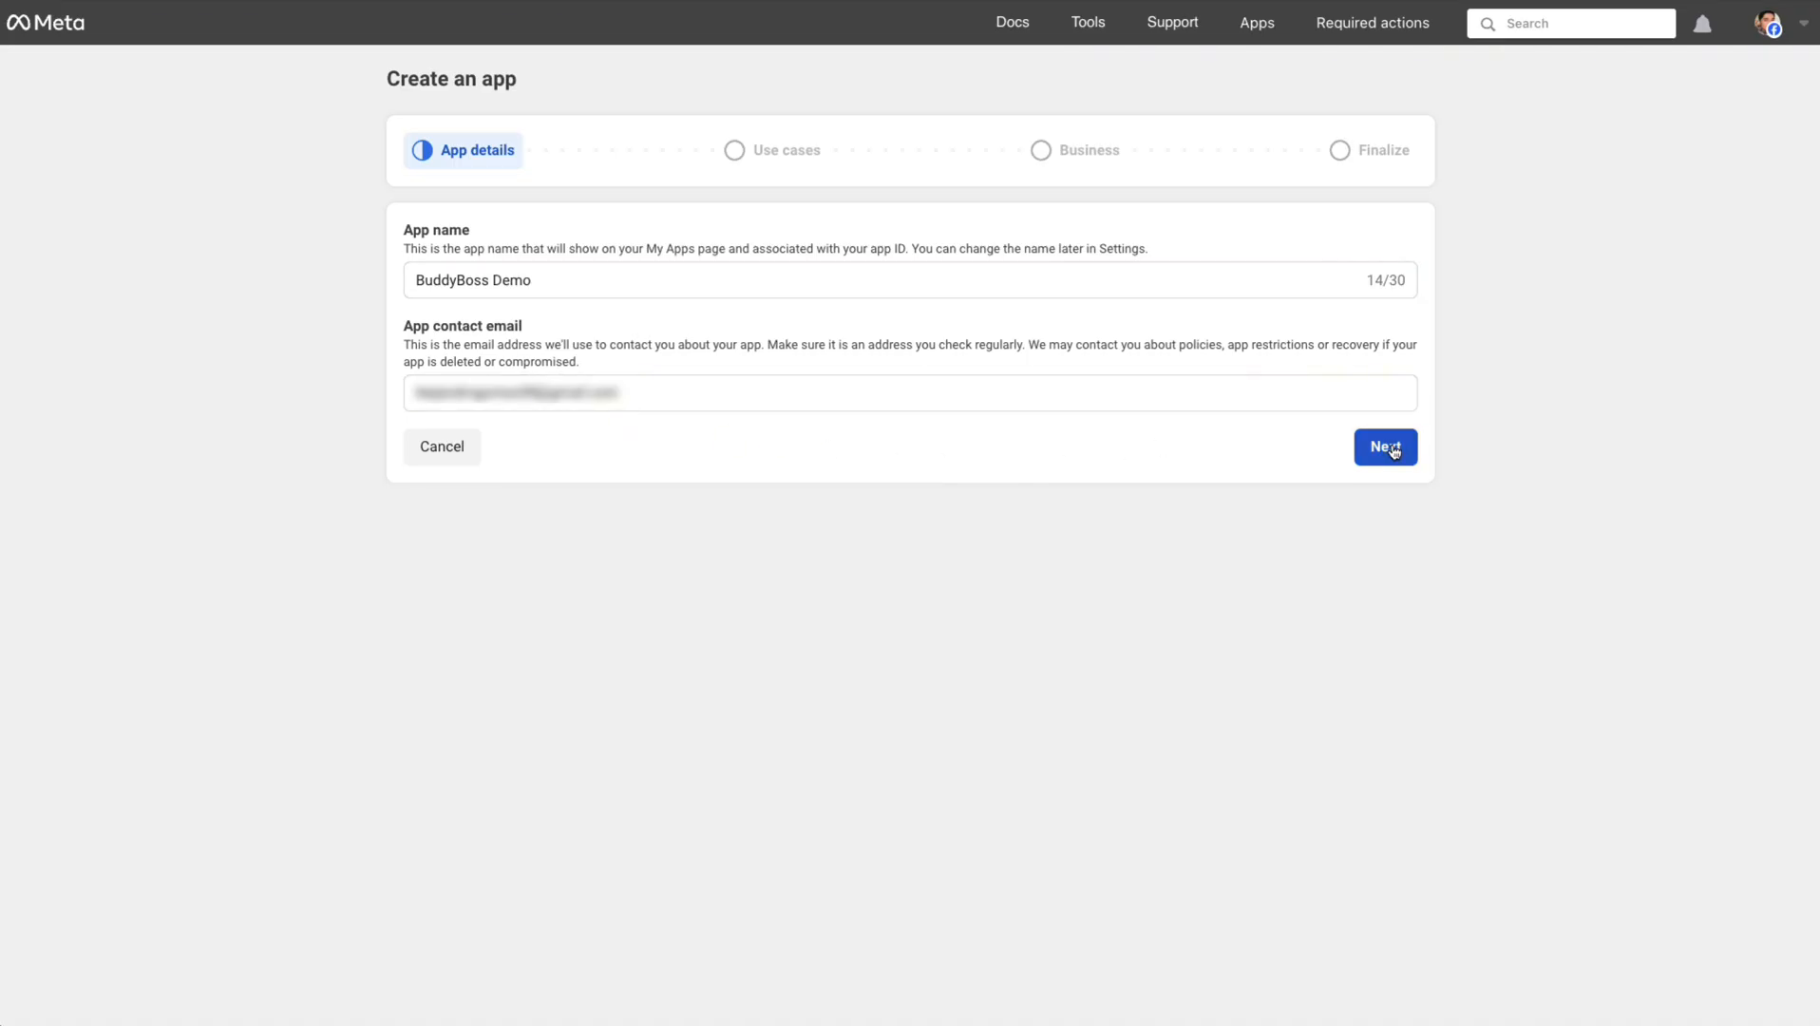
left_click(1383, 446)
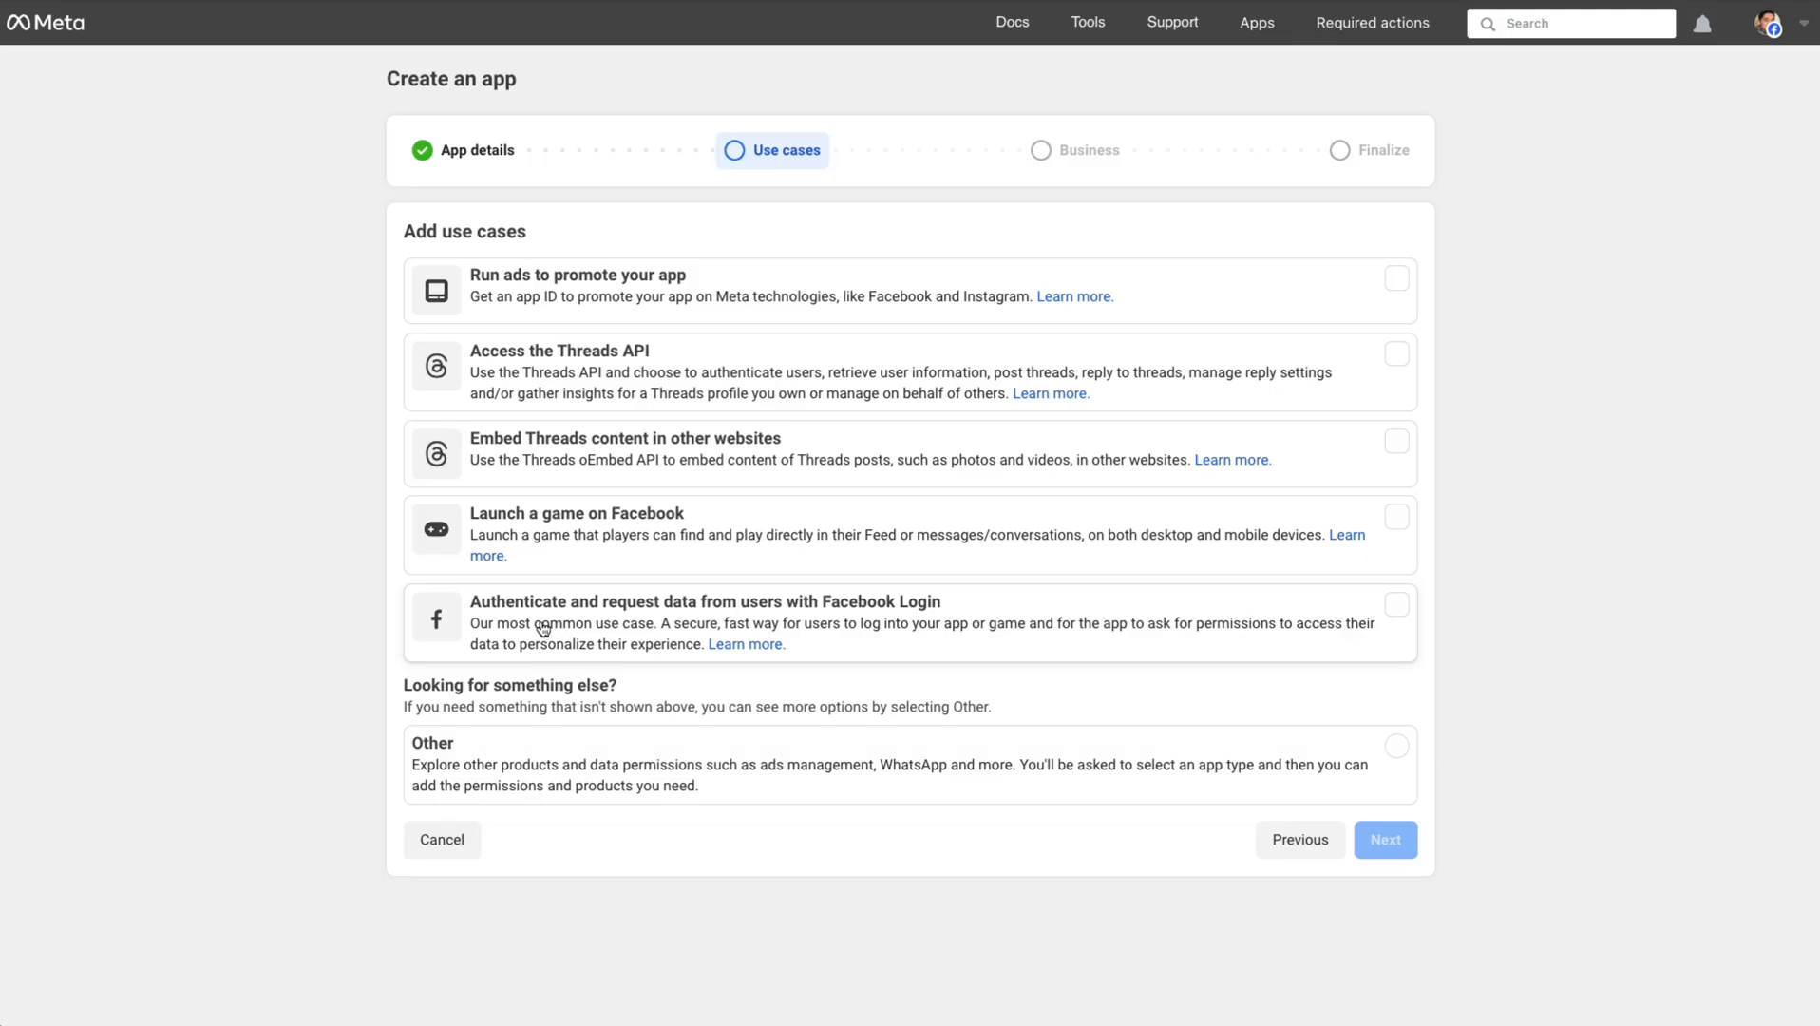
left_click(1396, 604)
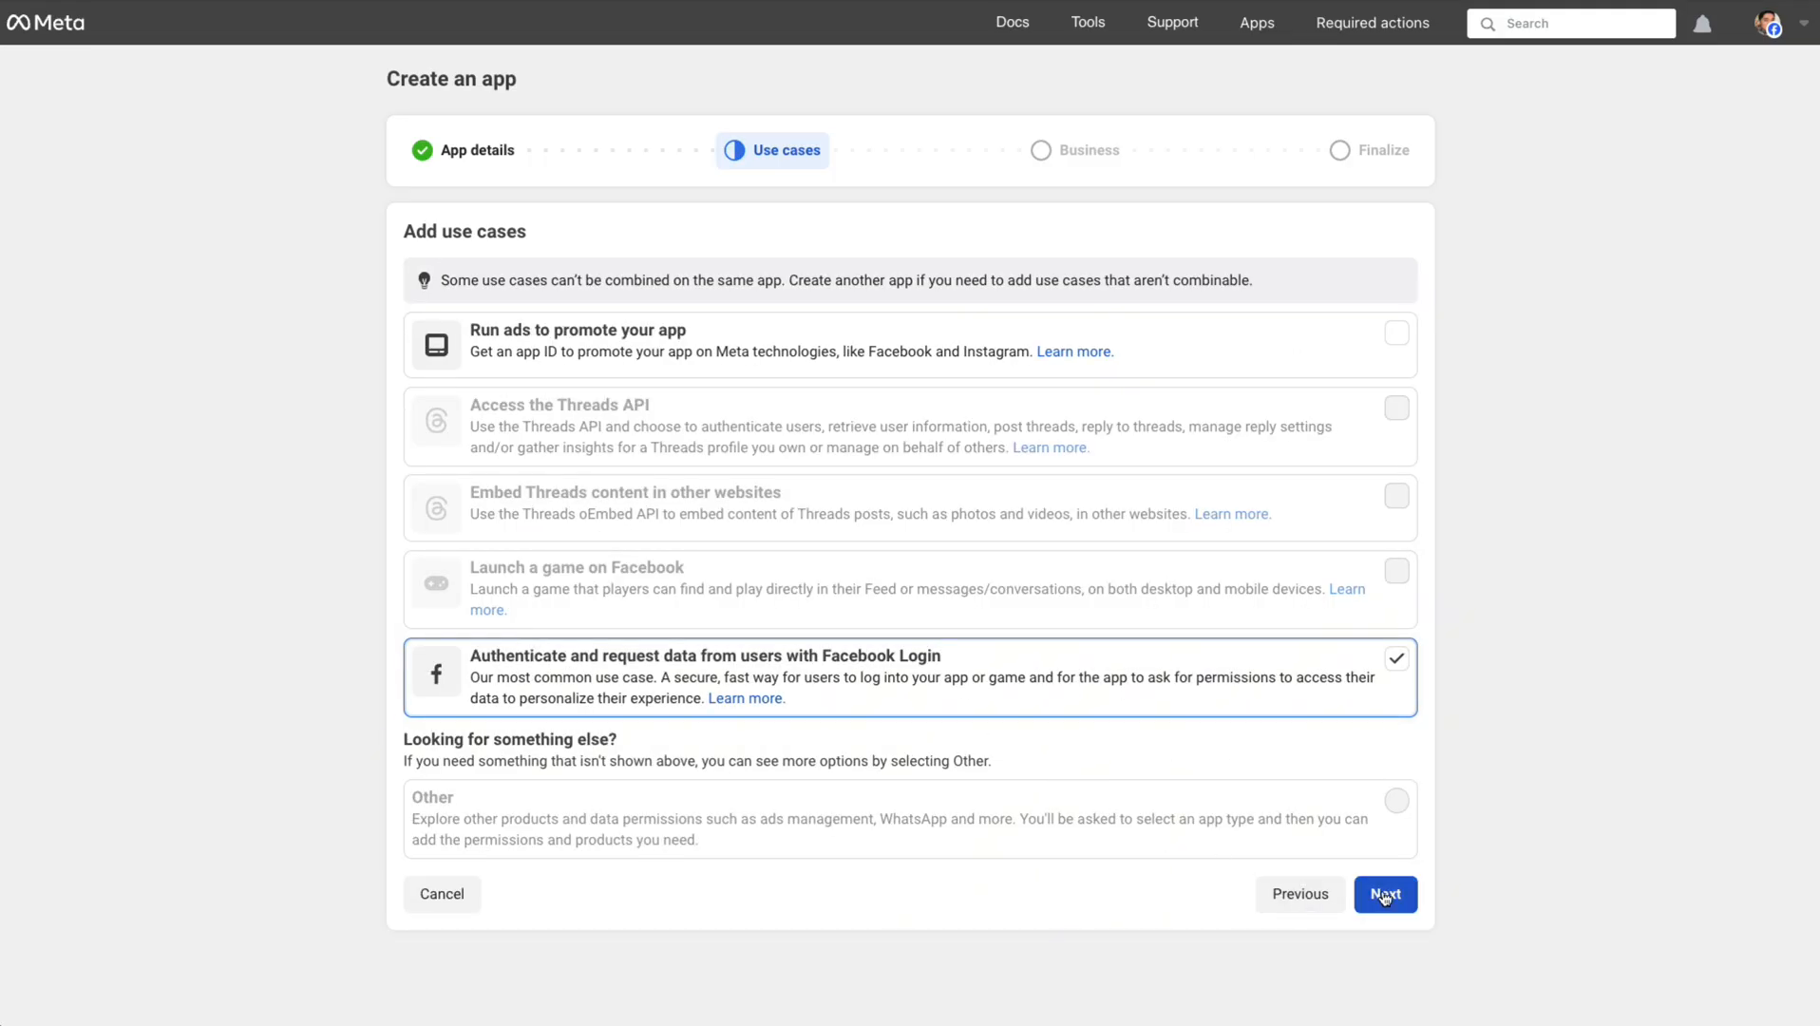
Step: Connect the business portfolio, finish creating the app and reach its App Dashboard
left_click(1383, 893)
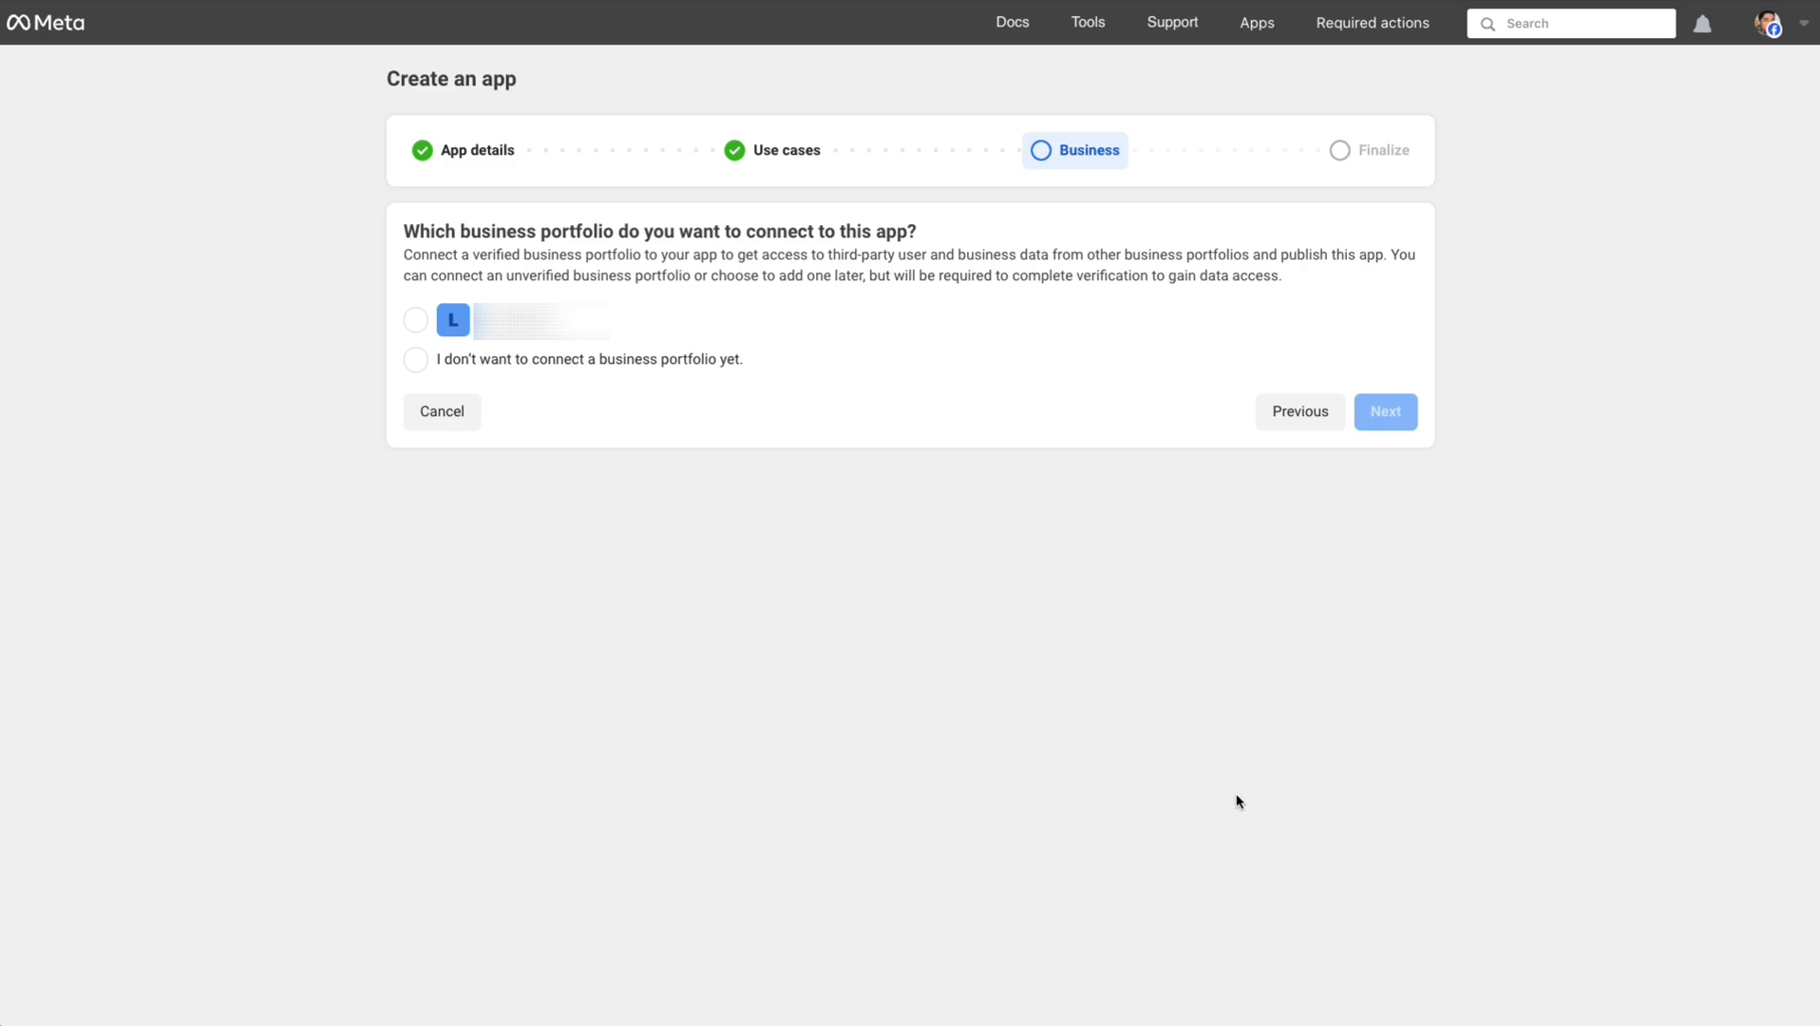
left_click(414, 321)
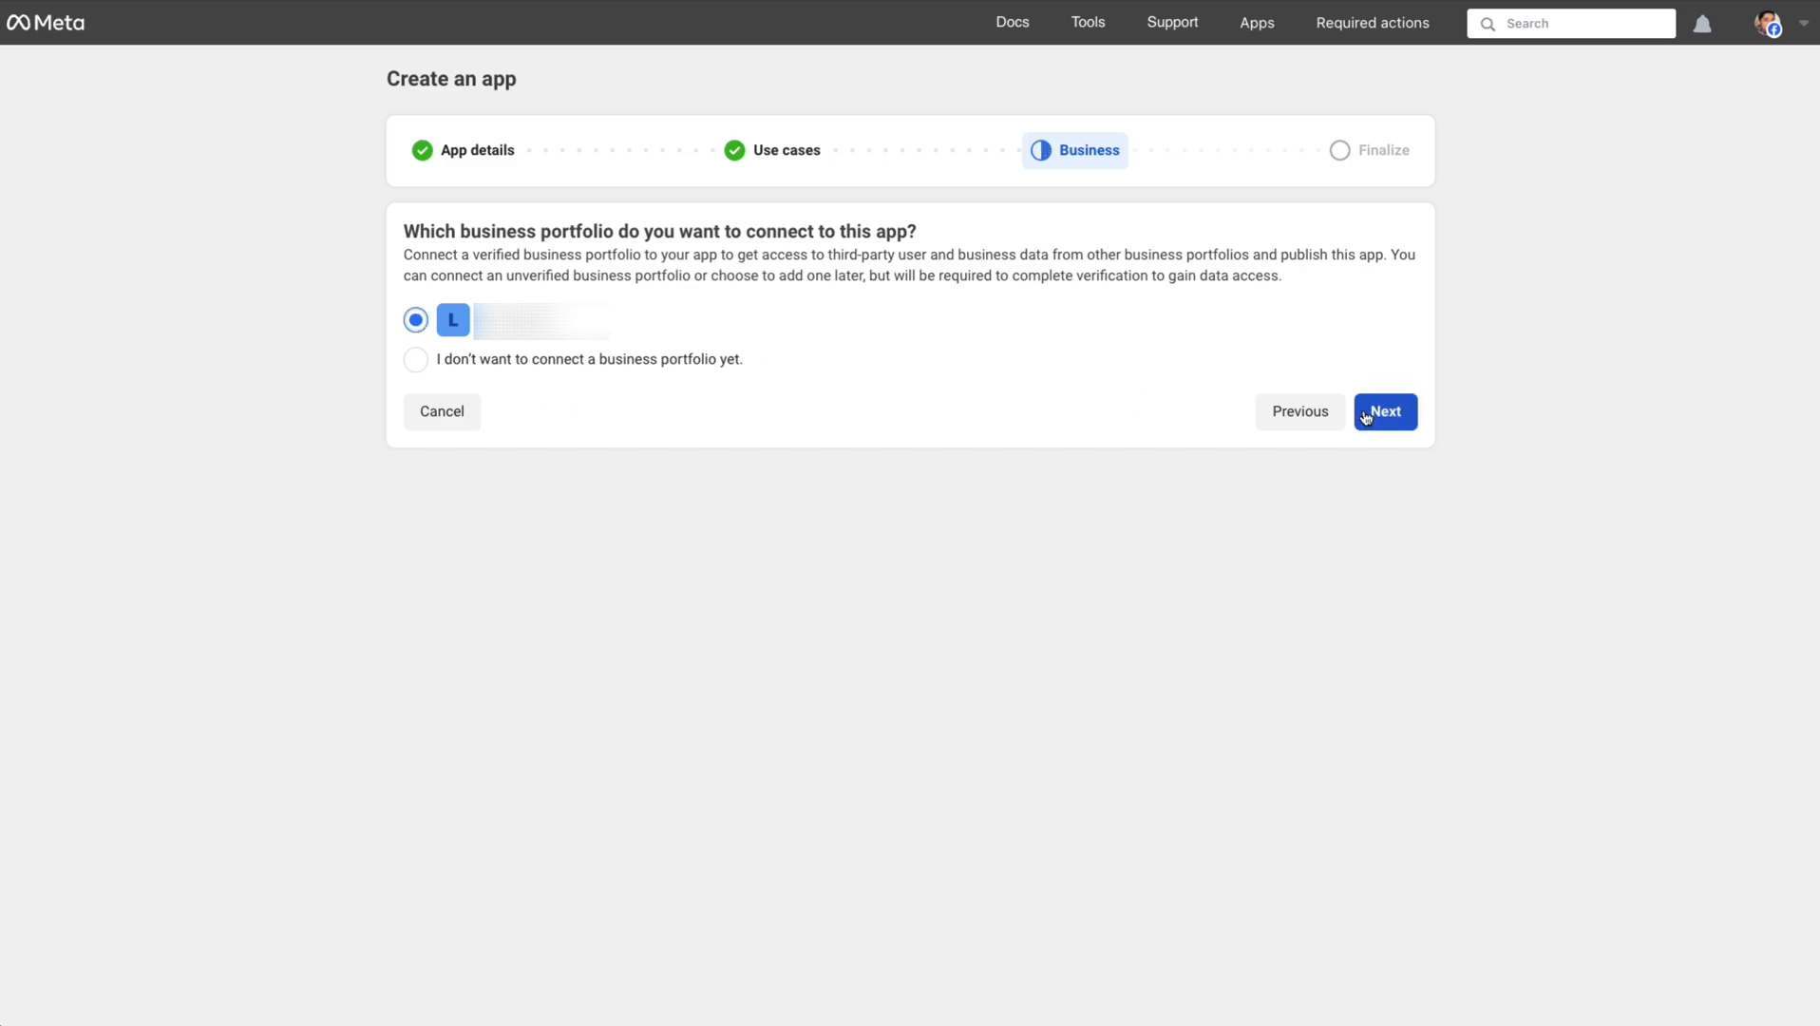
left_click(1383, 410)
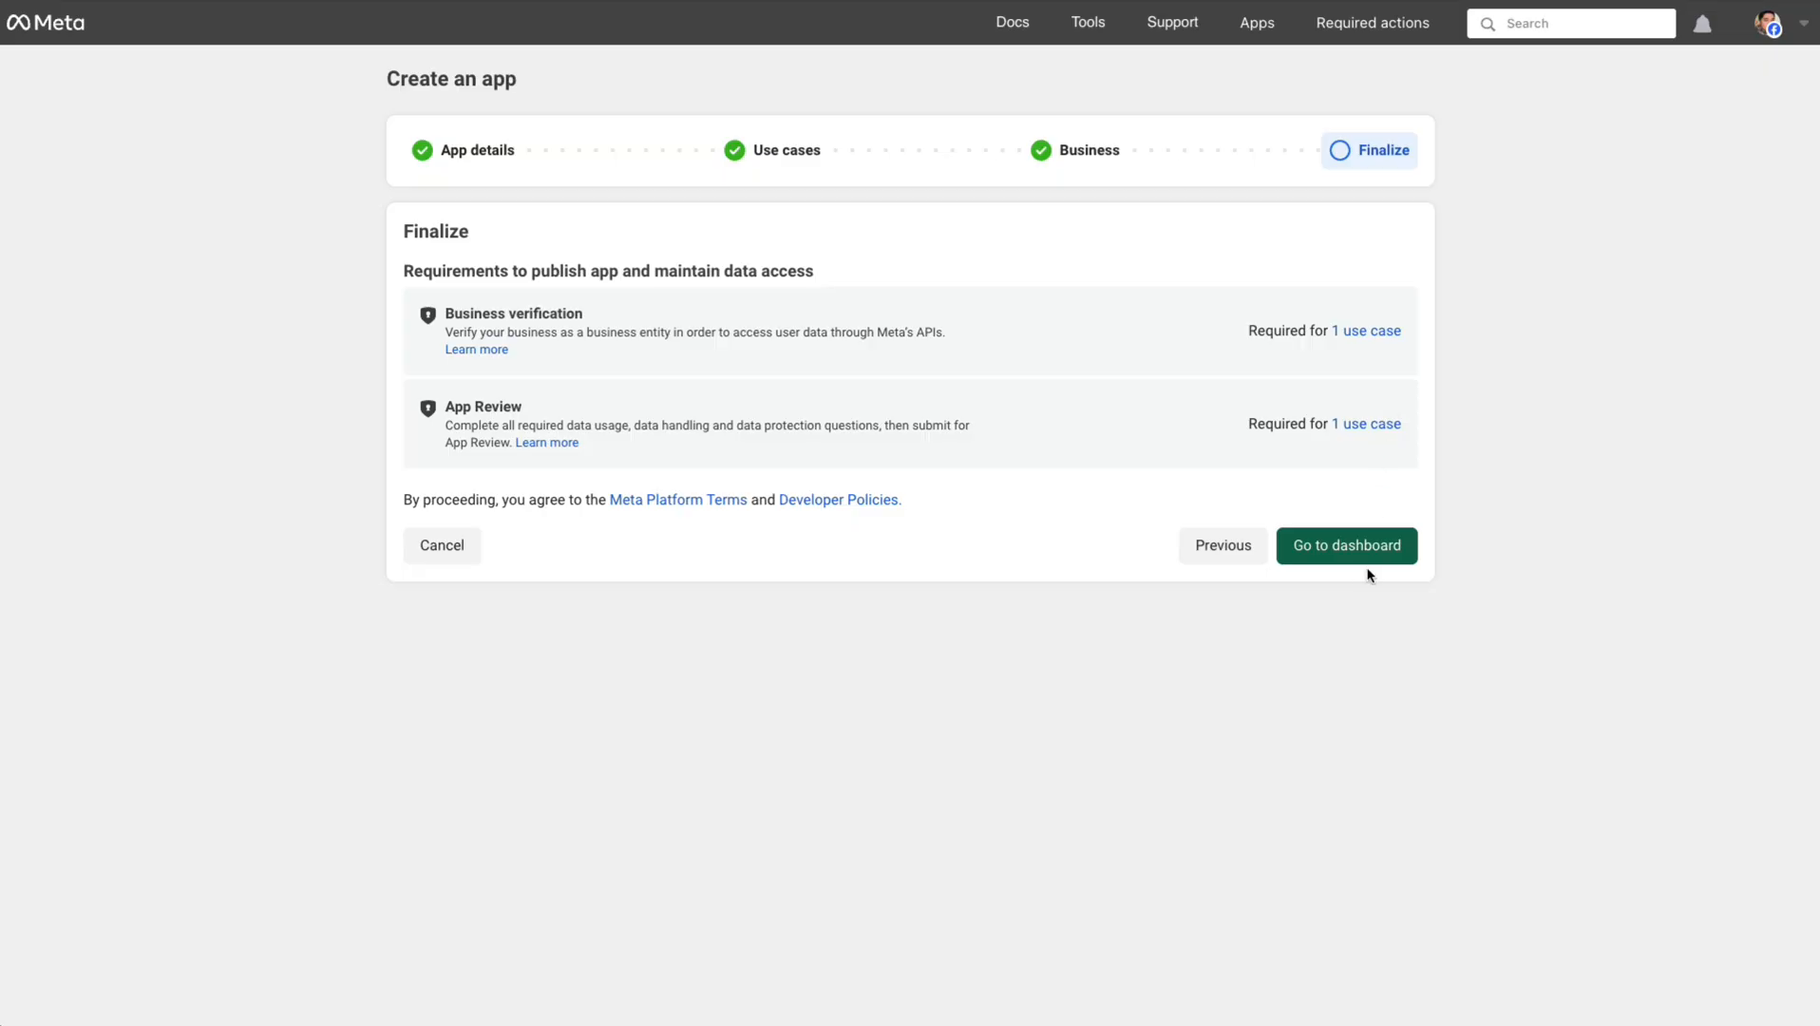
left_click(1346, 545)
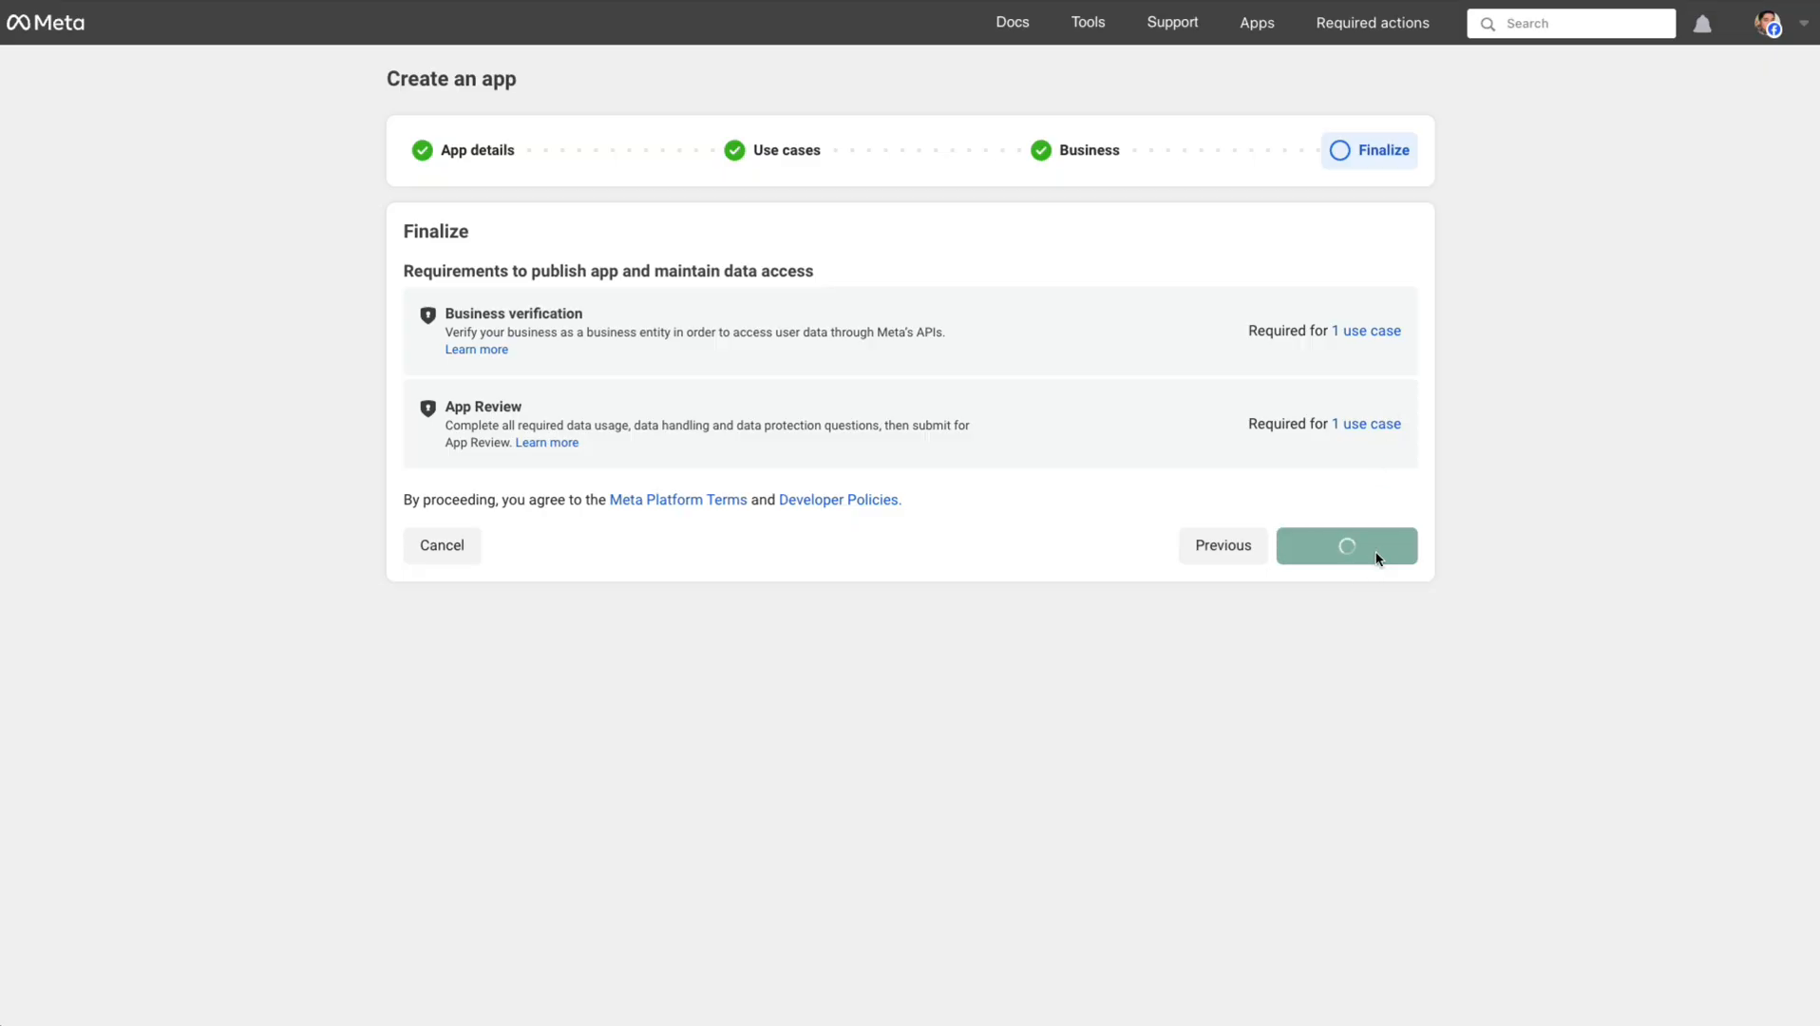
left_click(1345, 545)
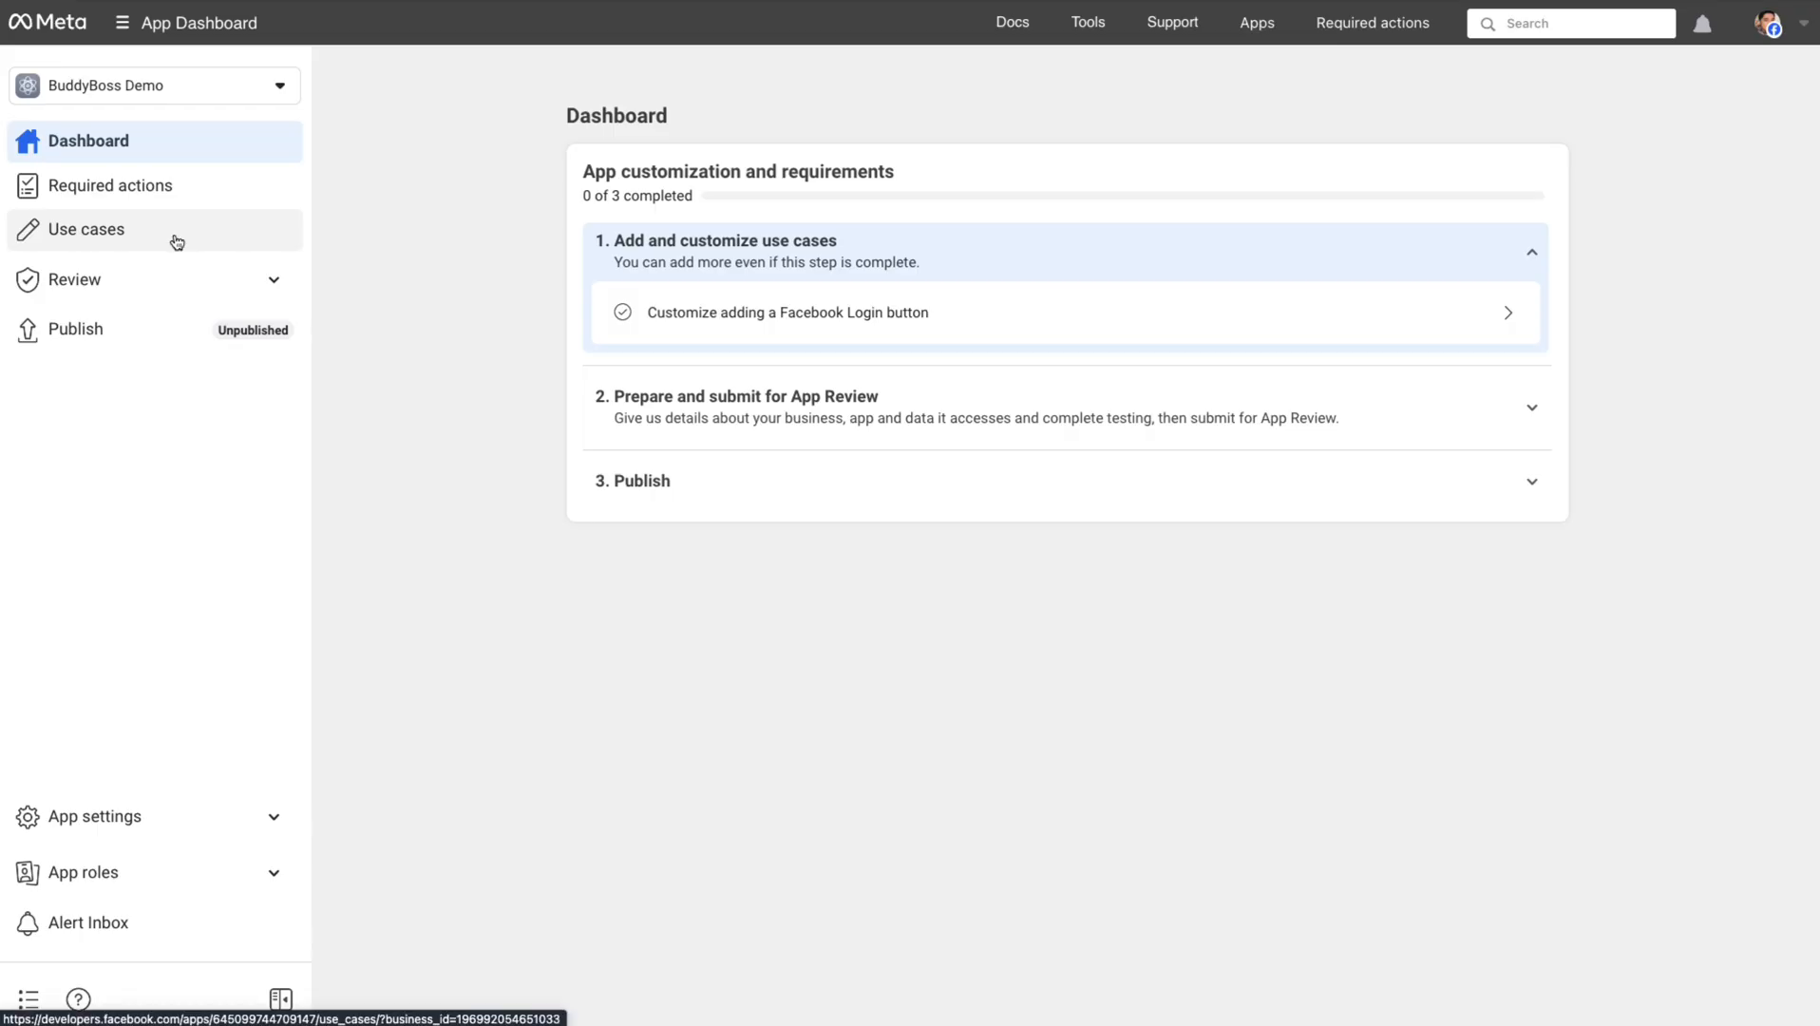
Step: Customize the Facebook Login use case, add the email permission and reach its Settings page
left_click(88, 228)
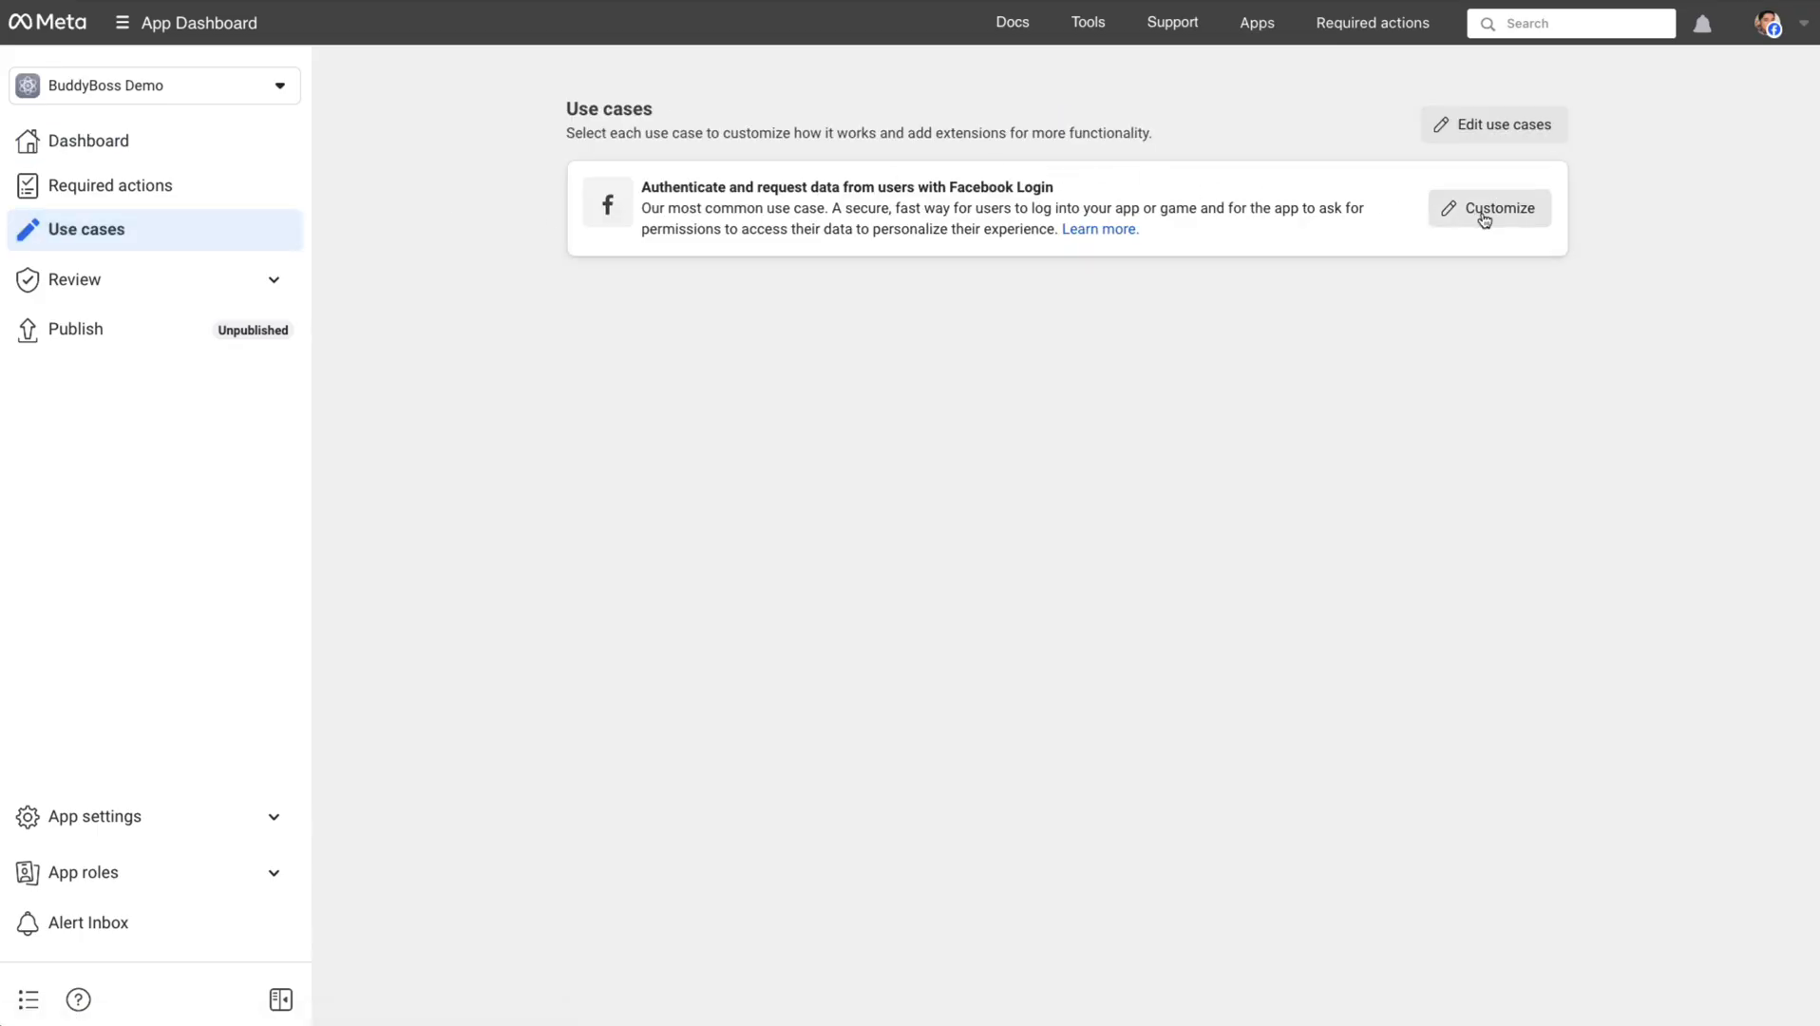
left_click(1489, 208)
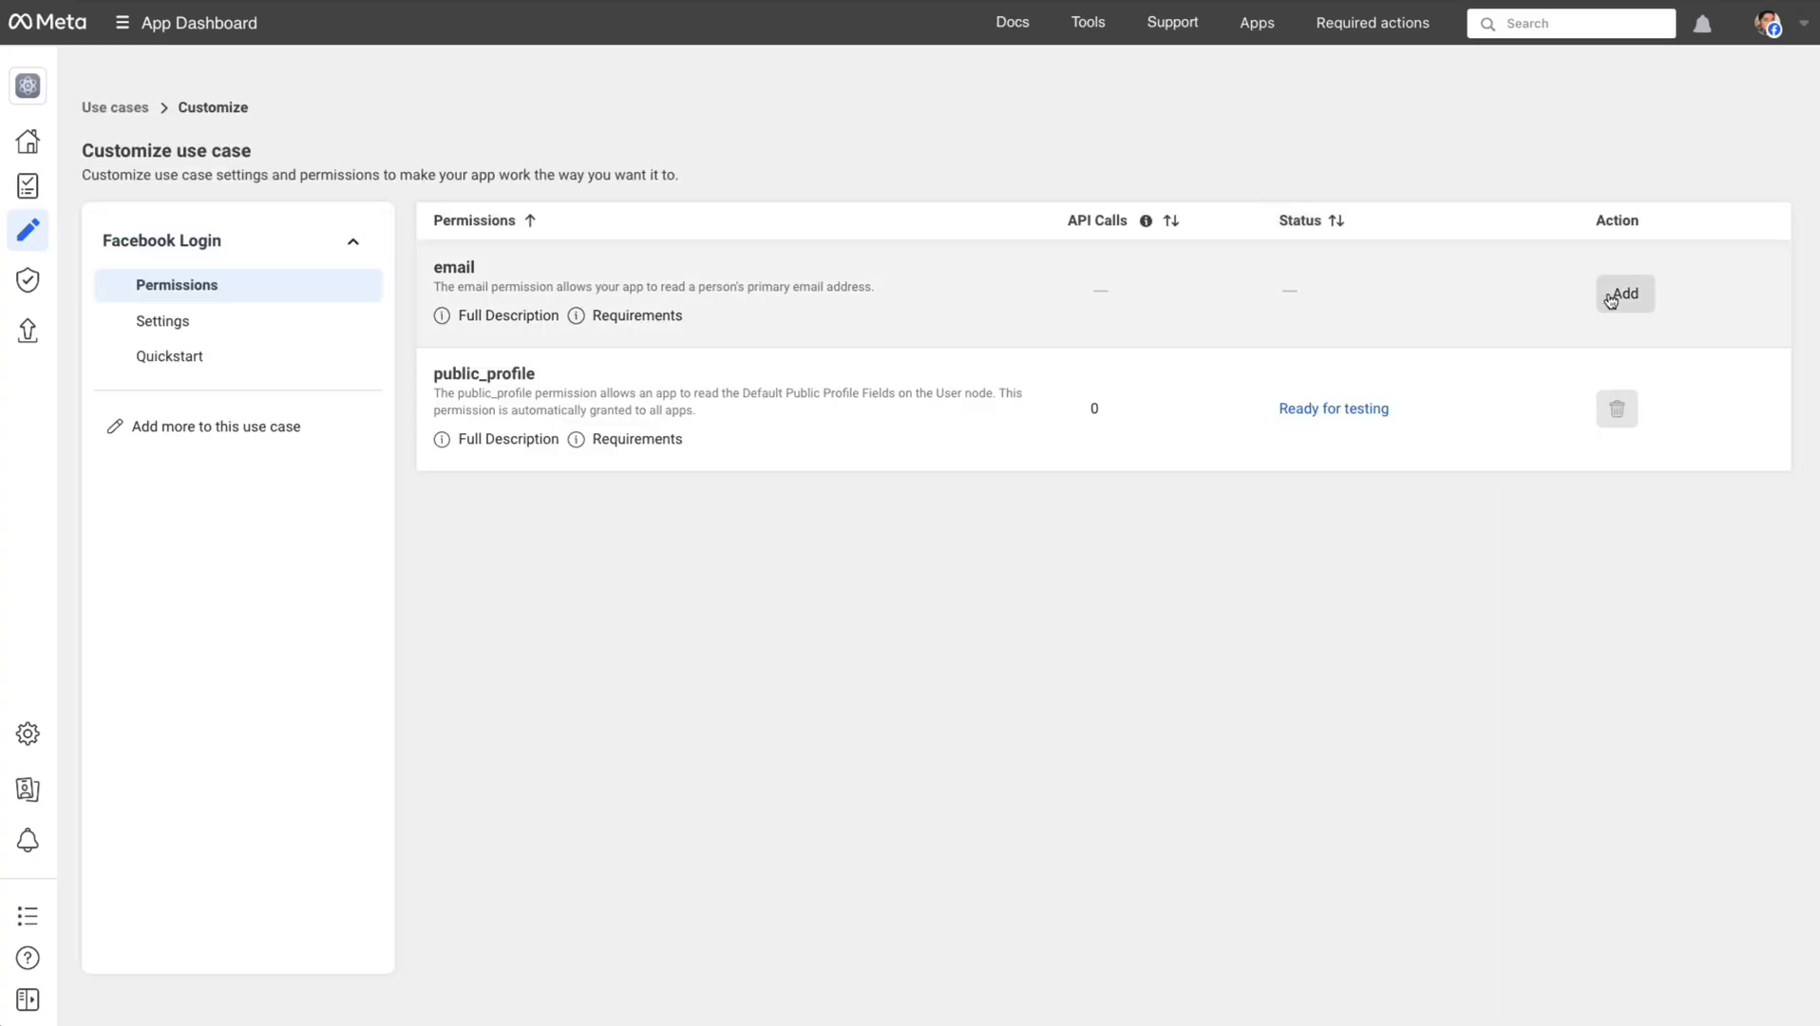
left_click(1624, 293)
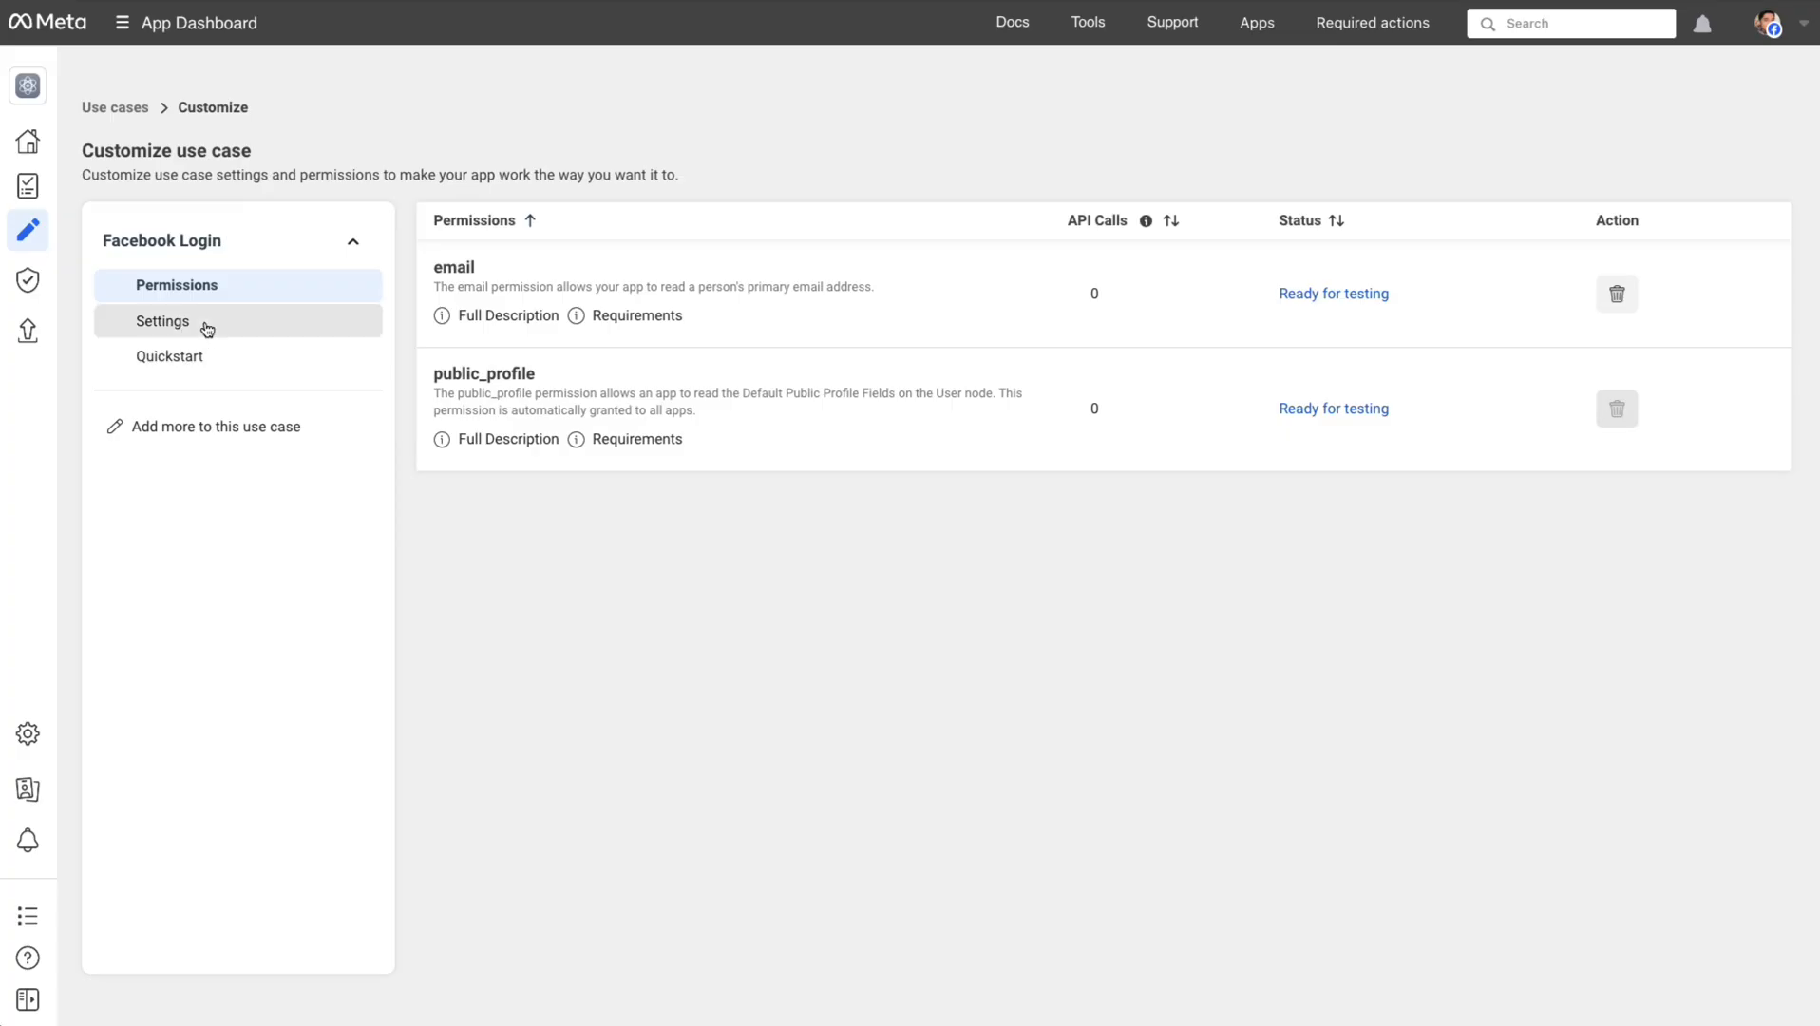
left_click(161, 321)
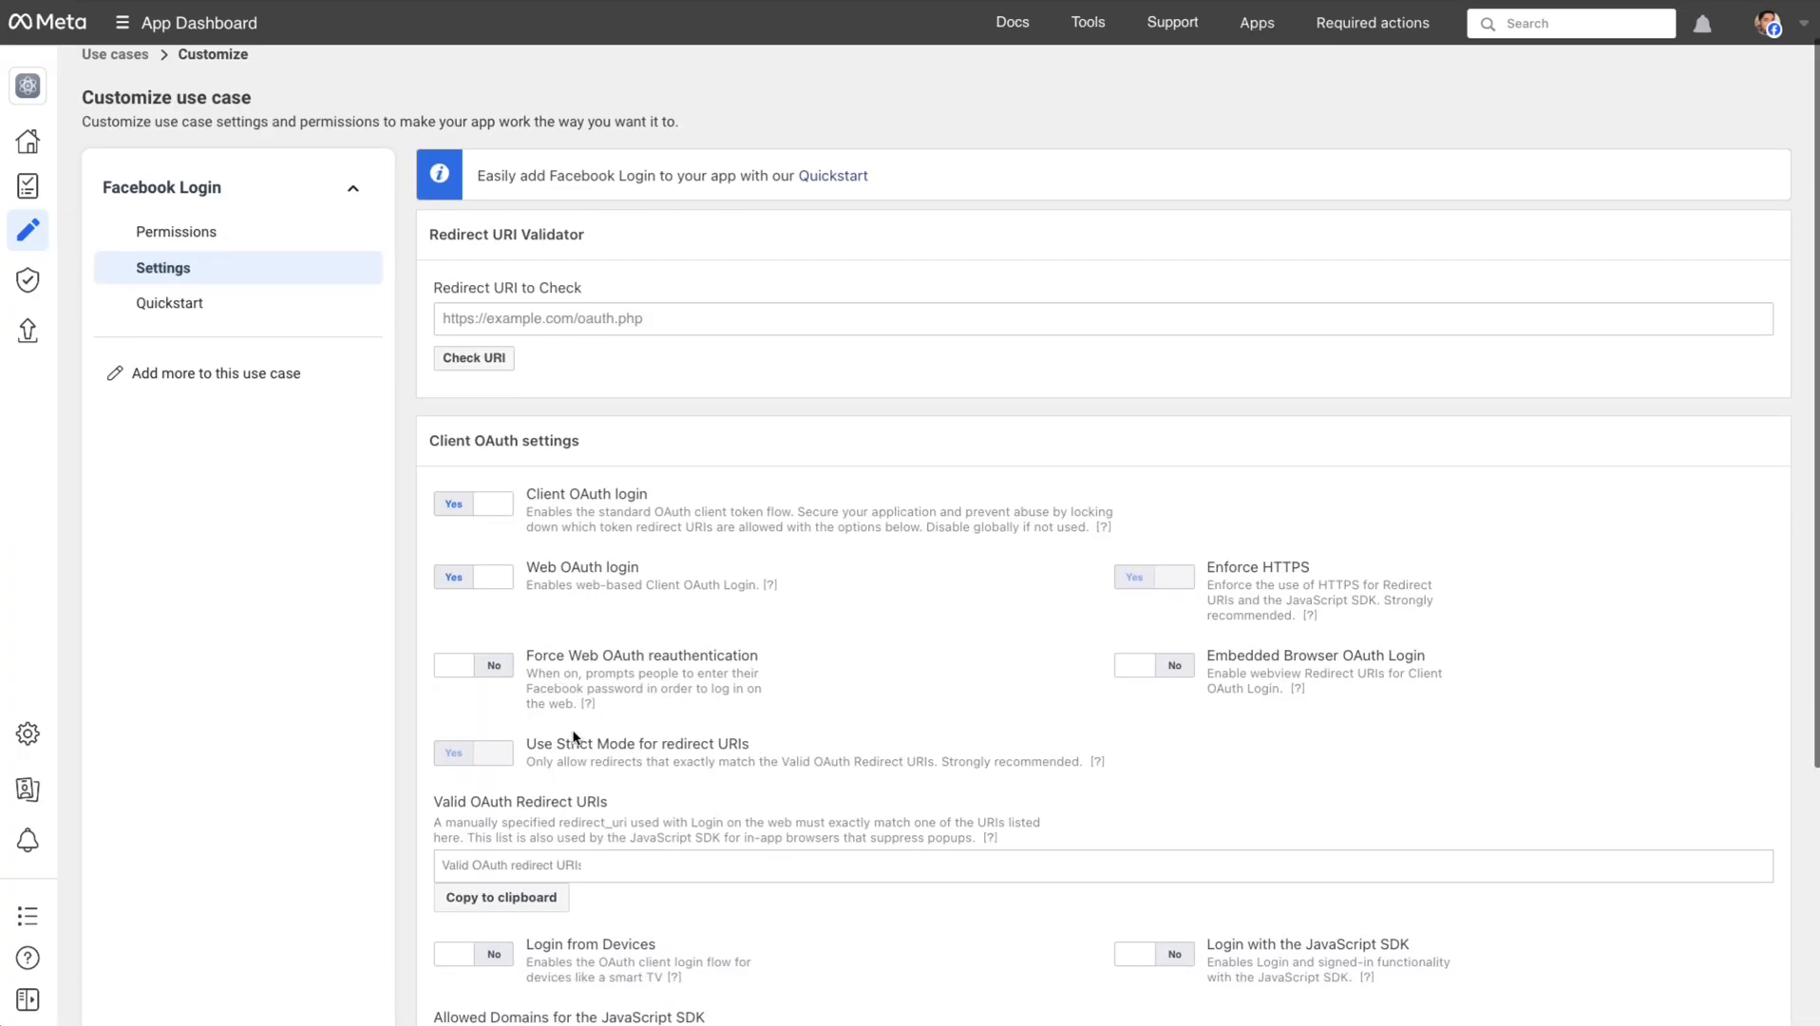
Step: Enter the BuddyBoss callback URL as a Valid OAuth Redirect URI and save the settings
scroll("down", 3)
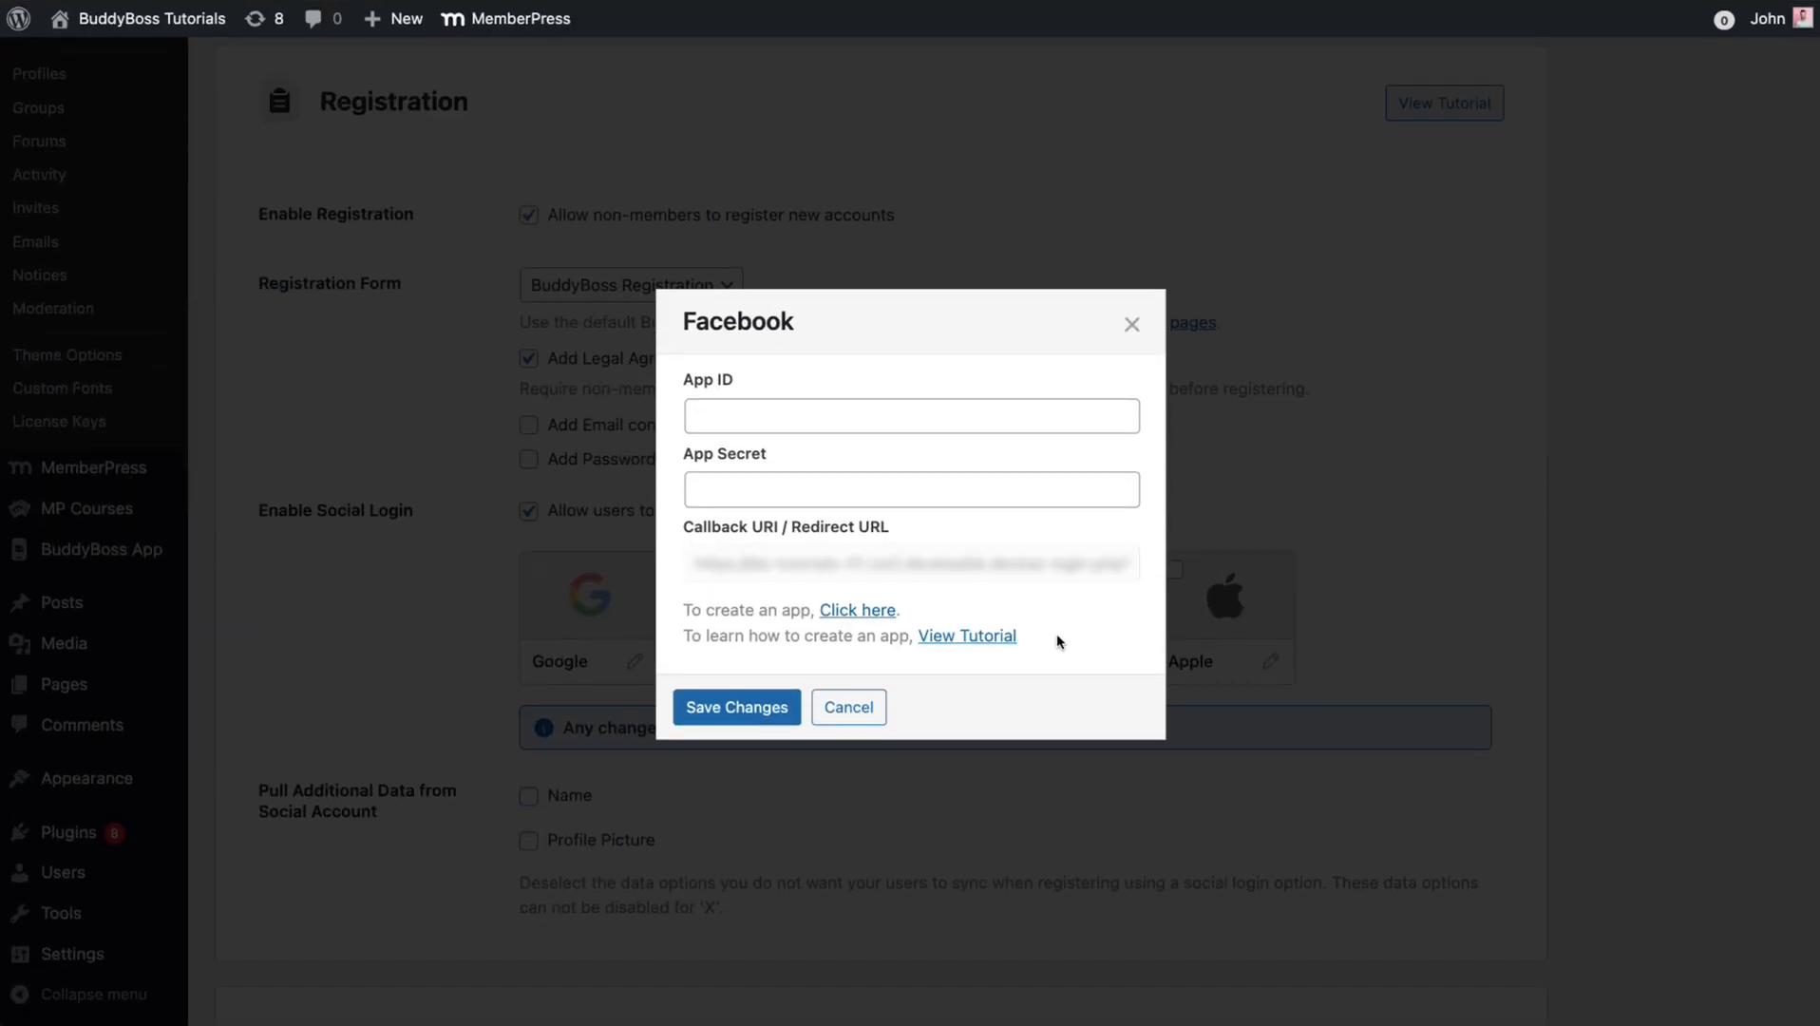
mouse_move(709, 541)
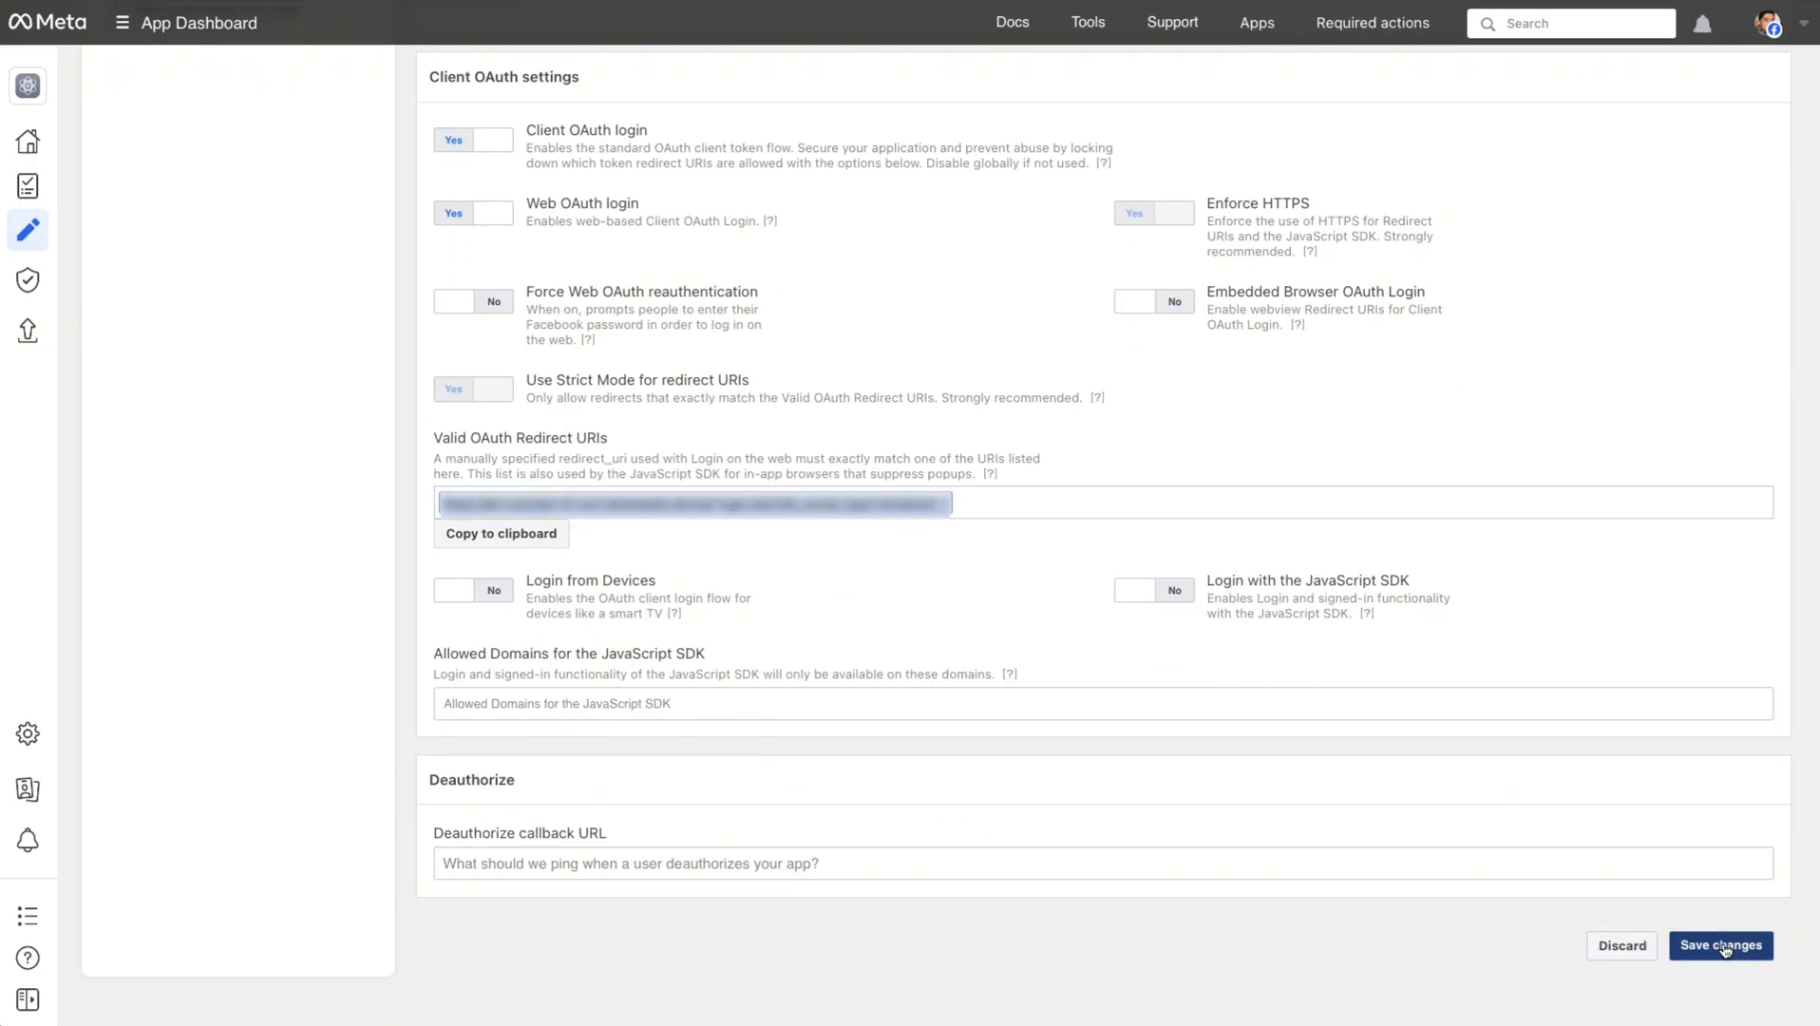
left_click(1721, 944)
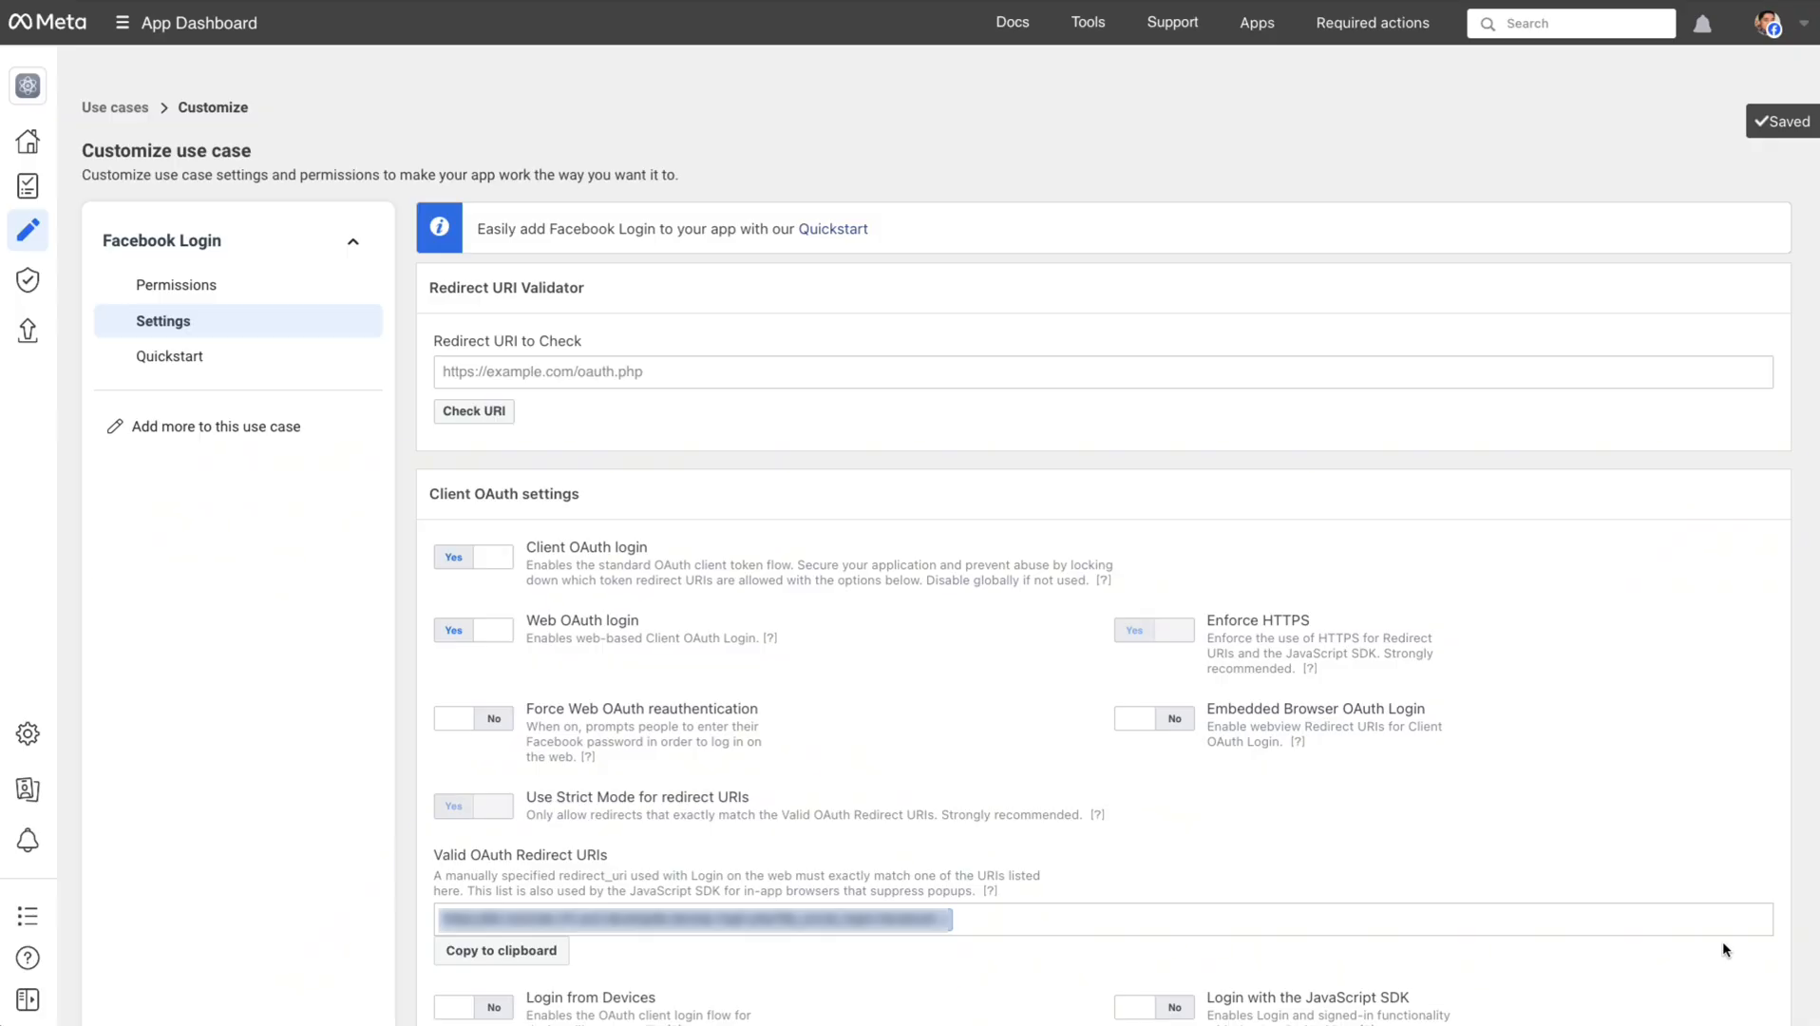
mouse_move(26, 733)
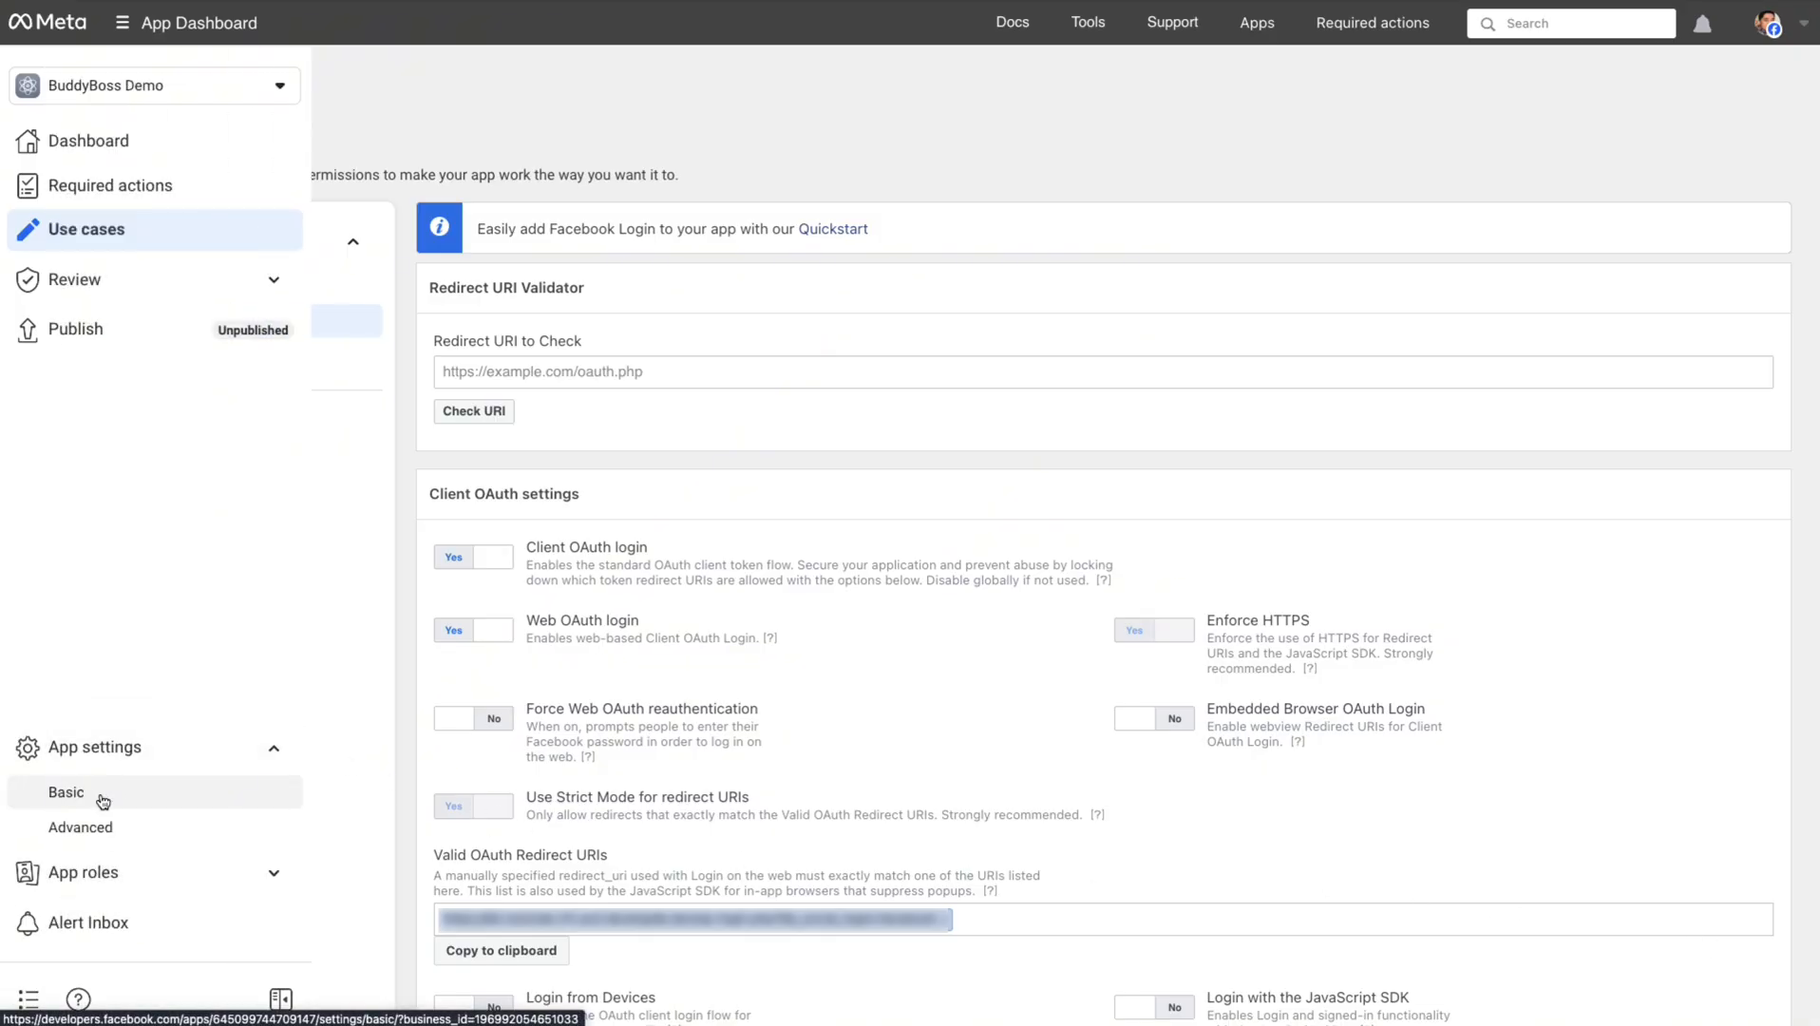
Step: In Basic app settings, fill the policy URLs and Terms of Service URL with buddyboss.com
left_click(66, 792)
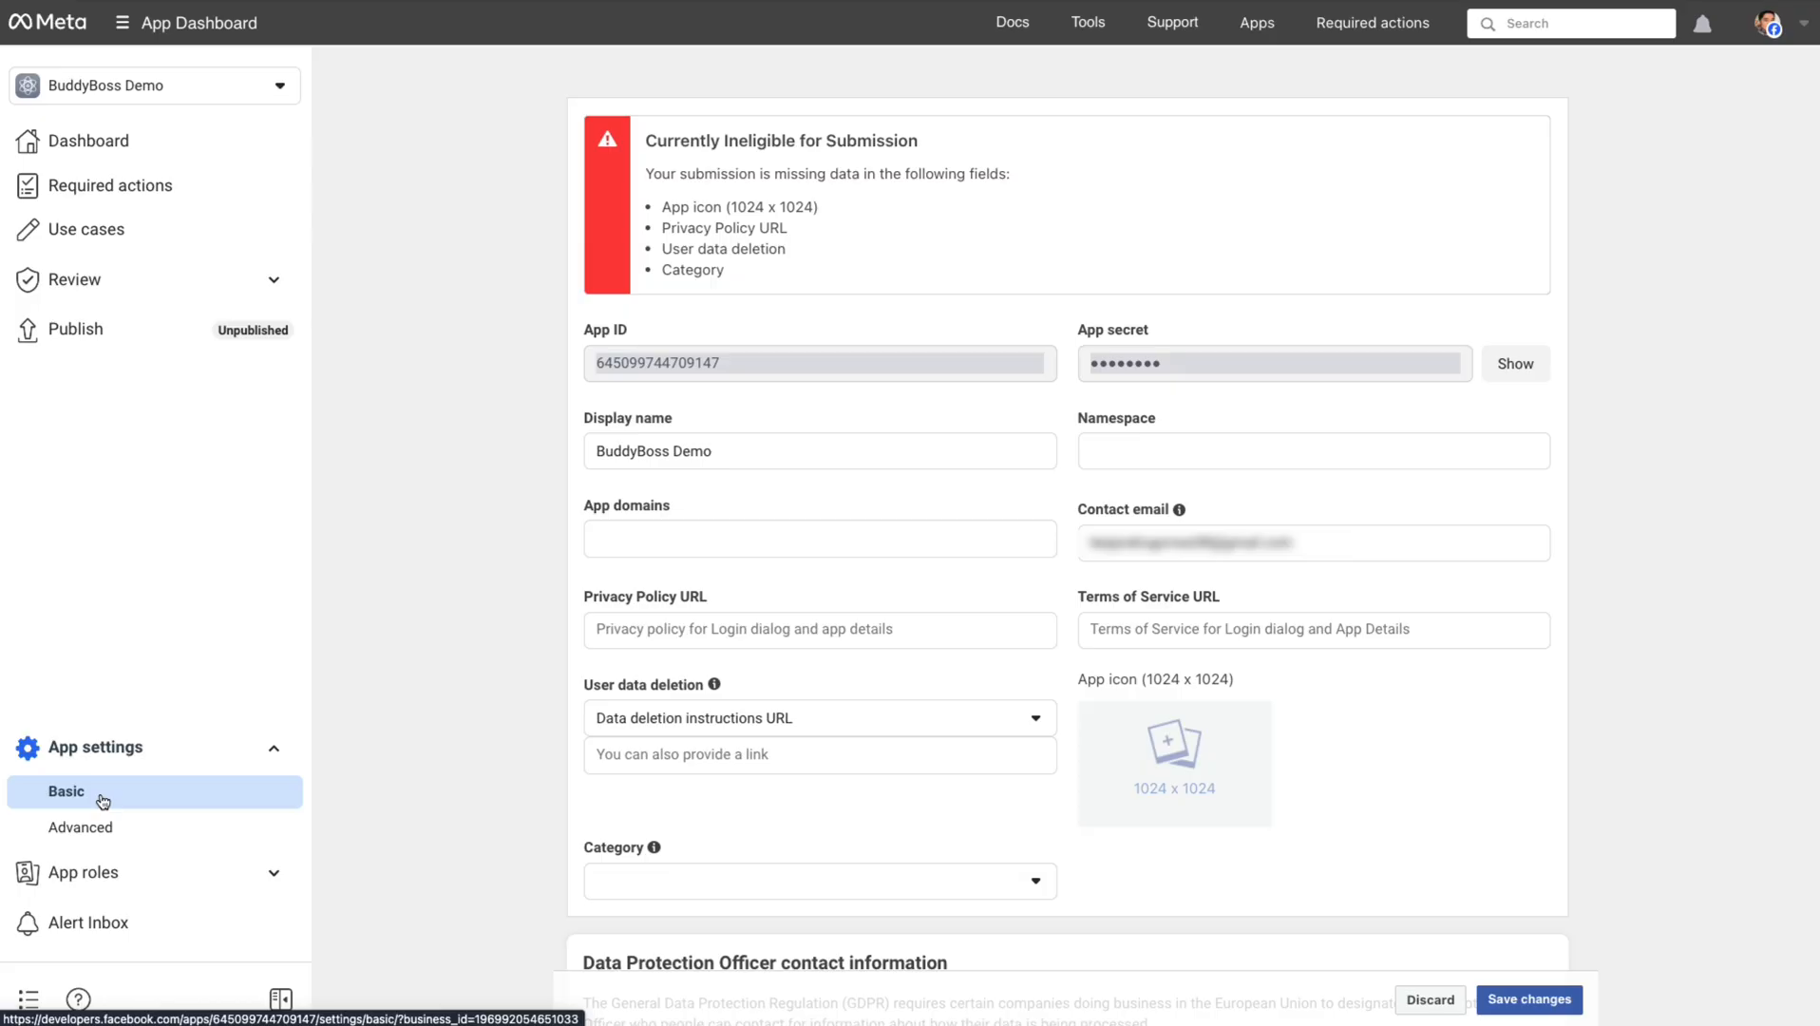
mouse_move(783, 872)
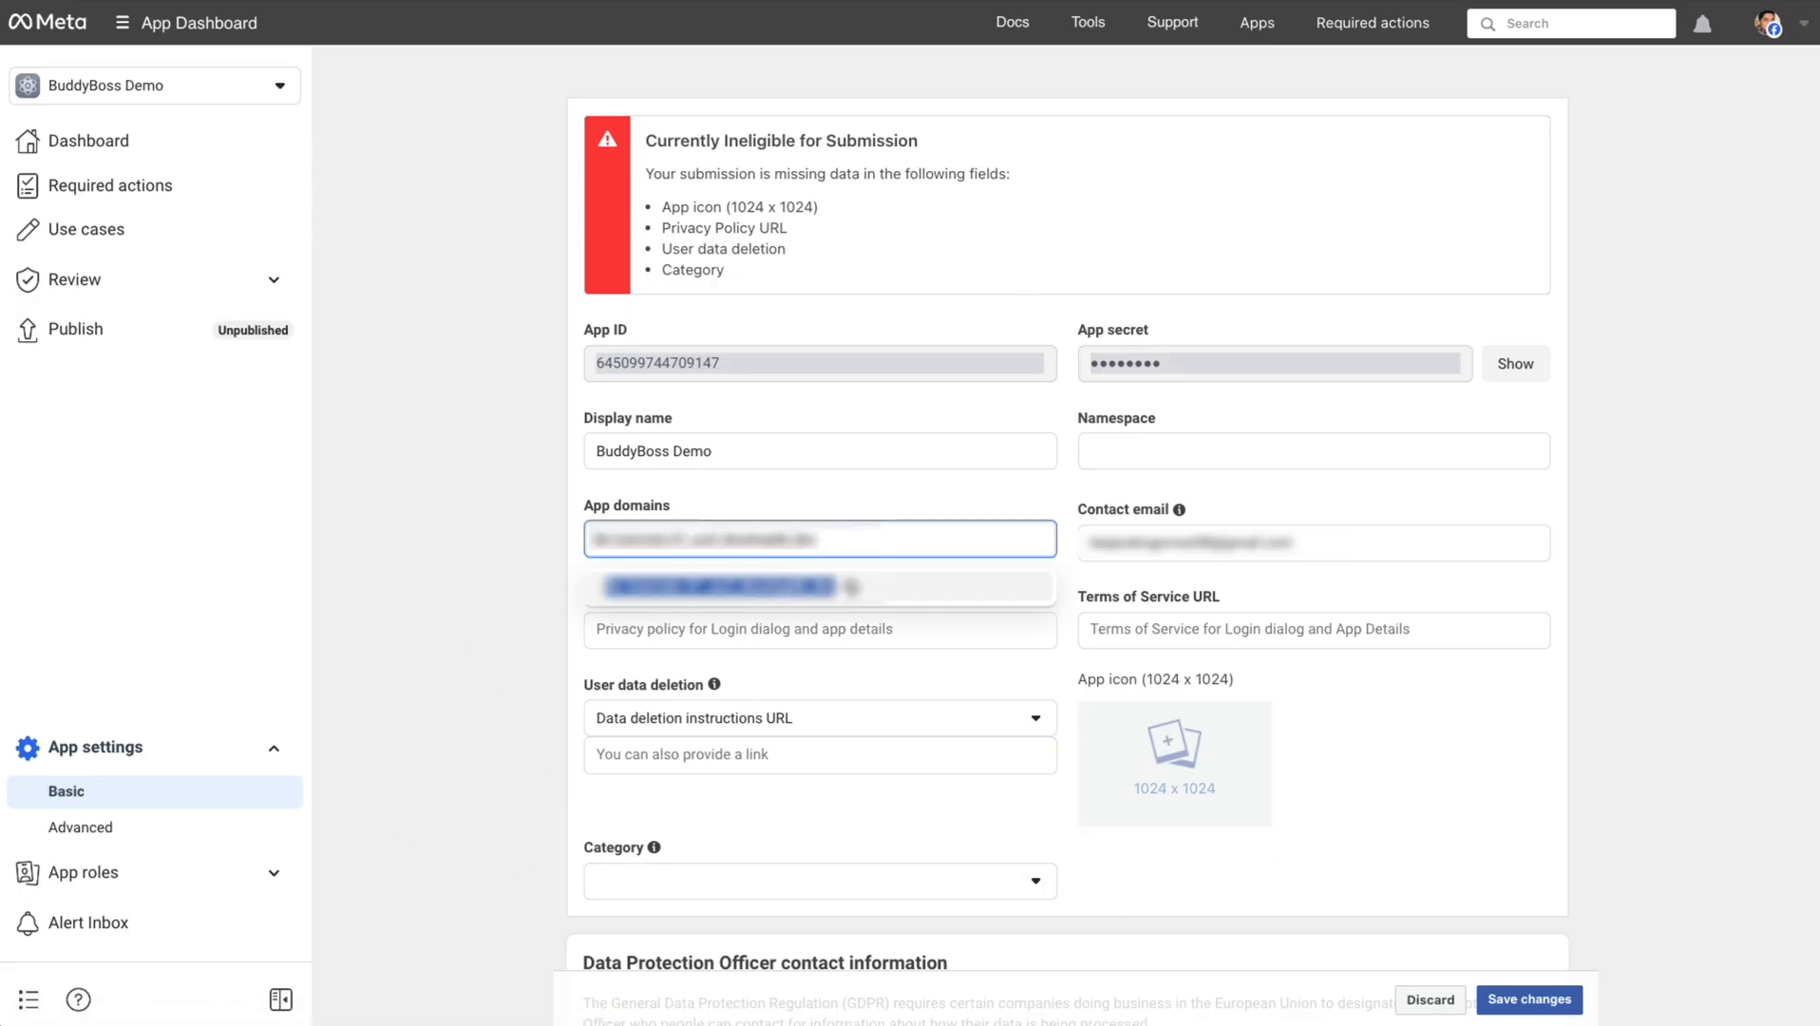
type("b")
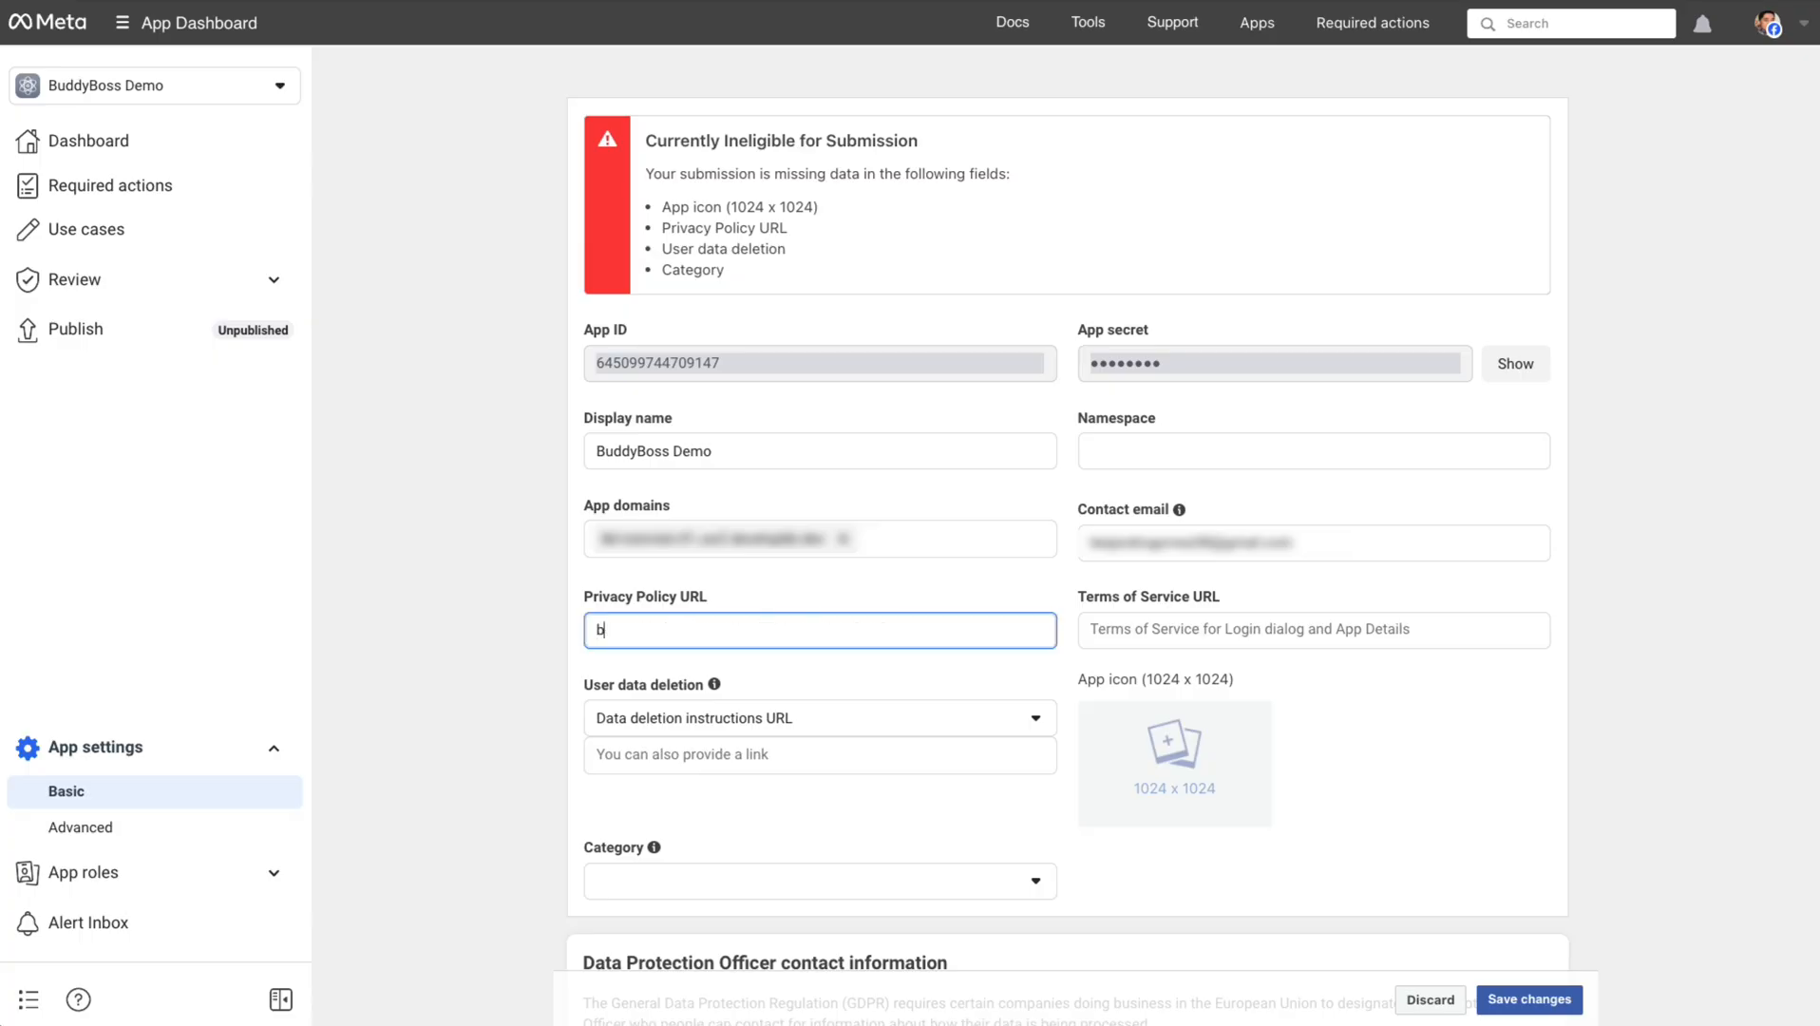
type("uddyboss.co")
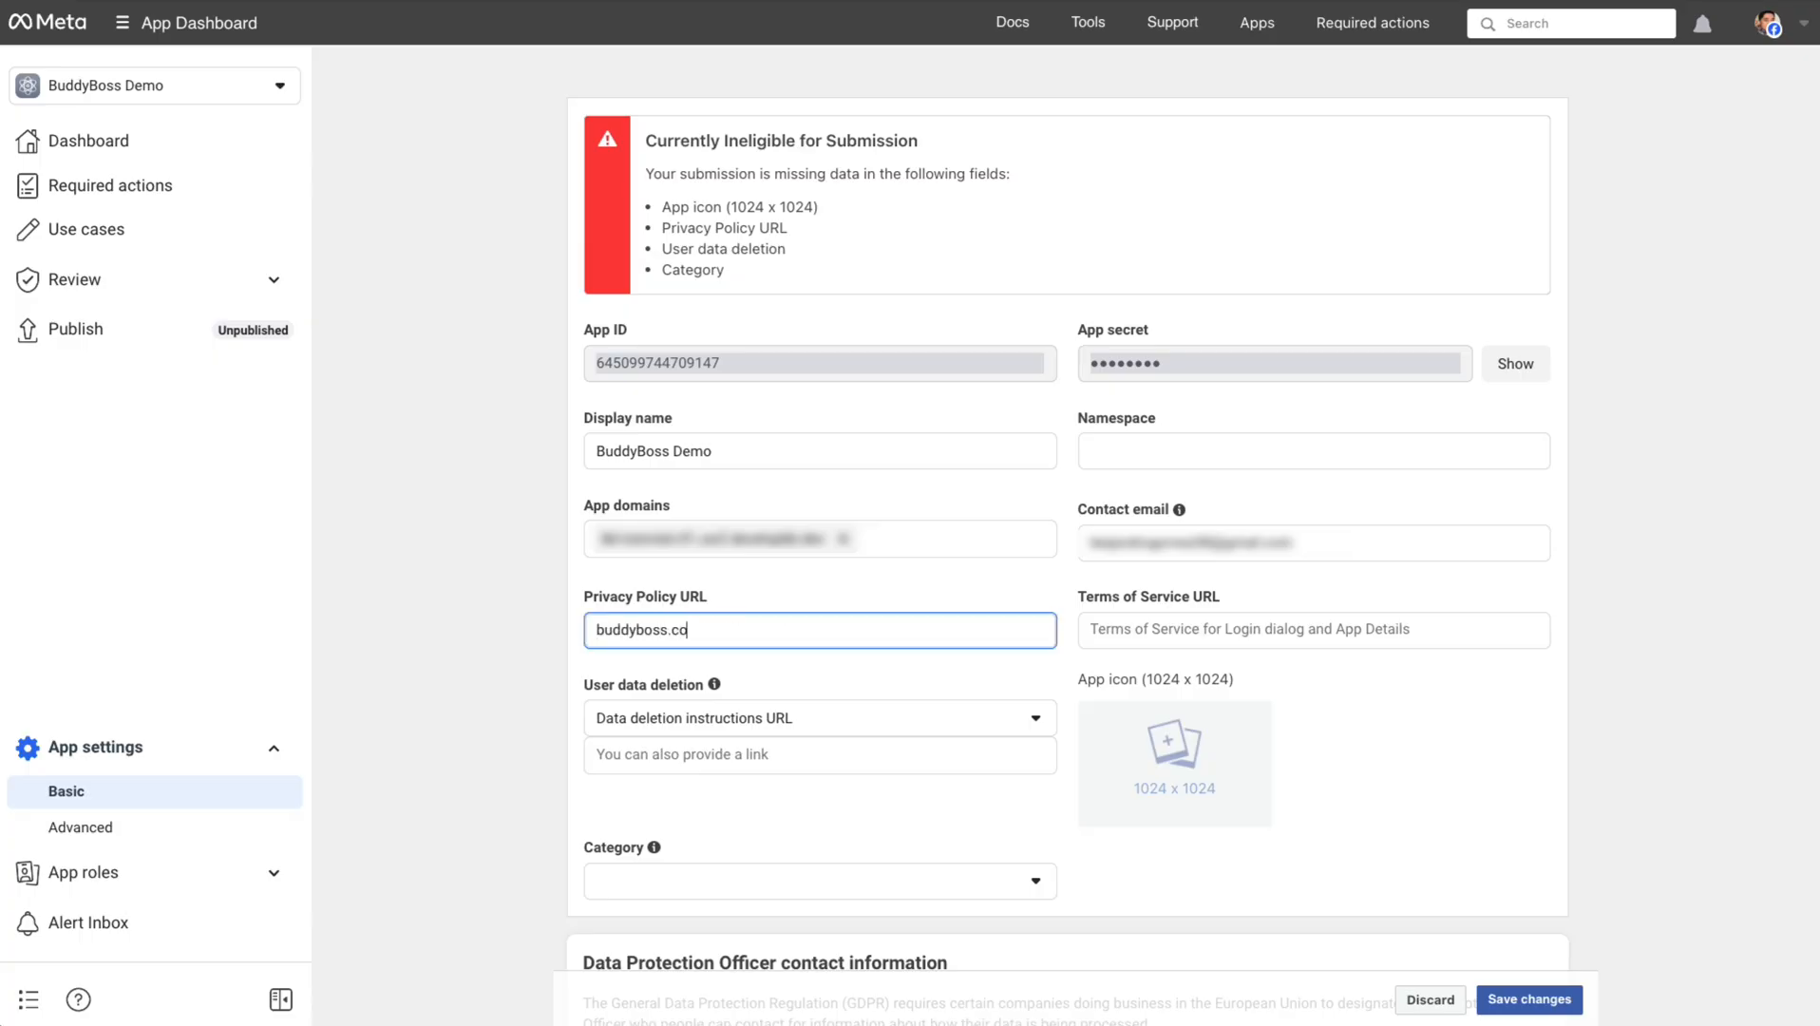
type("buddyboss.com")
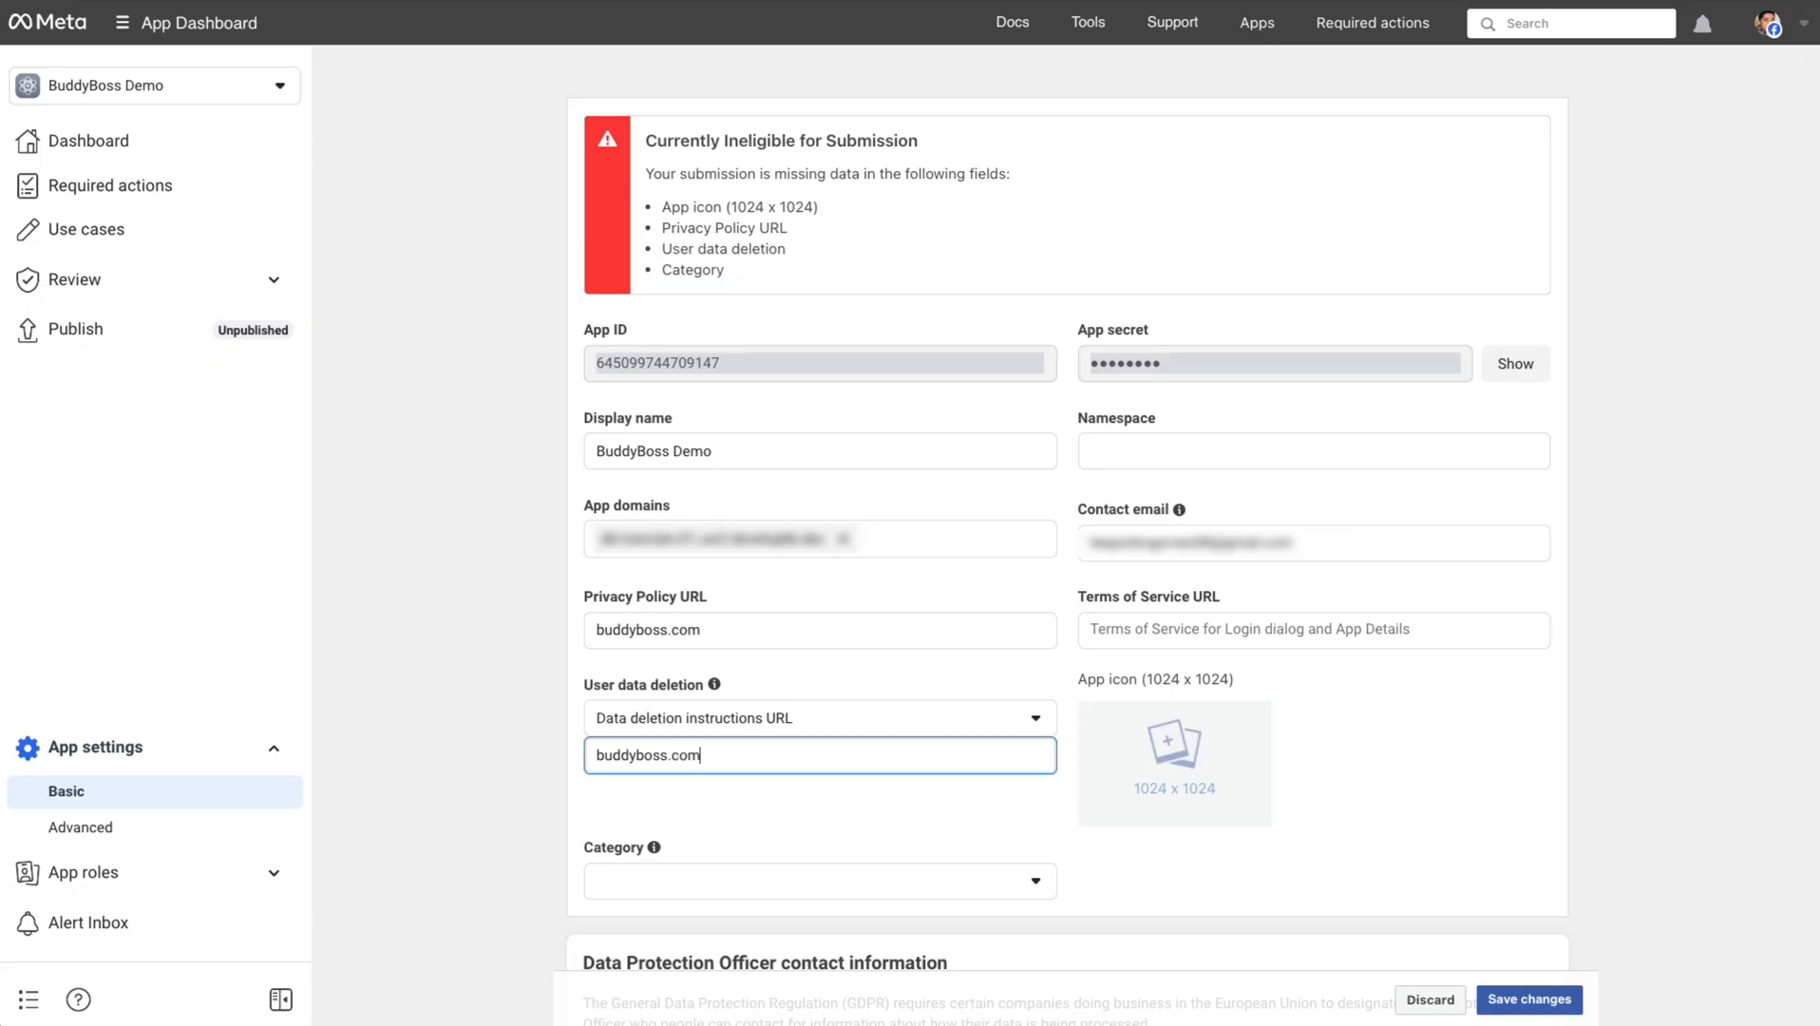
left_click(1311, 631)
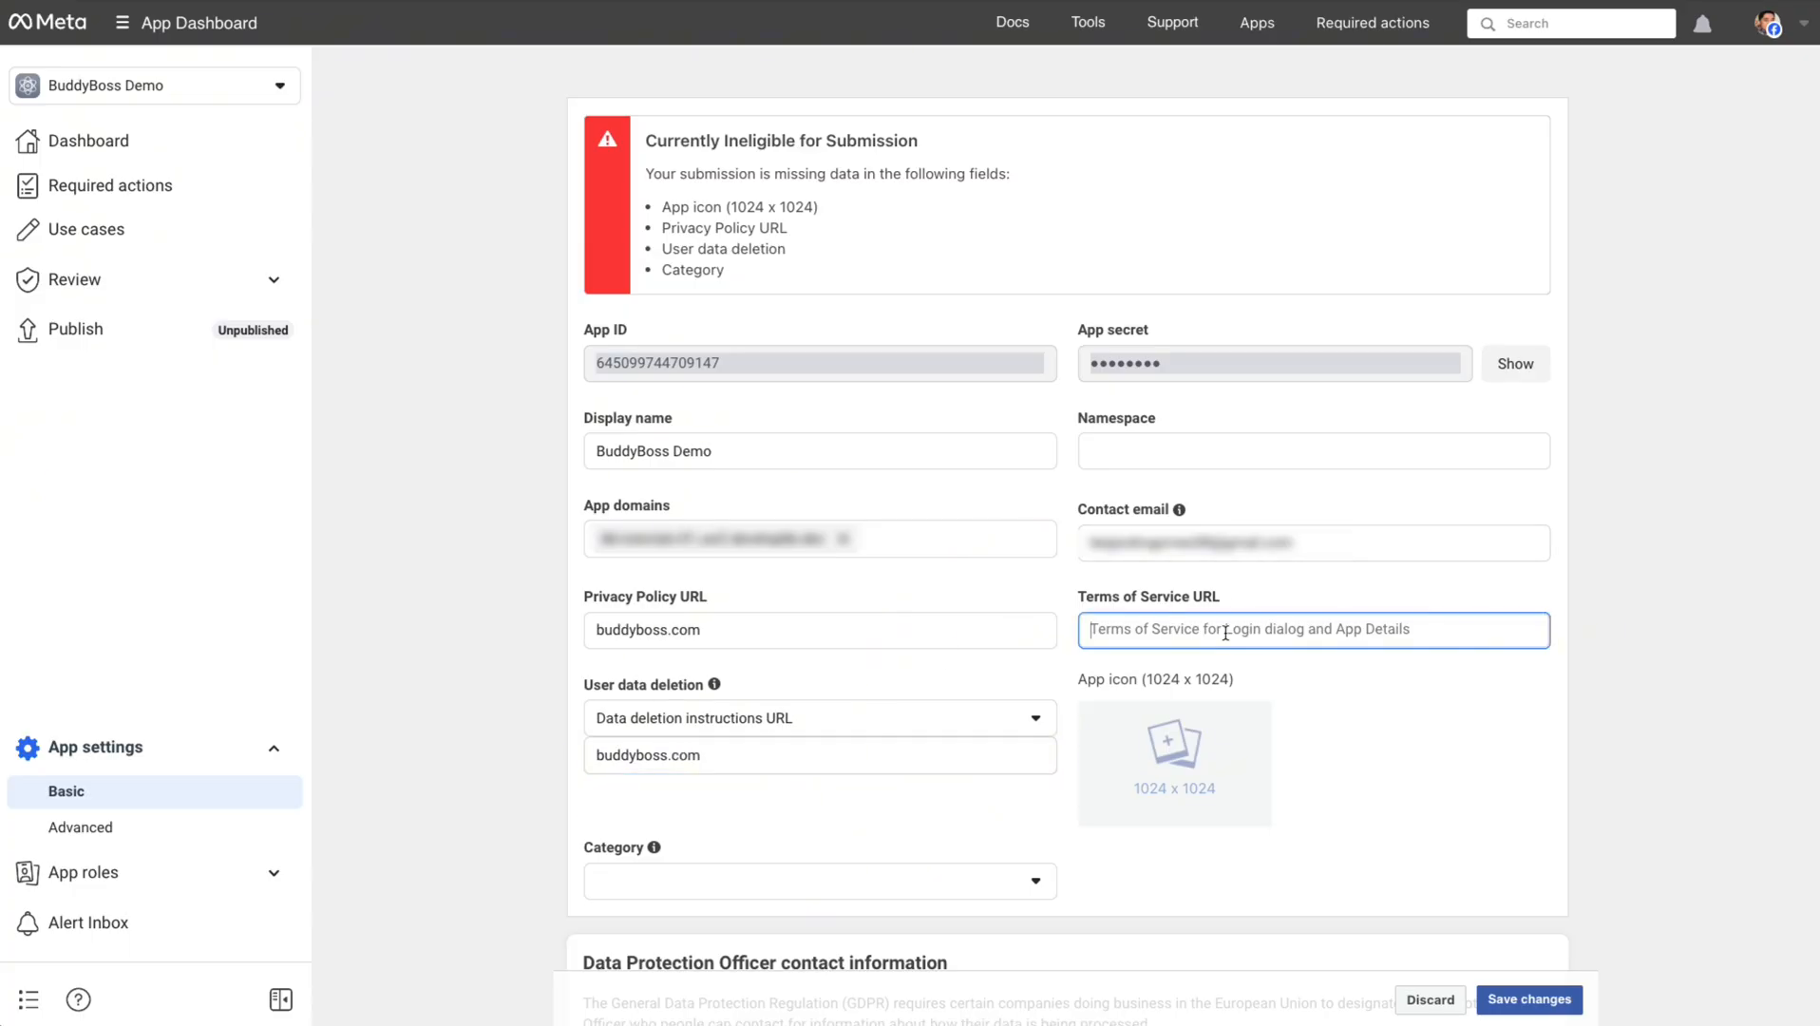
type("buddyboss")
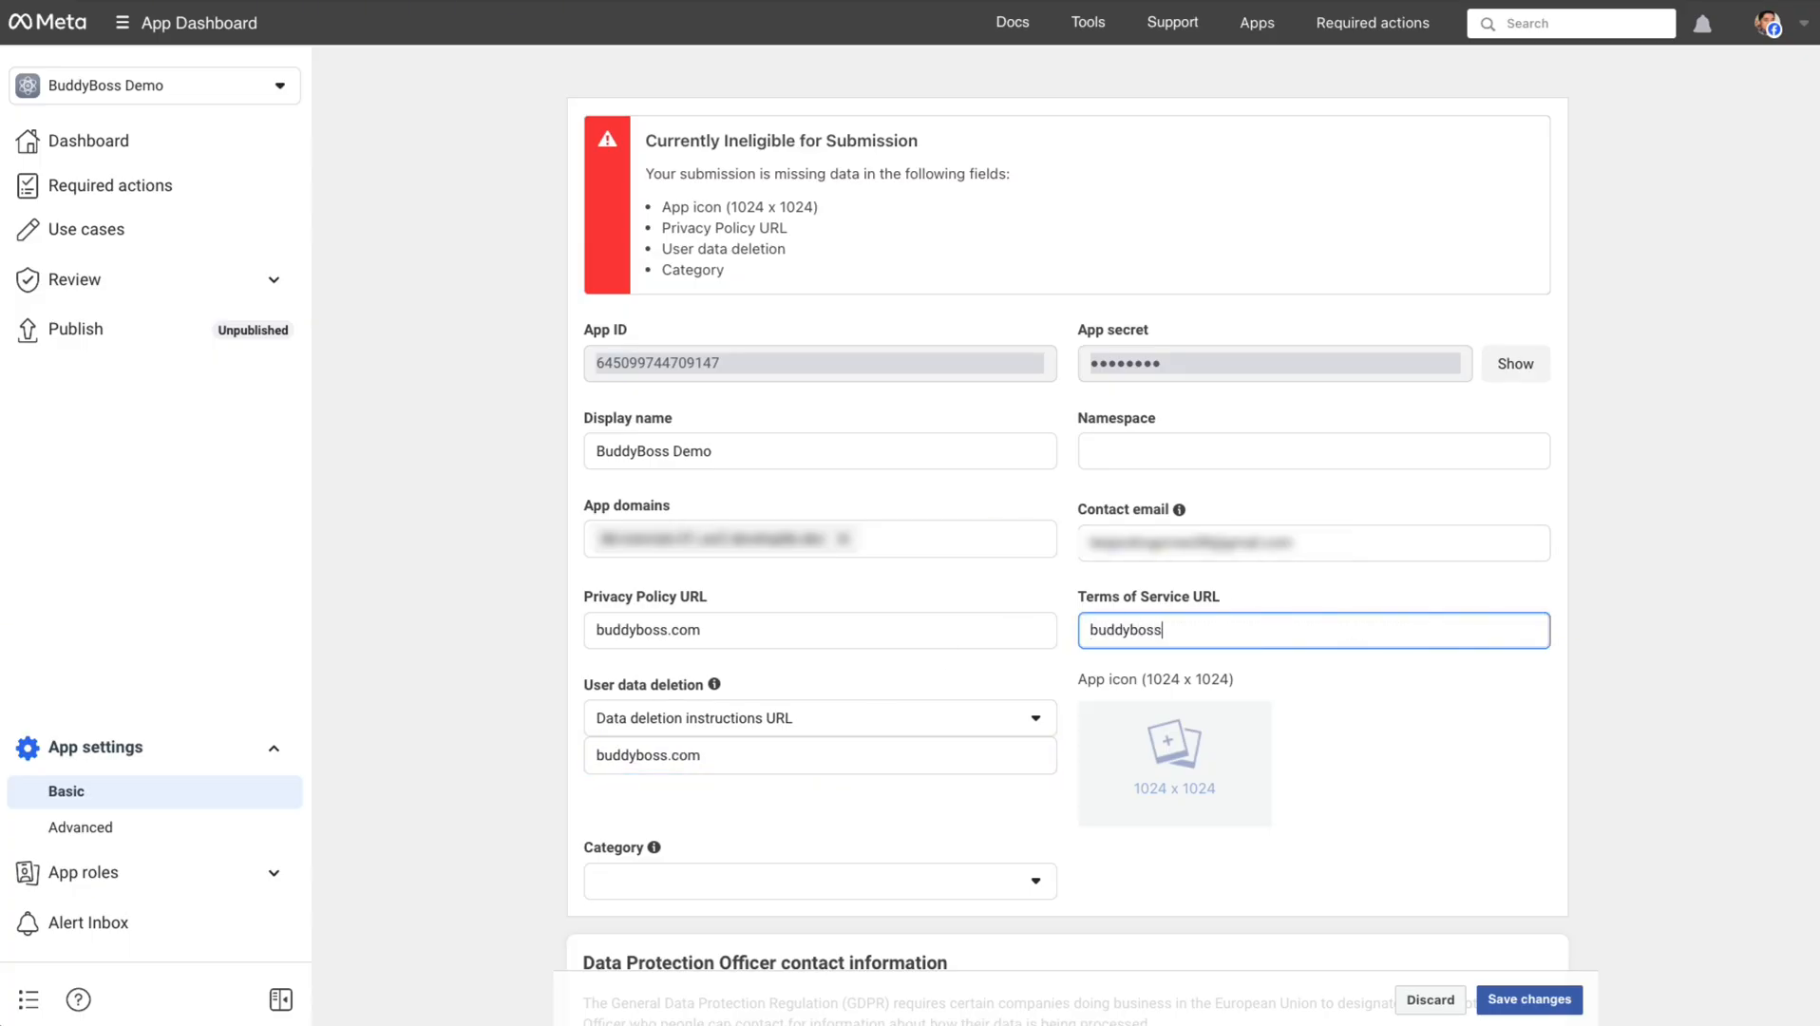
type(".com")
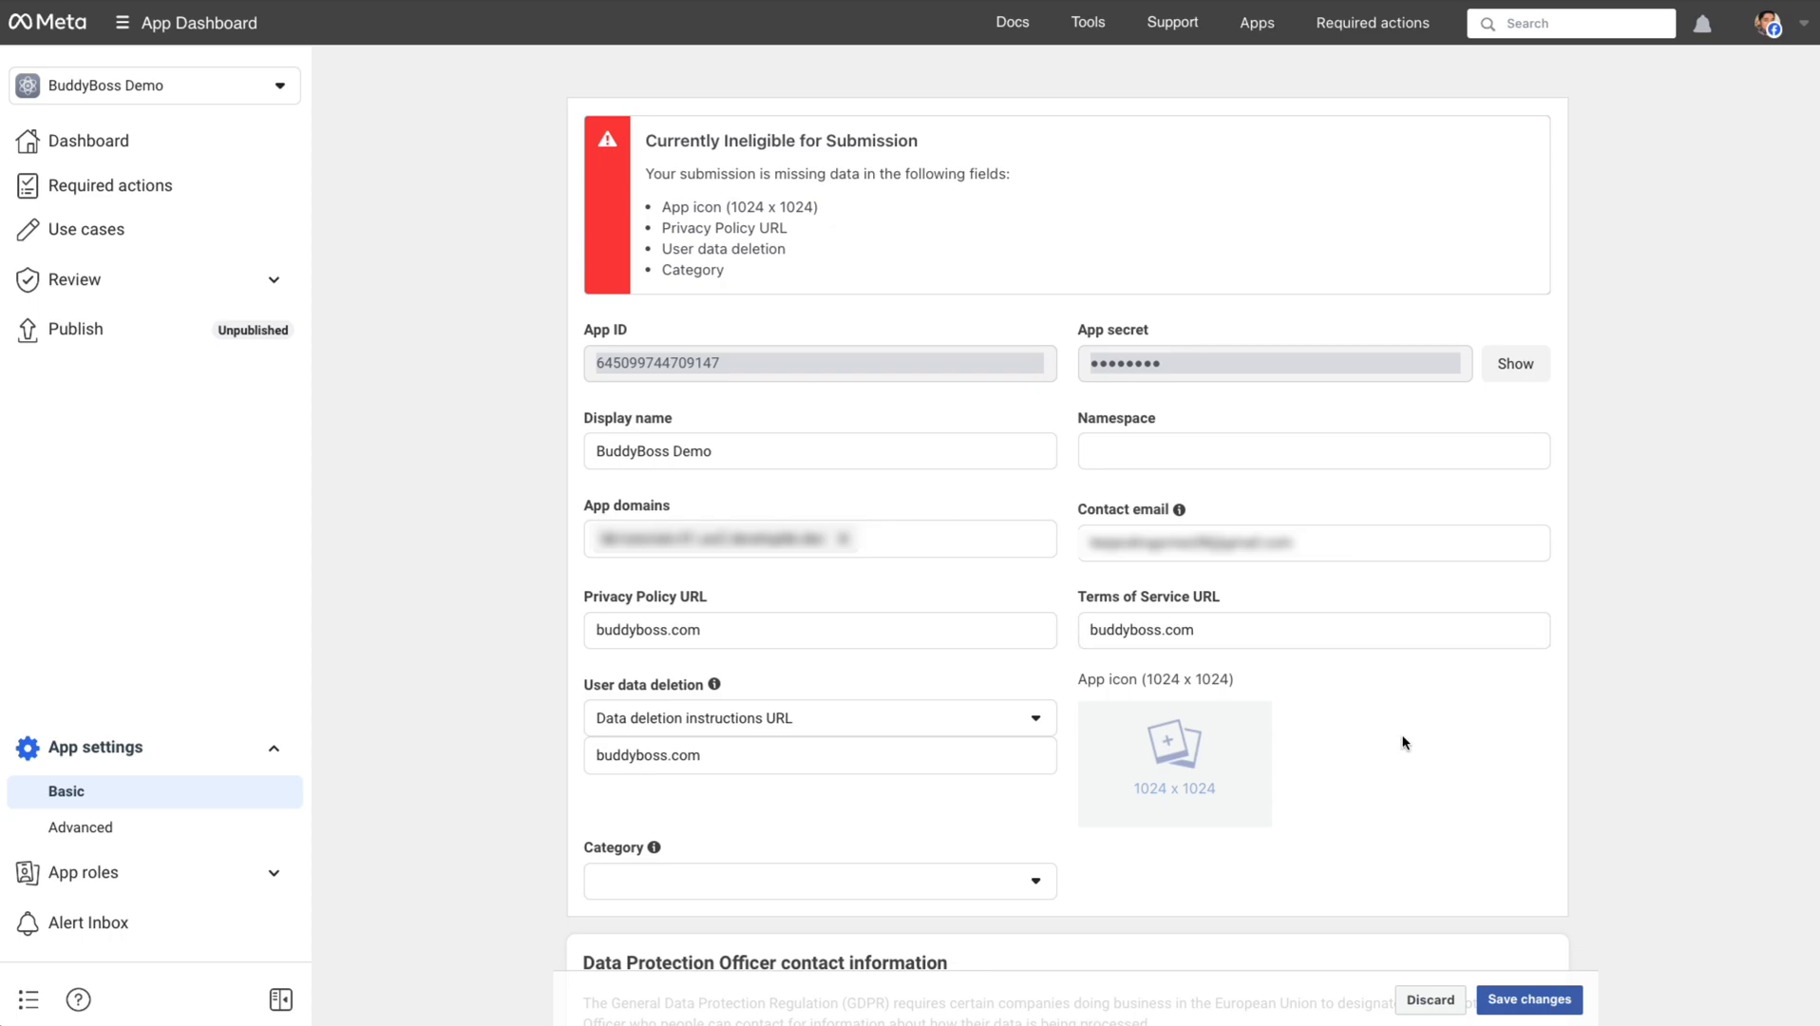
Step: Upload the 1024x1024 app icon and set the category to Social networks & dating
left_click(1174, 762)
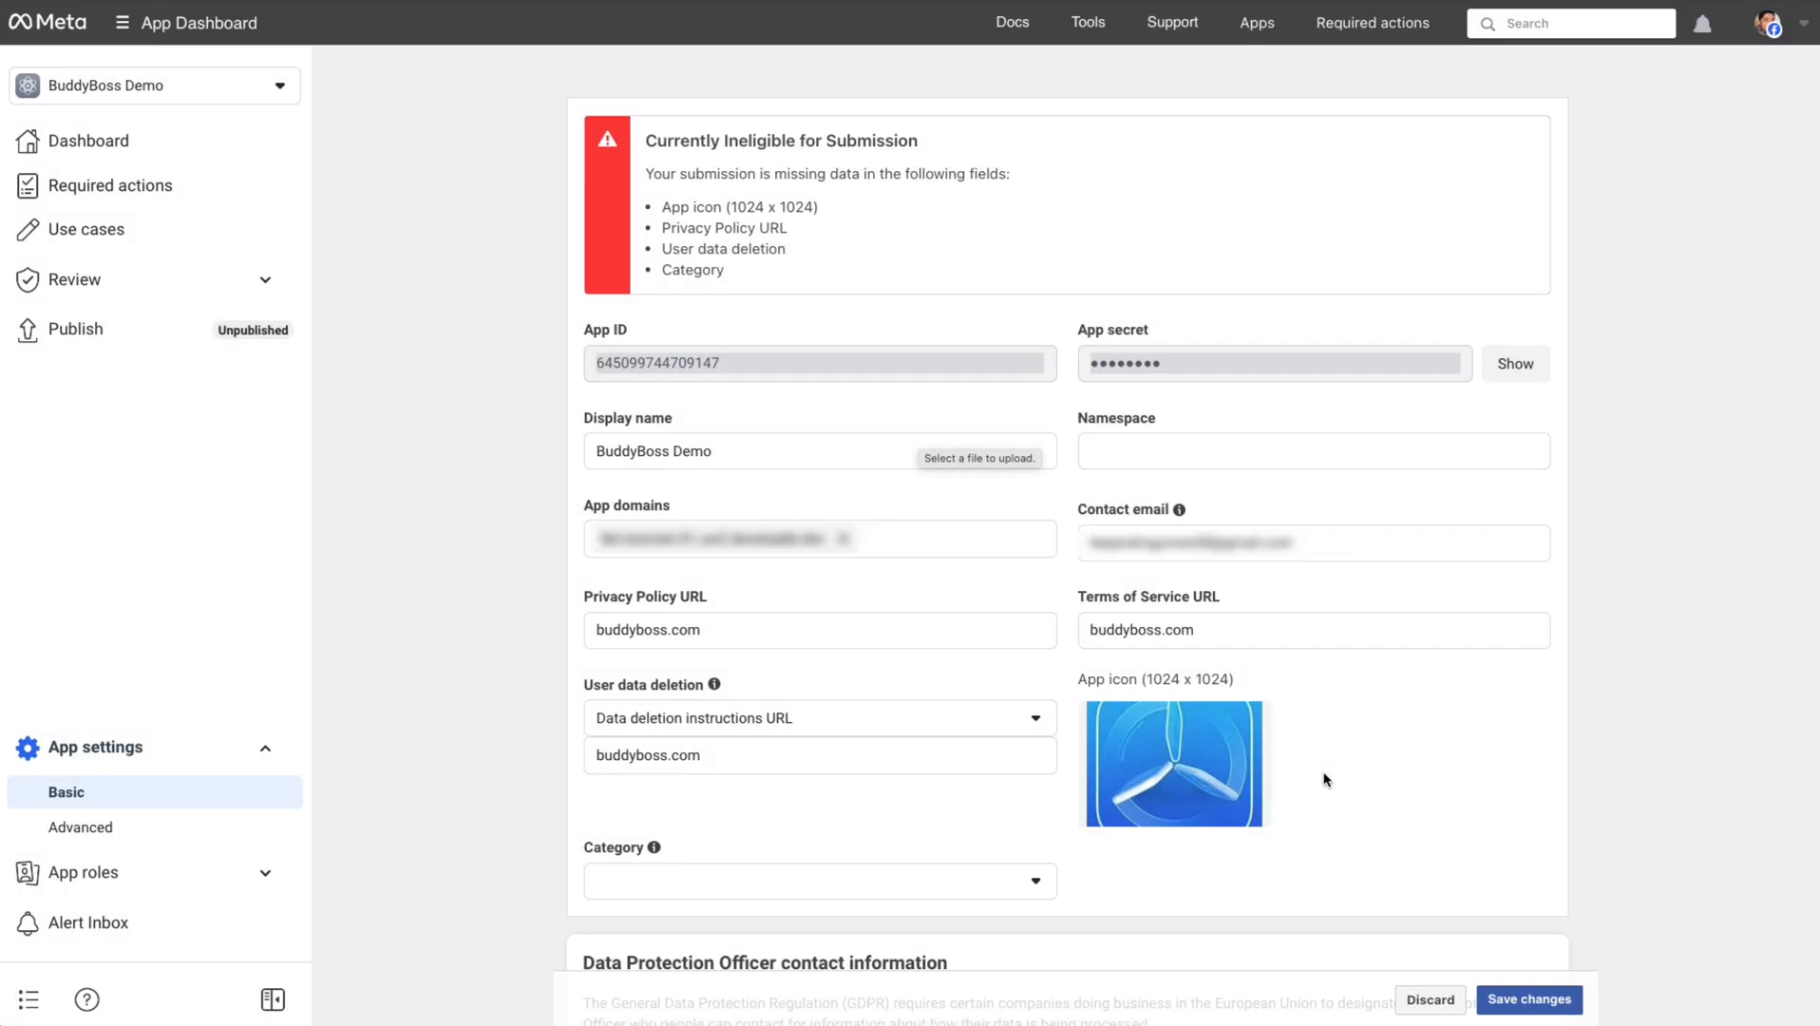
left_click(819, 879)
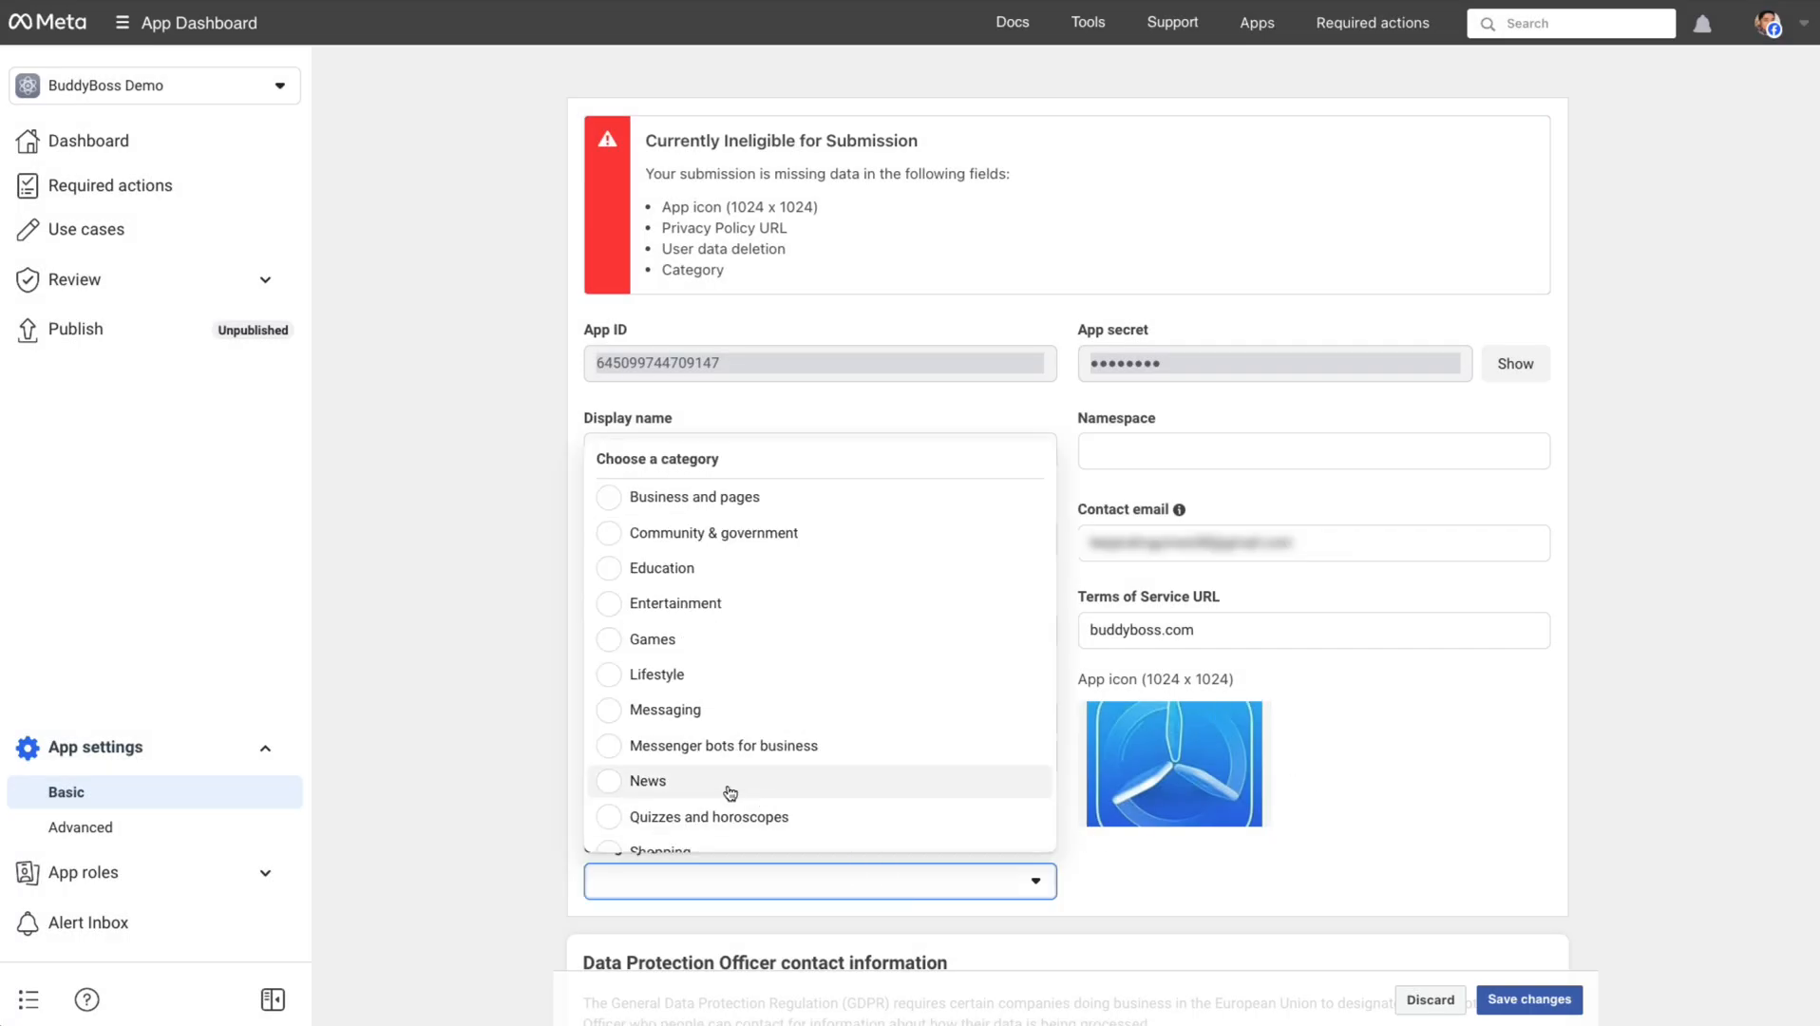
left_click(819, 879)
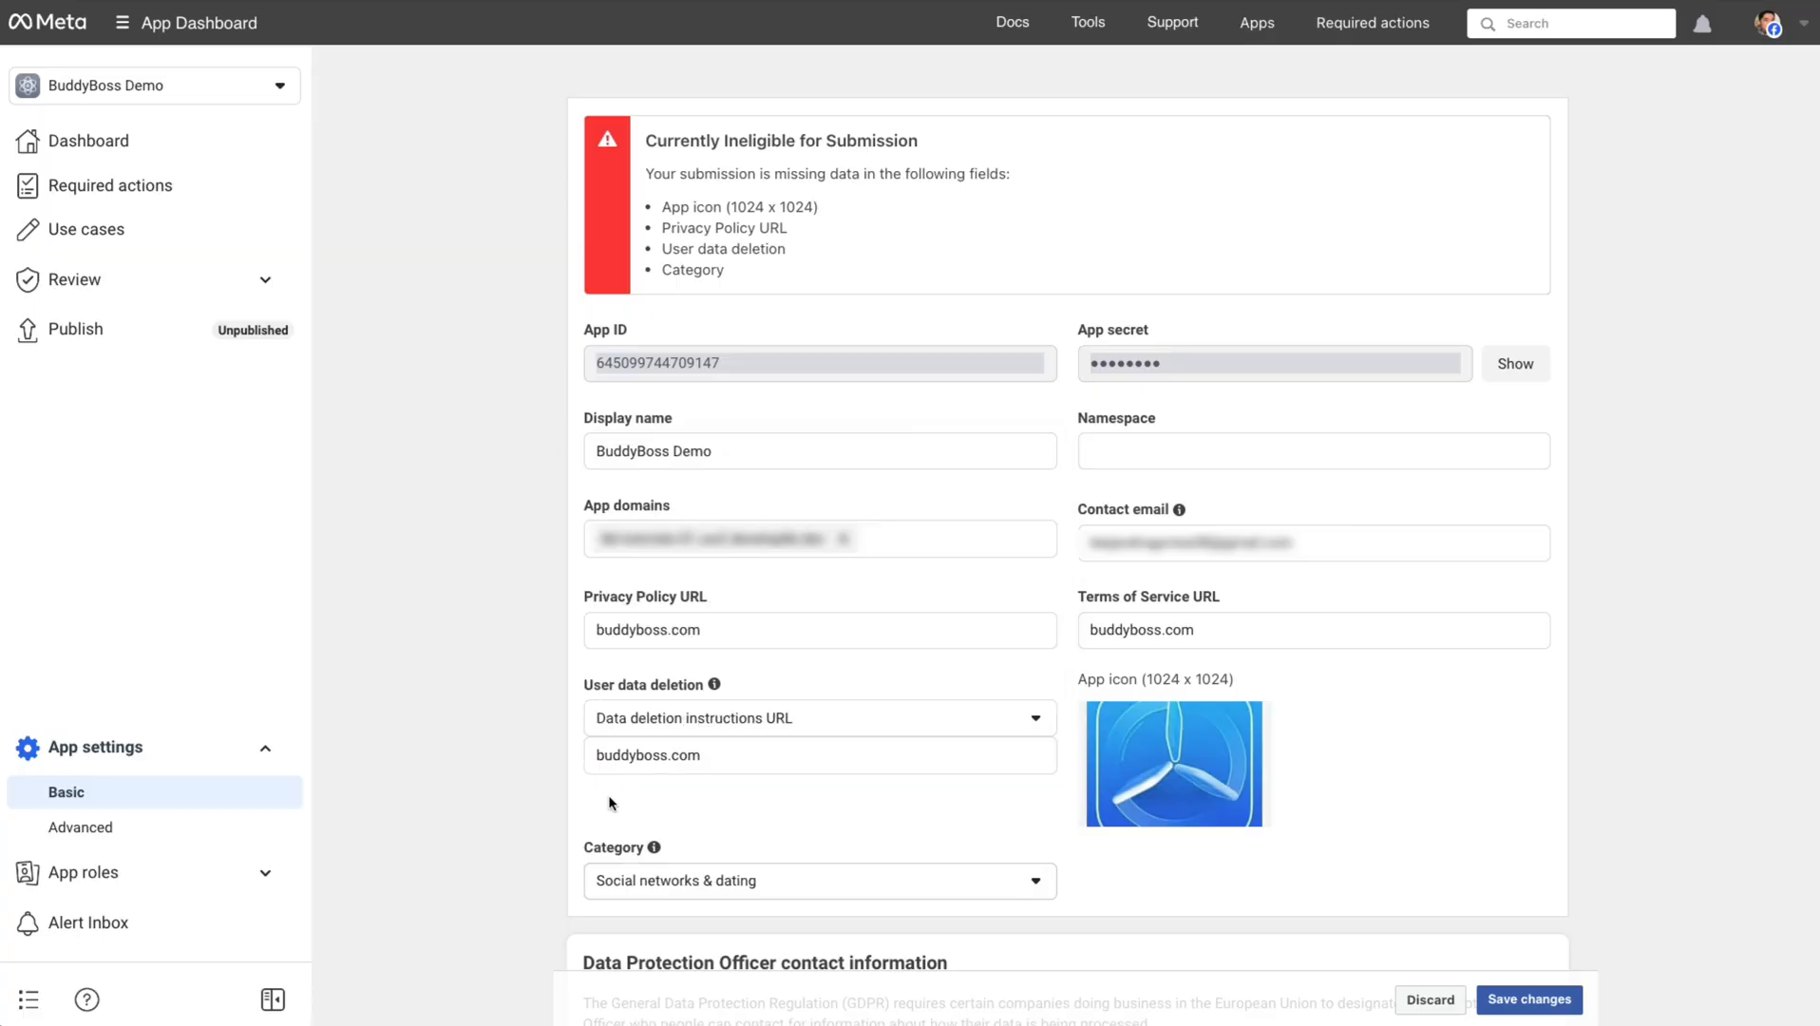
scroll("down", 3)
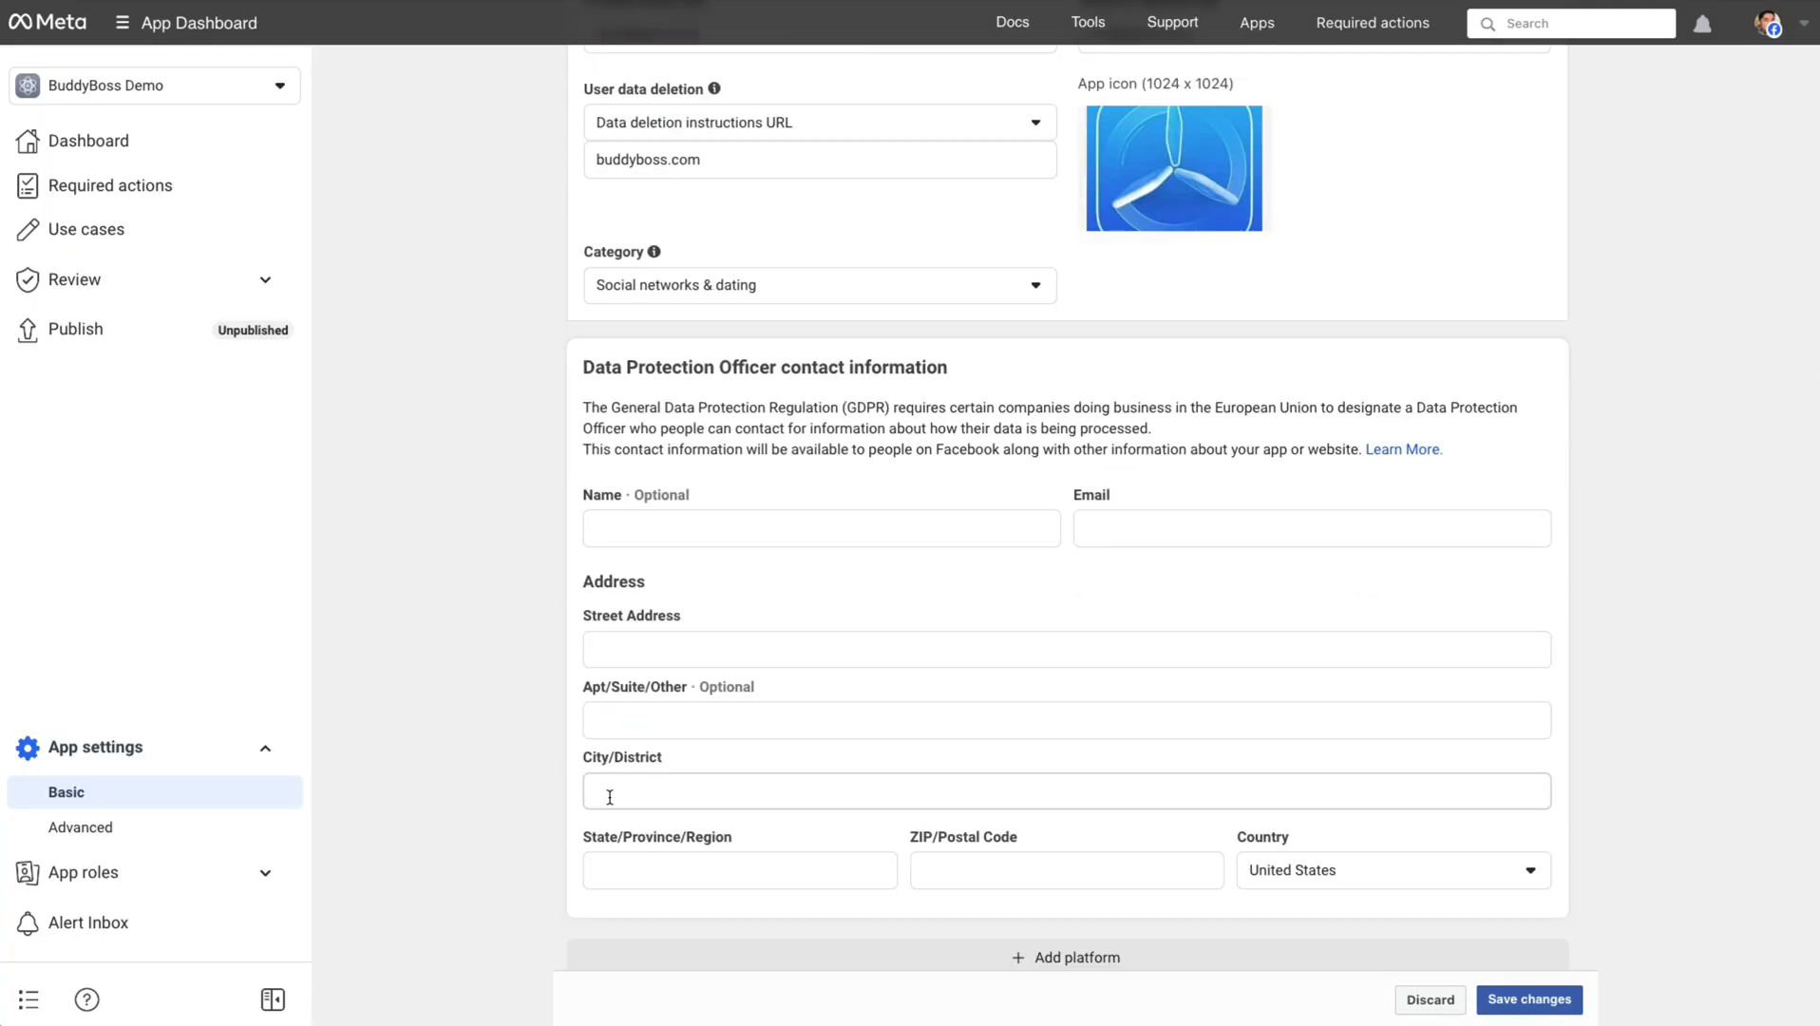
Step: Add a Website platform with the site URL and save the basic app settings
left_click(1064, 957)
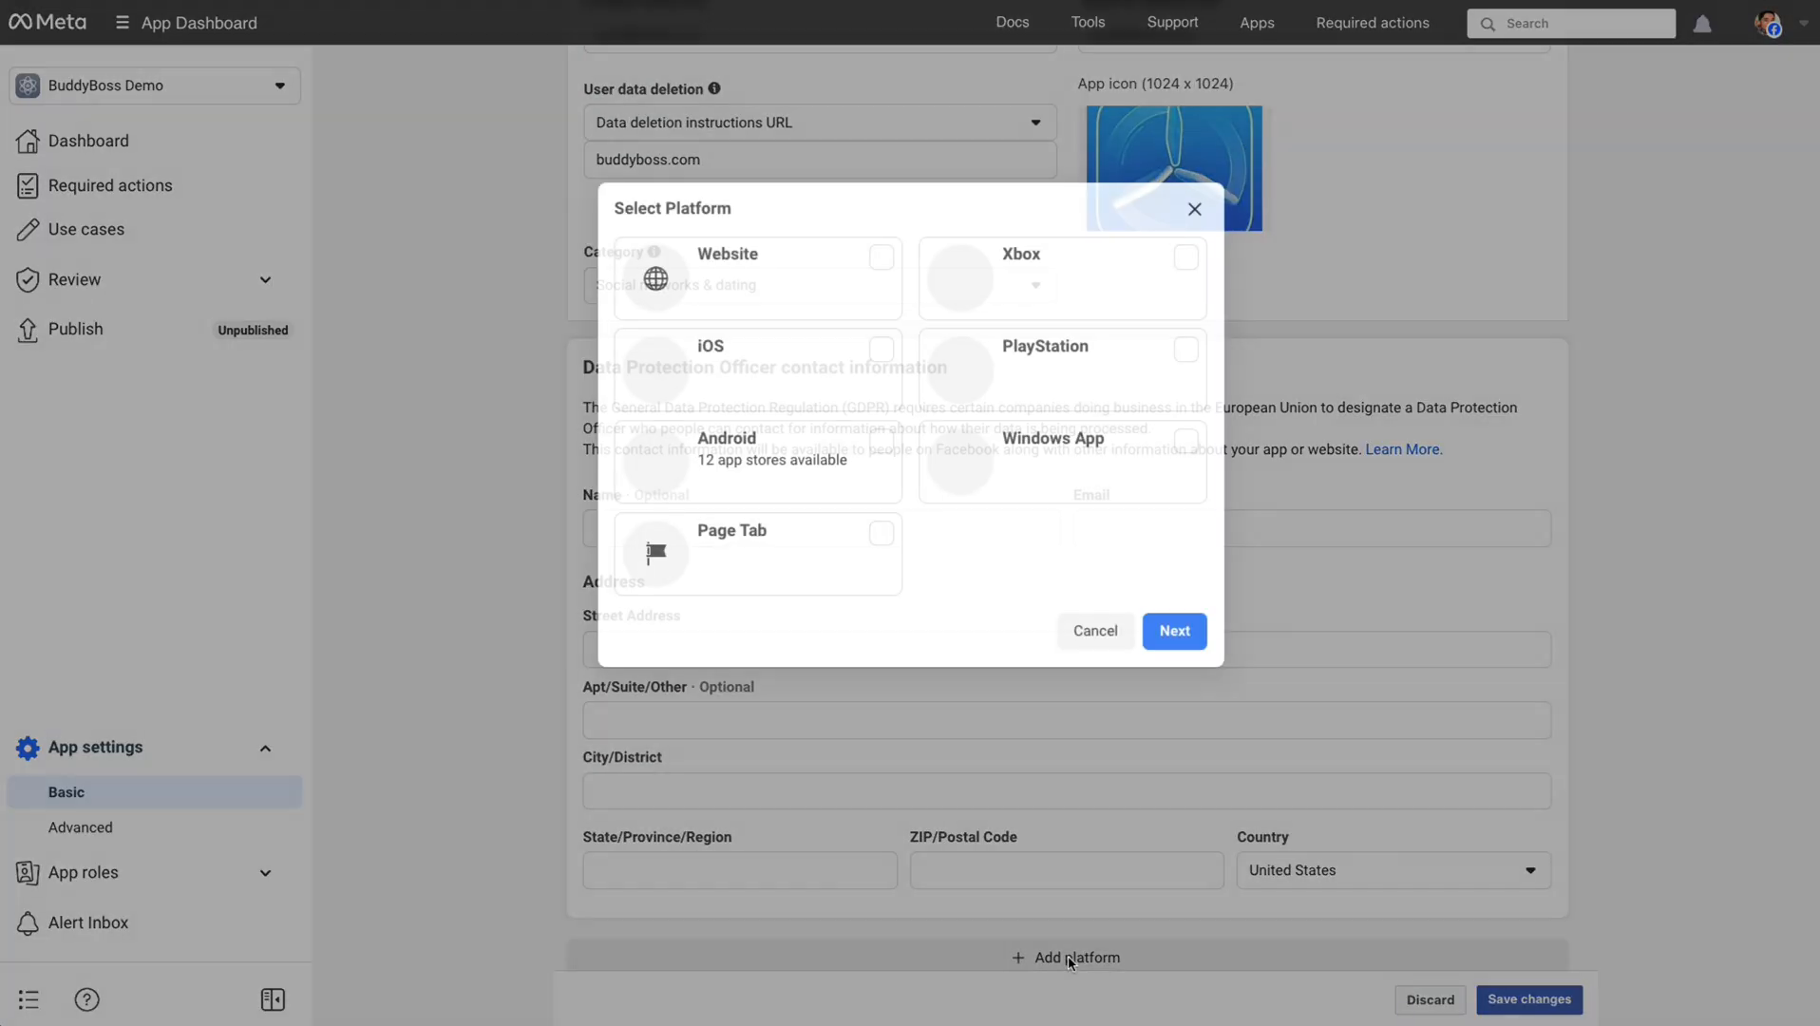
left_click(881, 257)
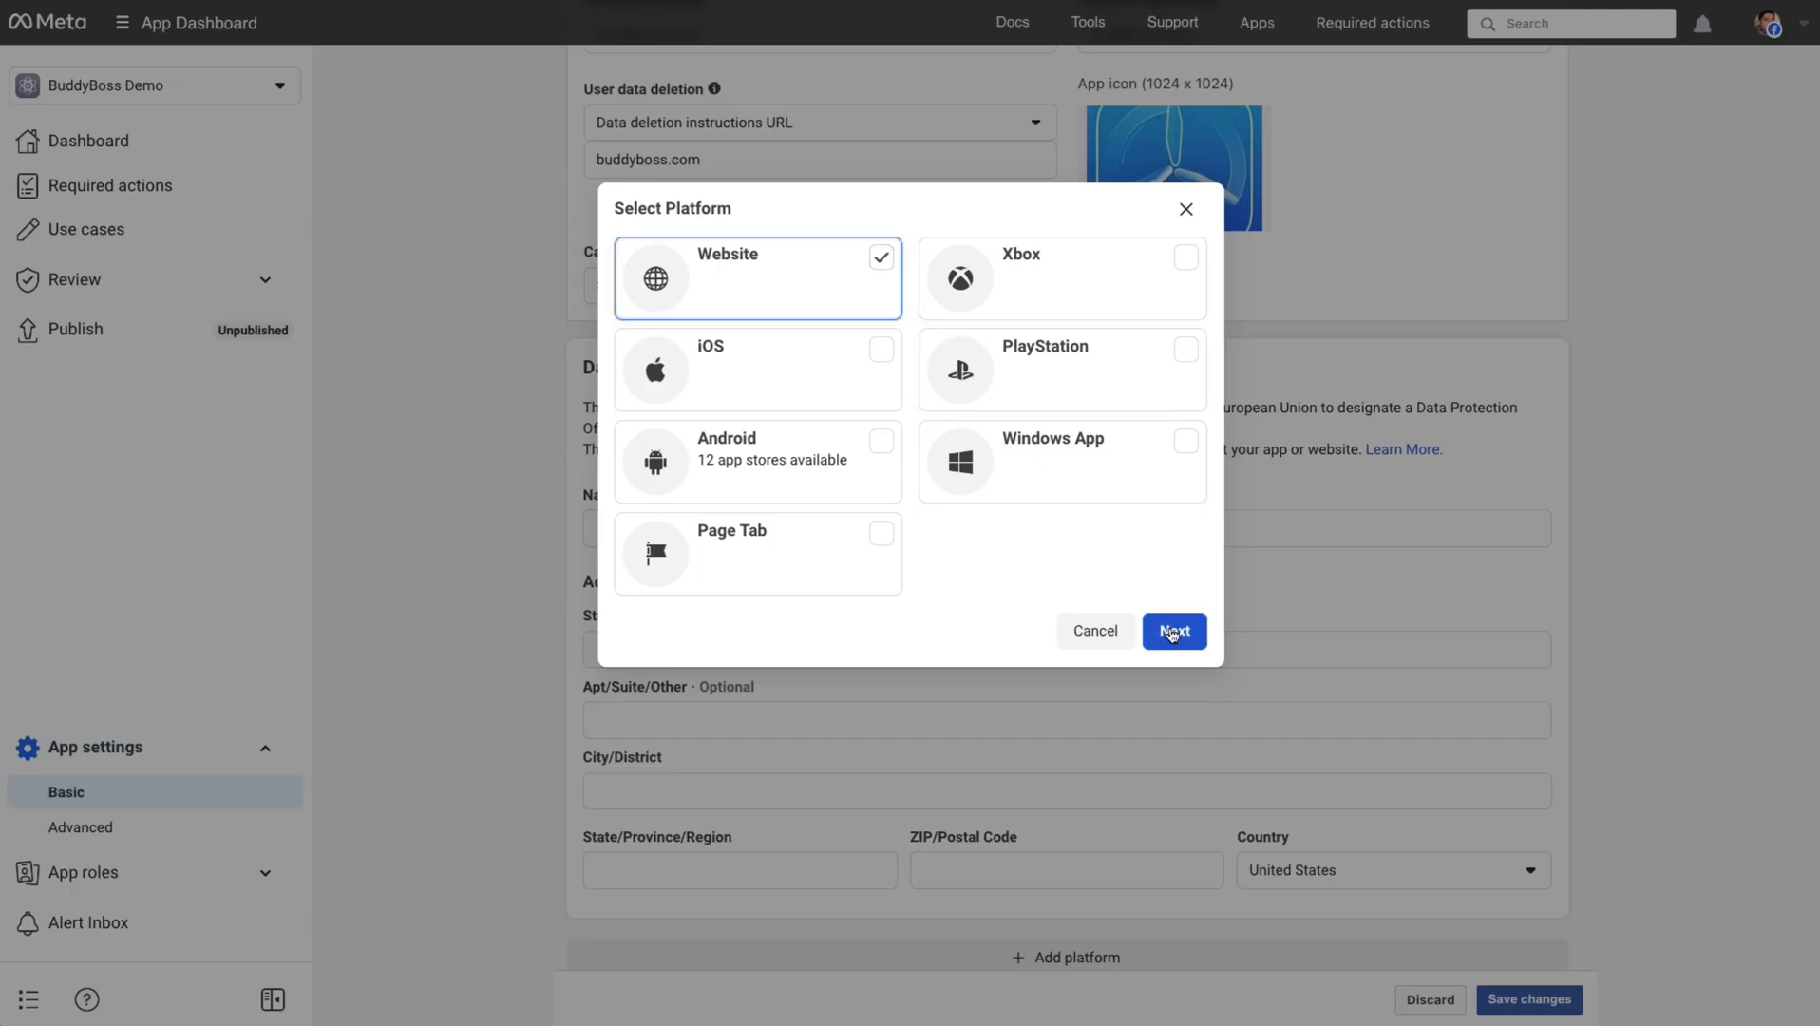
left_click(1174, 631)
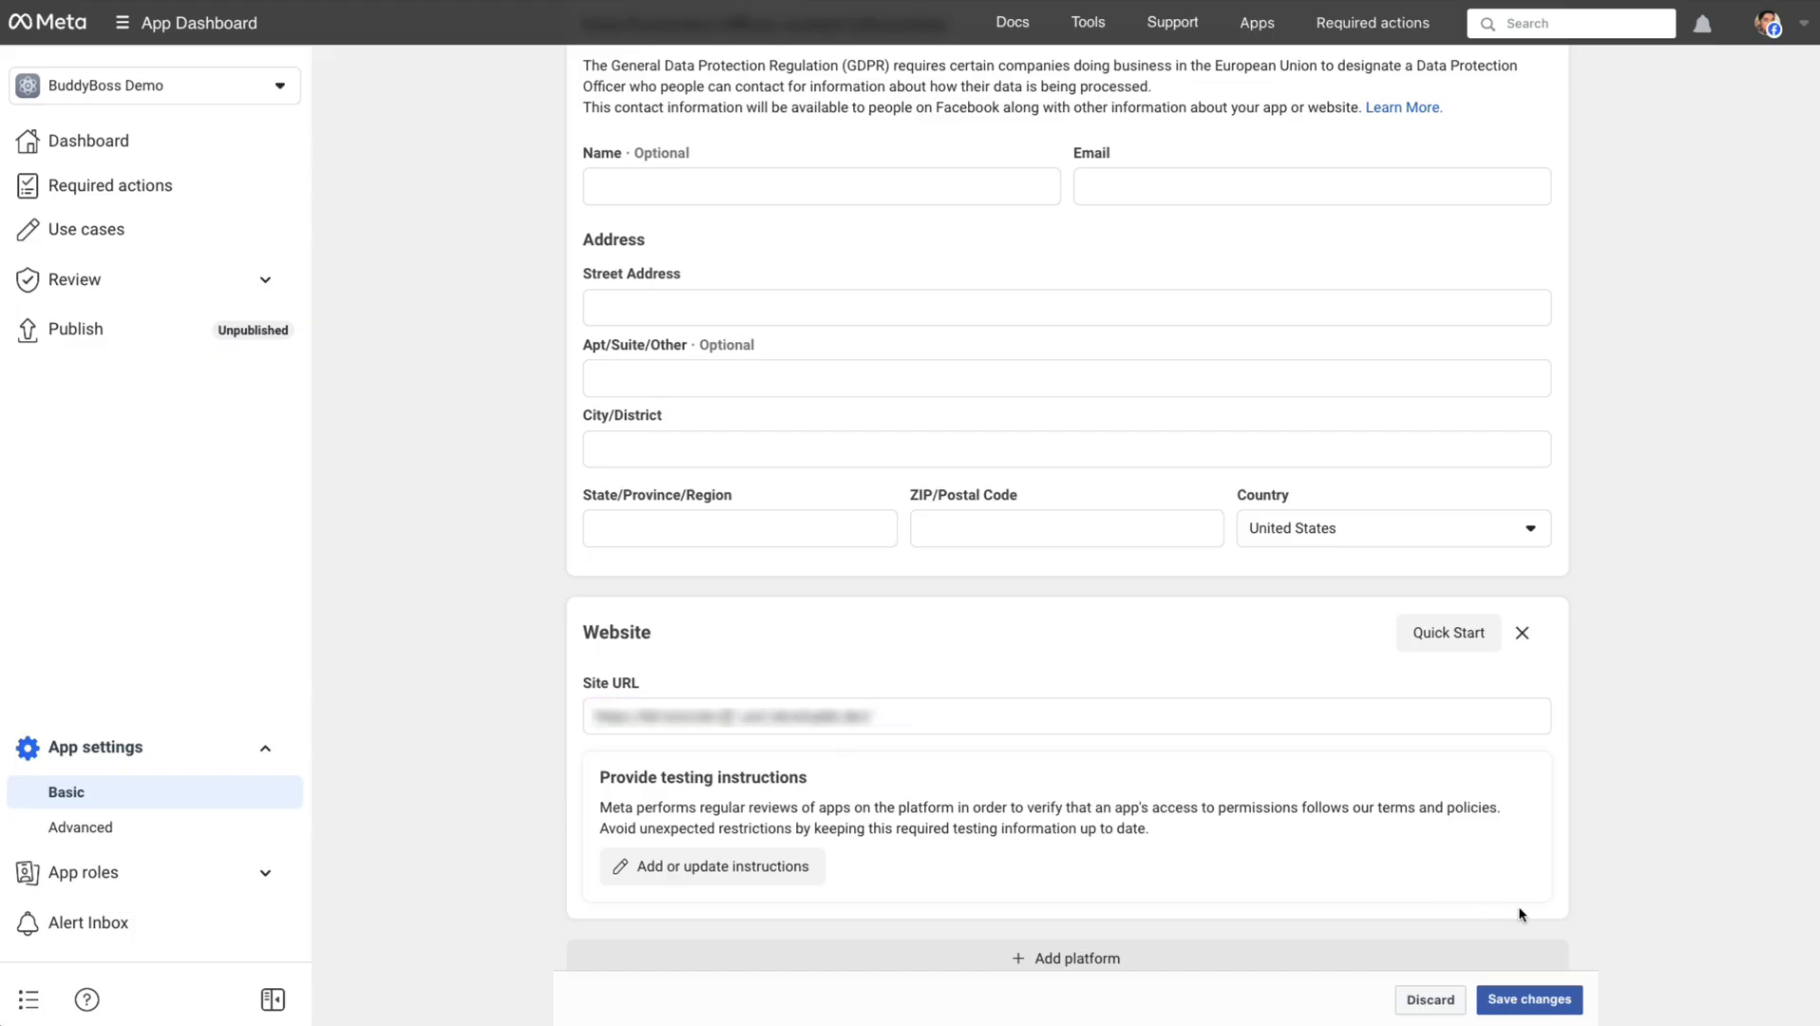
left_click(1529, 999)
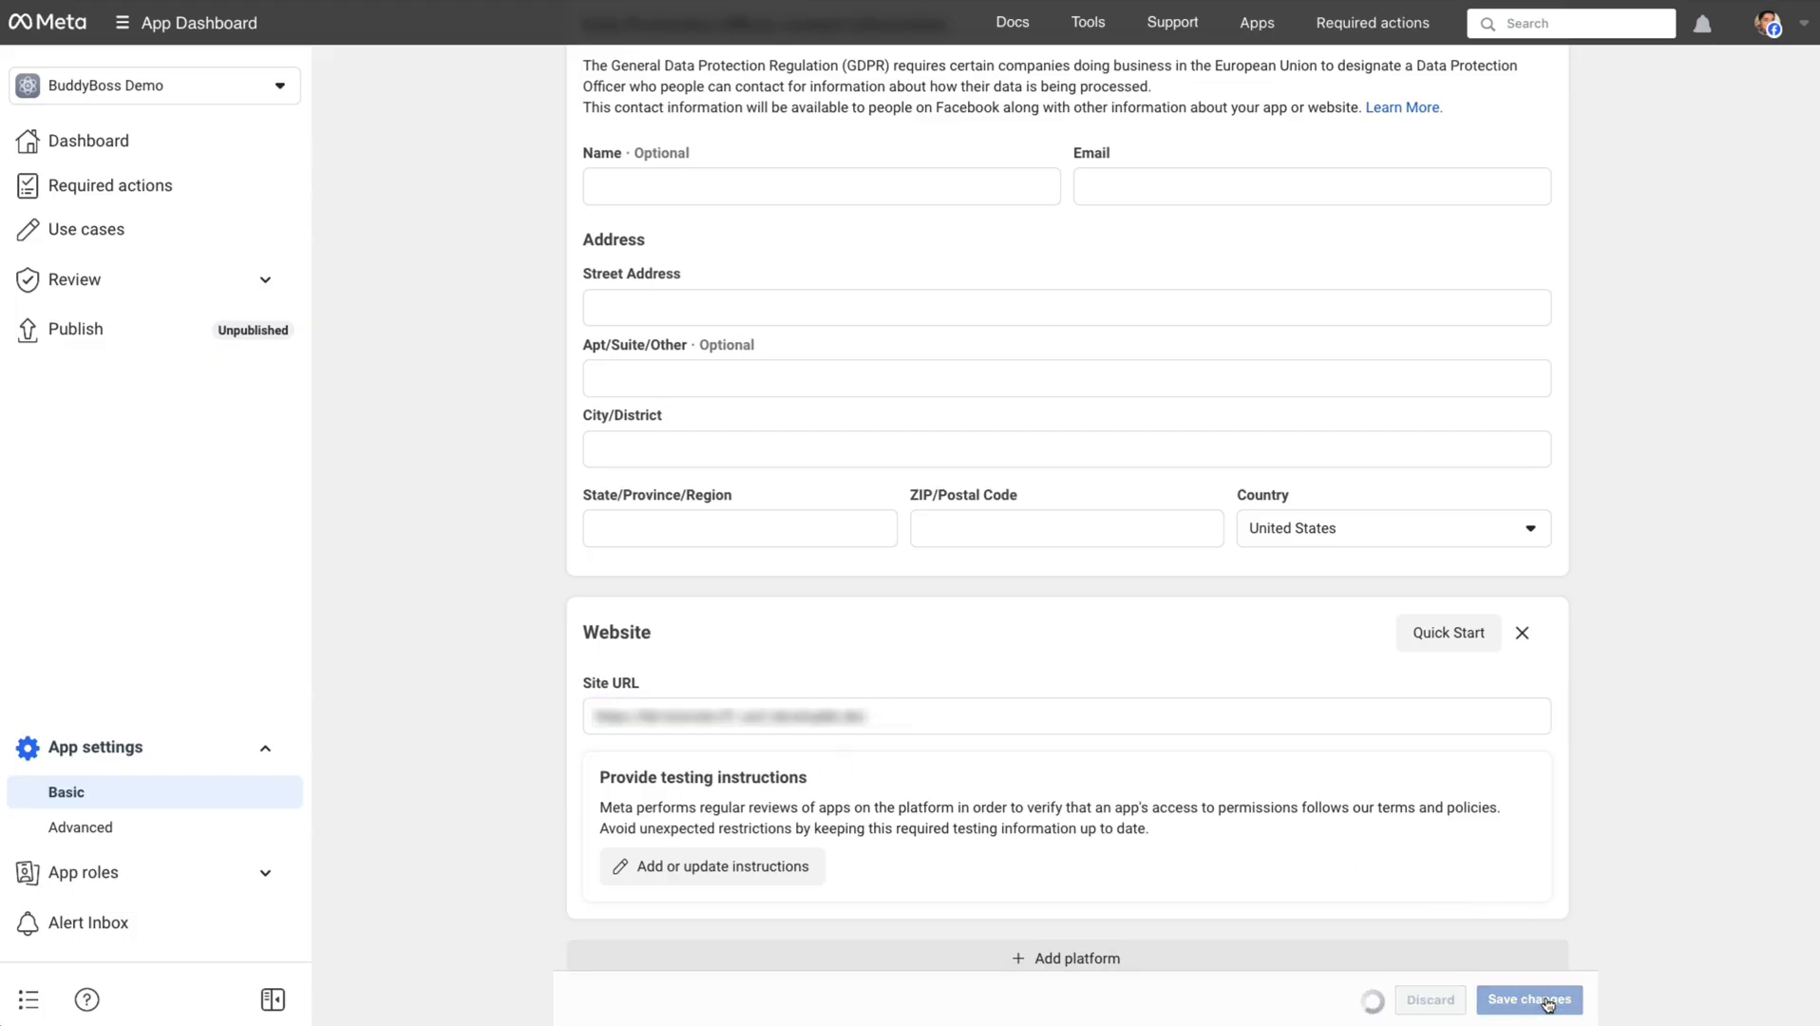
left_click(1529, 999)
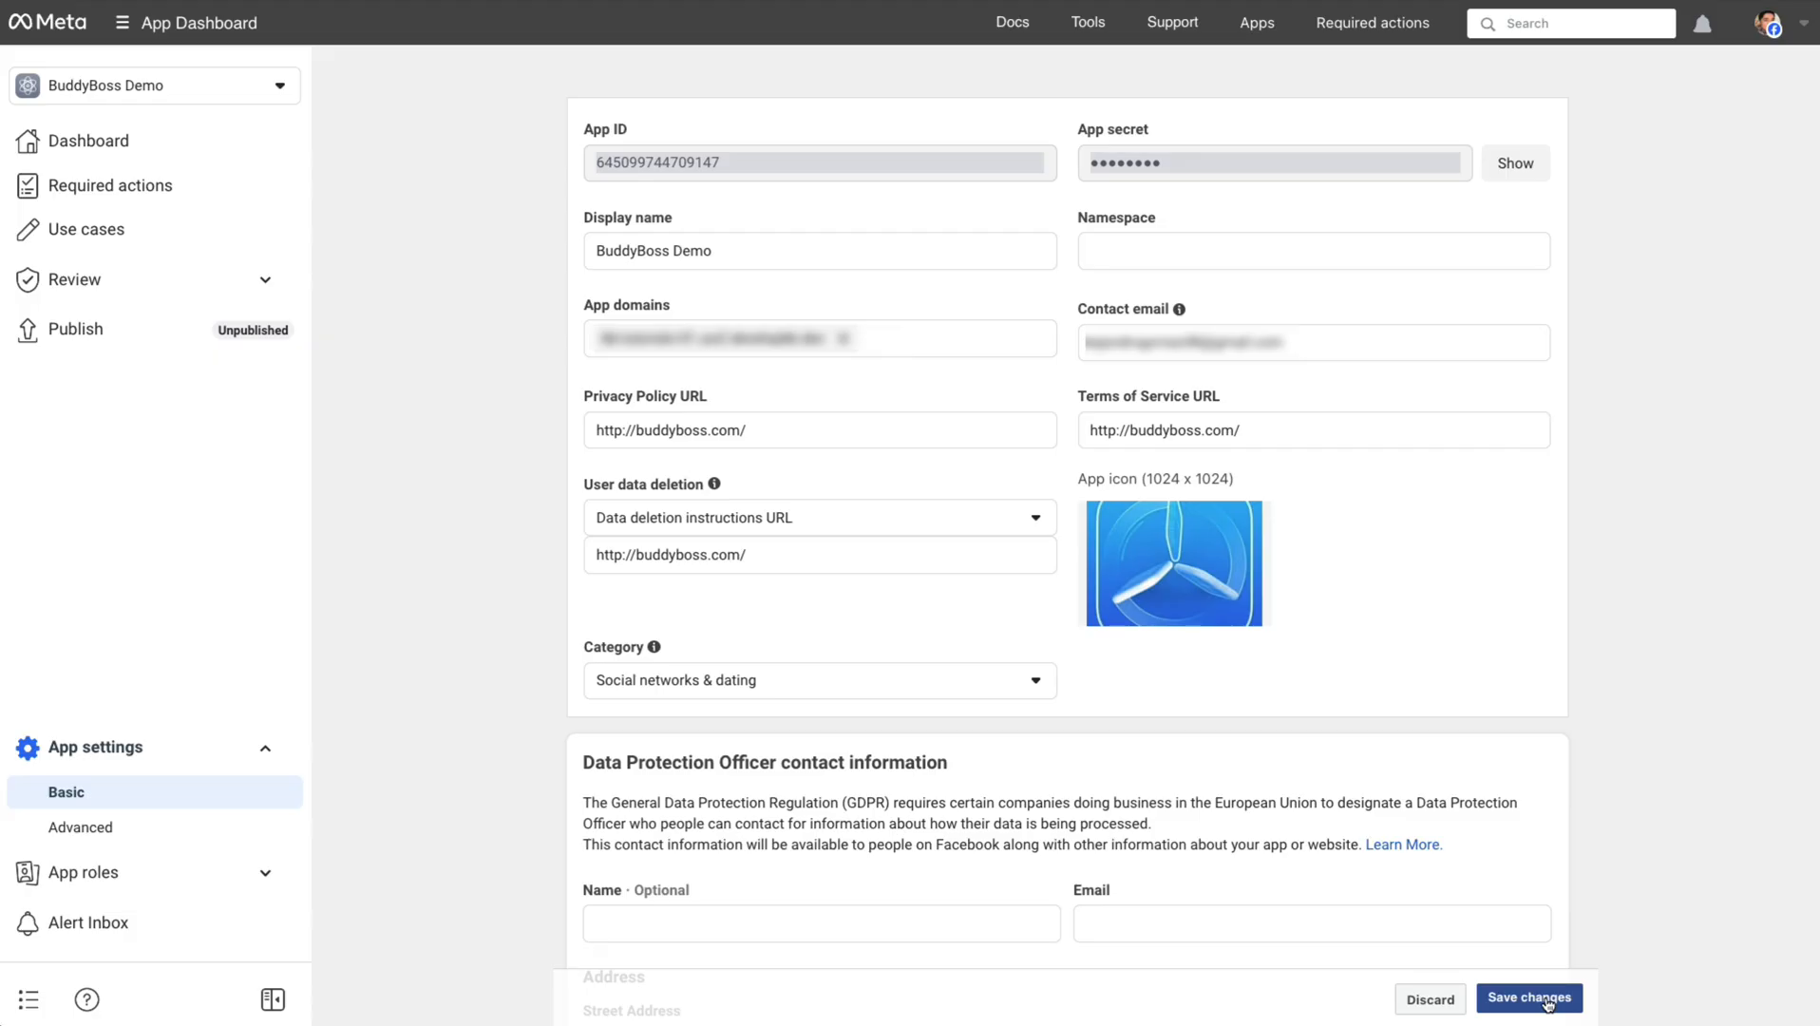
mouse_move(1510, 975)
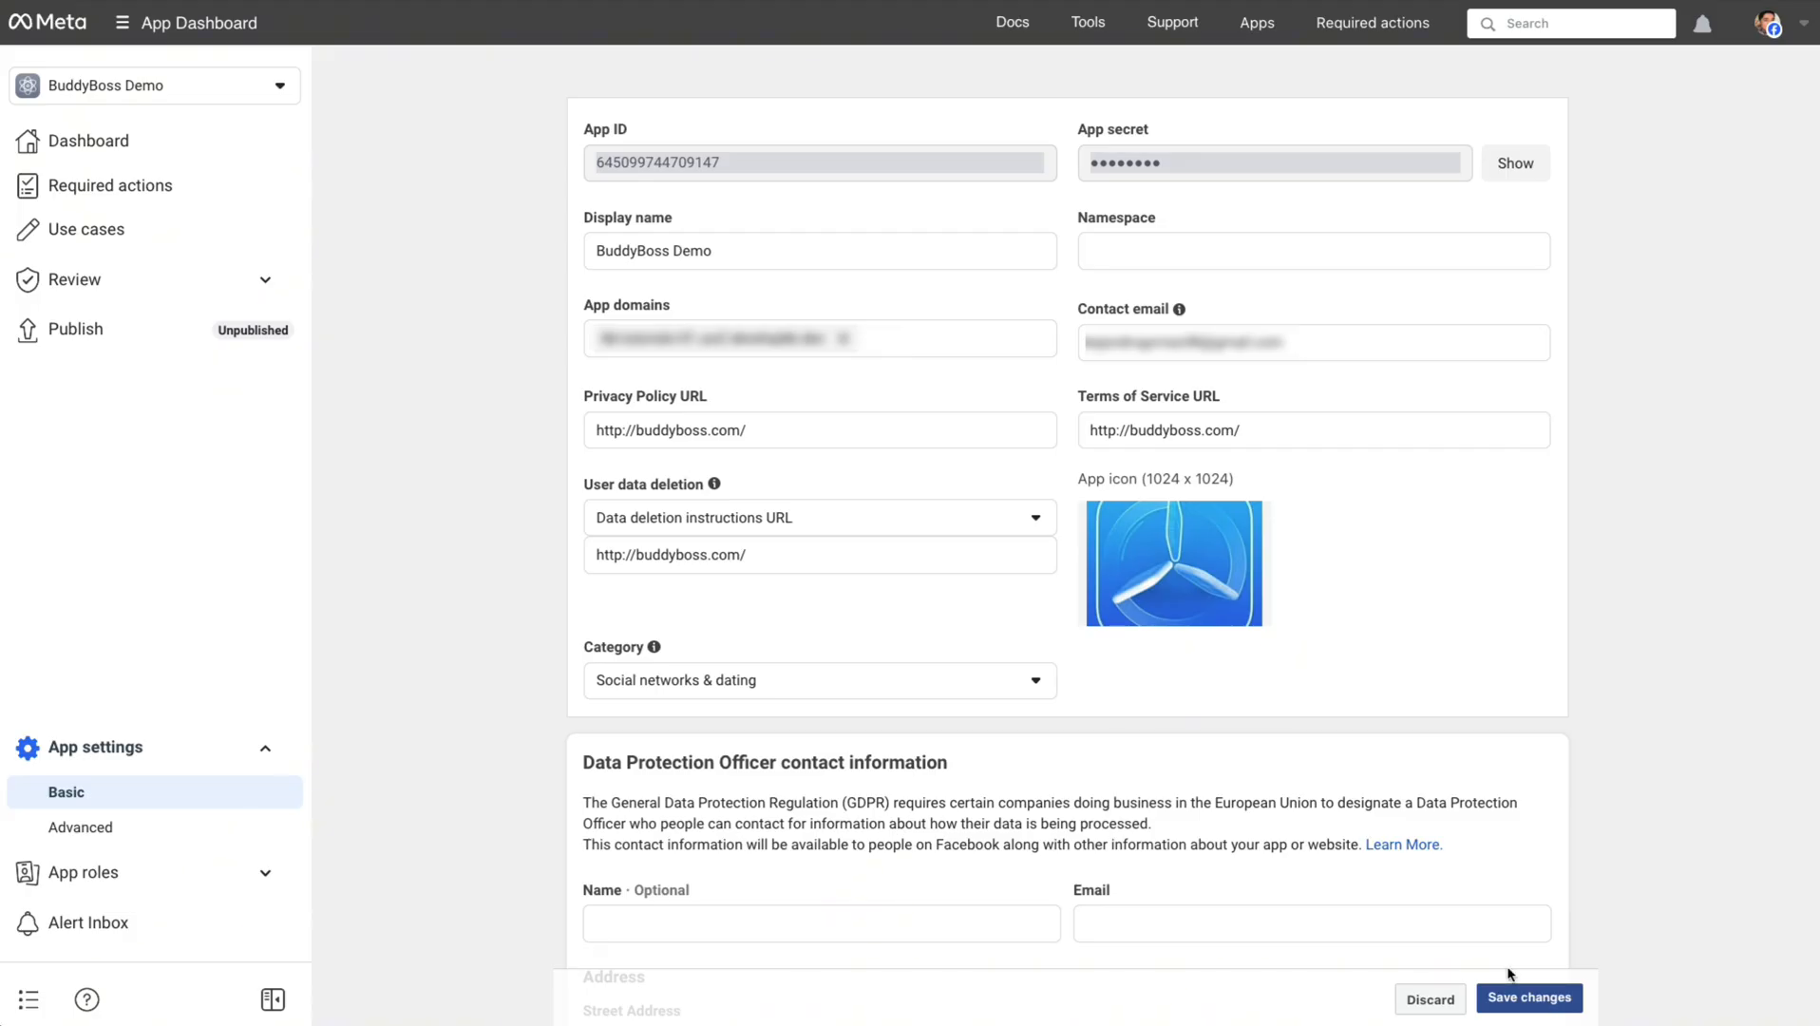
Step: Go to the App Review Requests page under Review
left_click(274, 279)
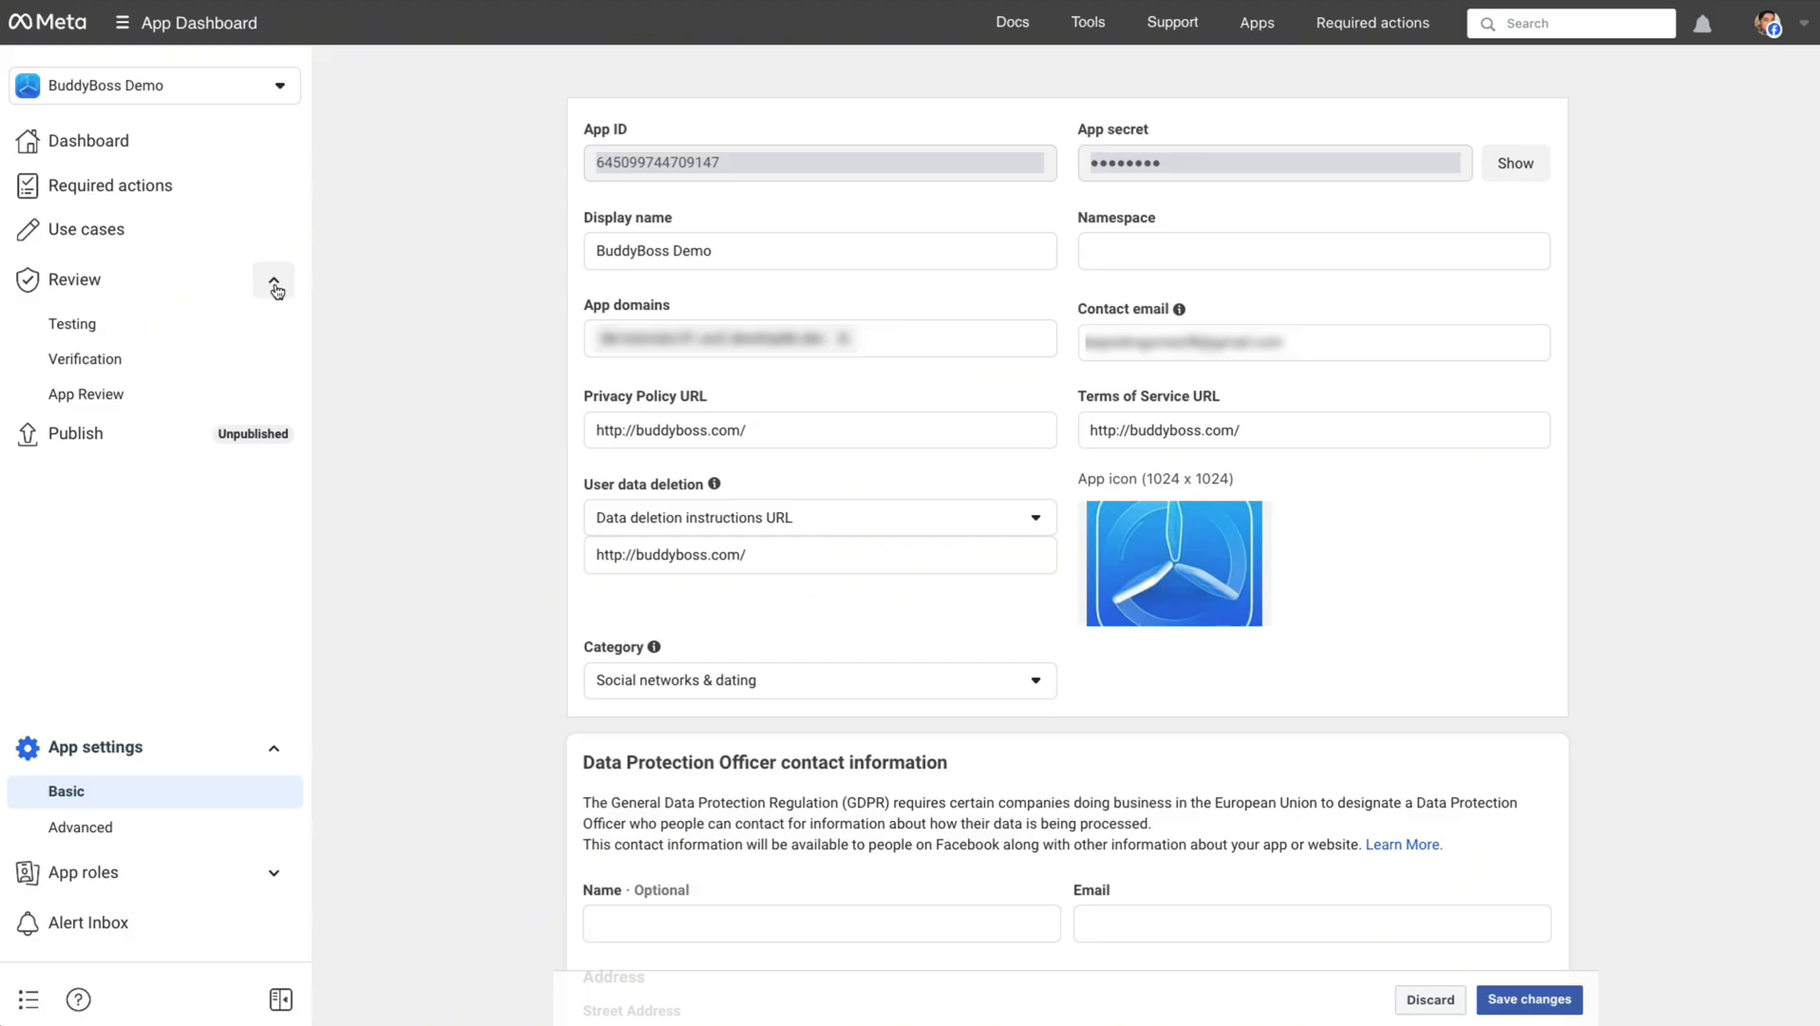
left_click(85, 394)
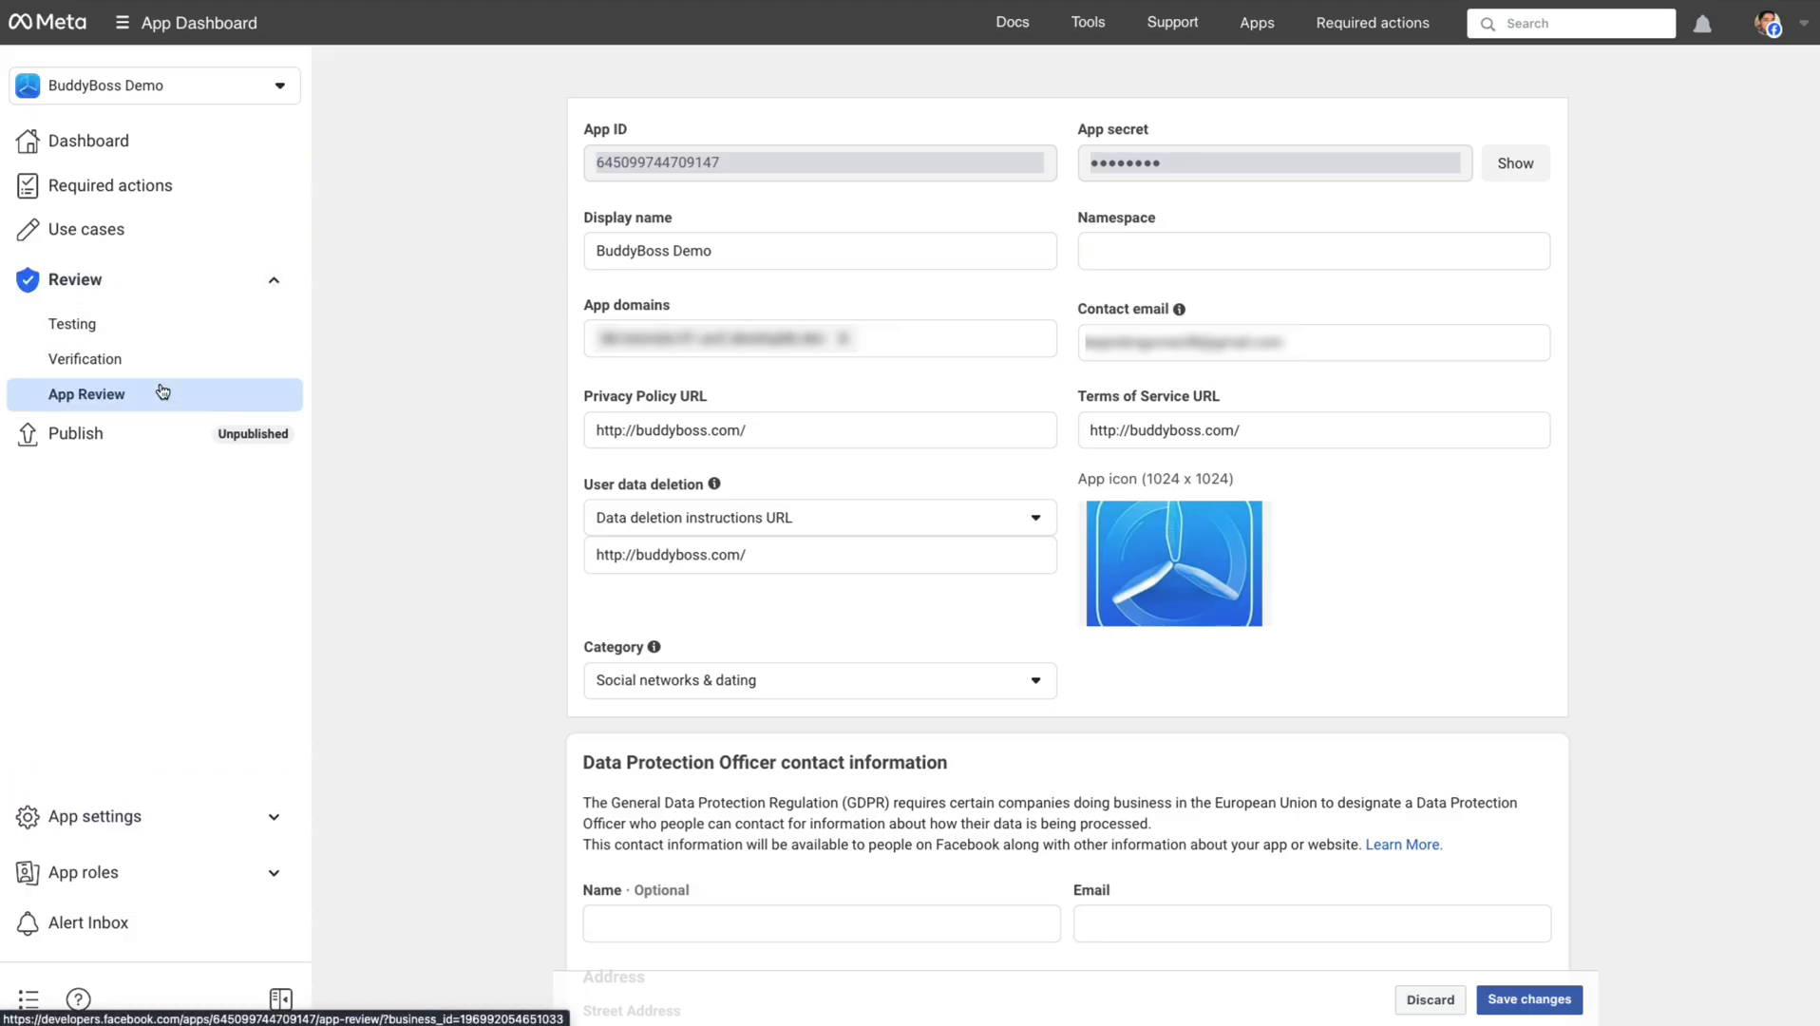
left_click(86, 393)
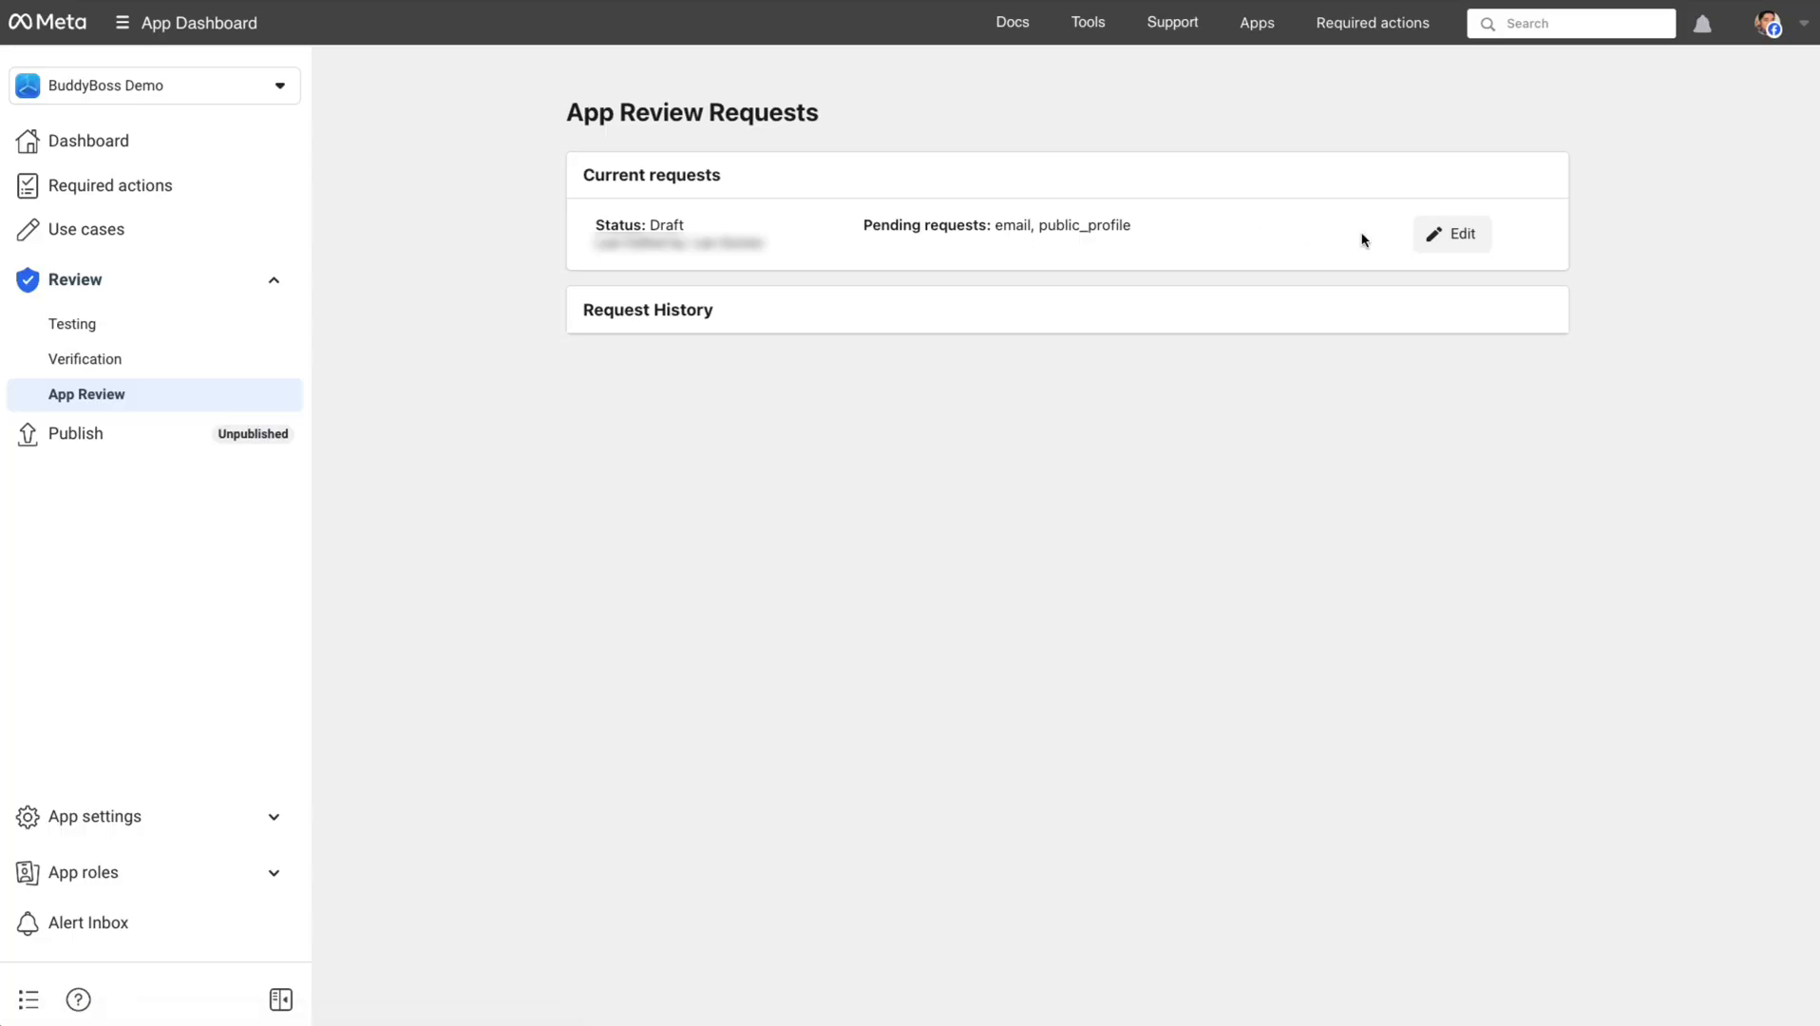
Step: Answer the draft request's data handling questions with BuddyBoss, United States of America, and submit them
left_click(1451, 233)
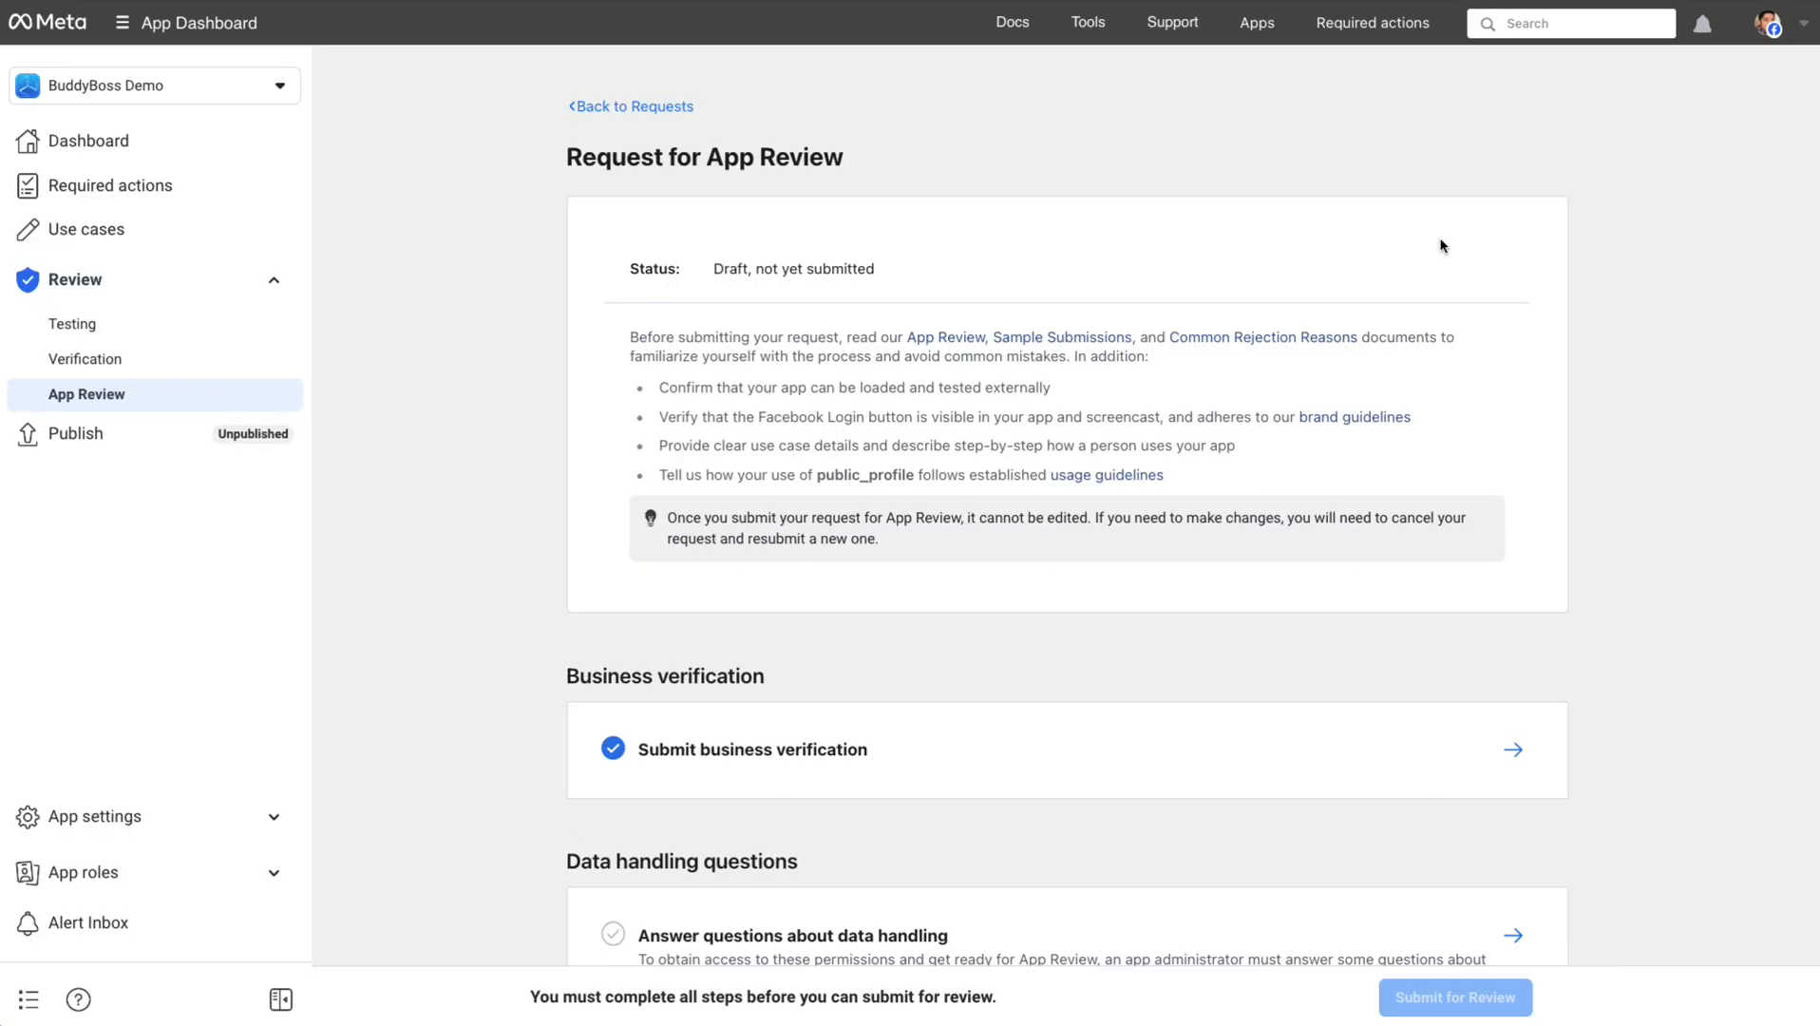
scroll("down", 3)
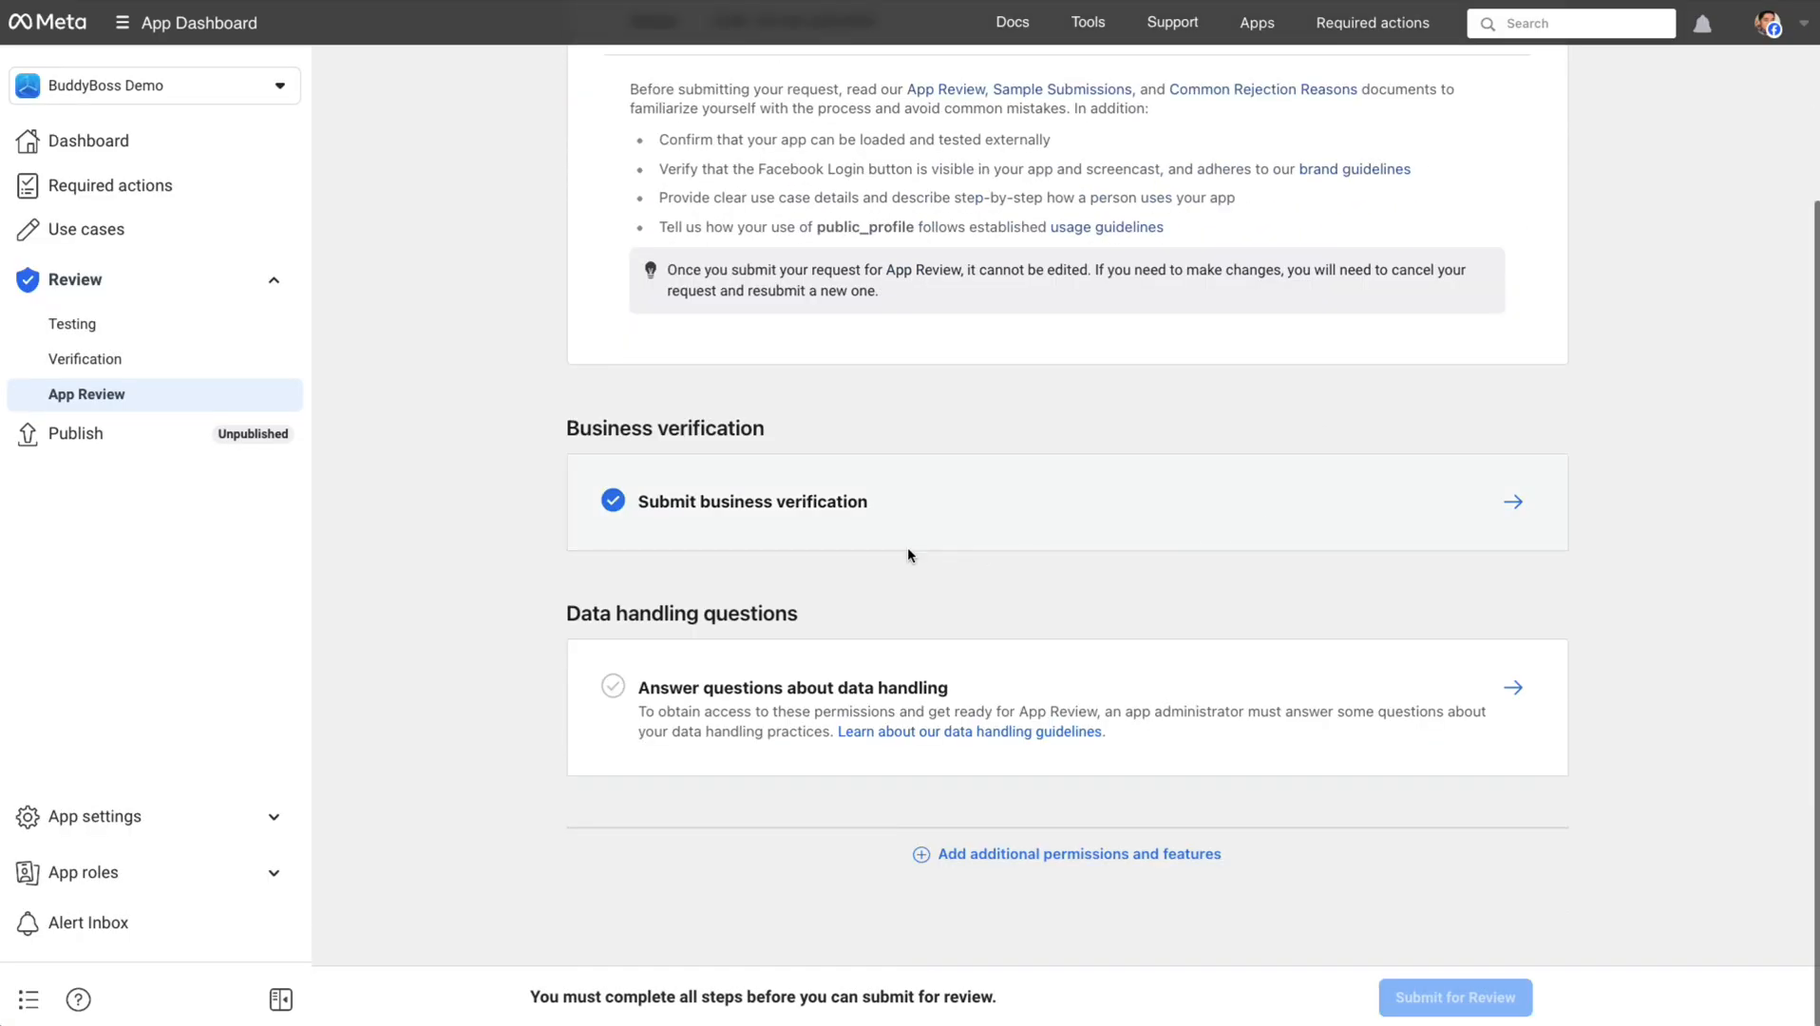
mouse_move(1490, 687)
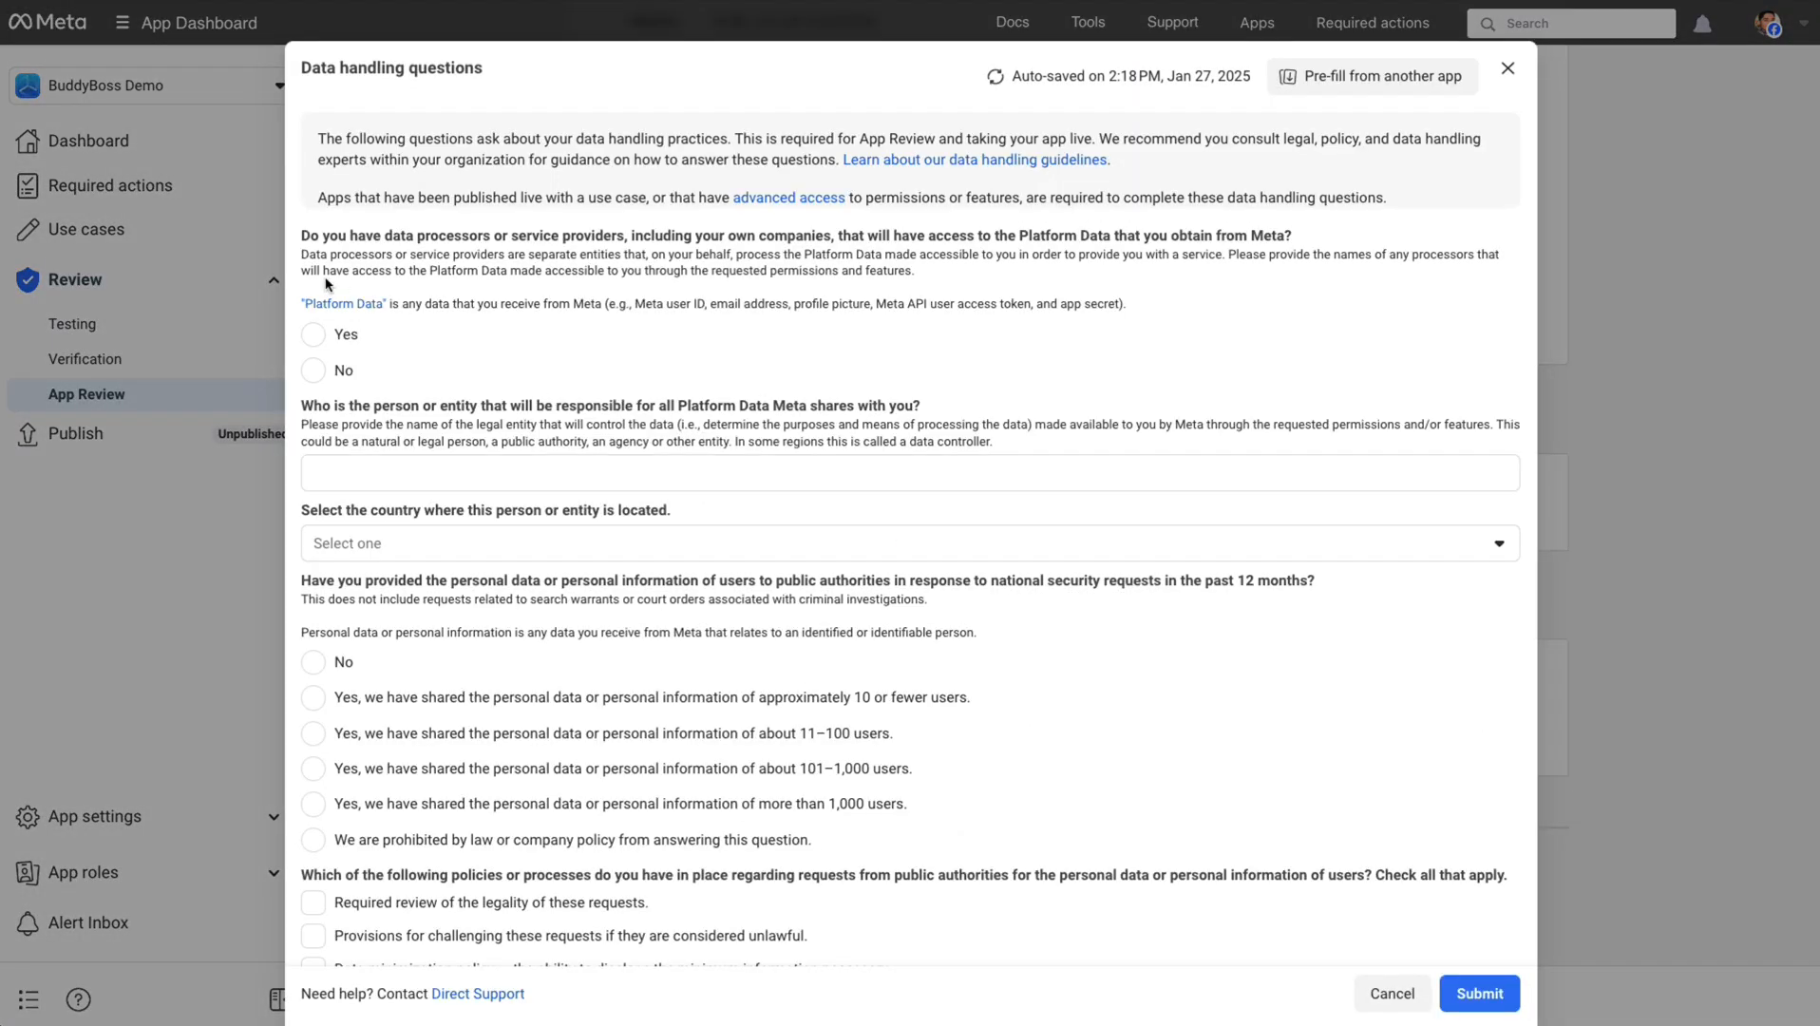
type("Budd")
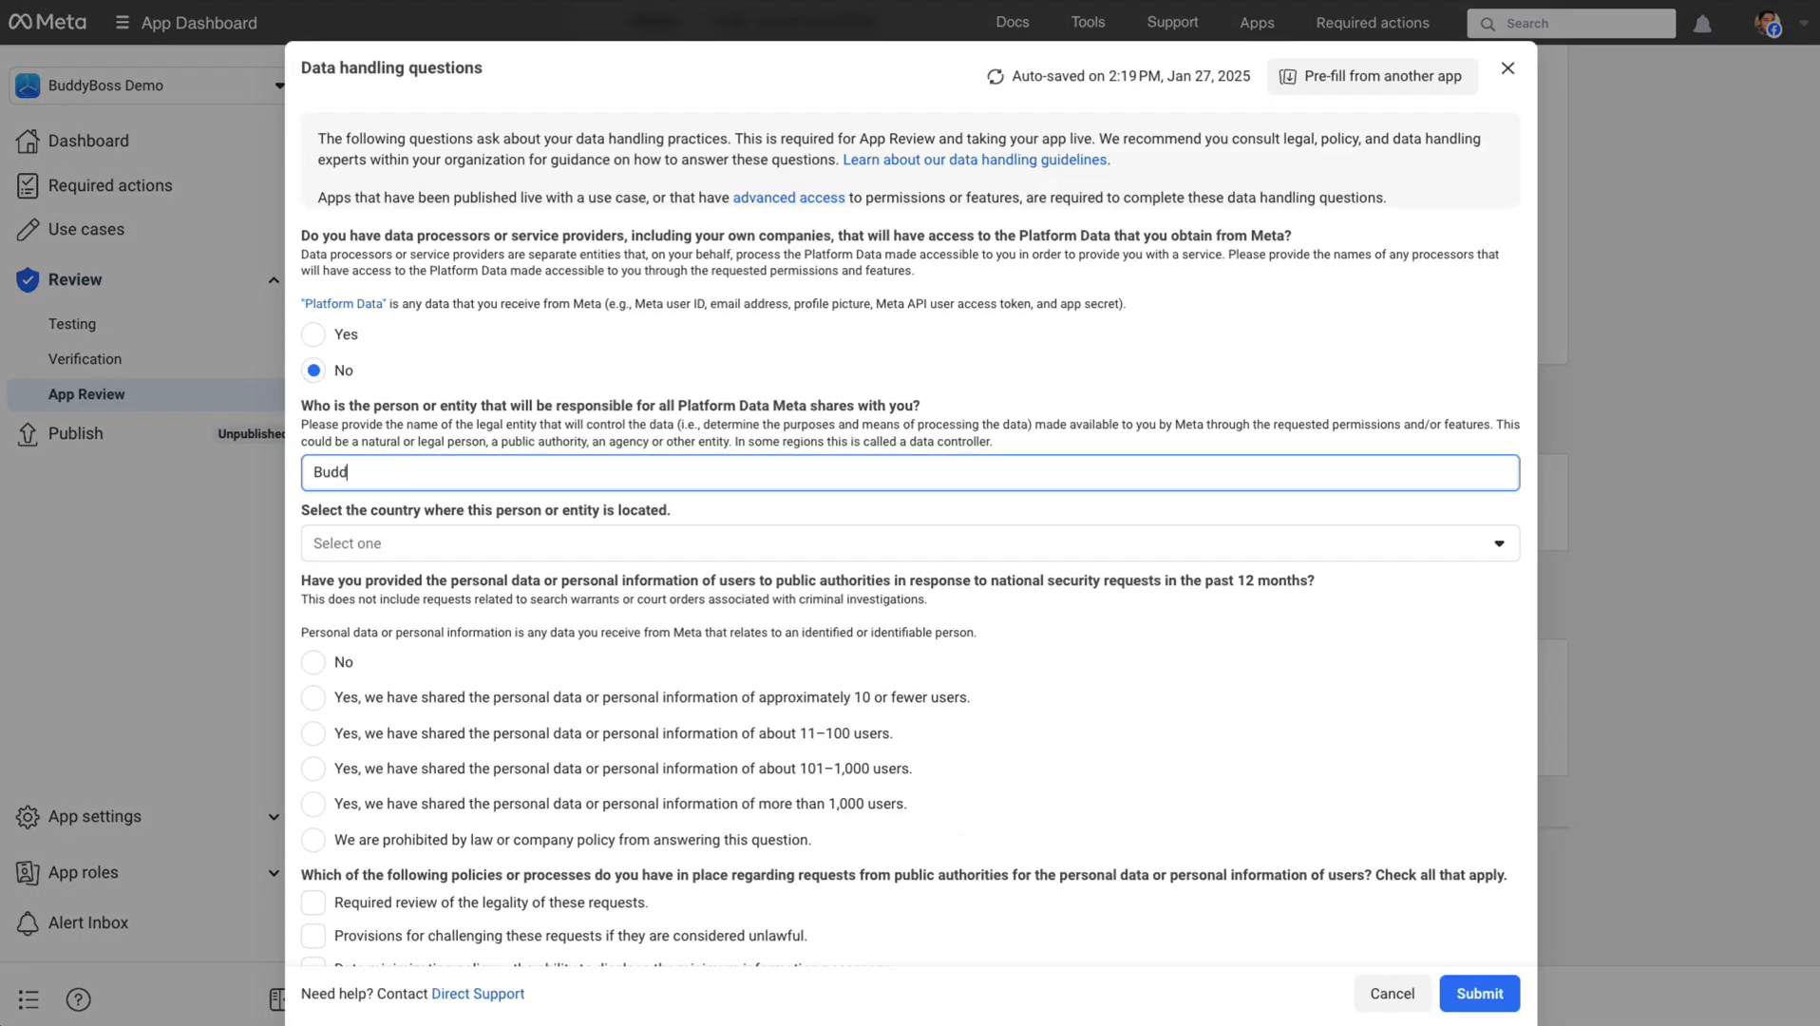
left_click(908, 543)
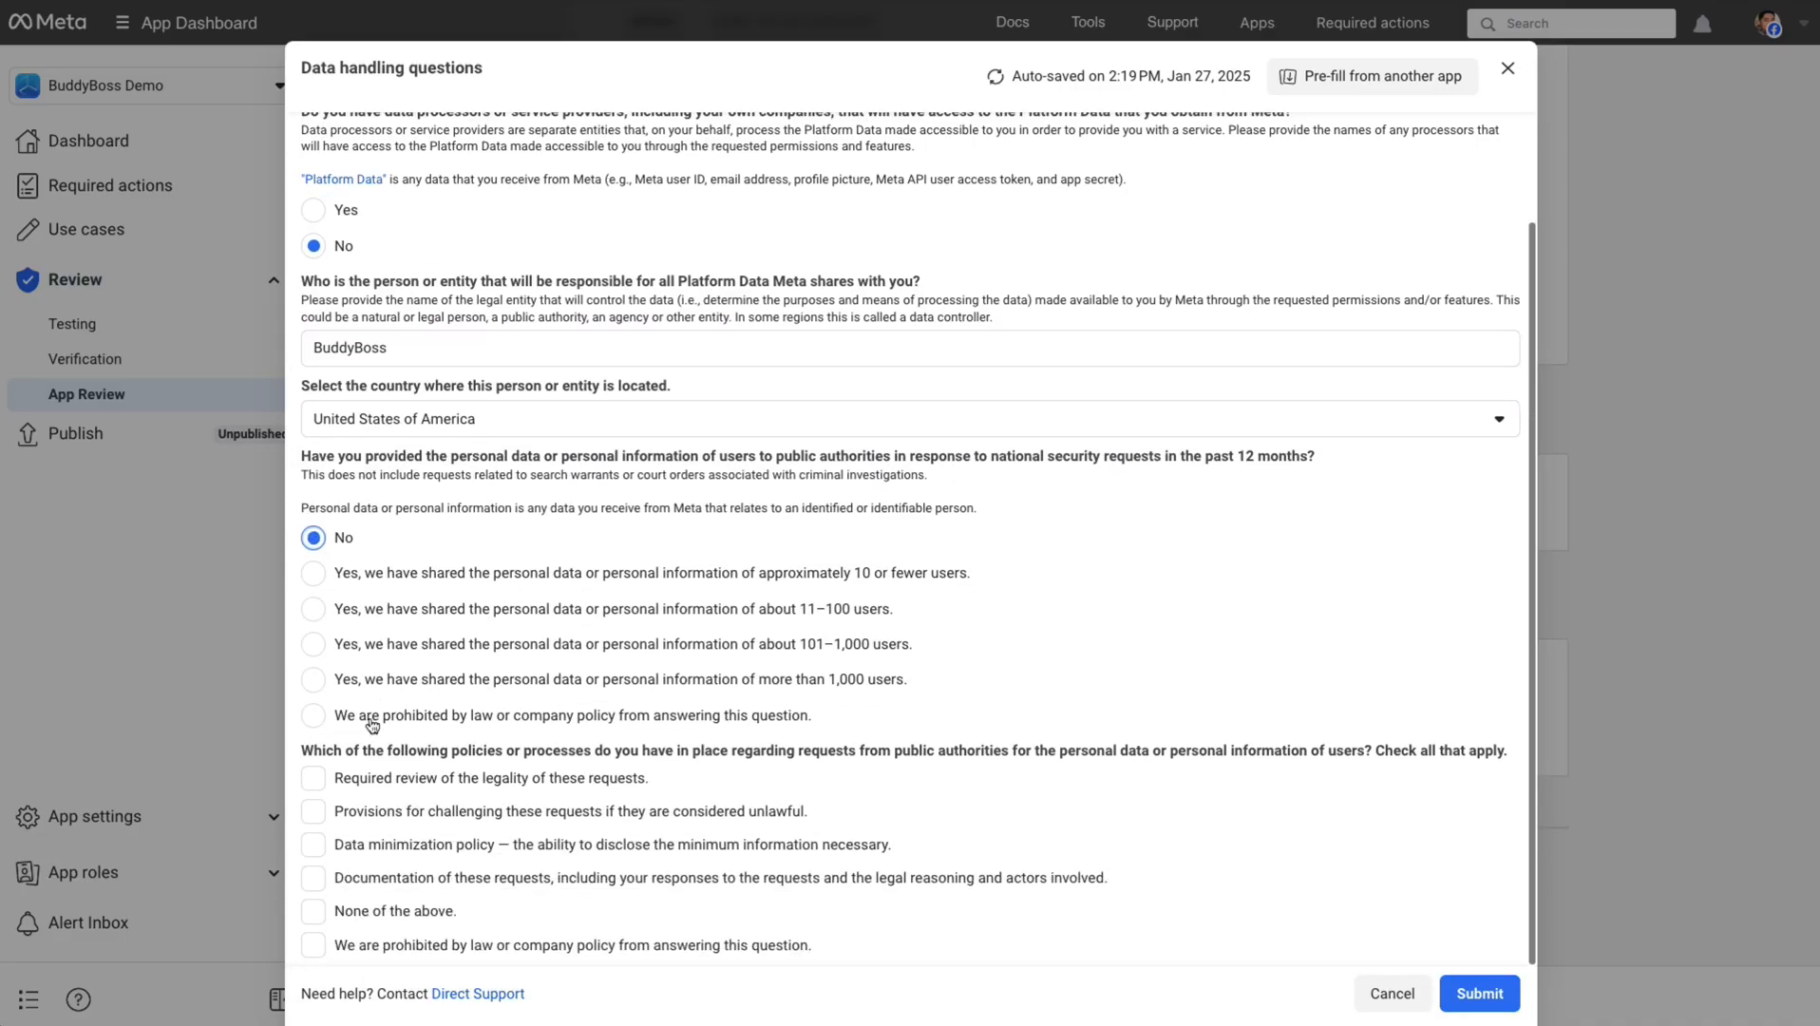
left_click(1478, 994)
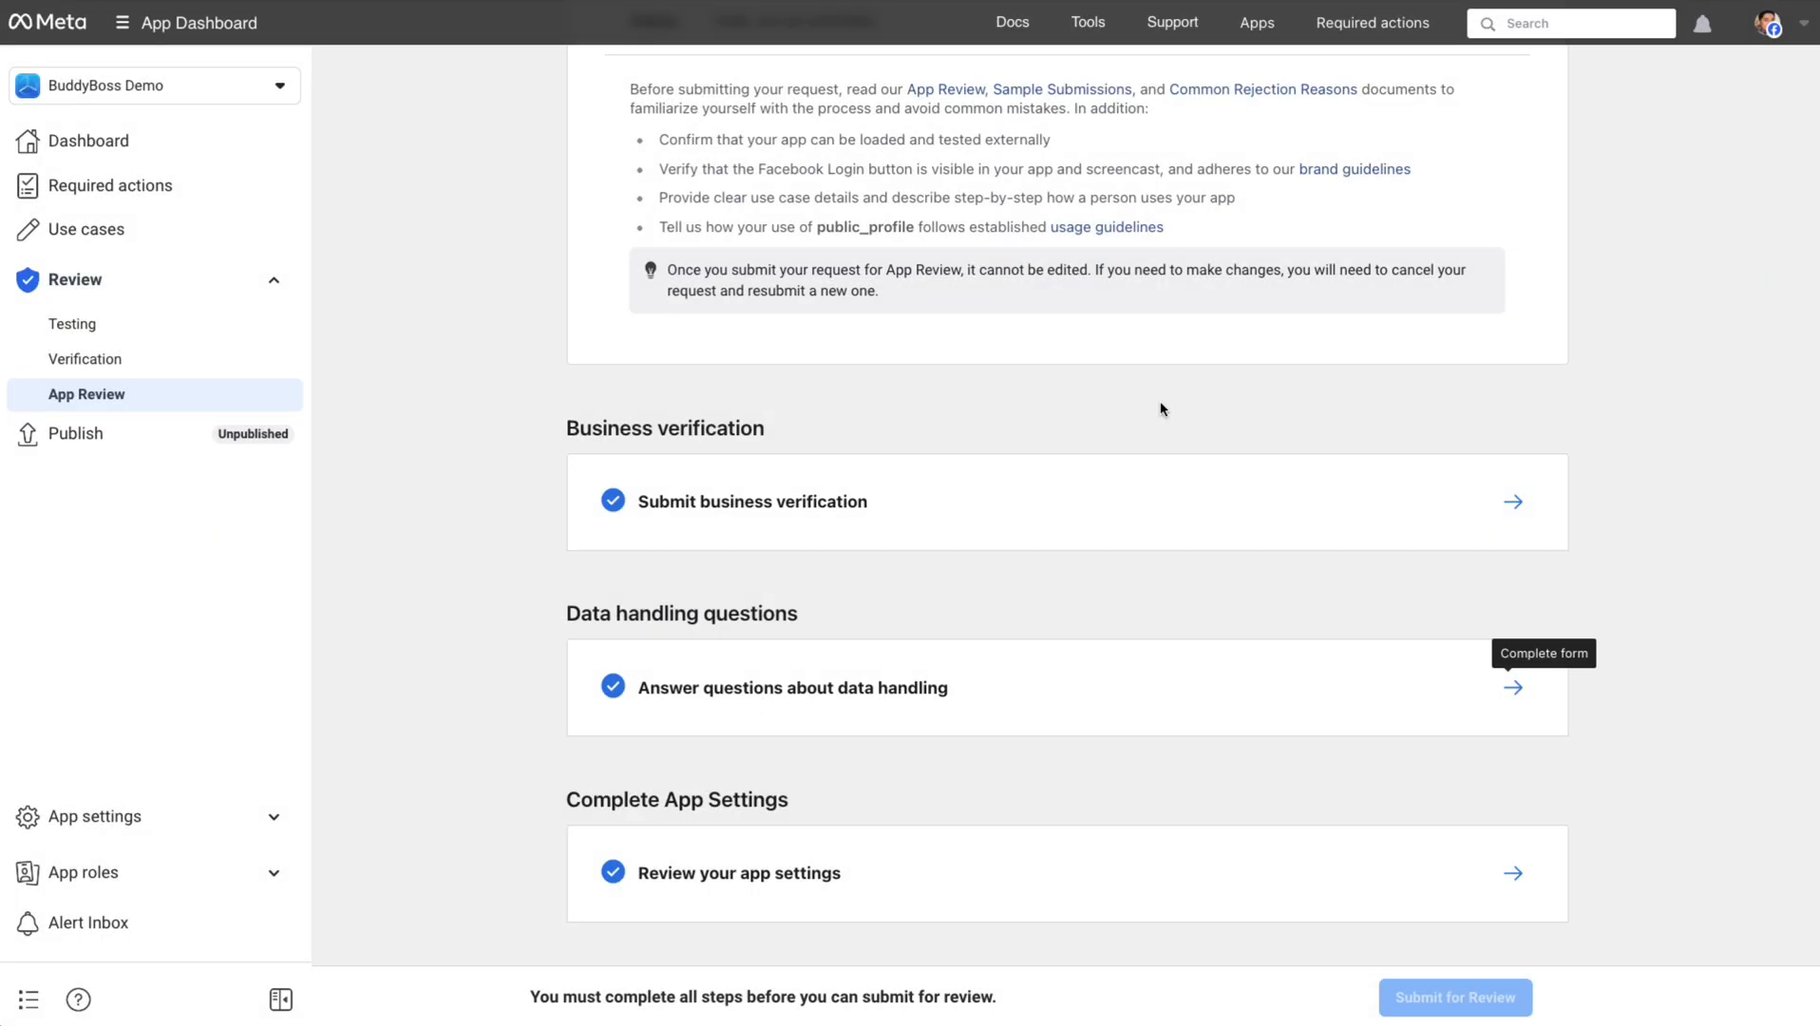
Step: Fill the app verification details with 'For Demo' testing instructions and save them
scroll("down", 3)
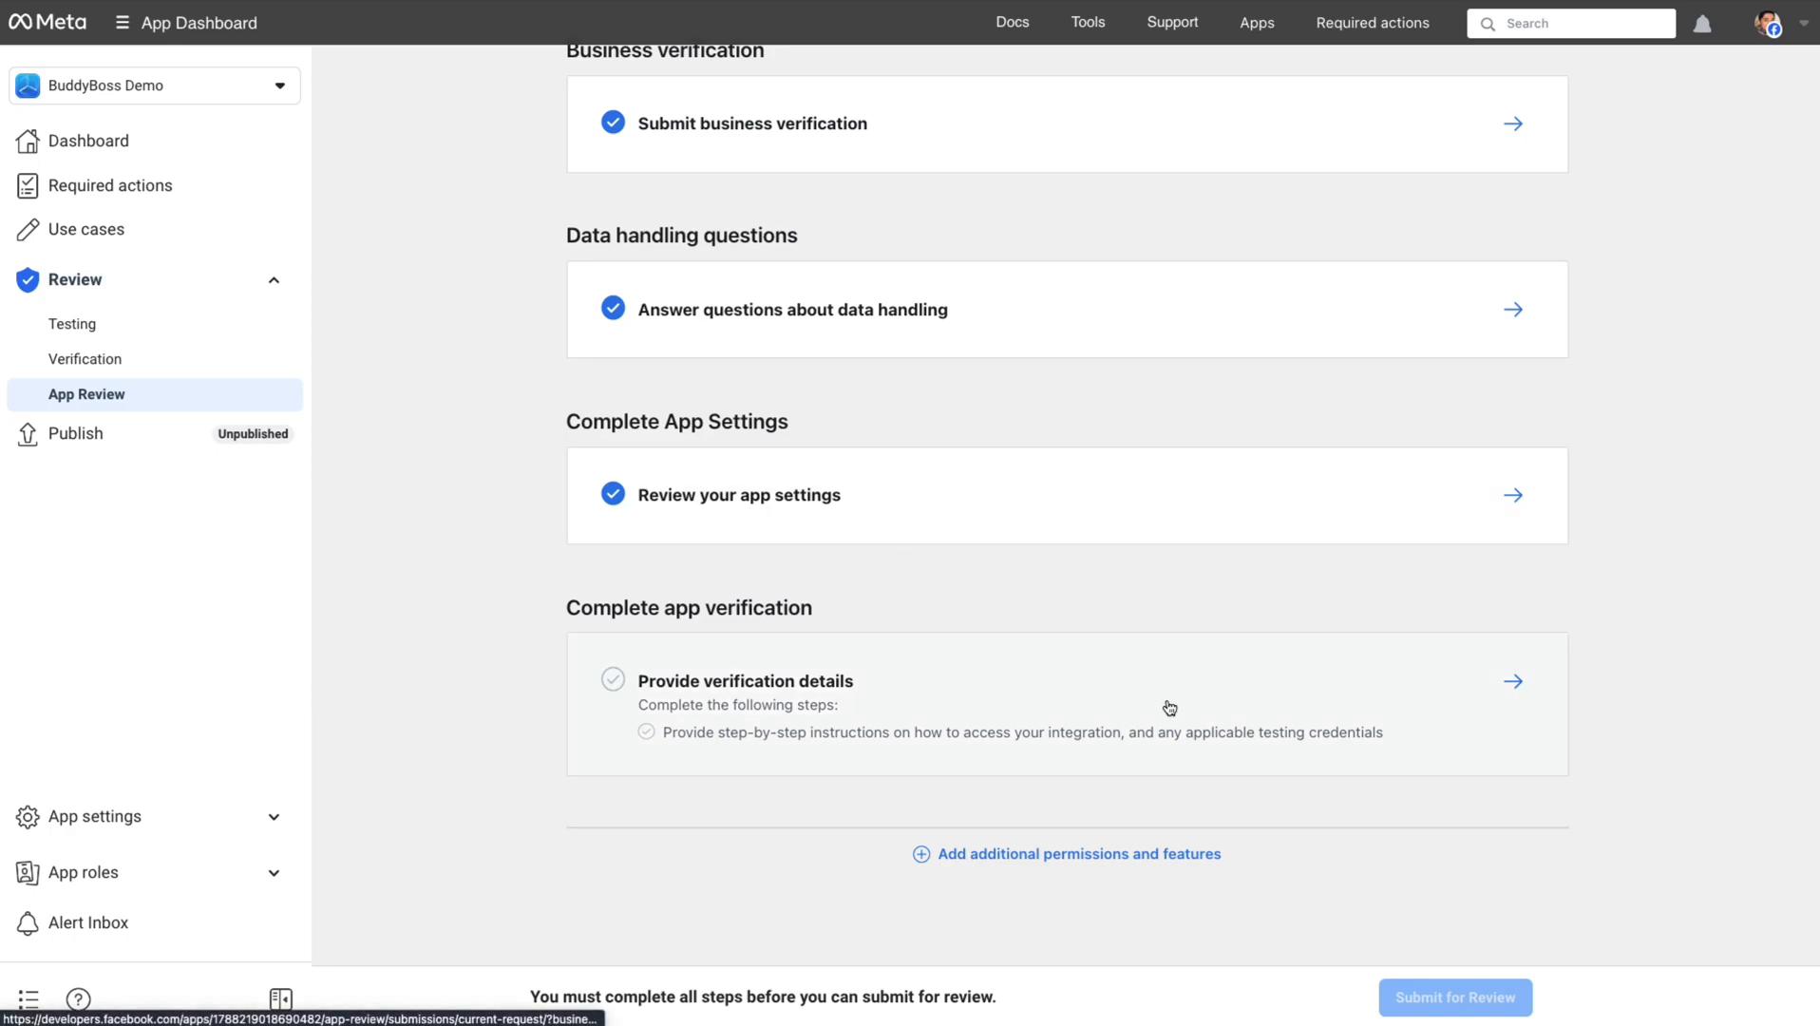
left_click(1512, 680)
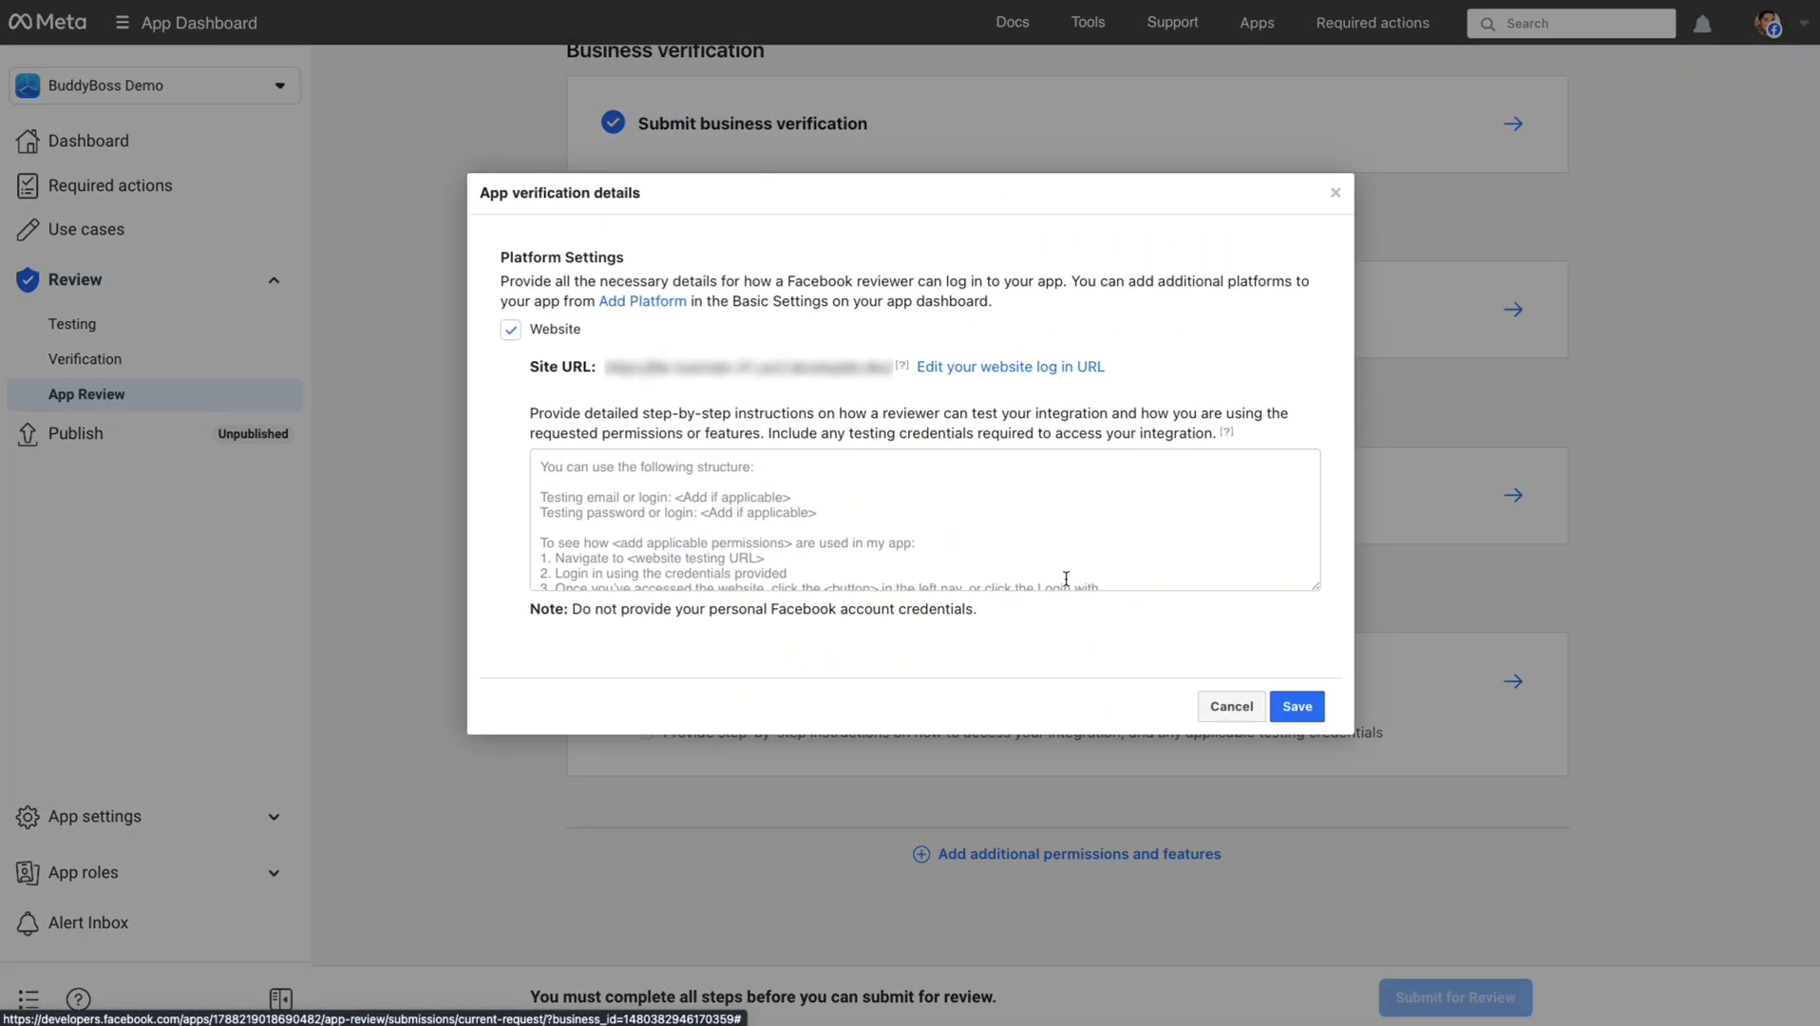
type("For")
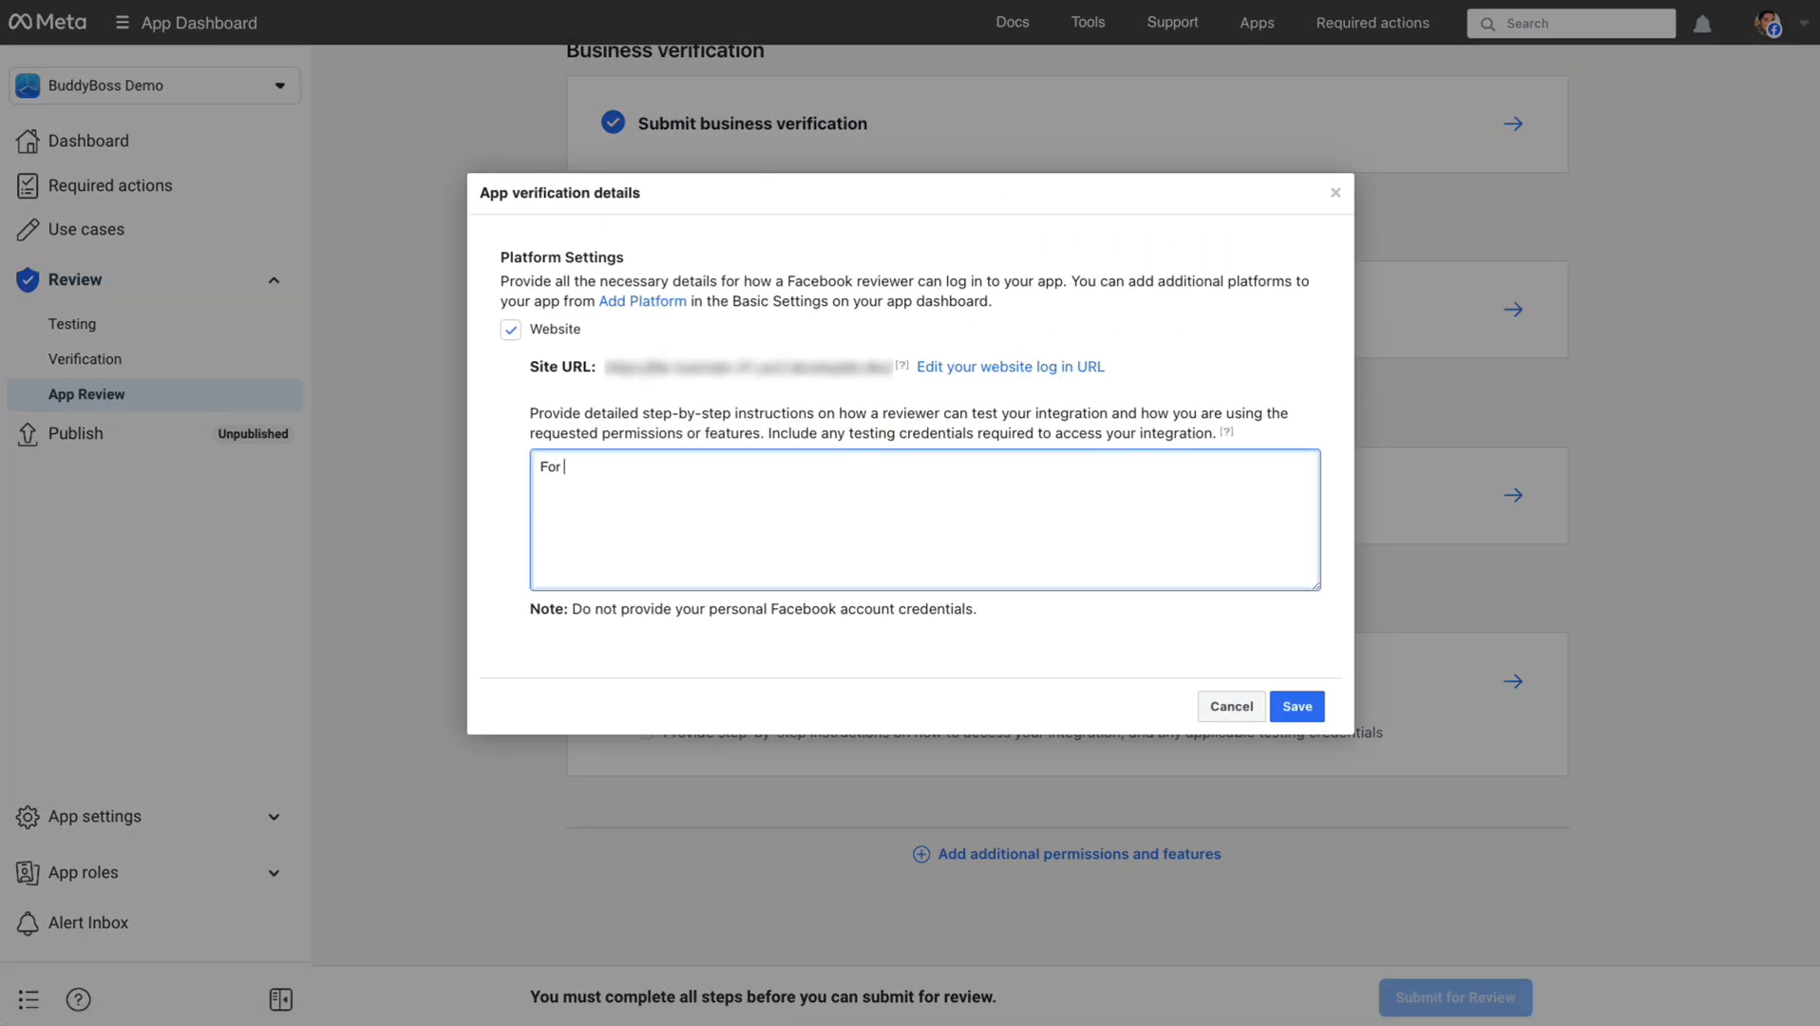
type("Demo")
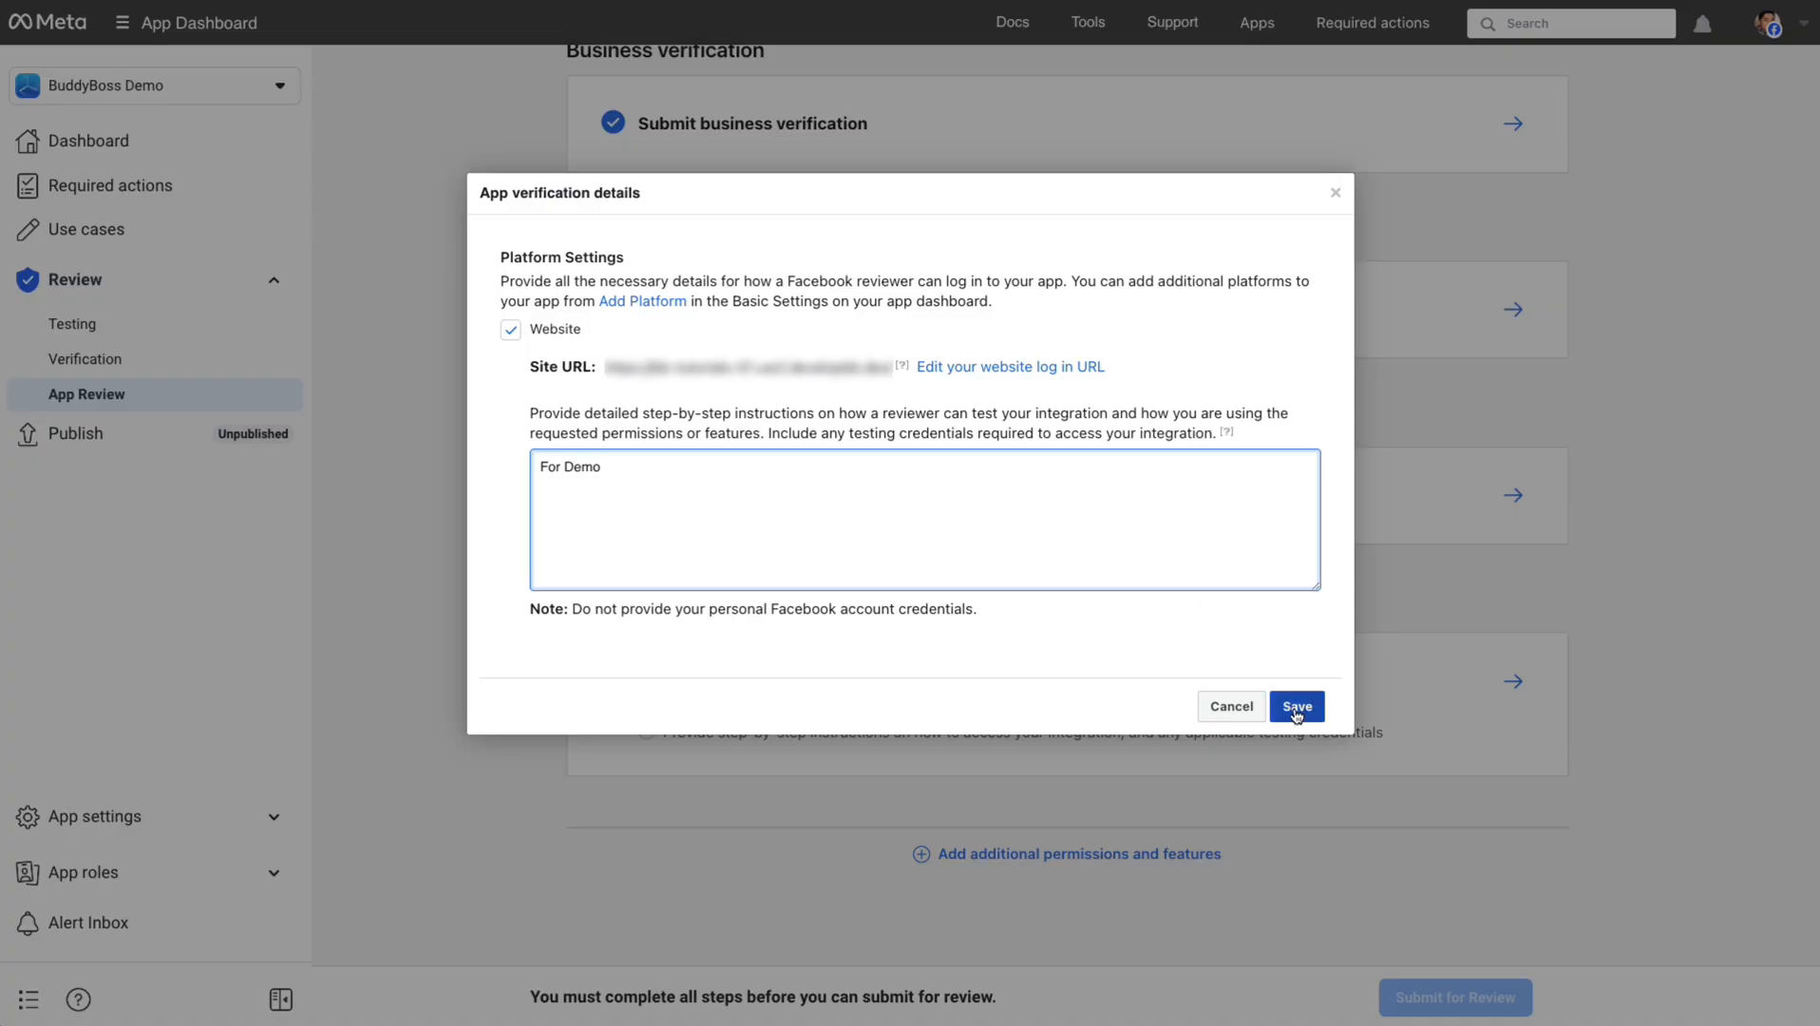
left_click(1295, 705)
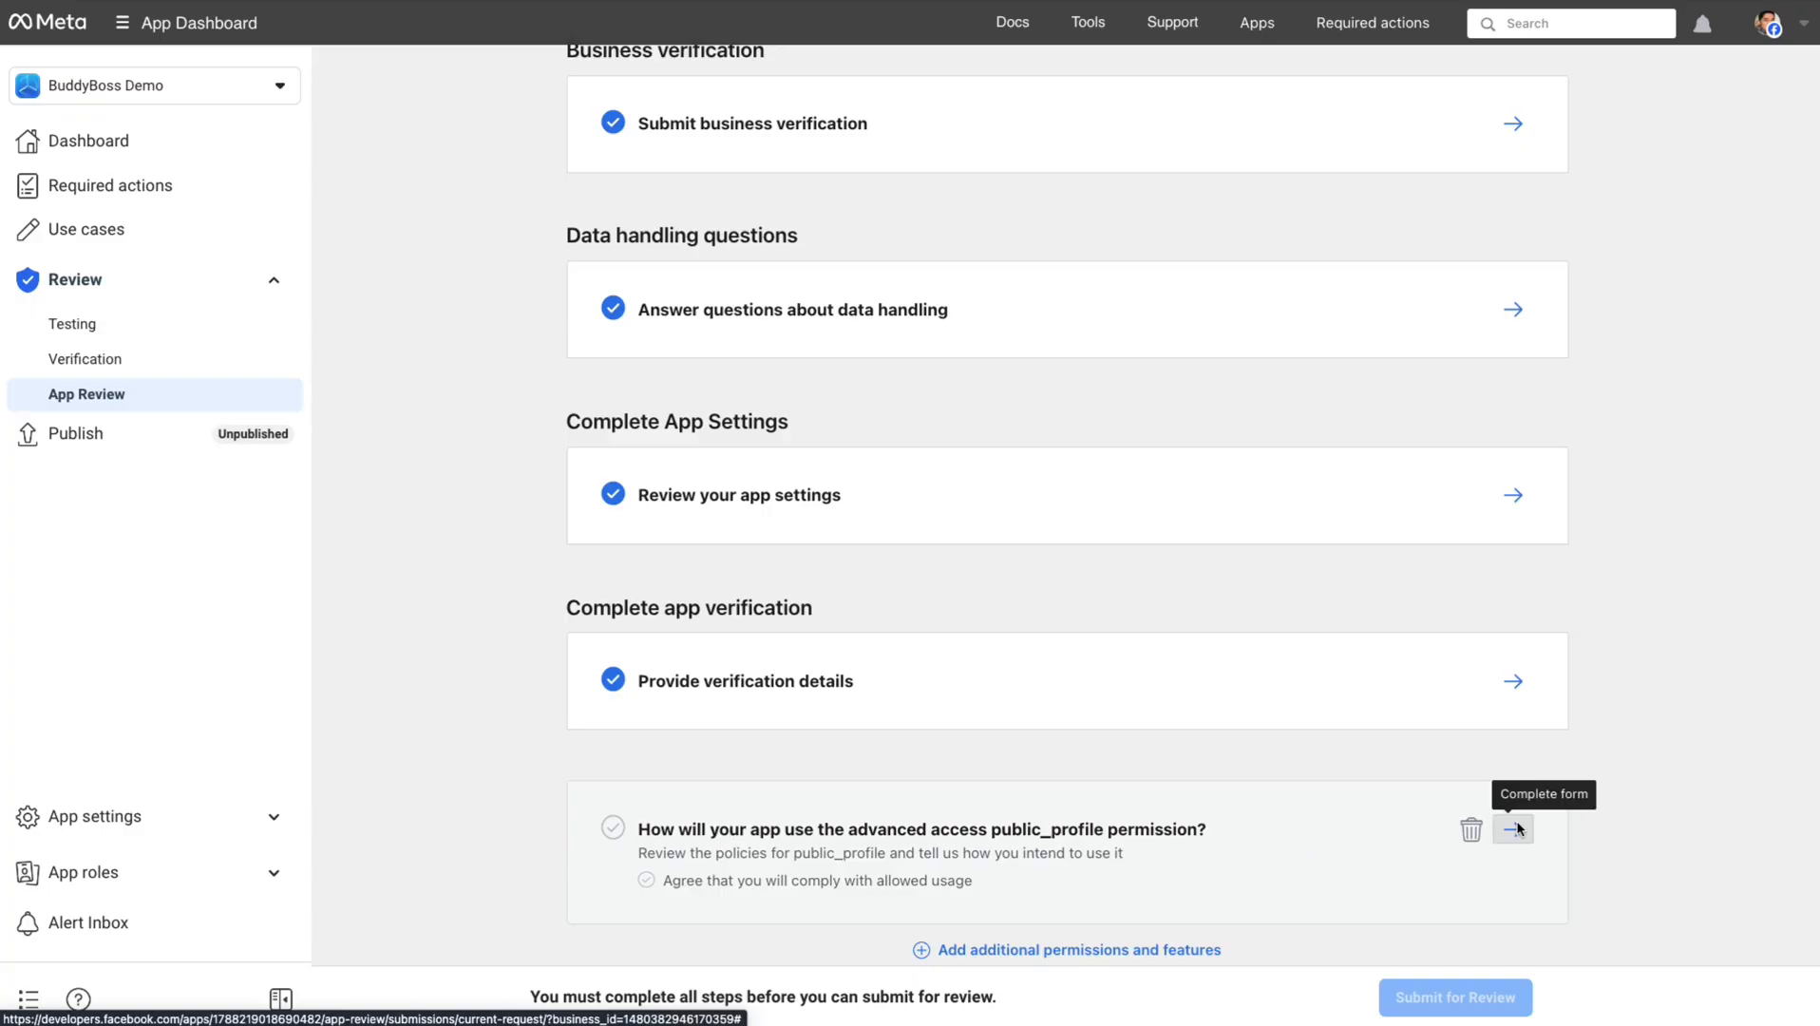
Step: Agree to the allowed public_profile usage, save it and submit the request for review
left_click(1512, 828)
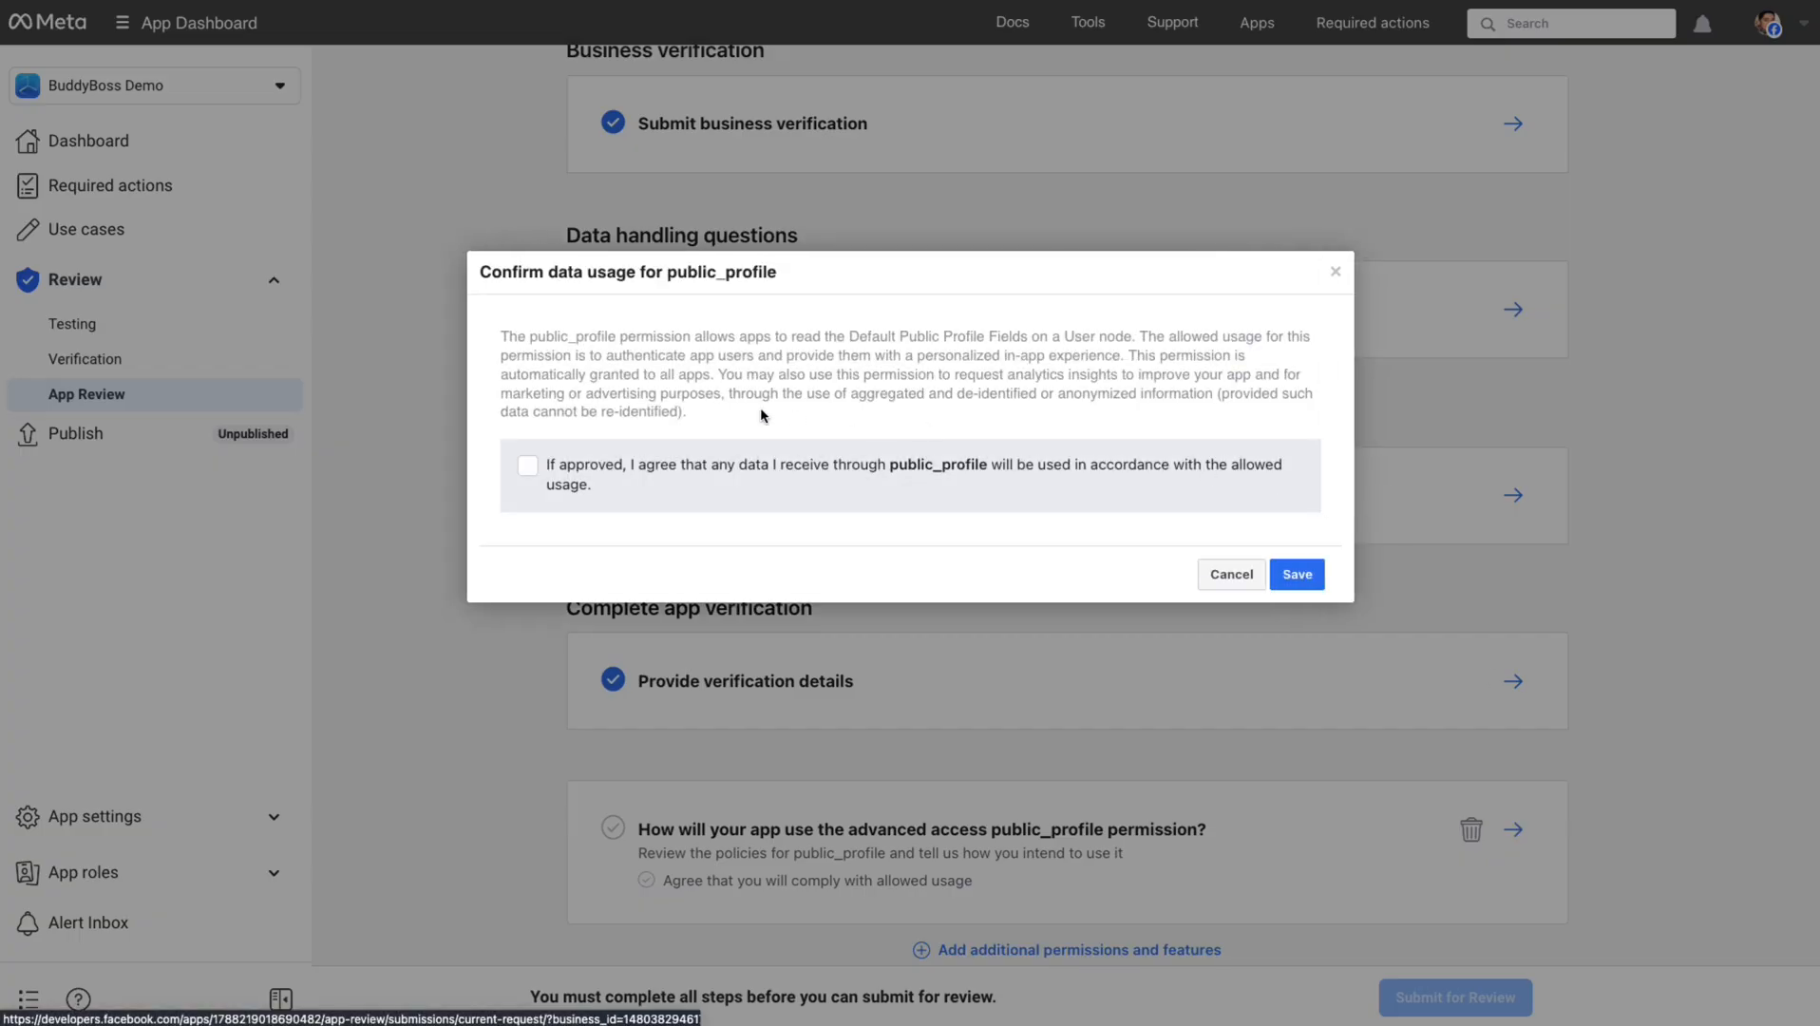
left_click(526, 463)
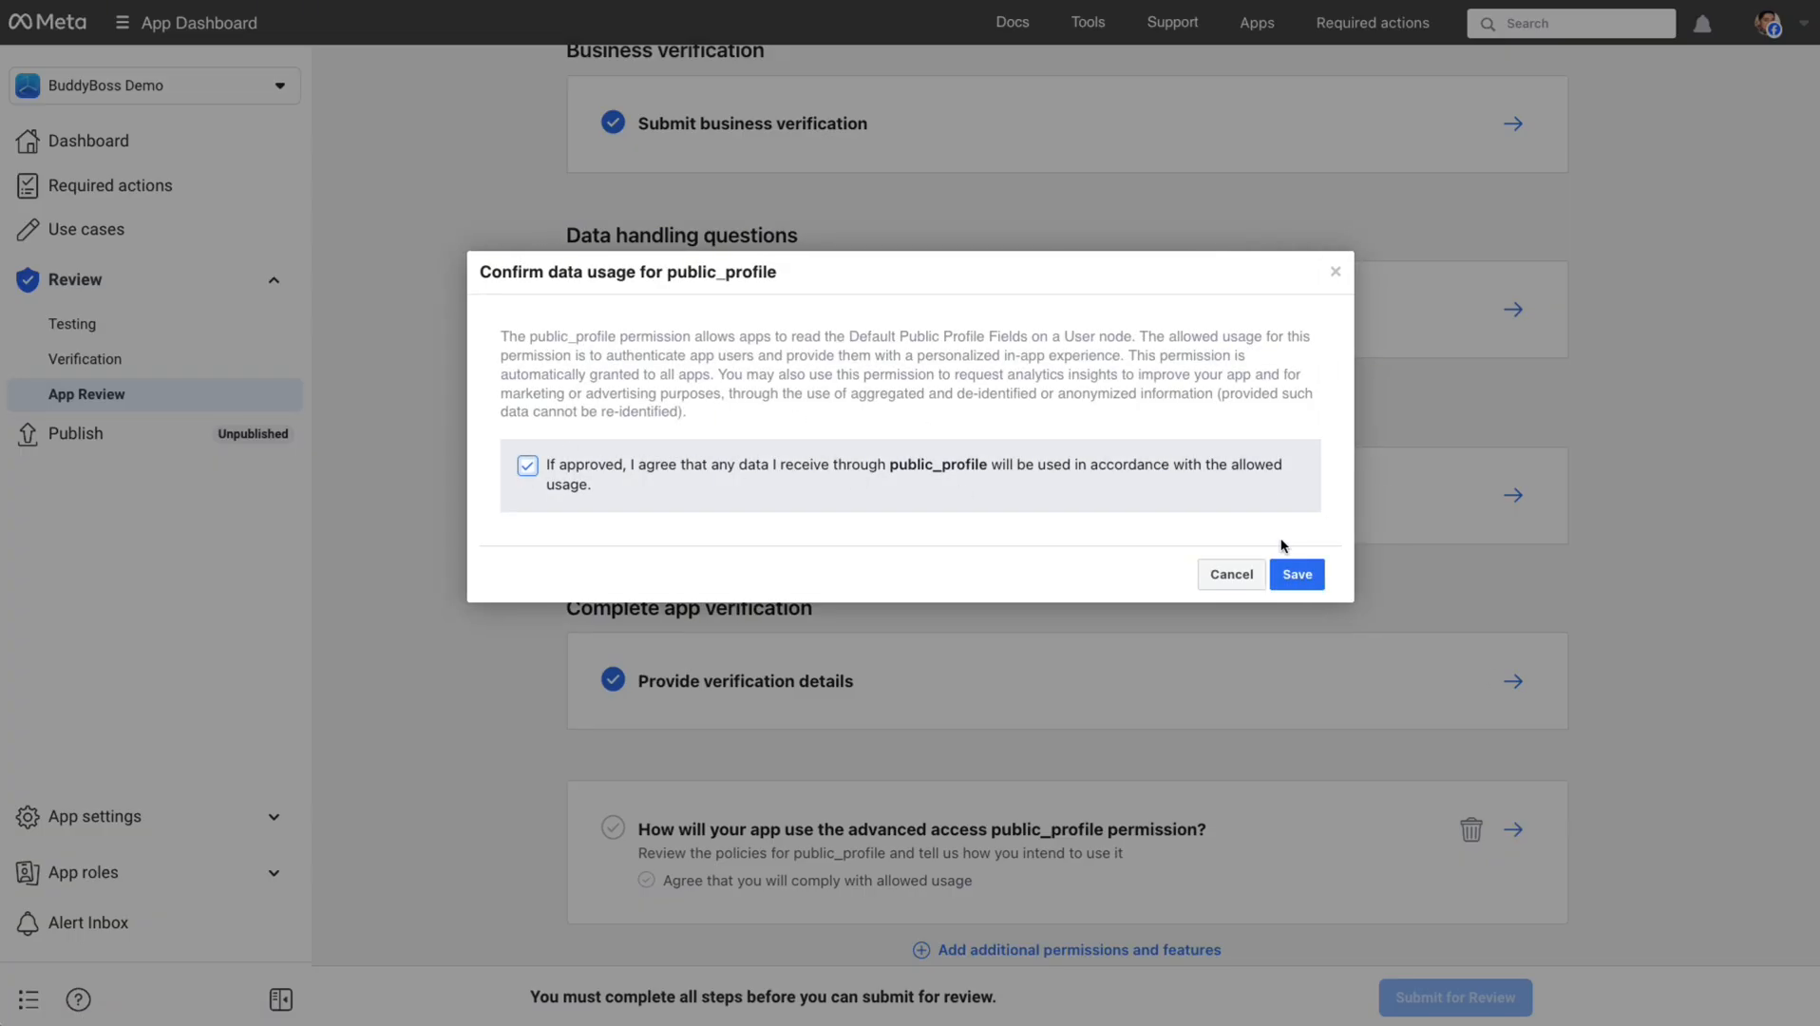
left_click(1296, 574)
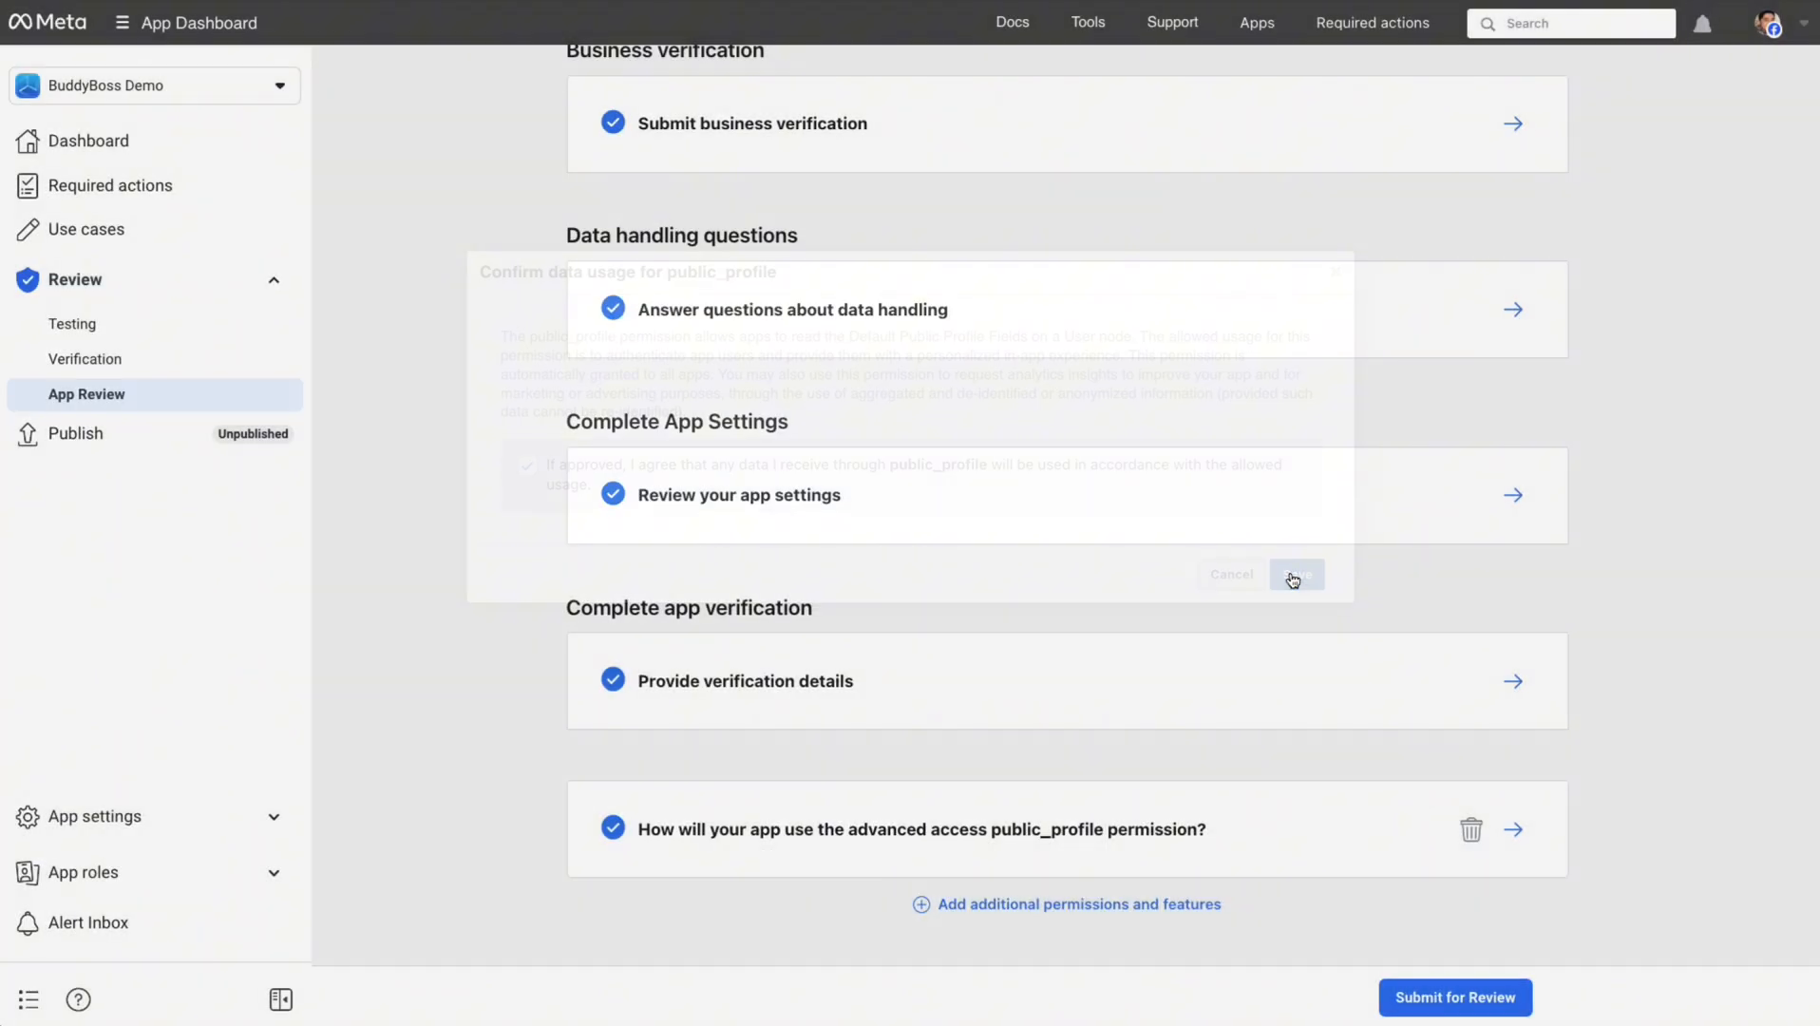
left_click(1295, 573)
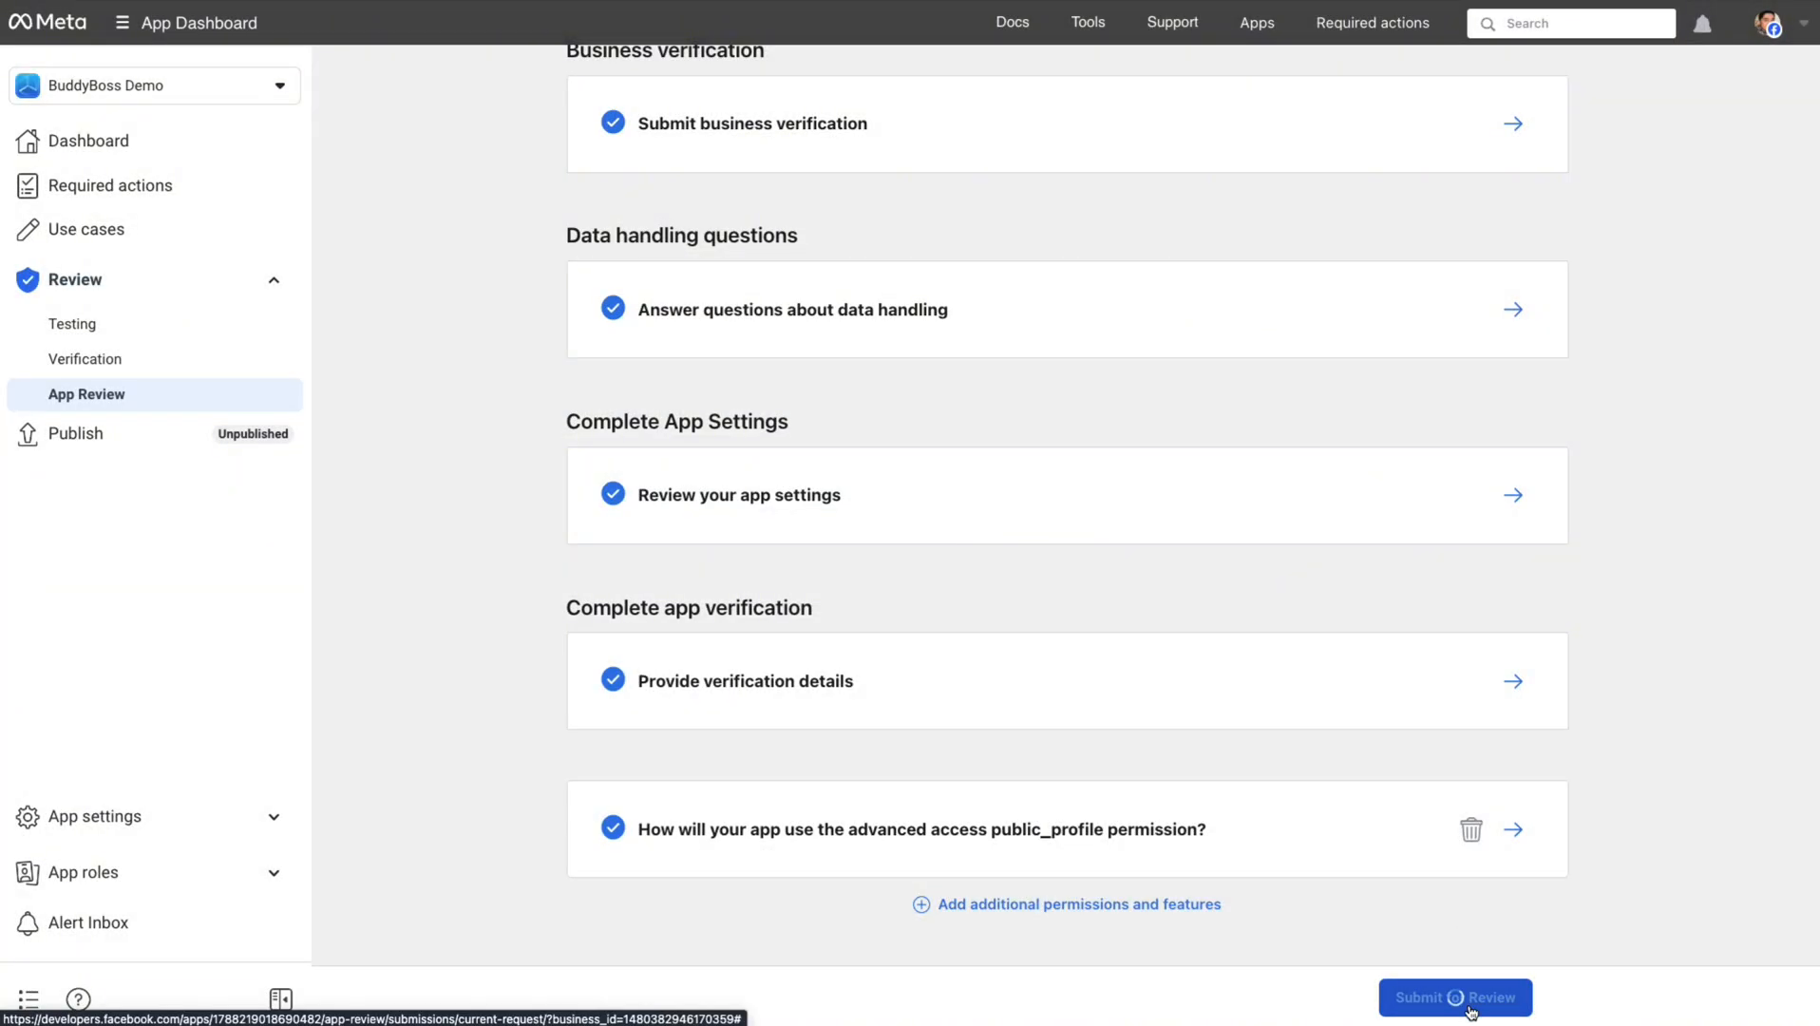
left_click(1455, 997)
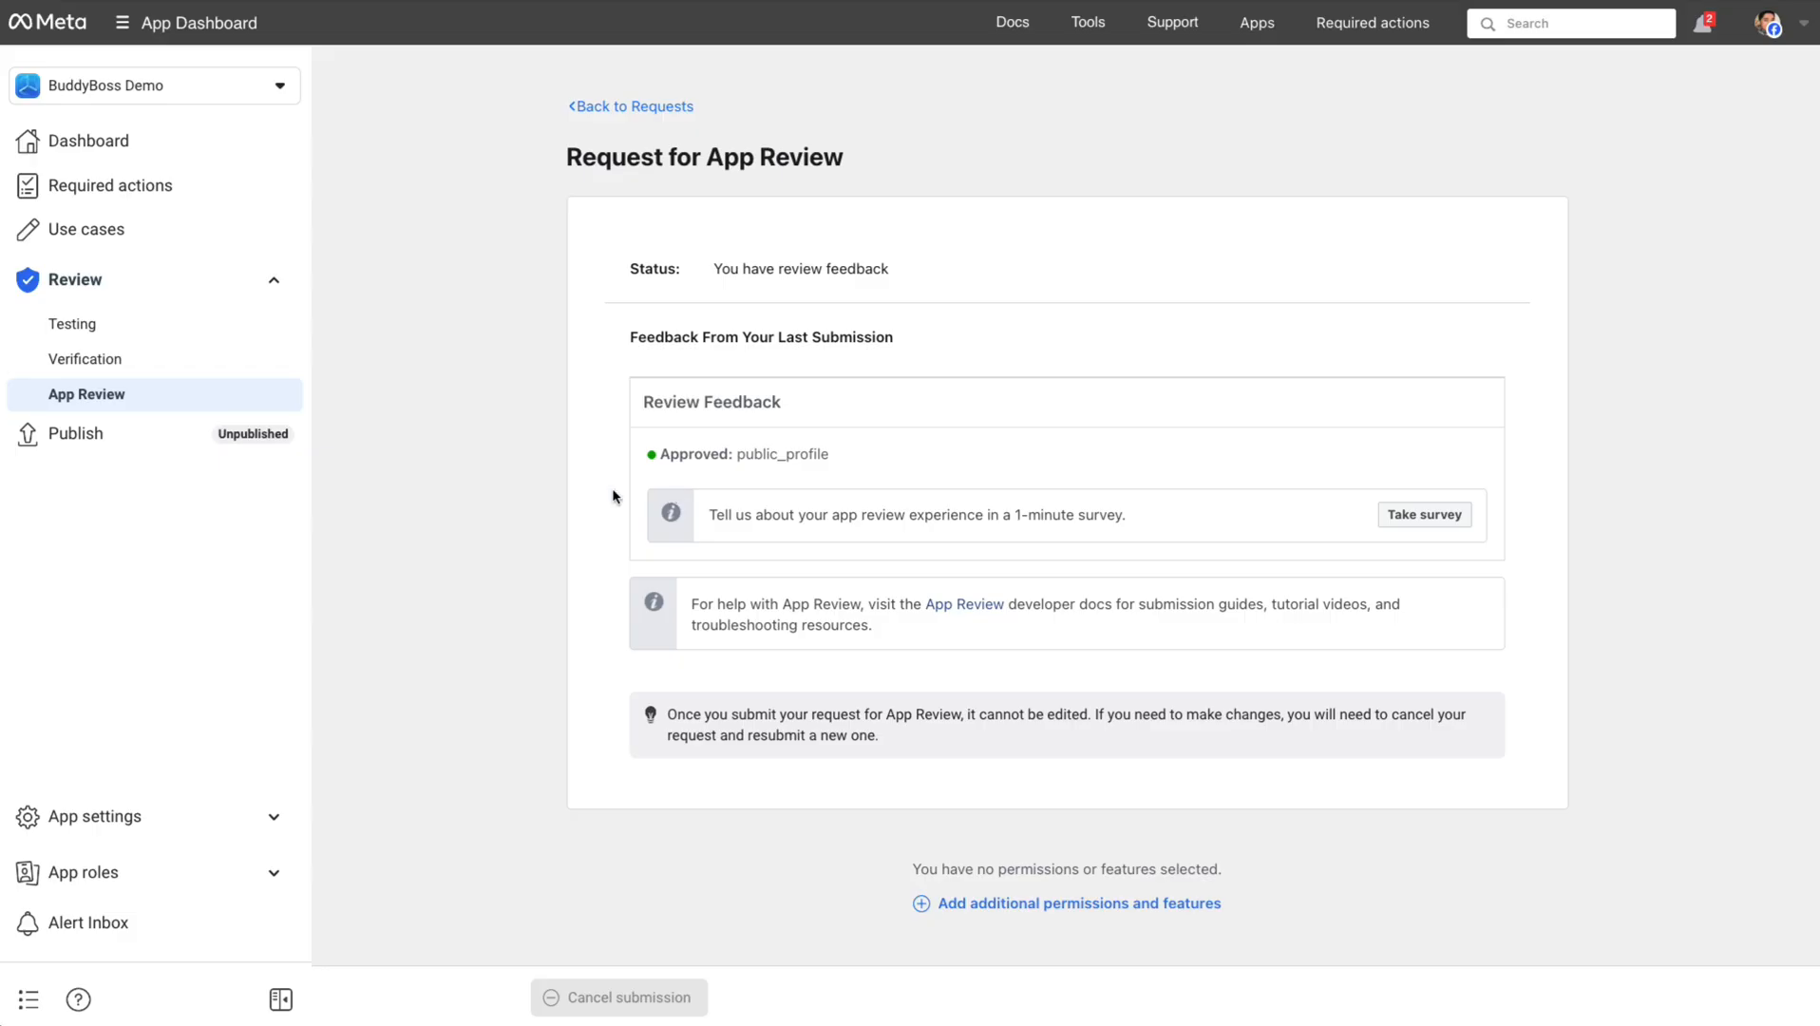
mouse_move(124, 440)
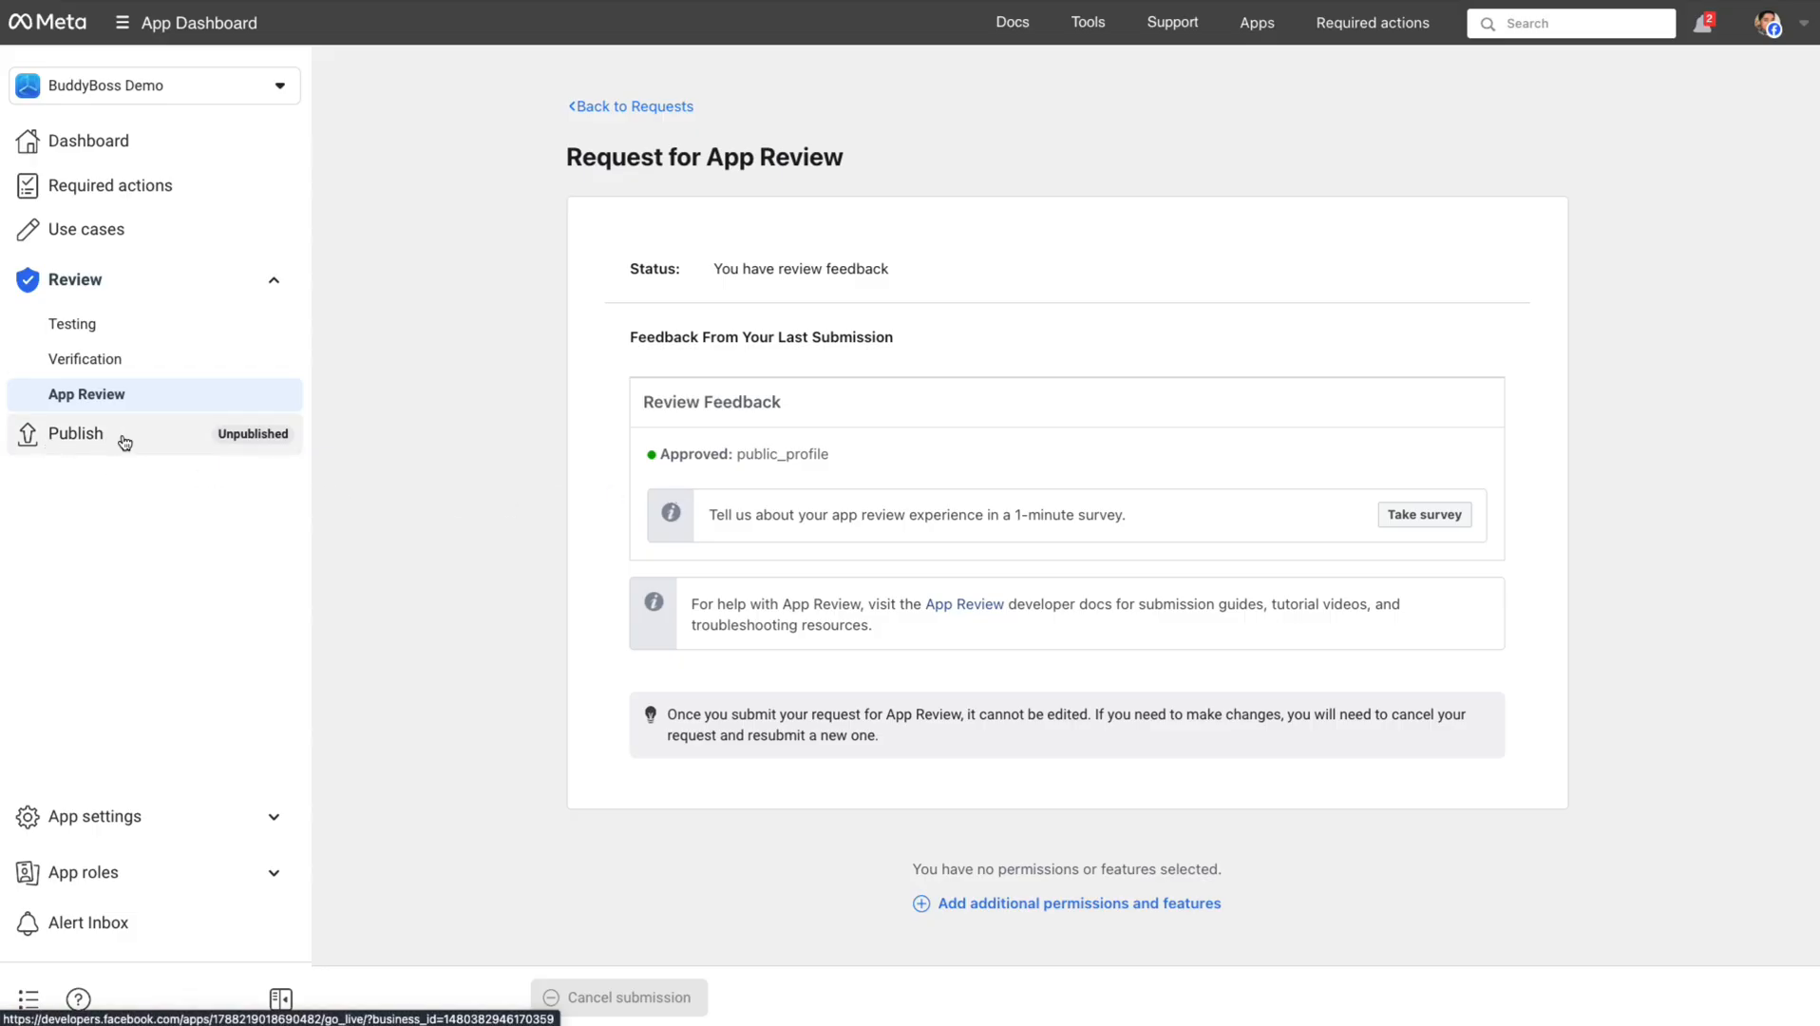
Step: Publish BuddyBoss Demo, dismiss the success message and the Data Use Checkup notice
left_click(76, 433)
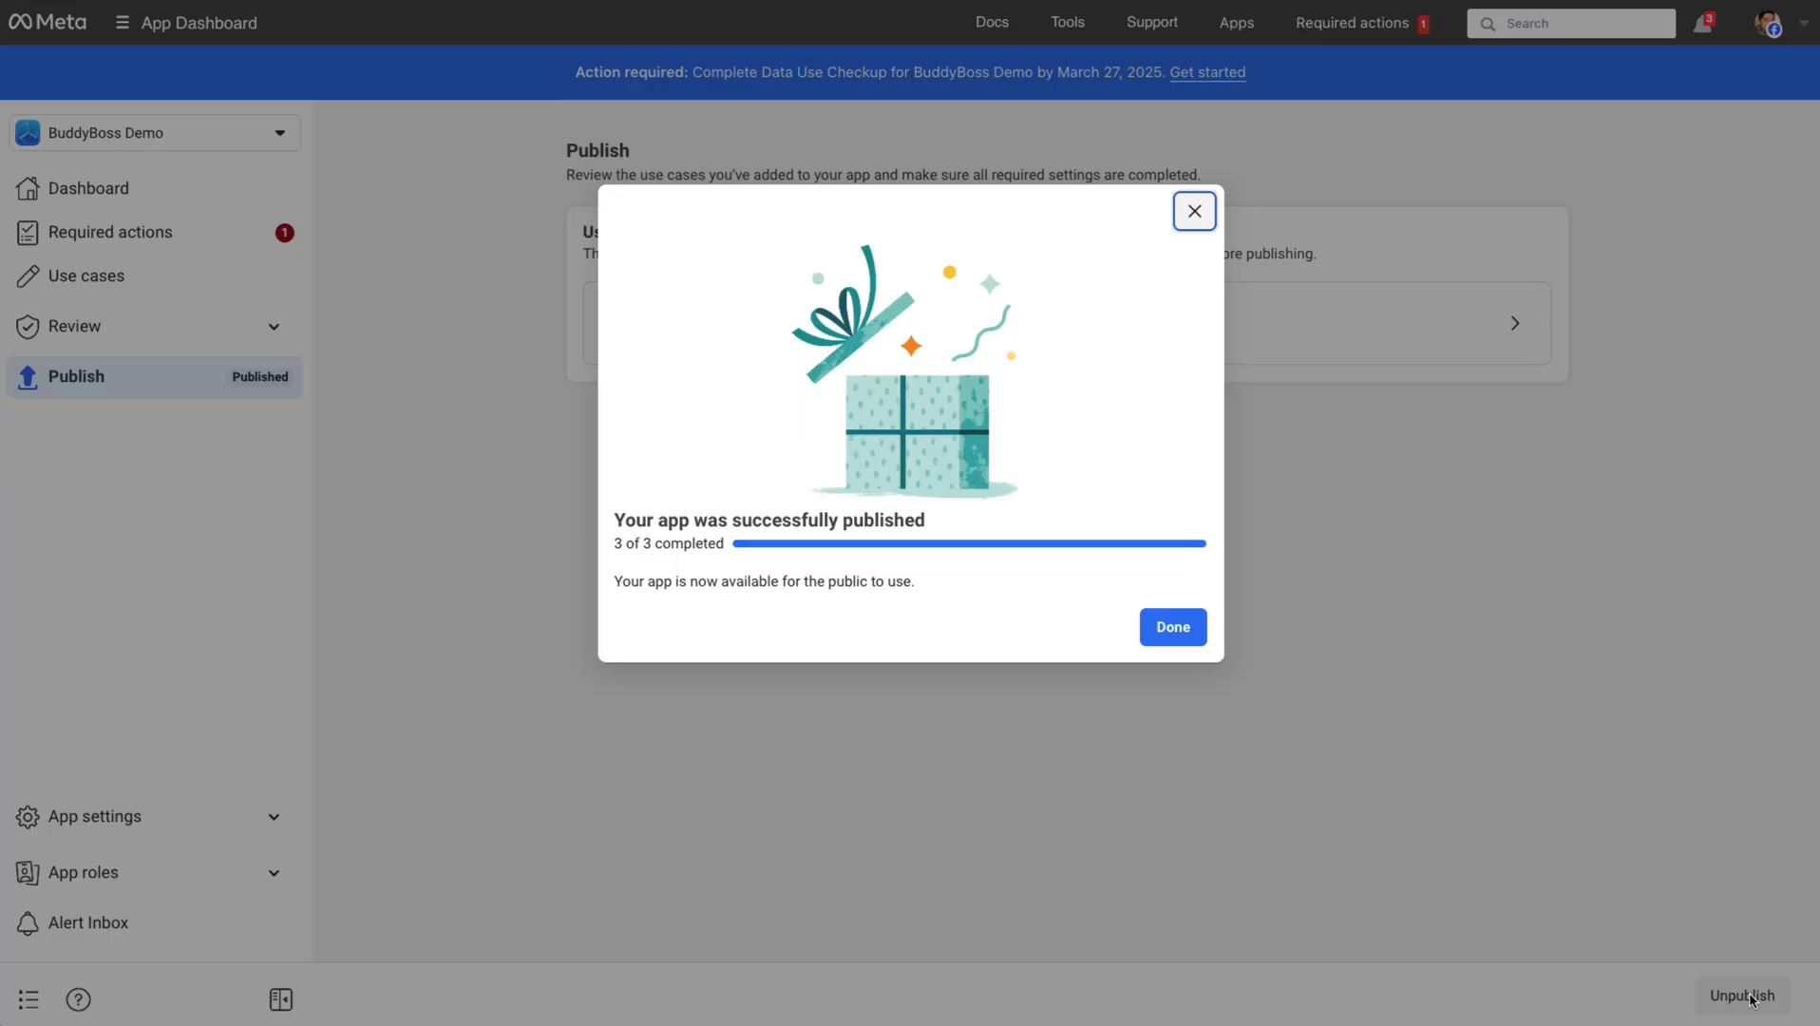
left_click(1170, 626)
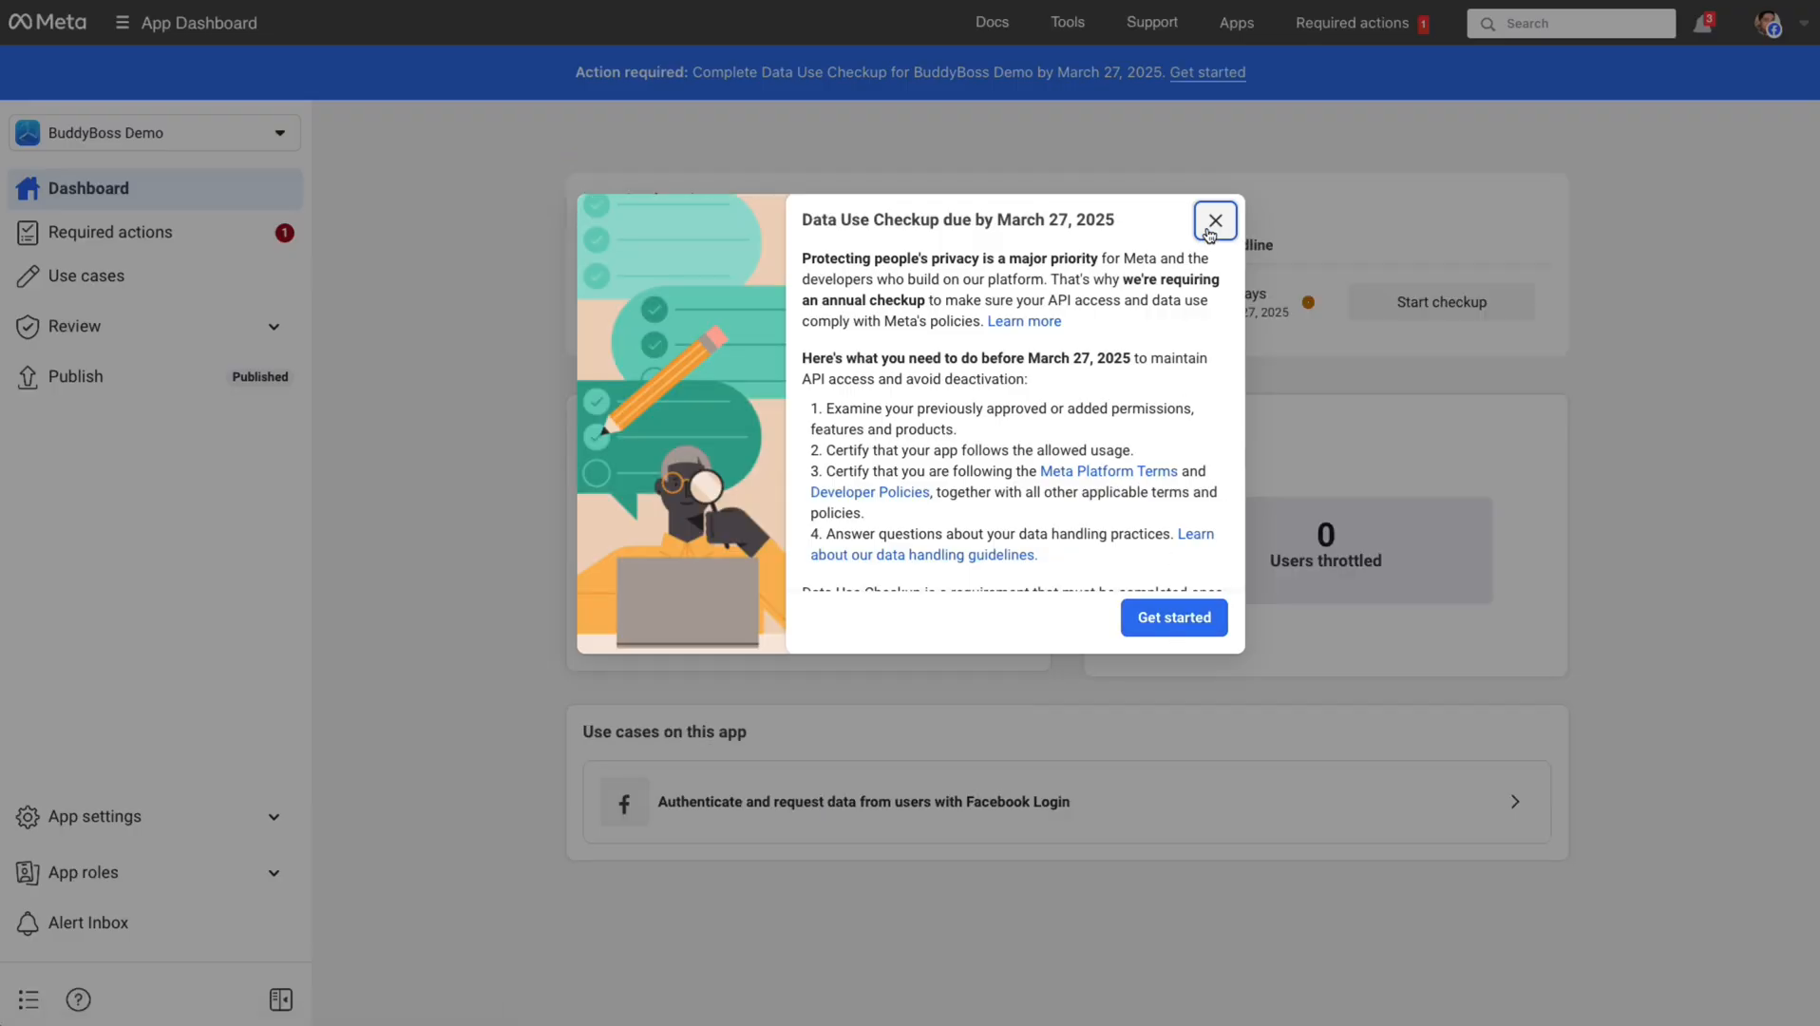
left_click(1214, 220)
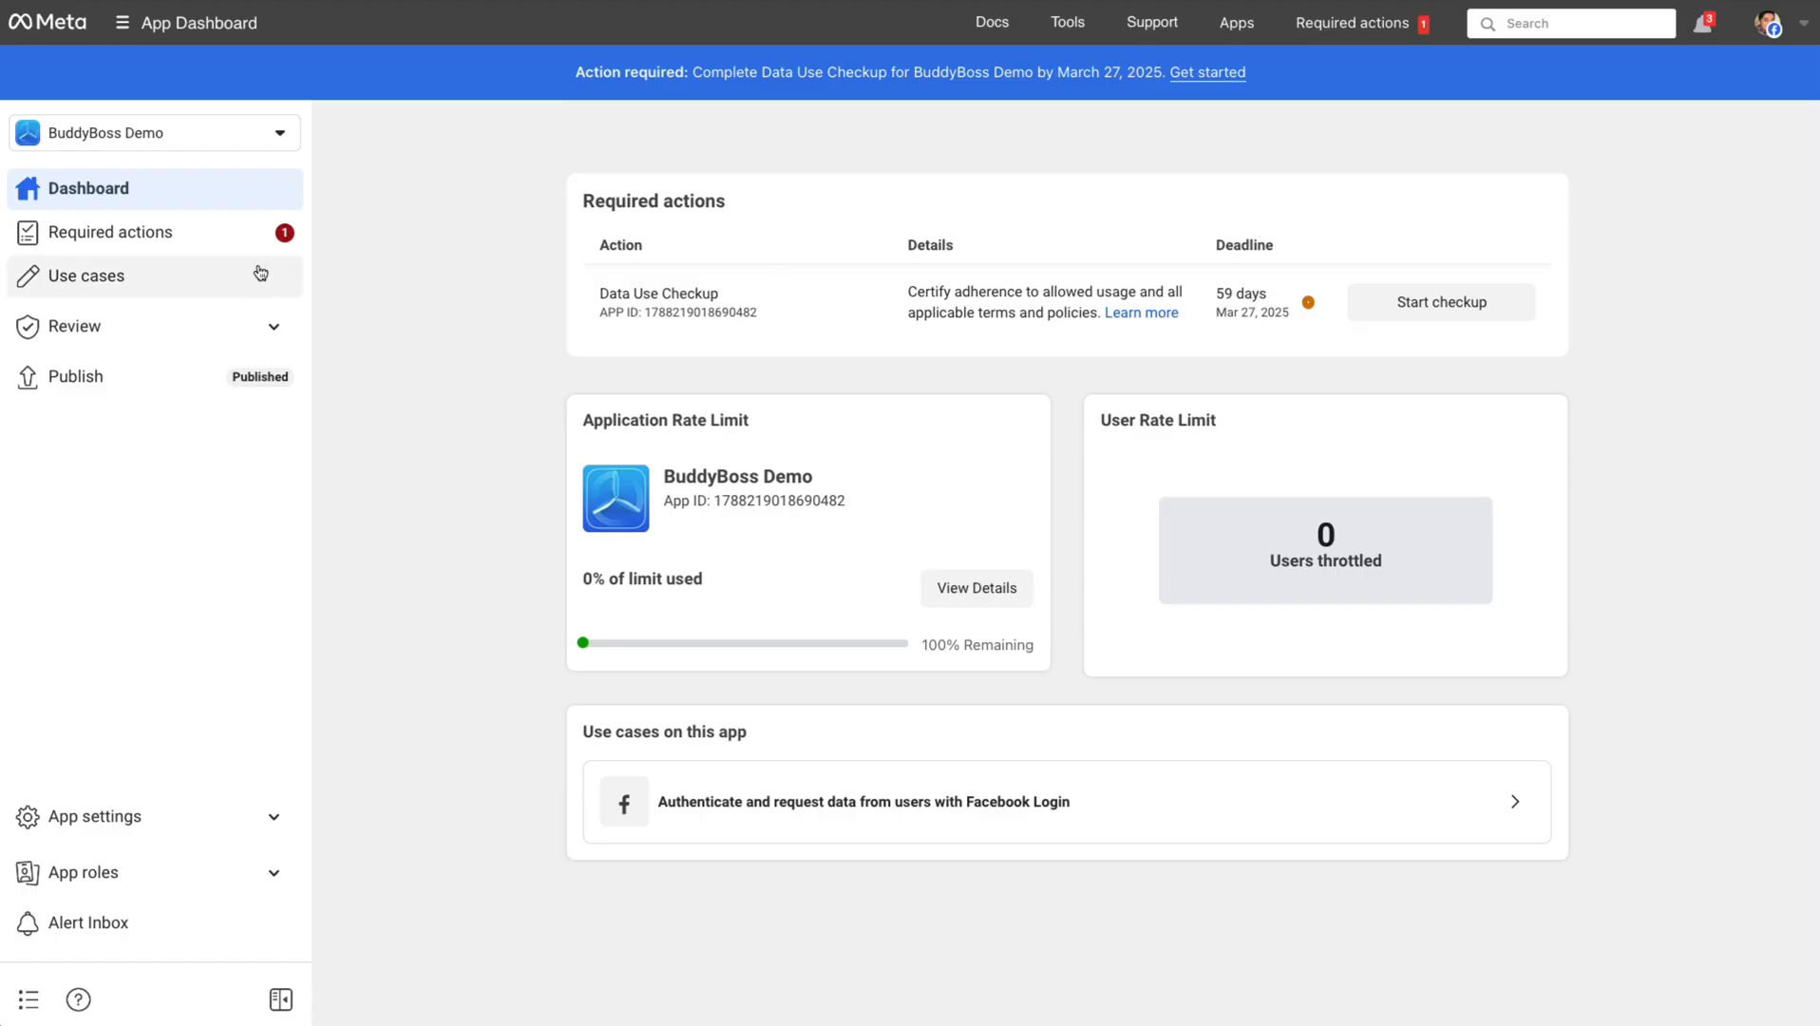
Step: Start the annual Data Use Checkup from Required actions and continue past business verification and data handling
left_click(112, 231)
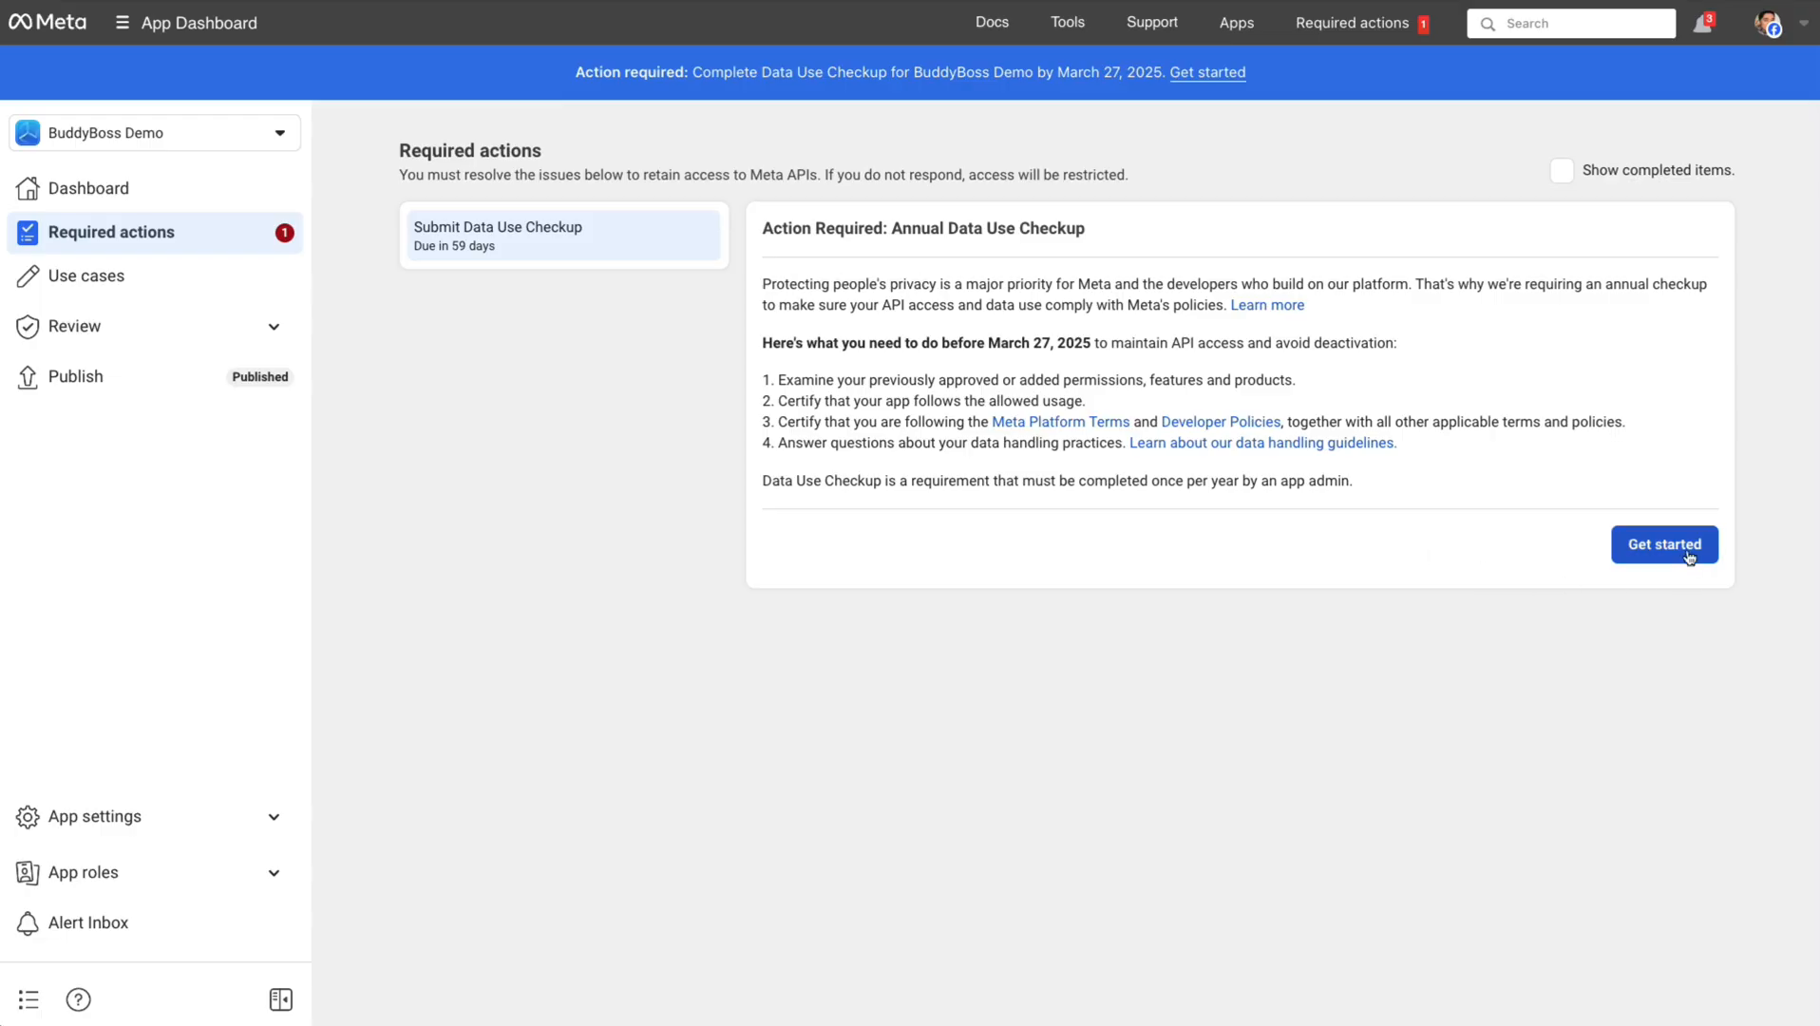
left_click(1664, 544)
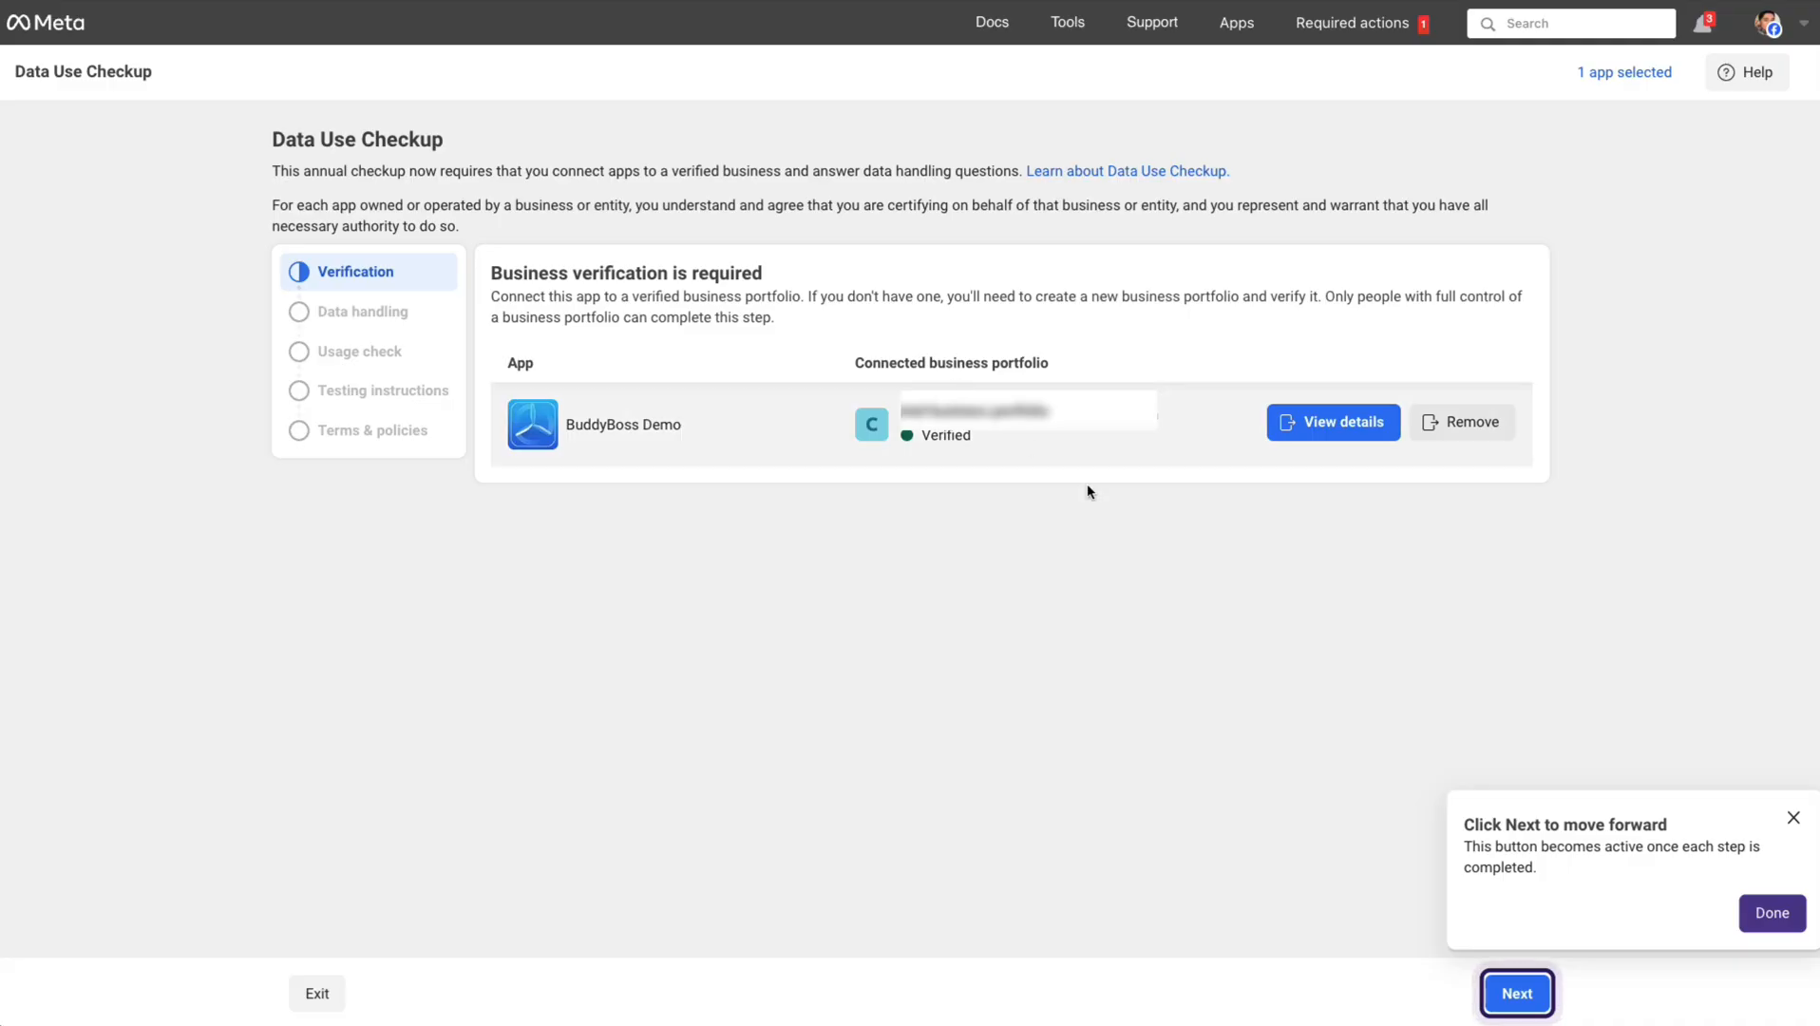
left_click(1515, 993)
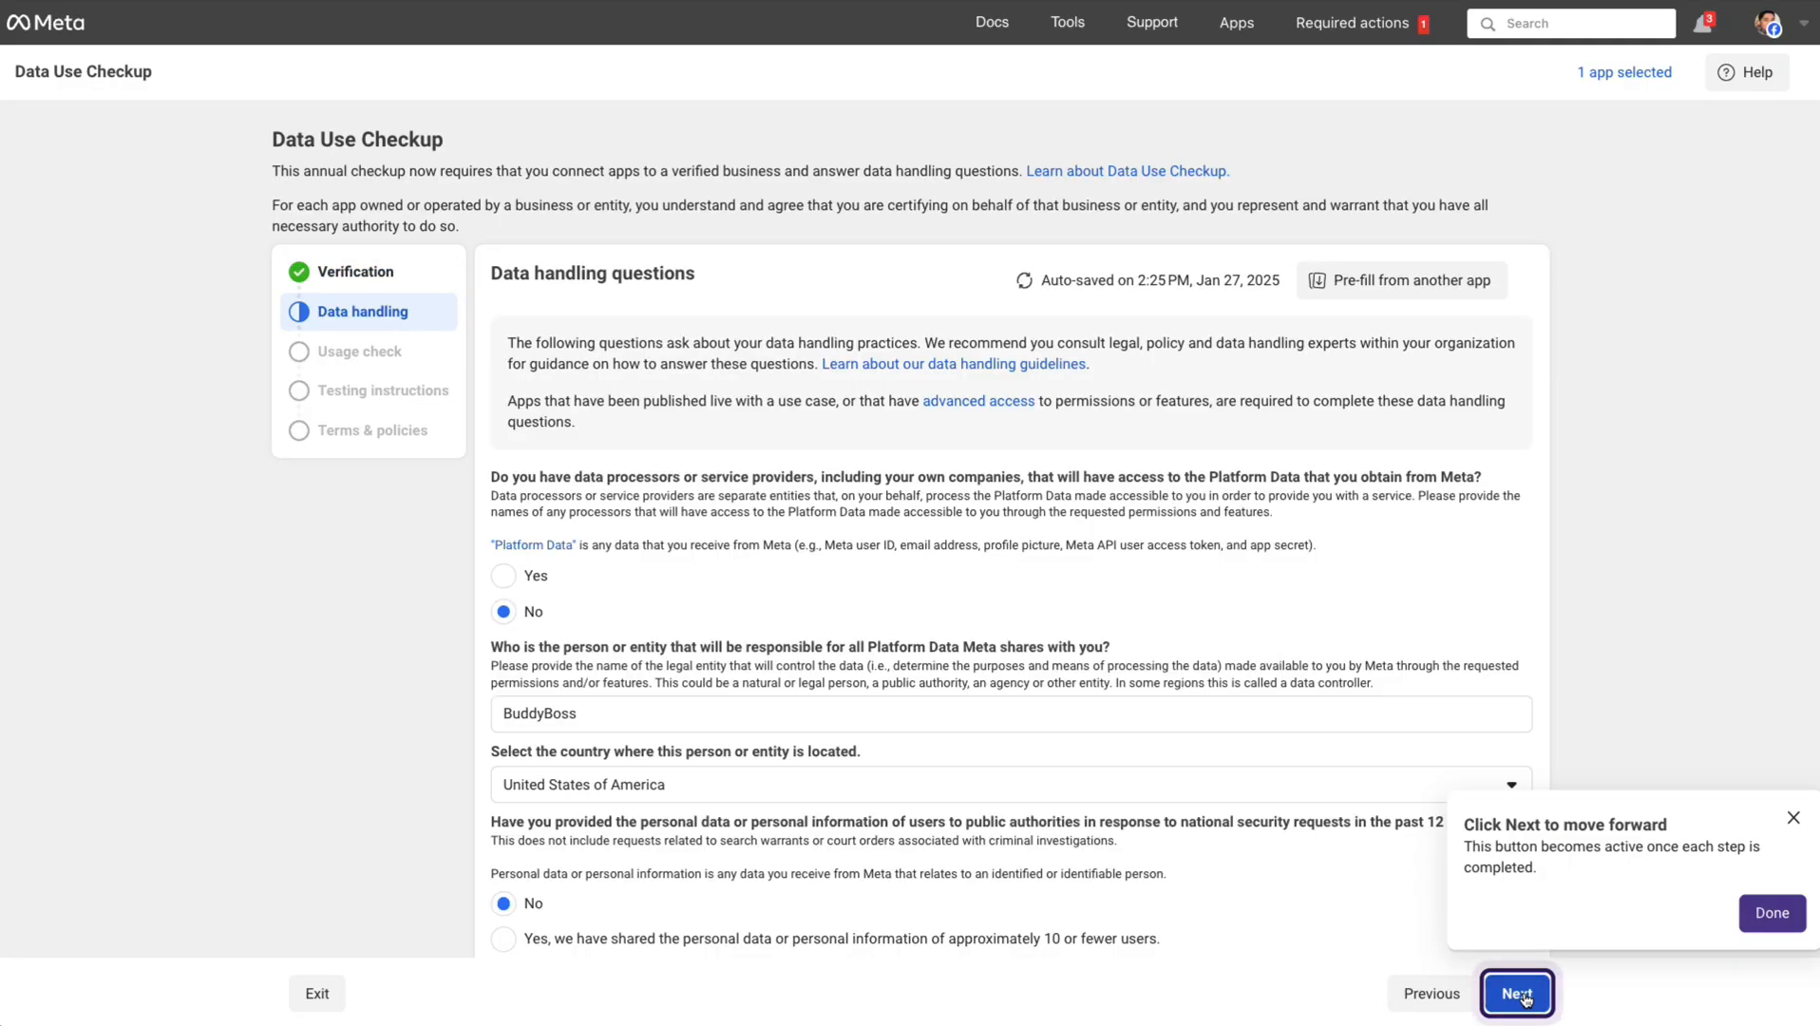
left_click(1518, 993)
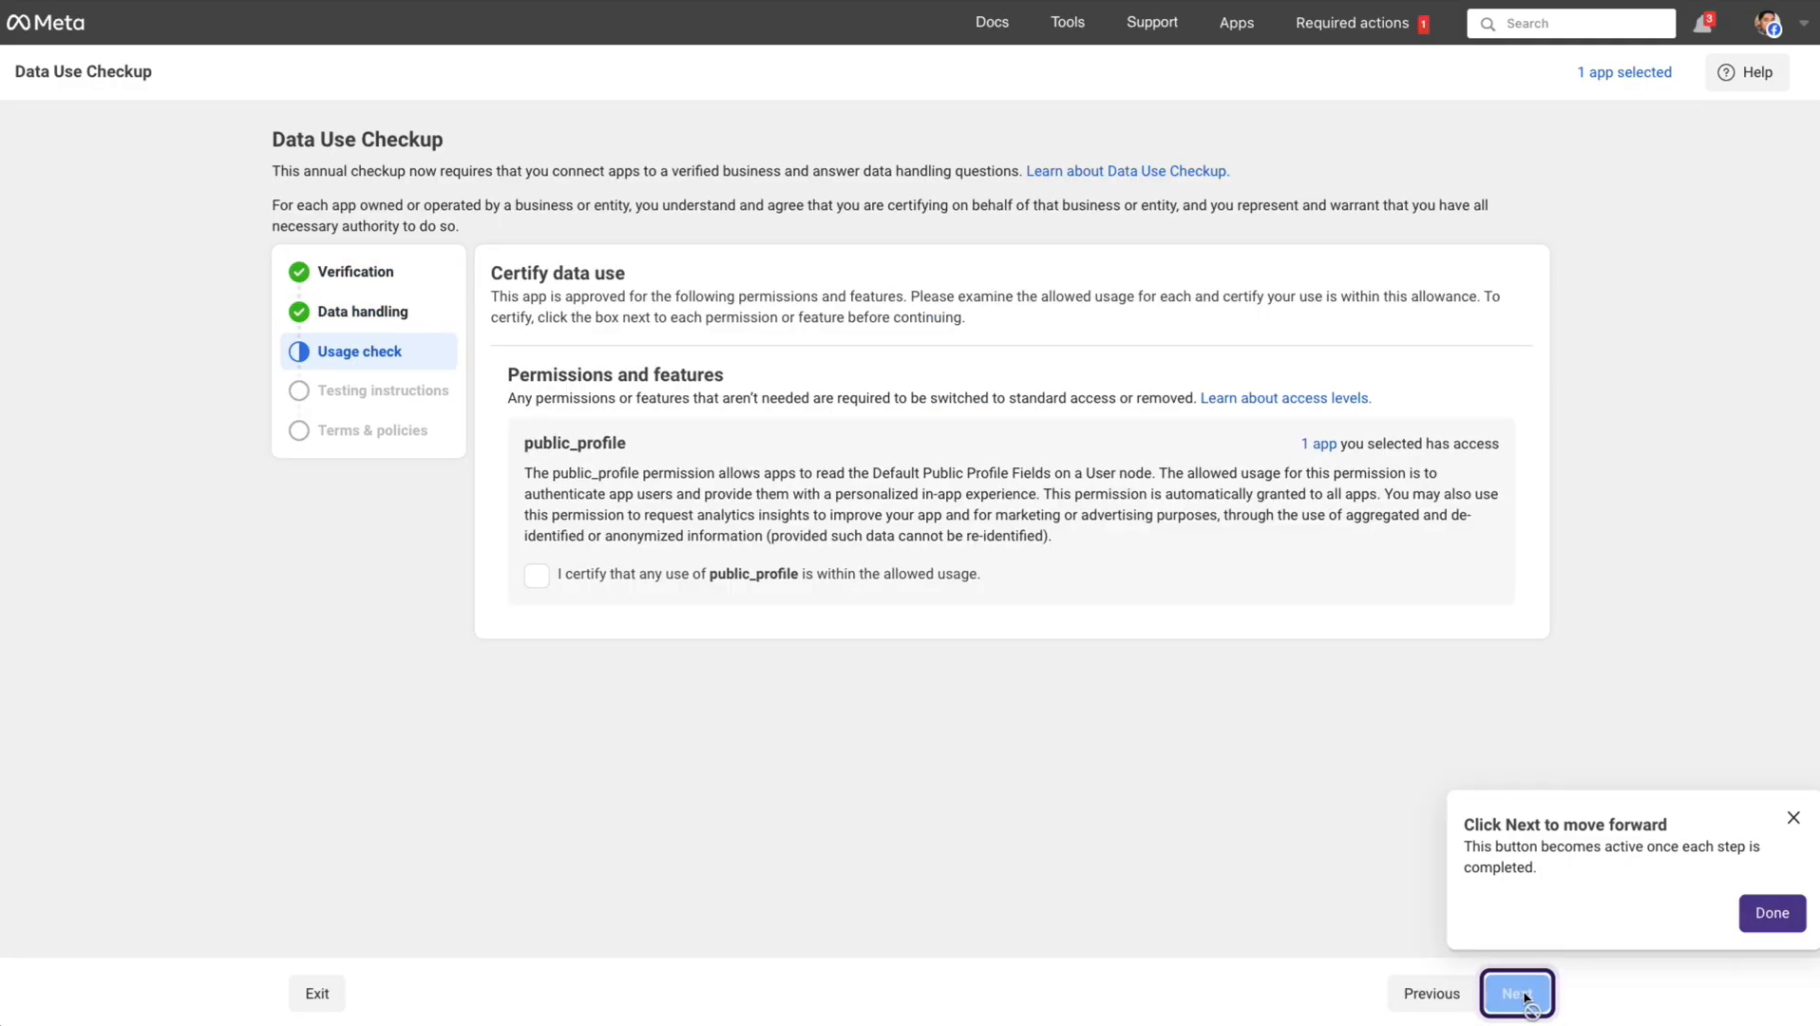
Step: Certify public_profile usage and provide buddyboss.co / buddyboss as testing instructions
left_click(536, 575)
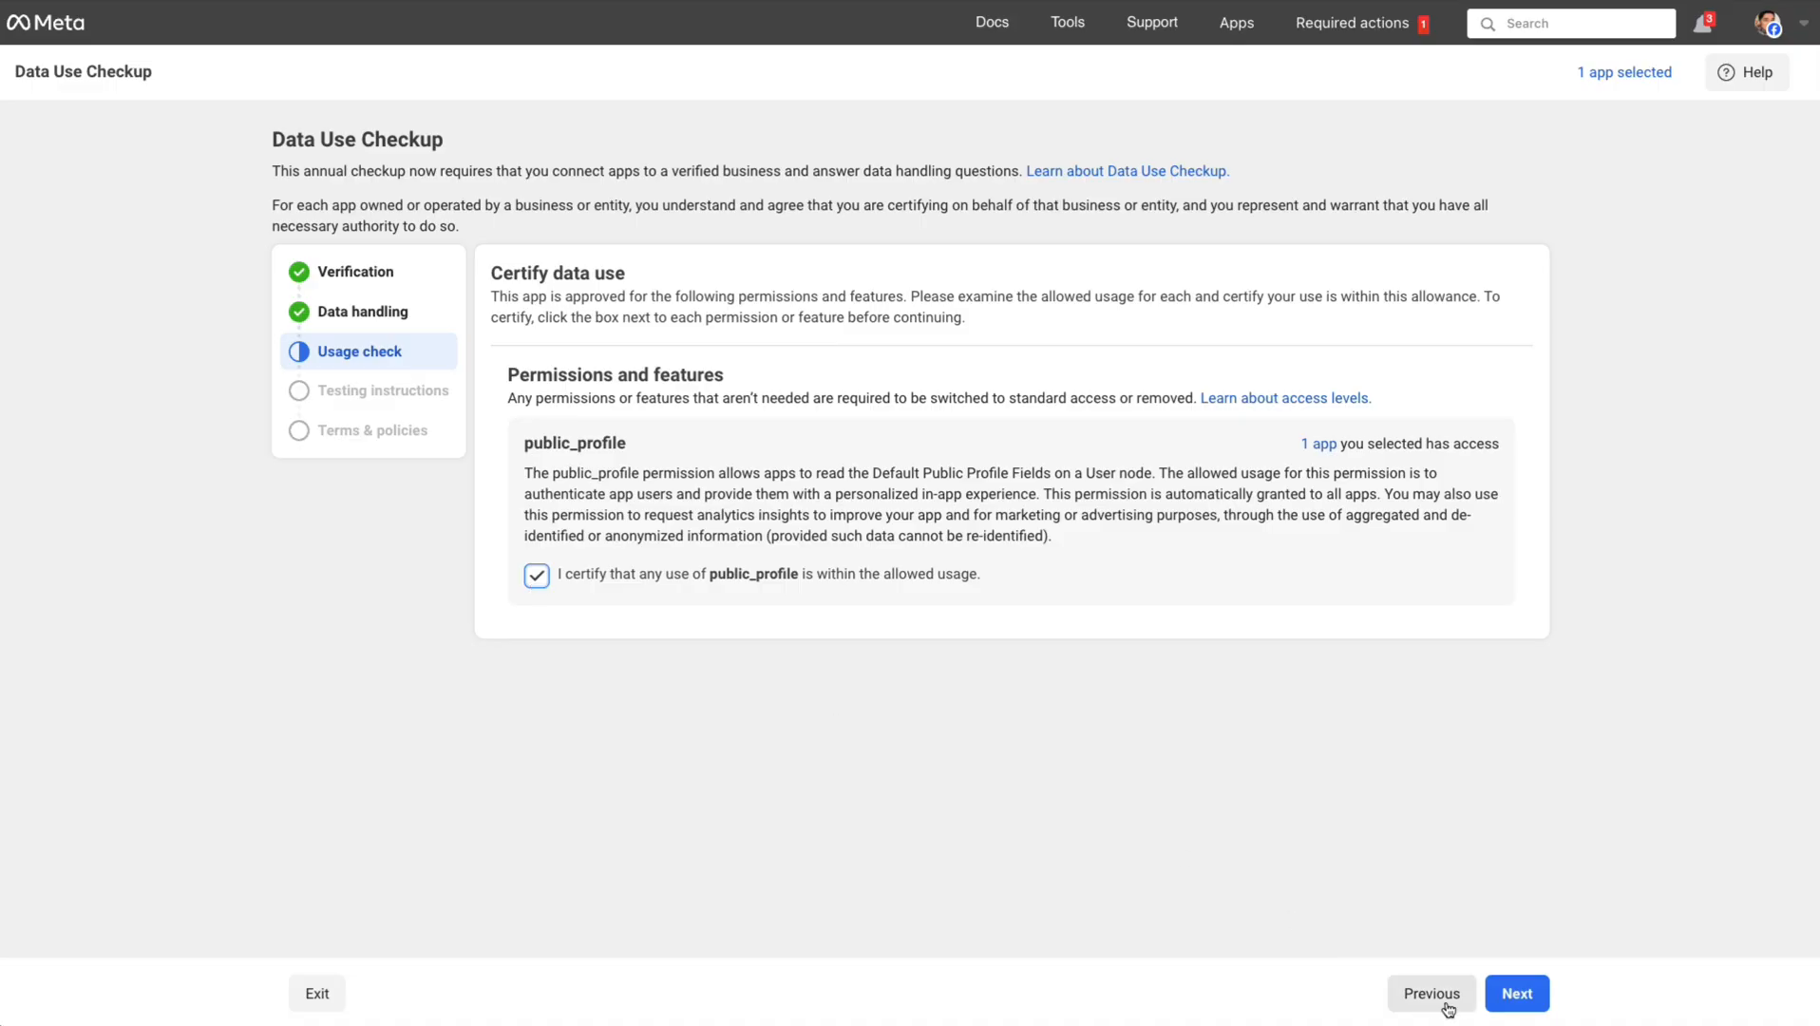
left_click(1516, 992)
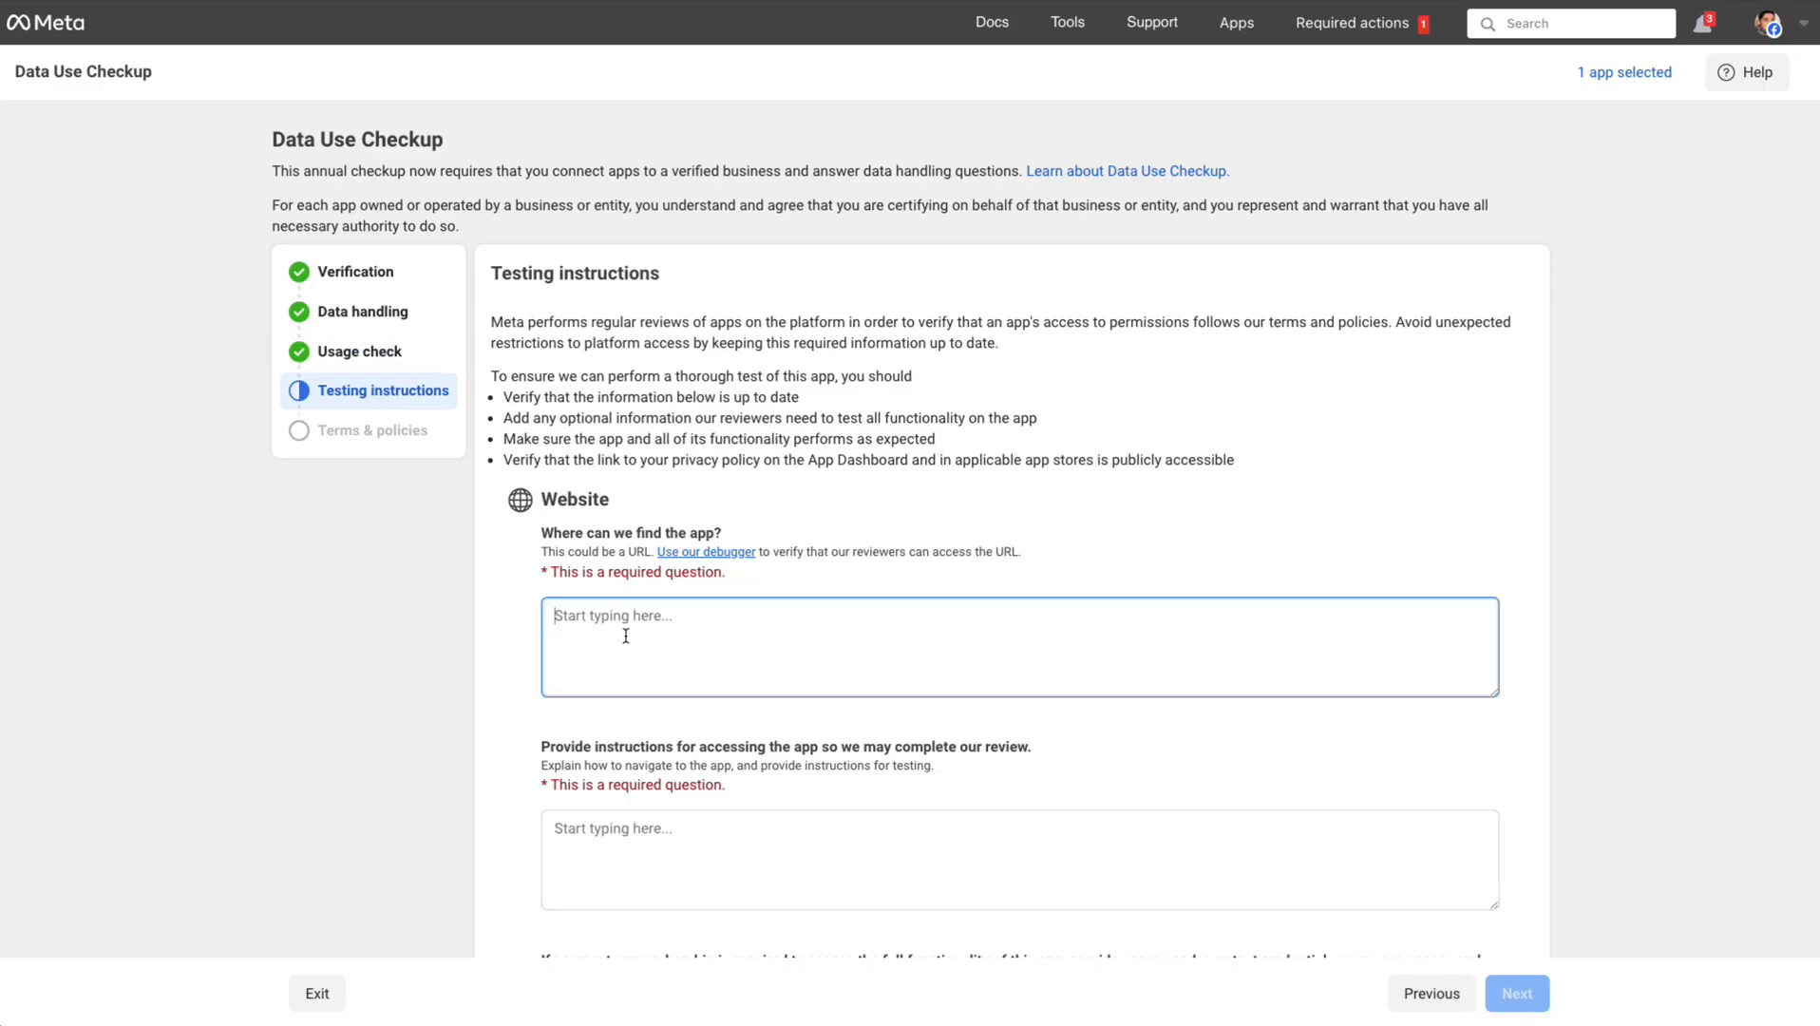
type("buddyboss.co")
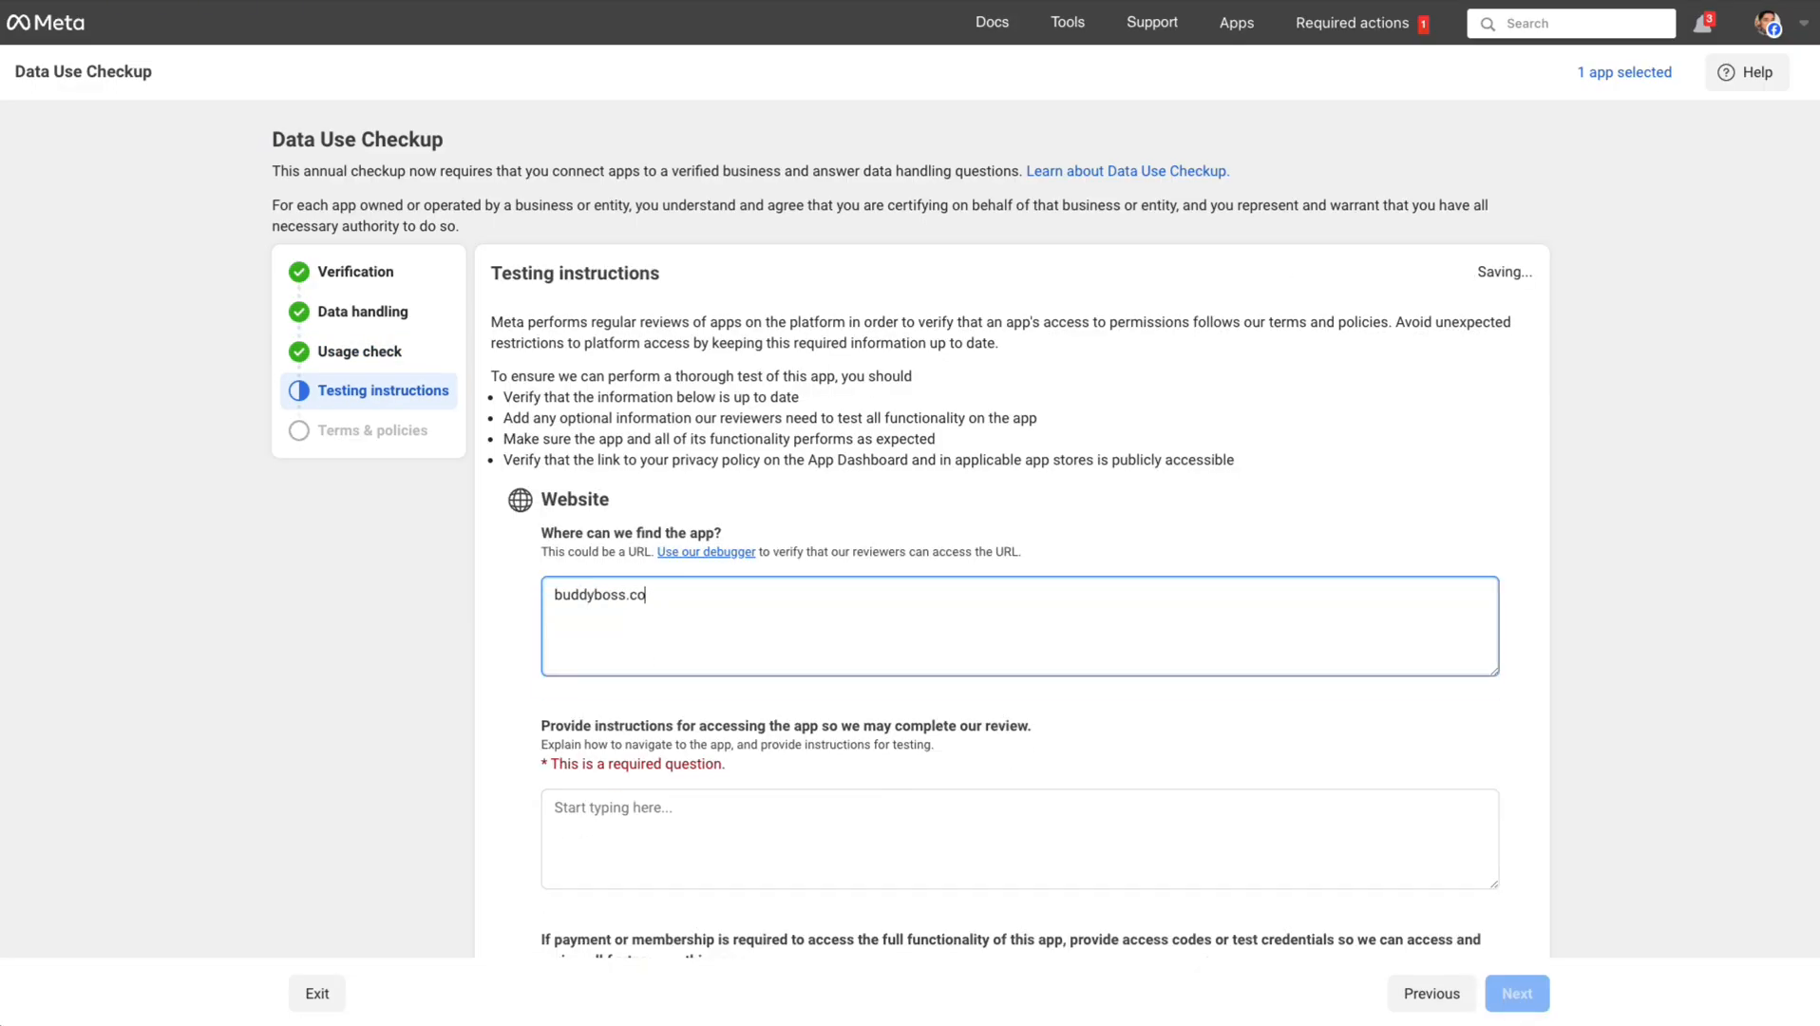
type("buddyboss.com")
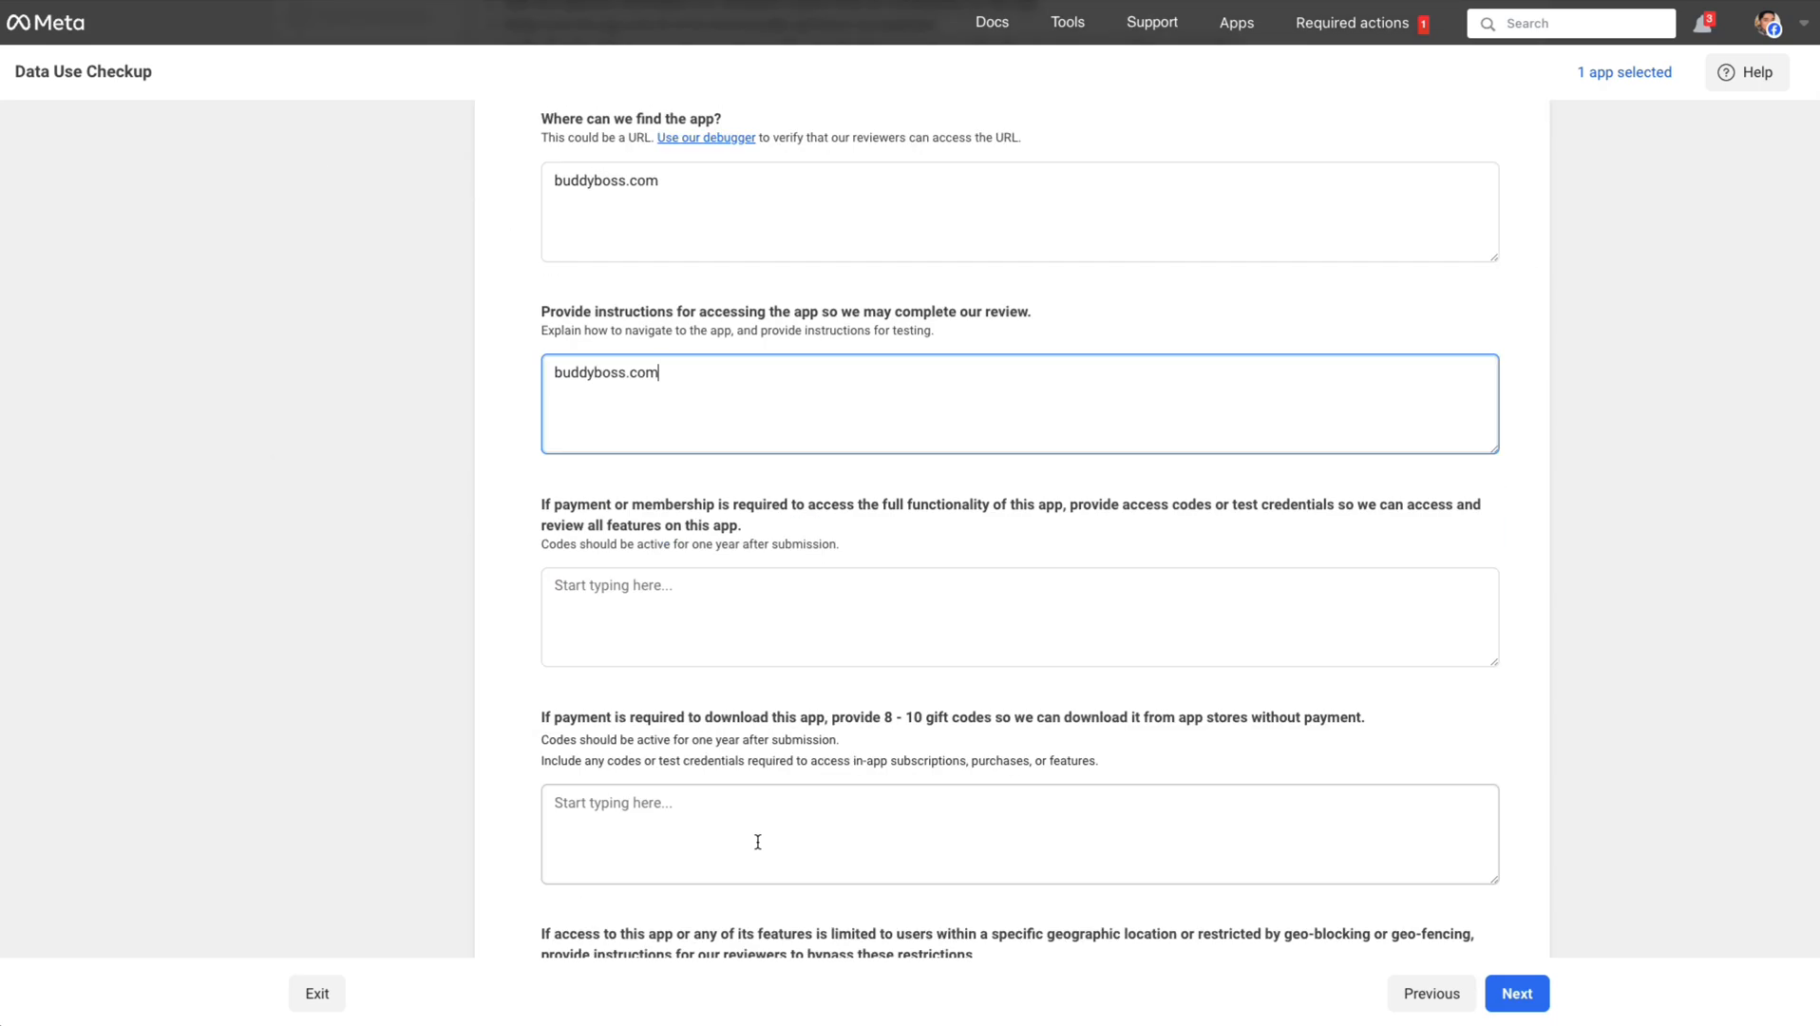
left_click(1514, 991)
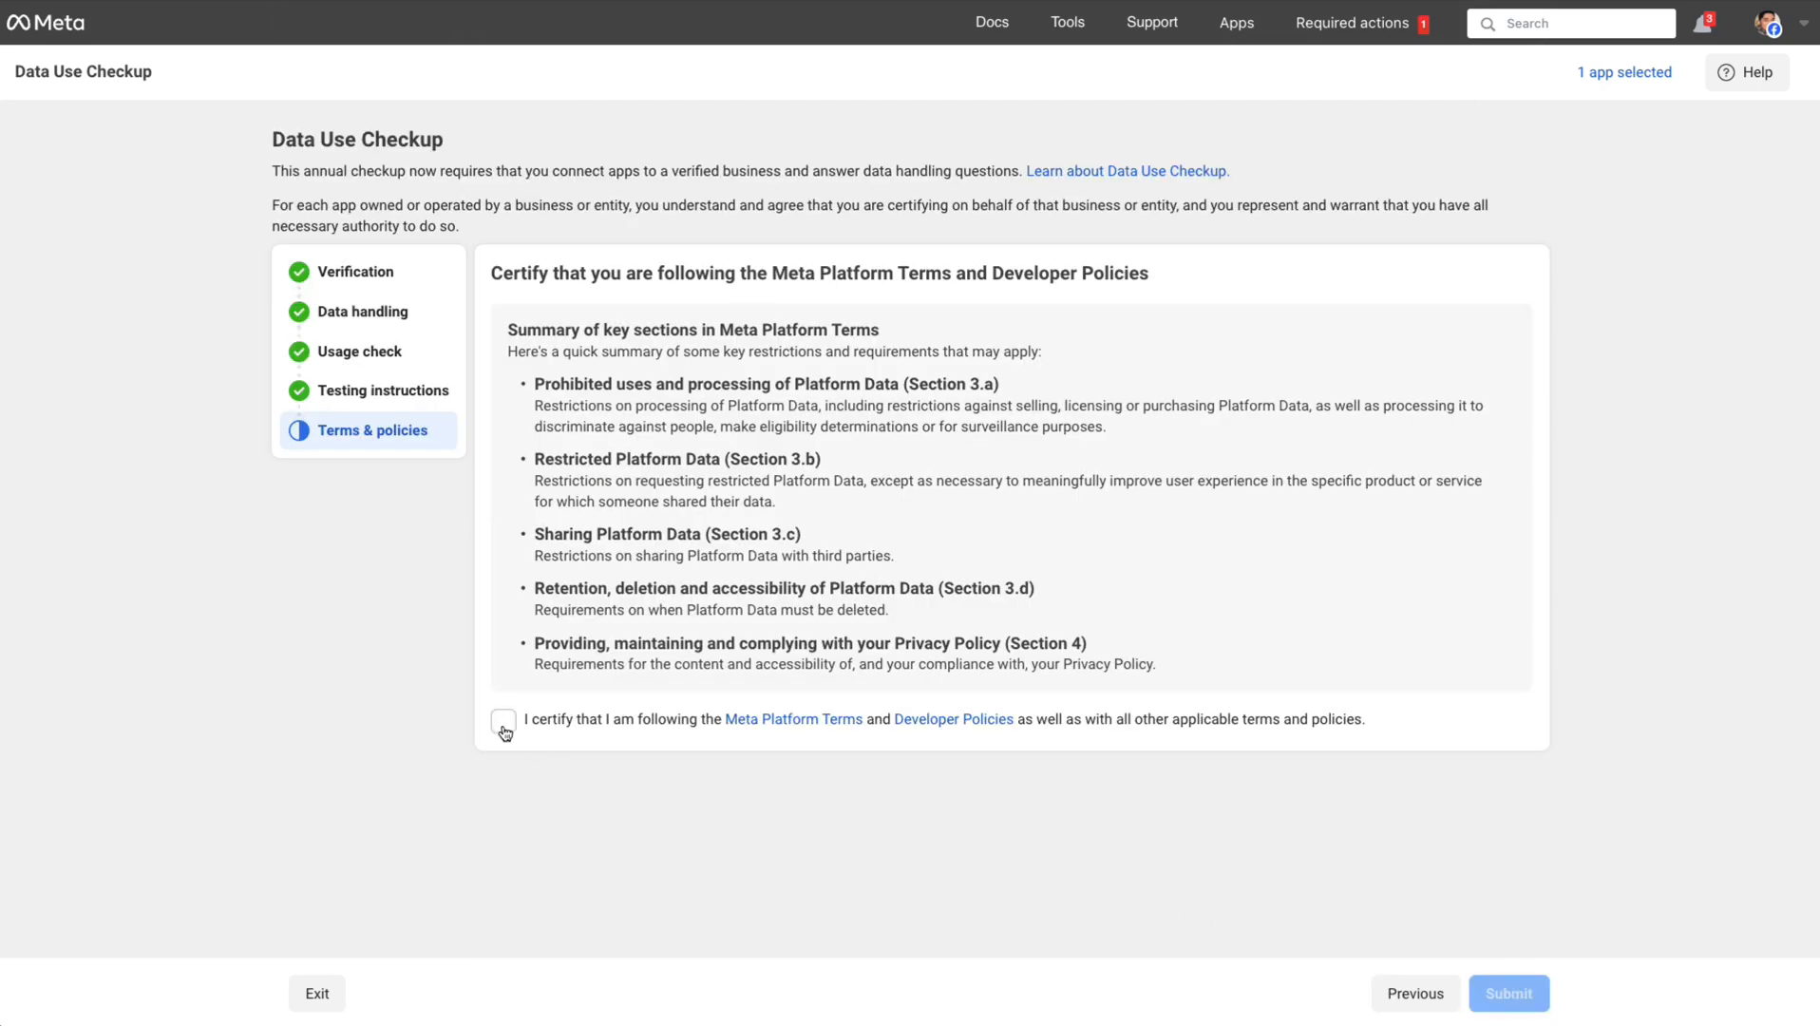
Step: Certify compliance with platform terms and submit the Data Use Checkup
left_click(503, 720)
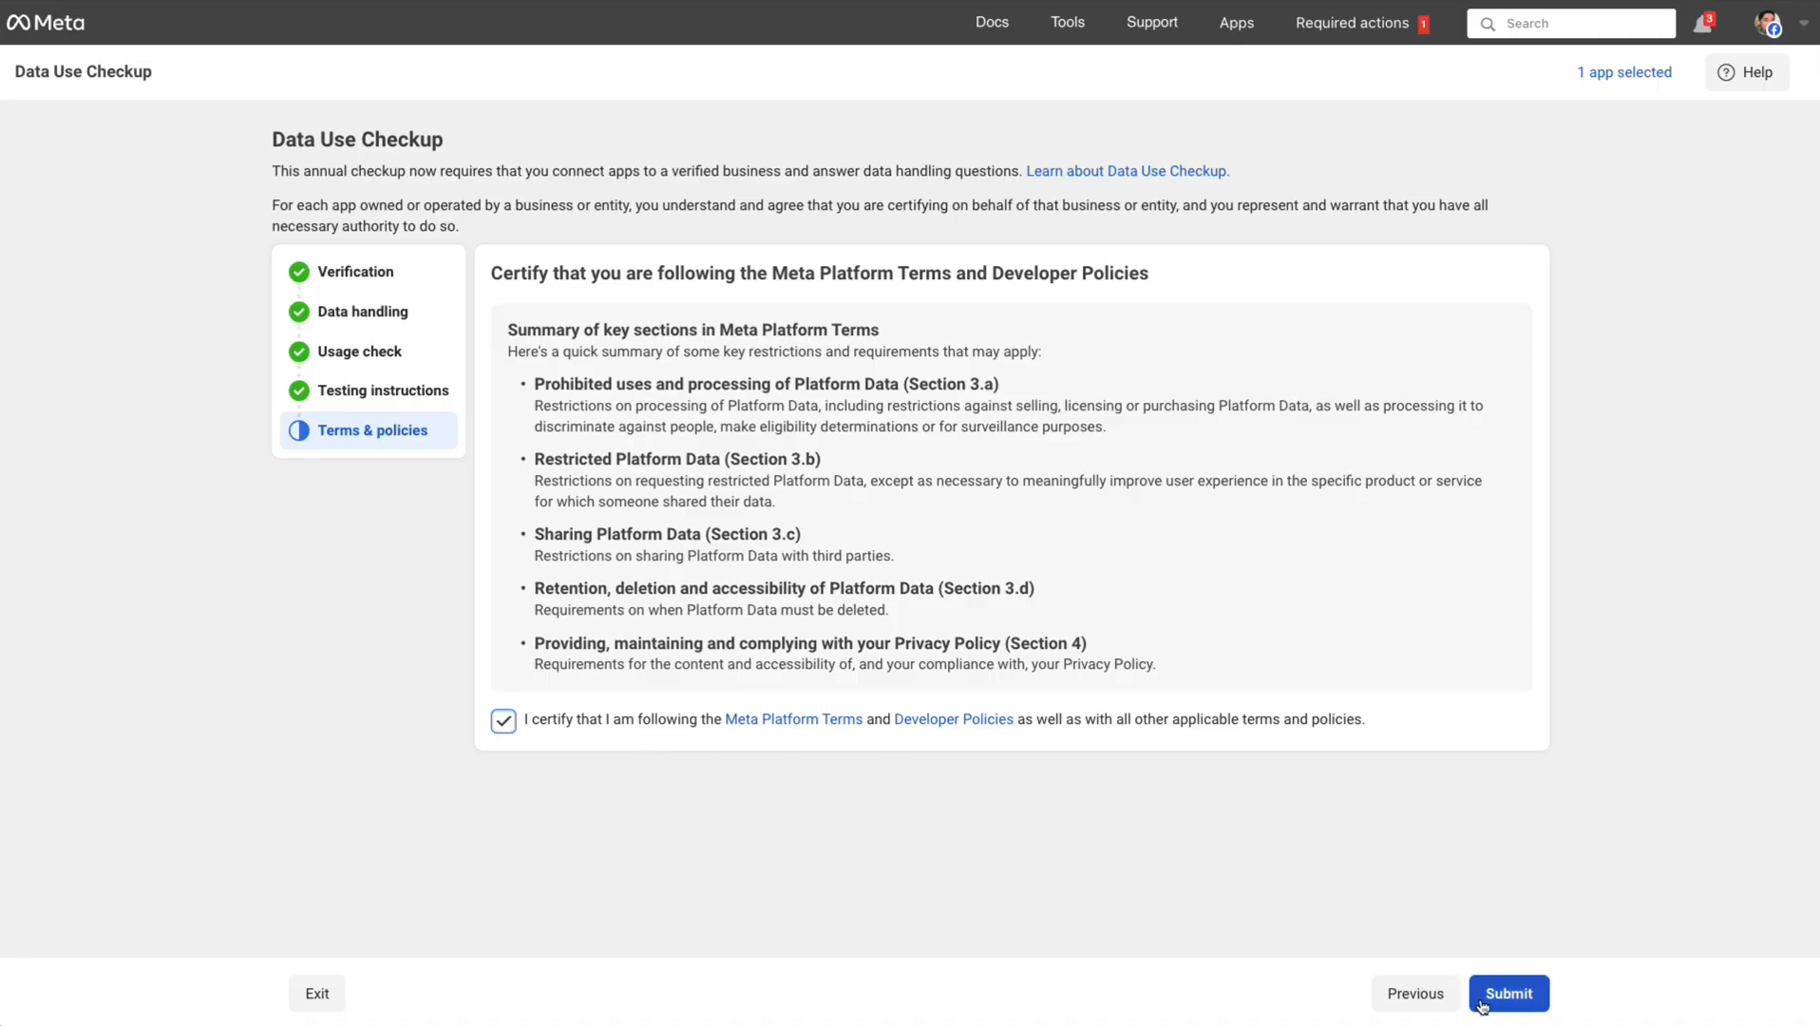
left_click(1508, 991)
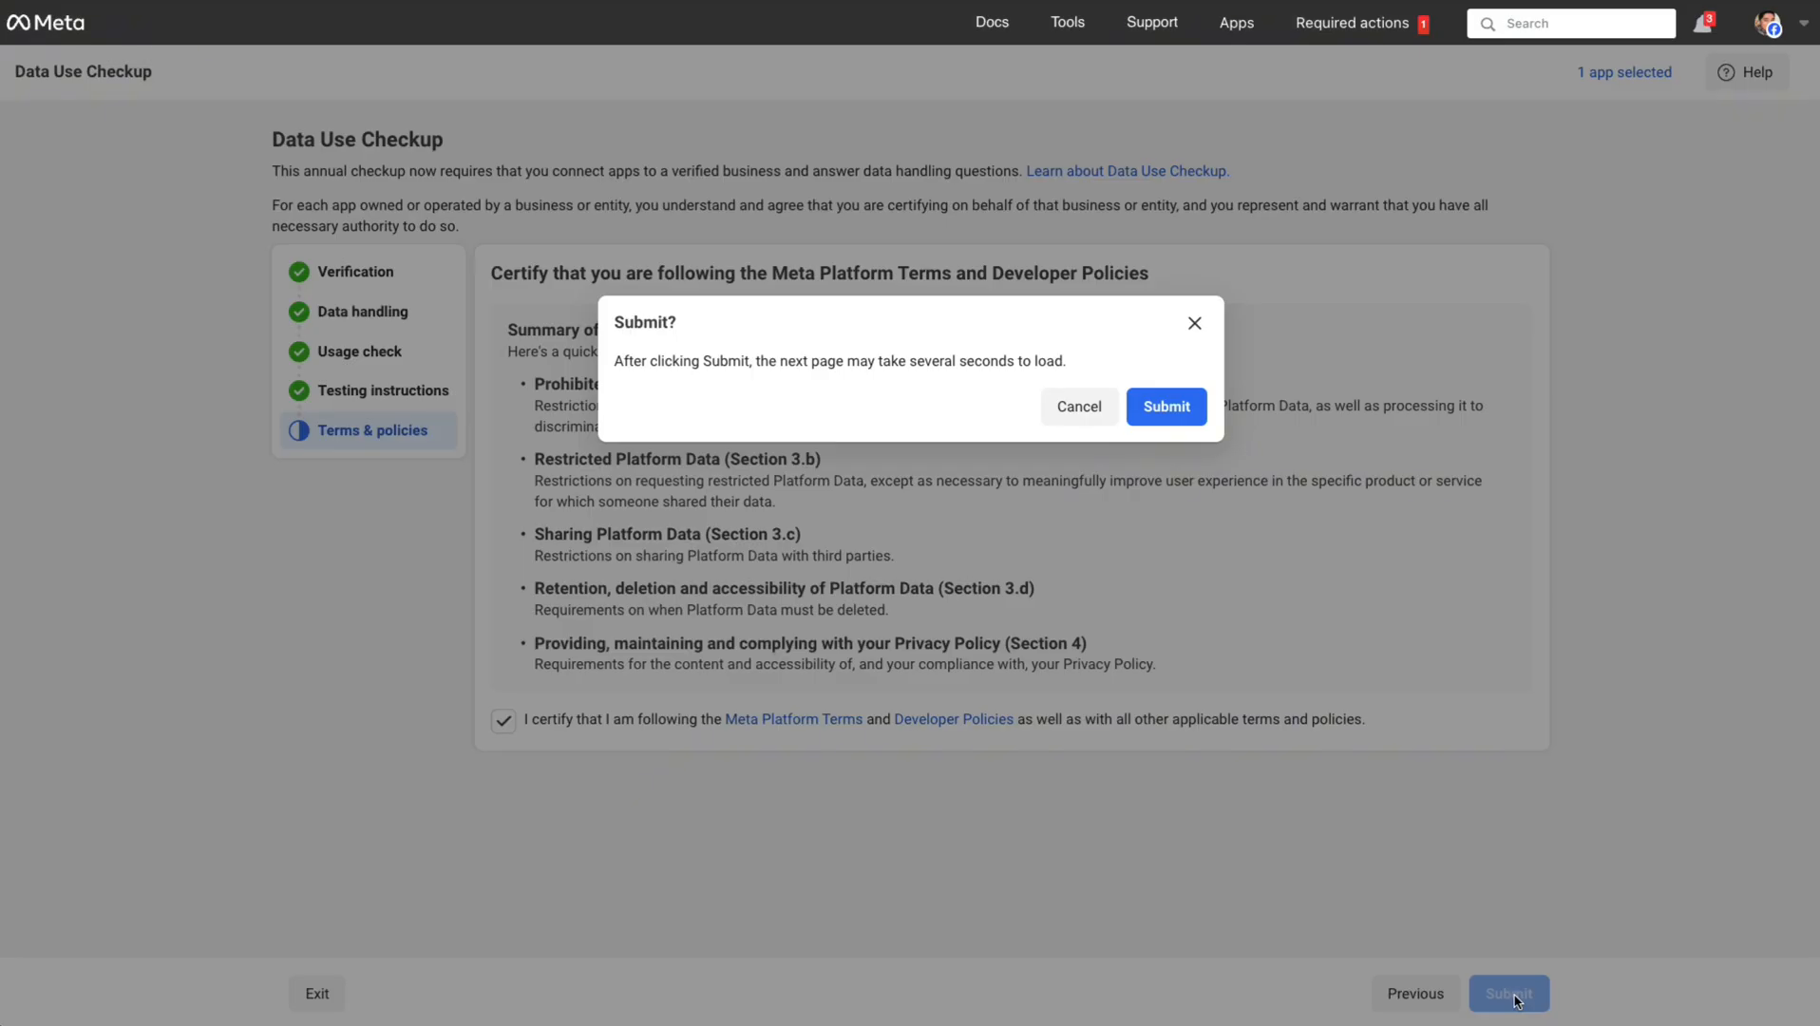
left_click(1164, 407)
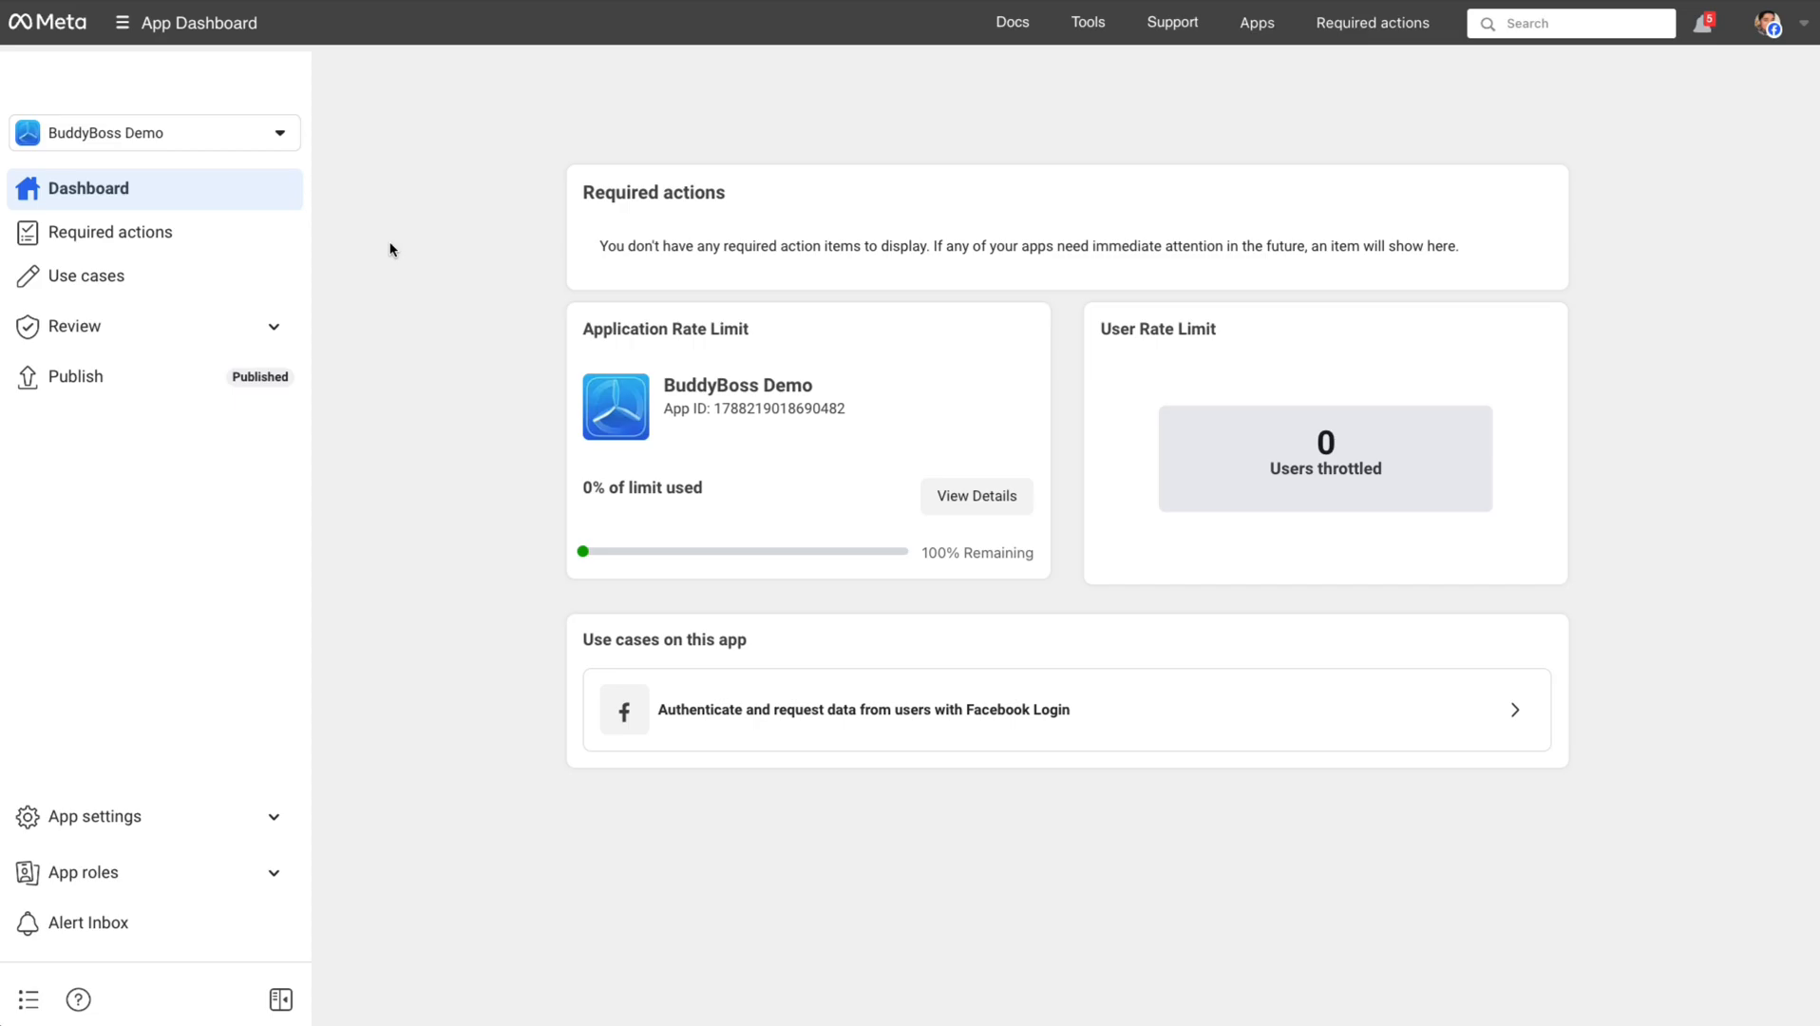
left_click(95, 815)
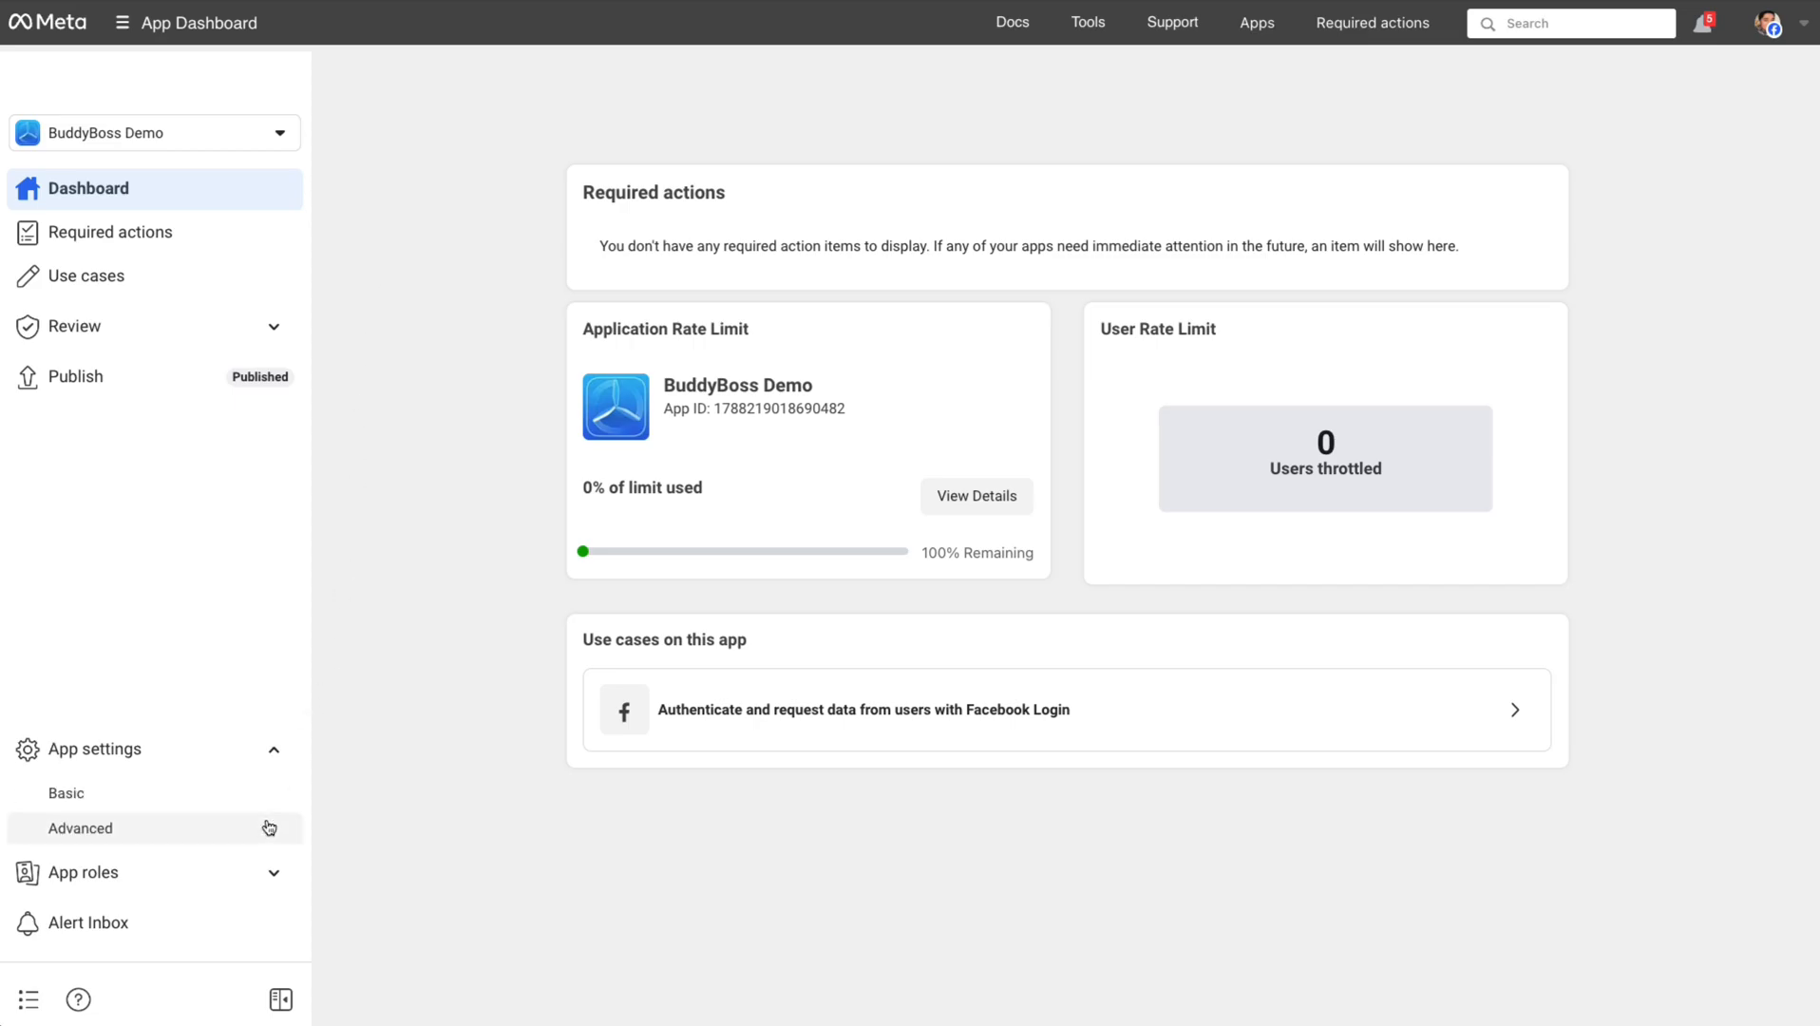
left_click(67, 792)
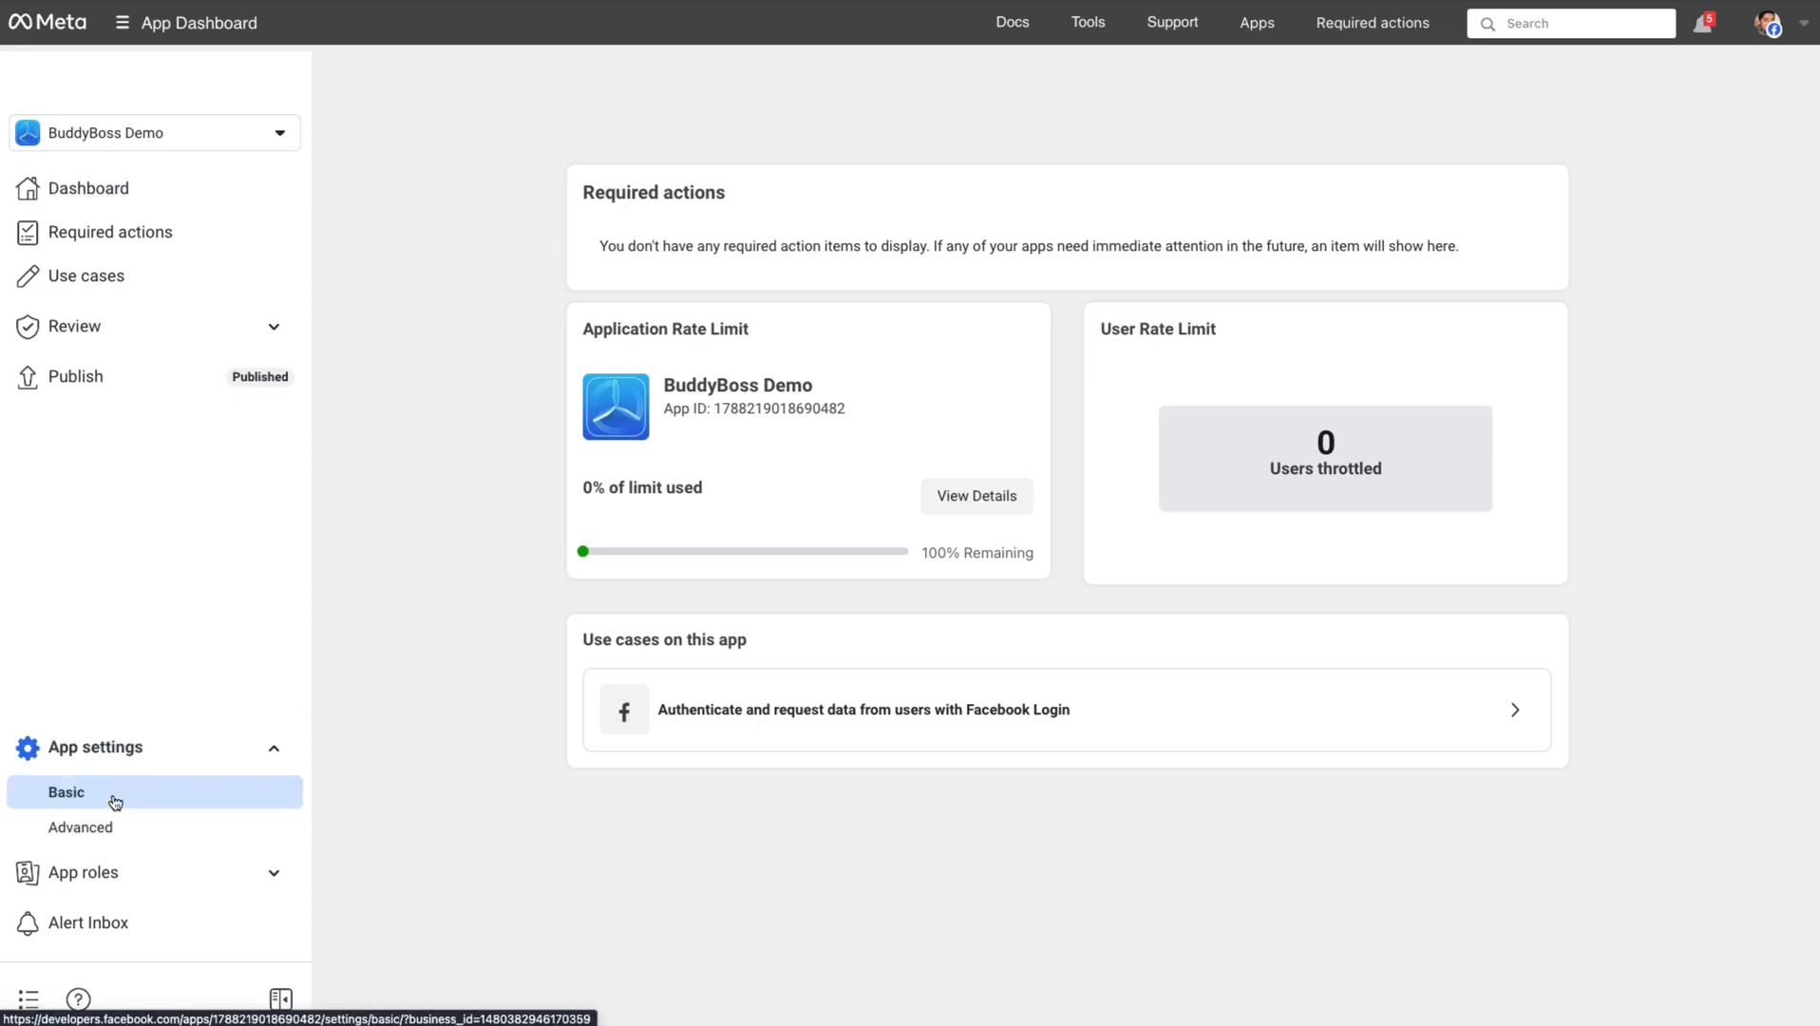
left_click(67, 792)
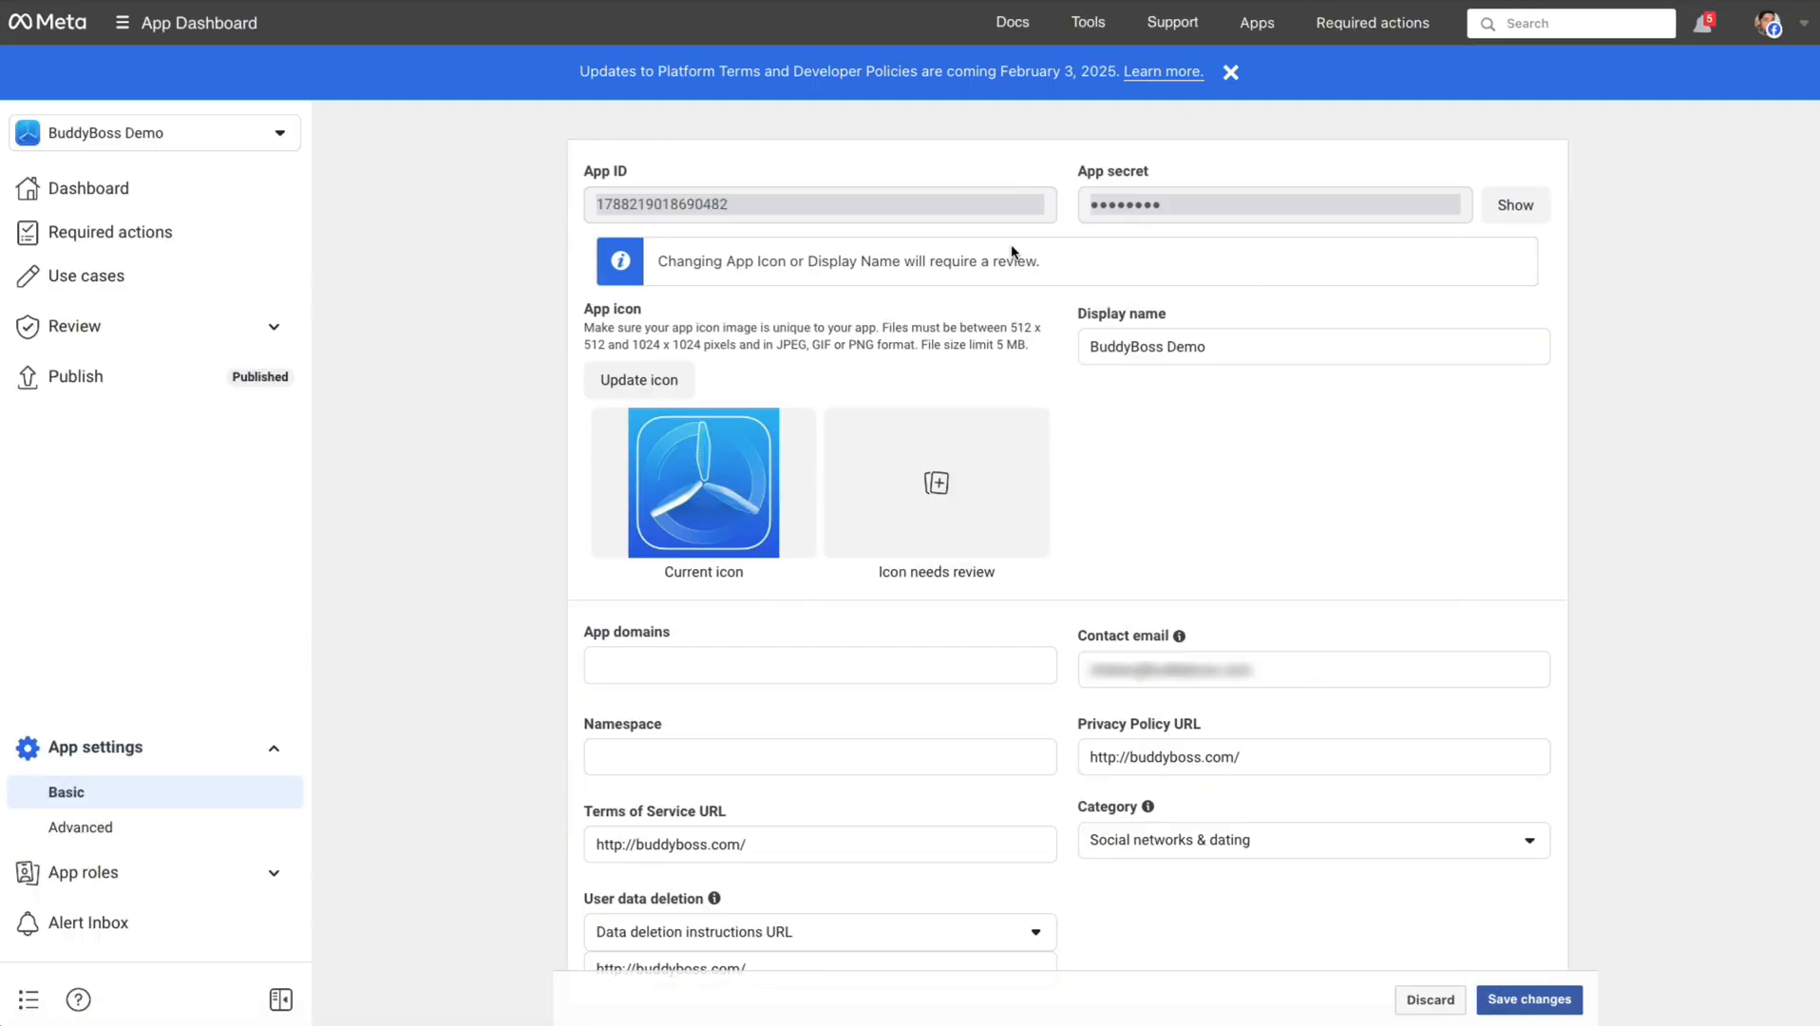
left_click(1514, 206)
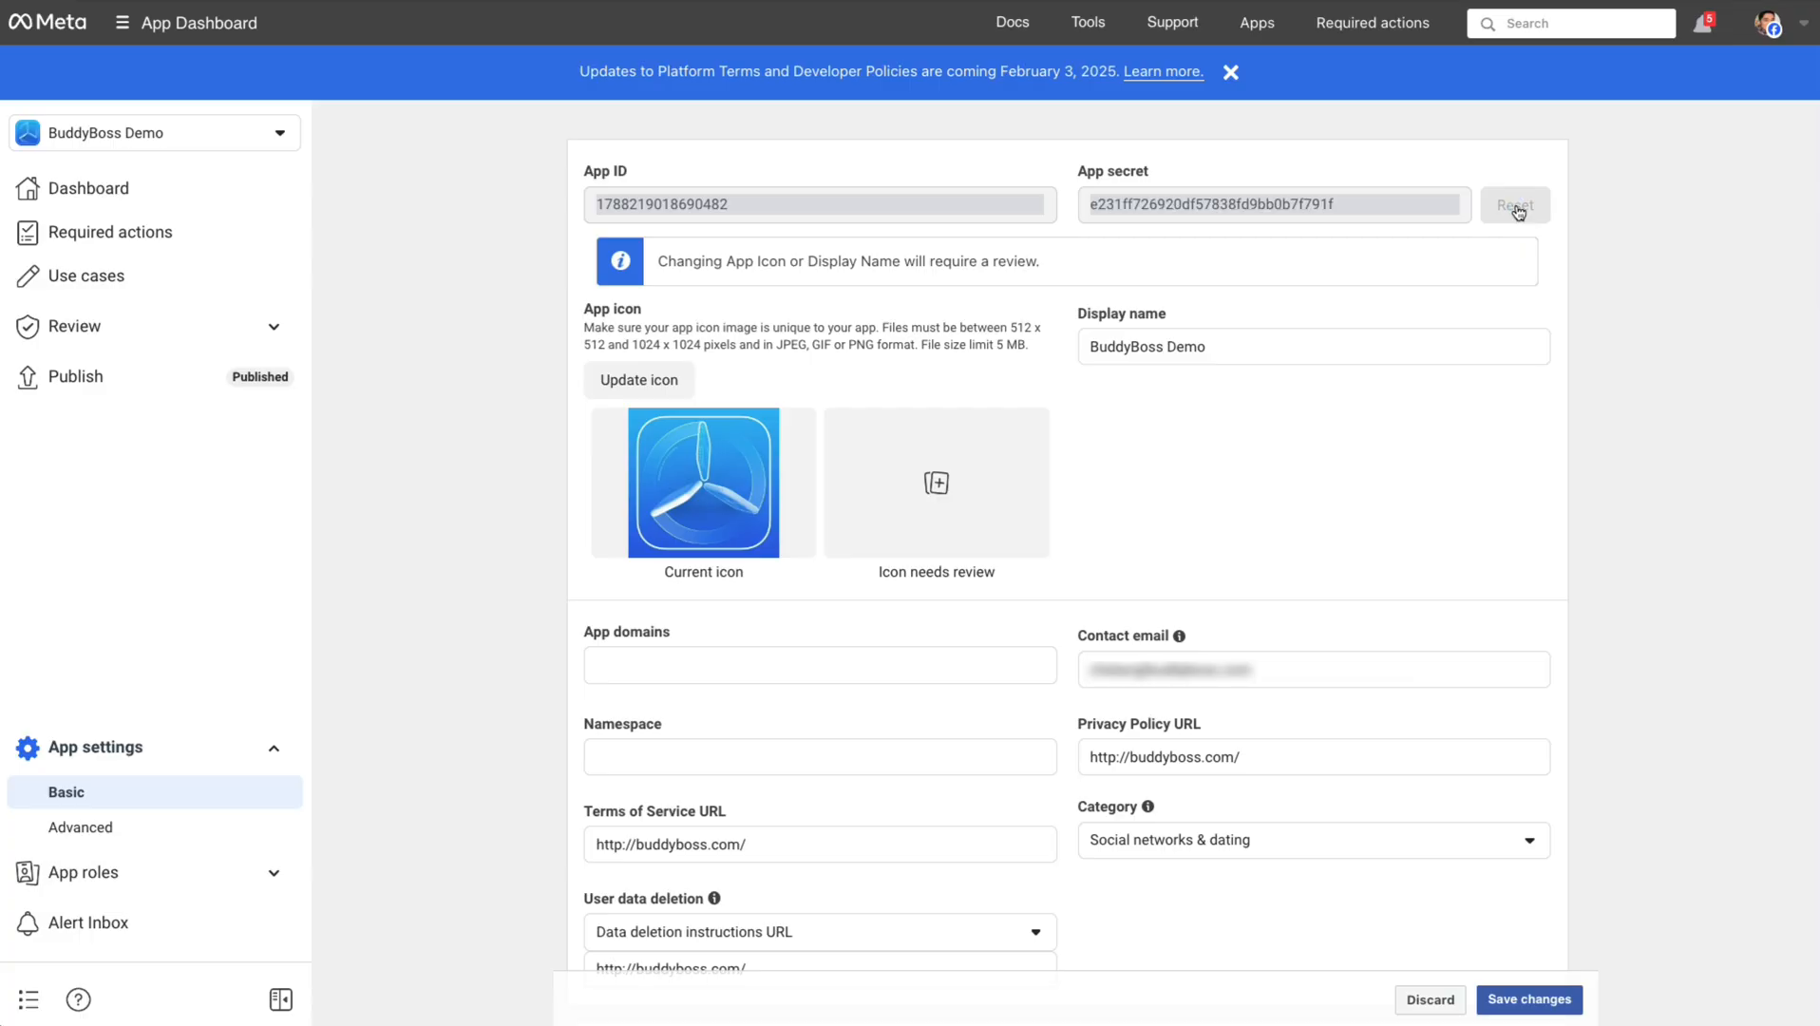
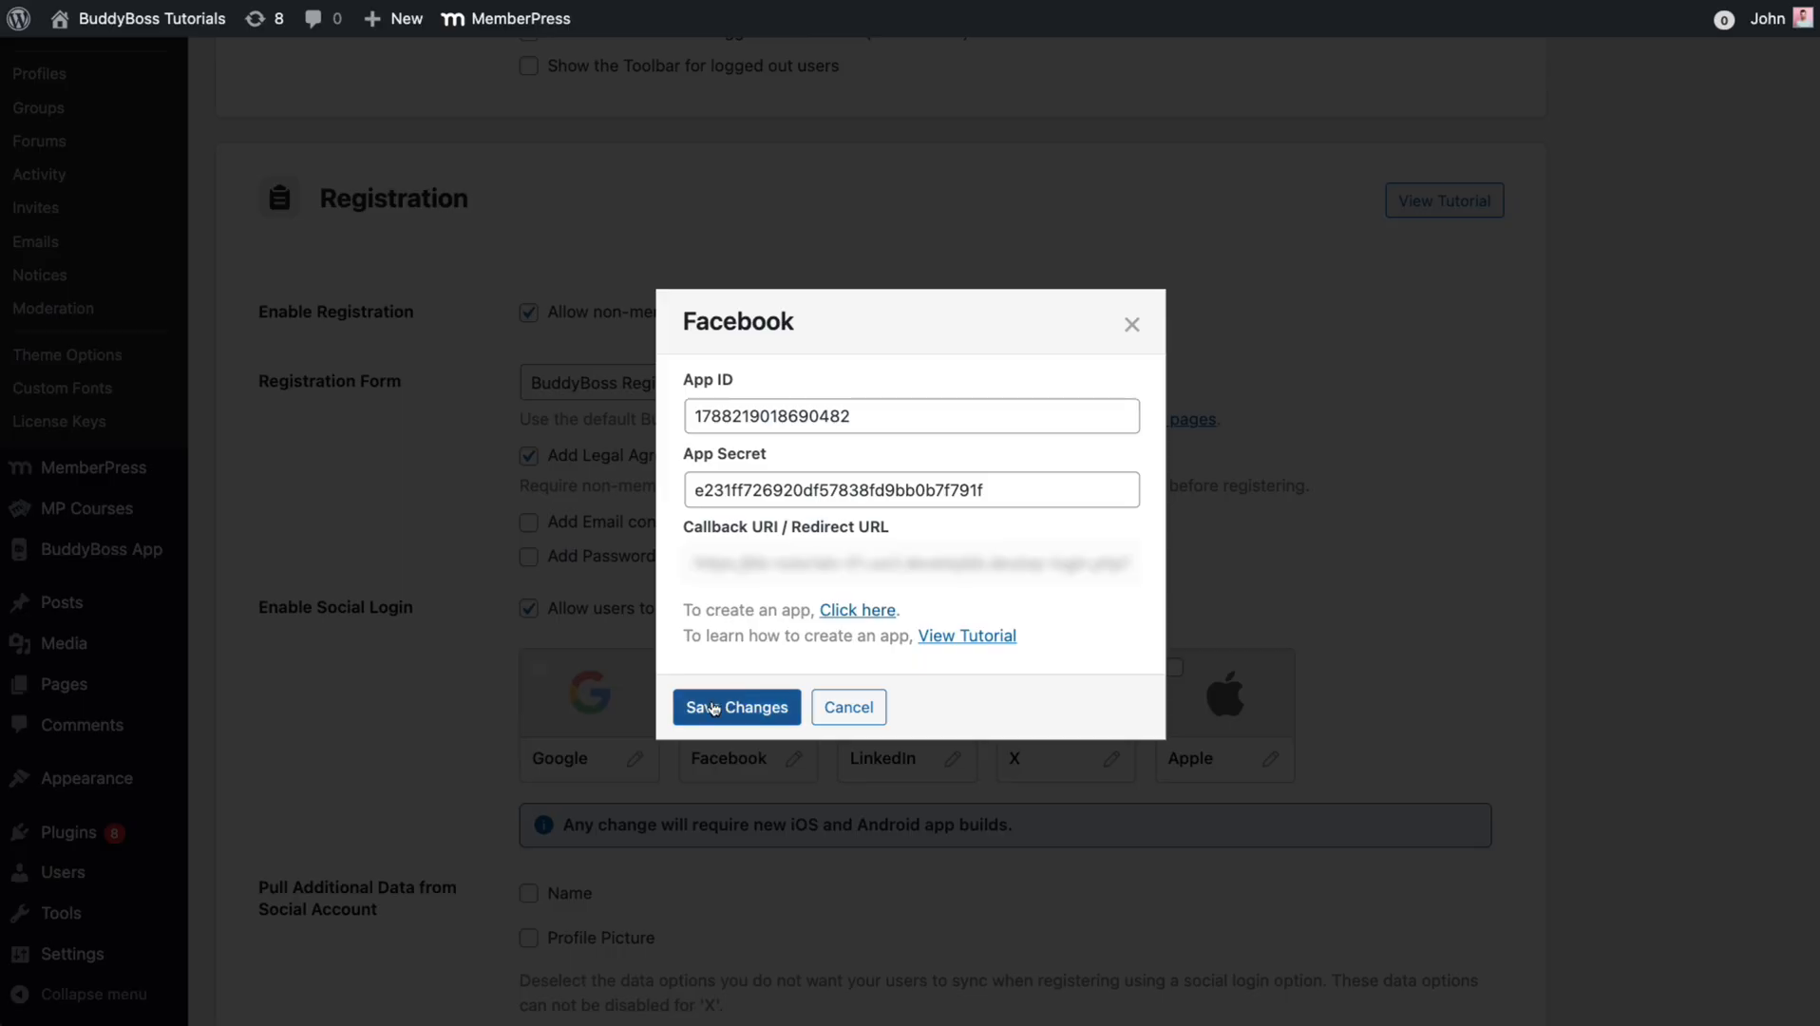
left_click(736, 706)
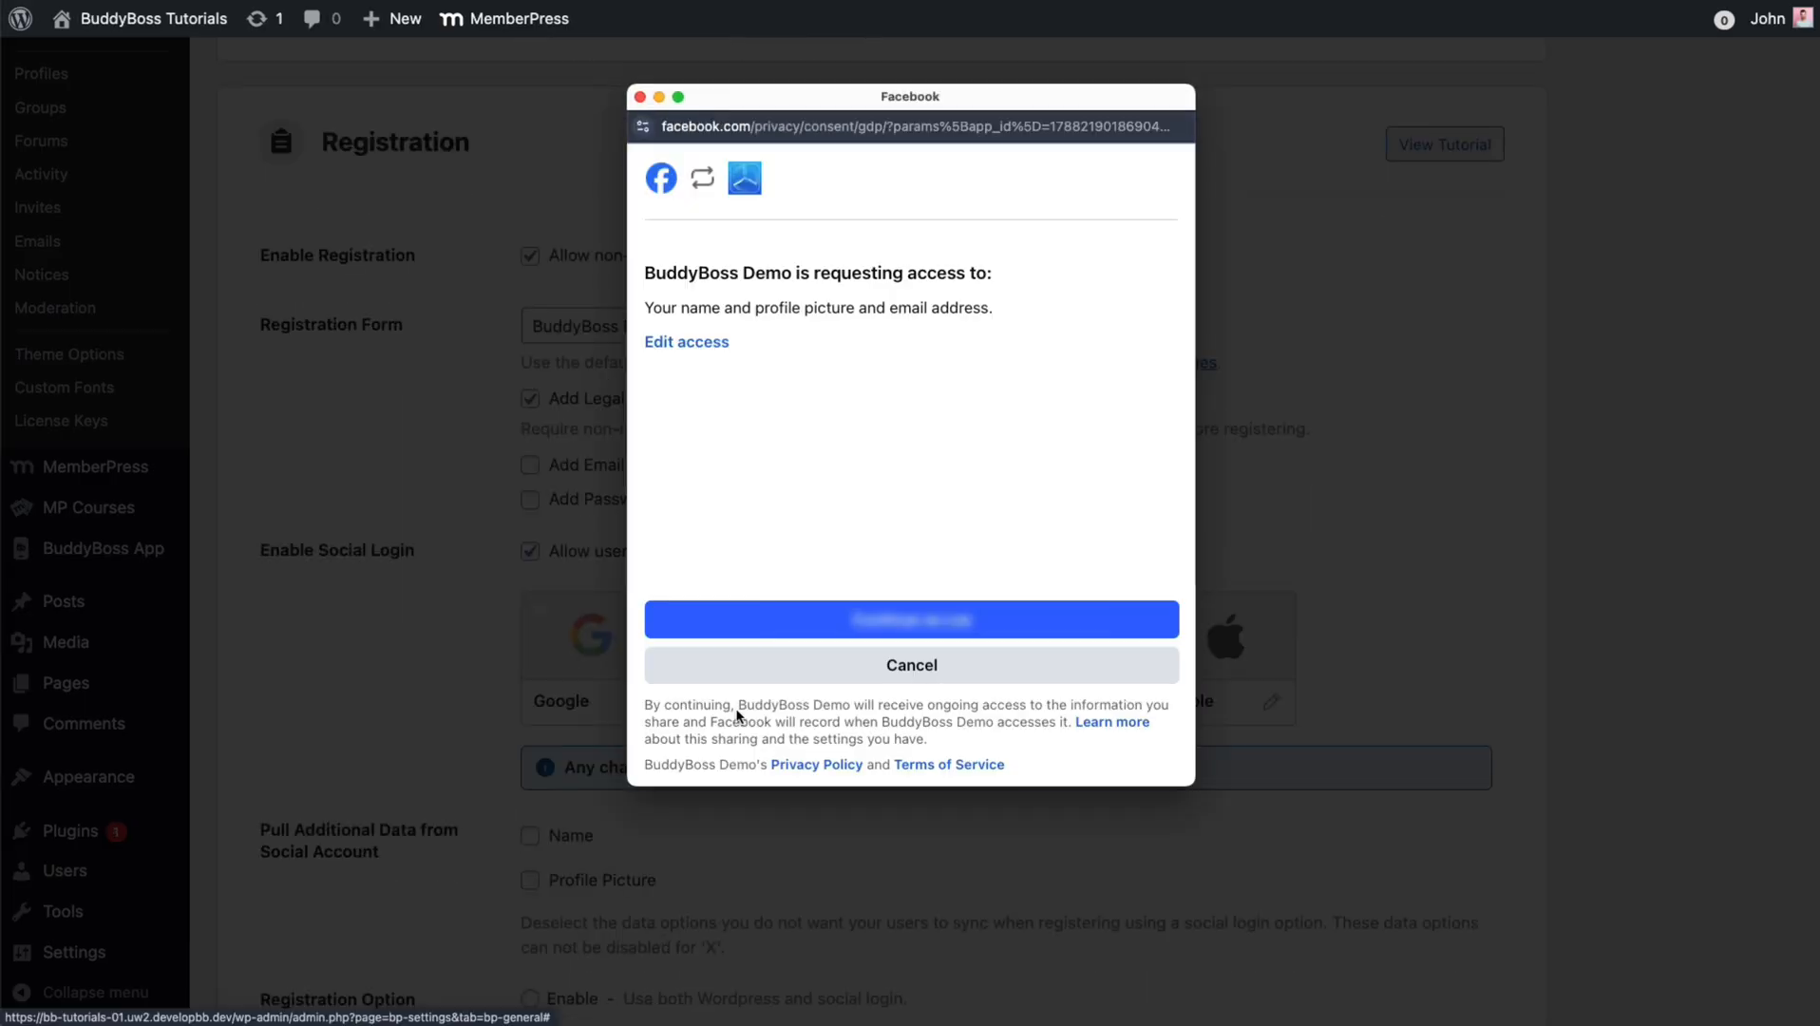
left_click(910, 619)
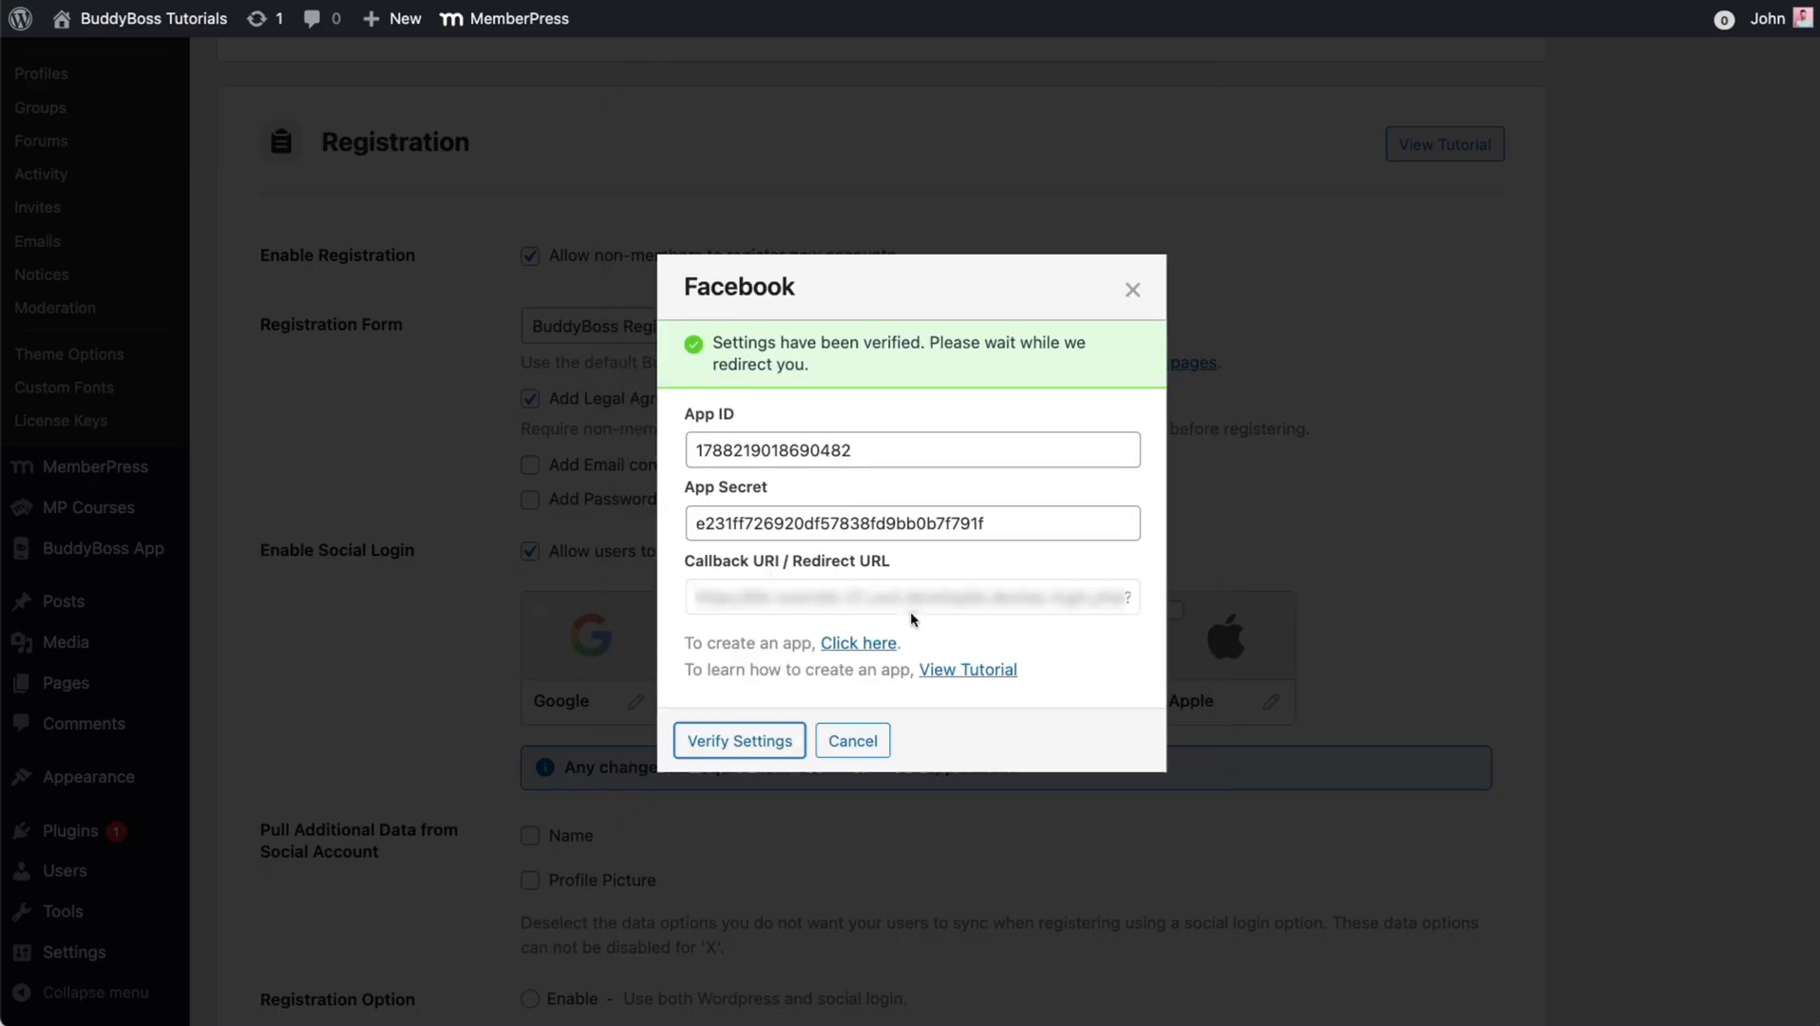
left_click(739, 741)
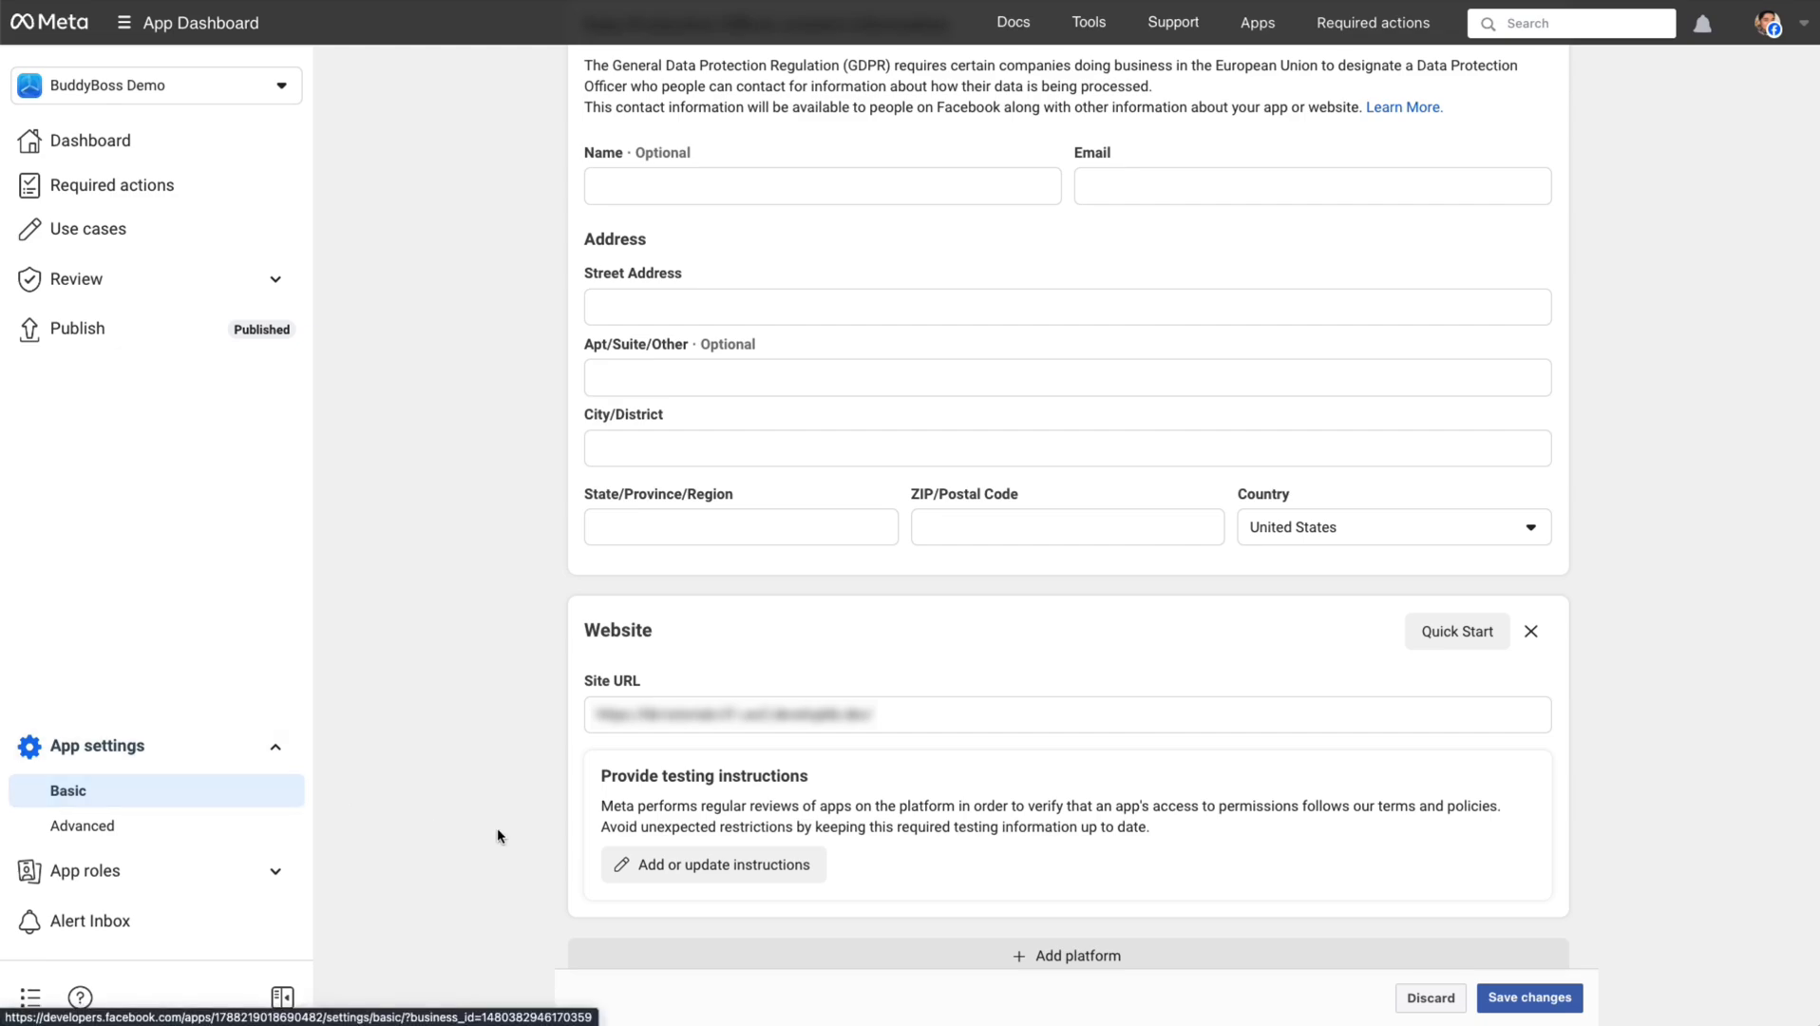
Step: Add iOS as a new platform for the app
left_click(1065, 956)
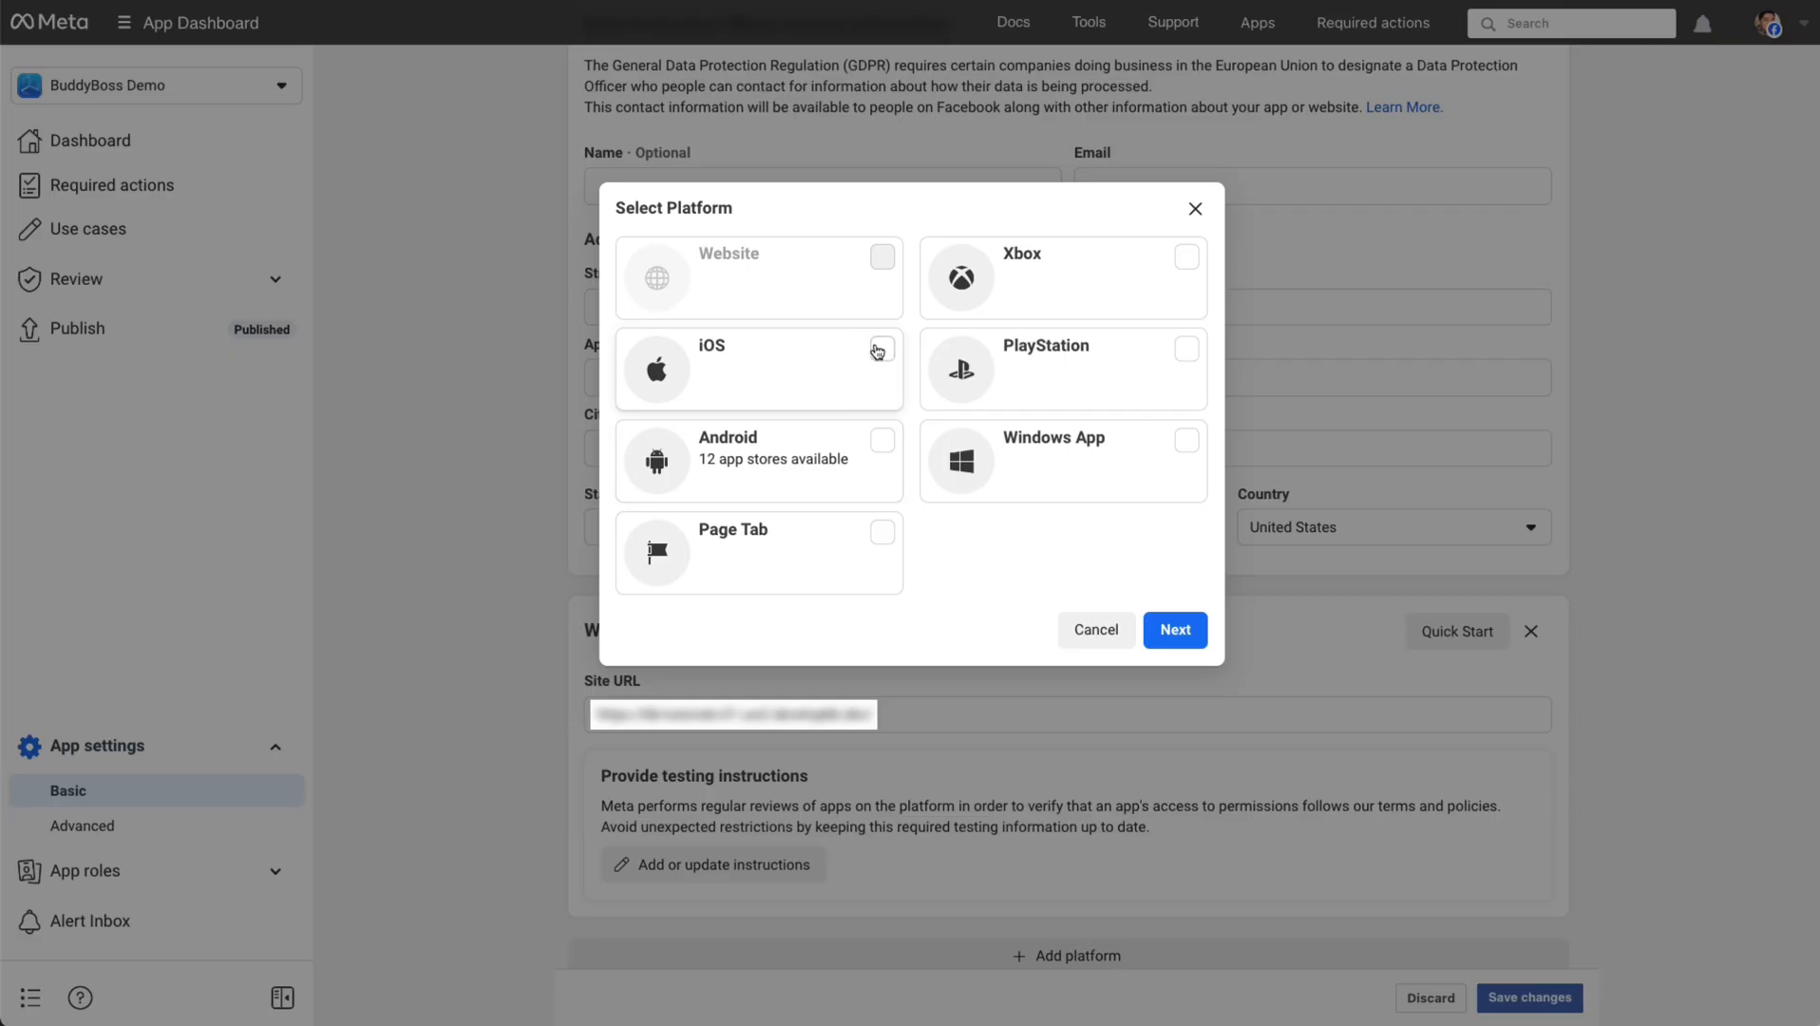
left_click(759, 368)
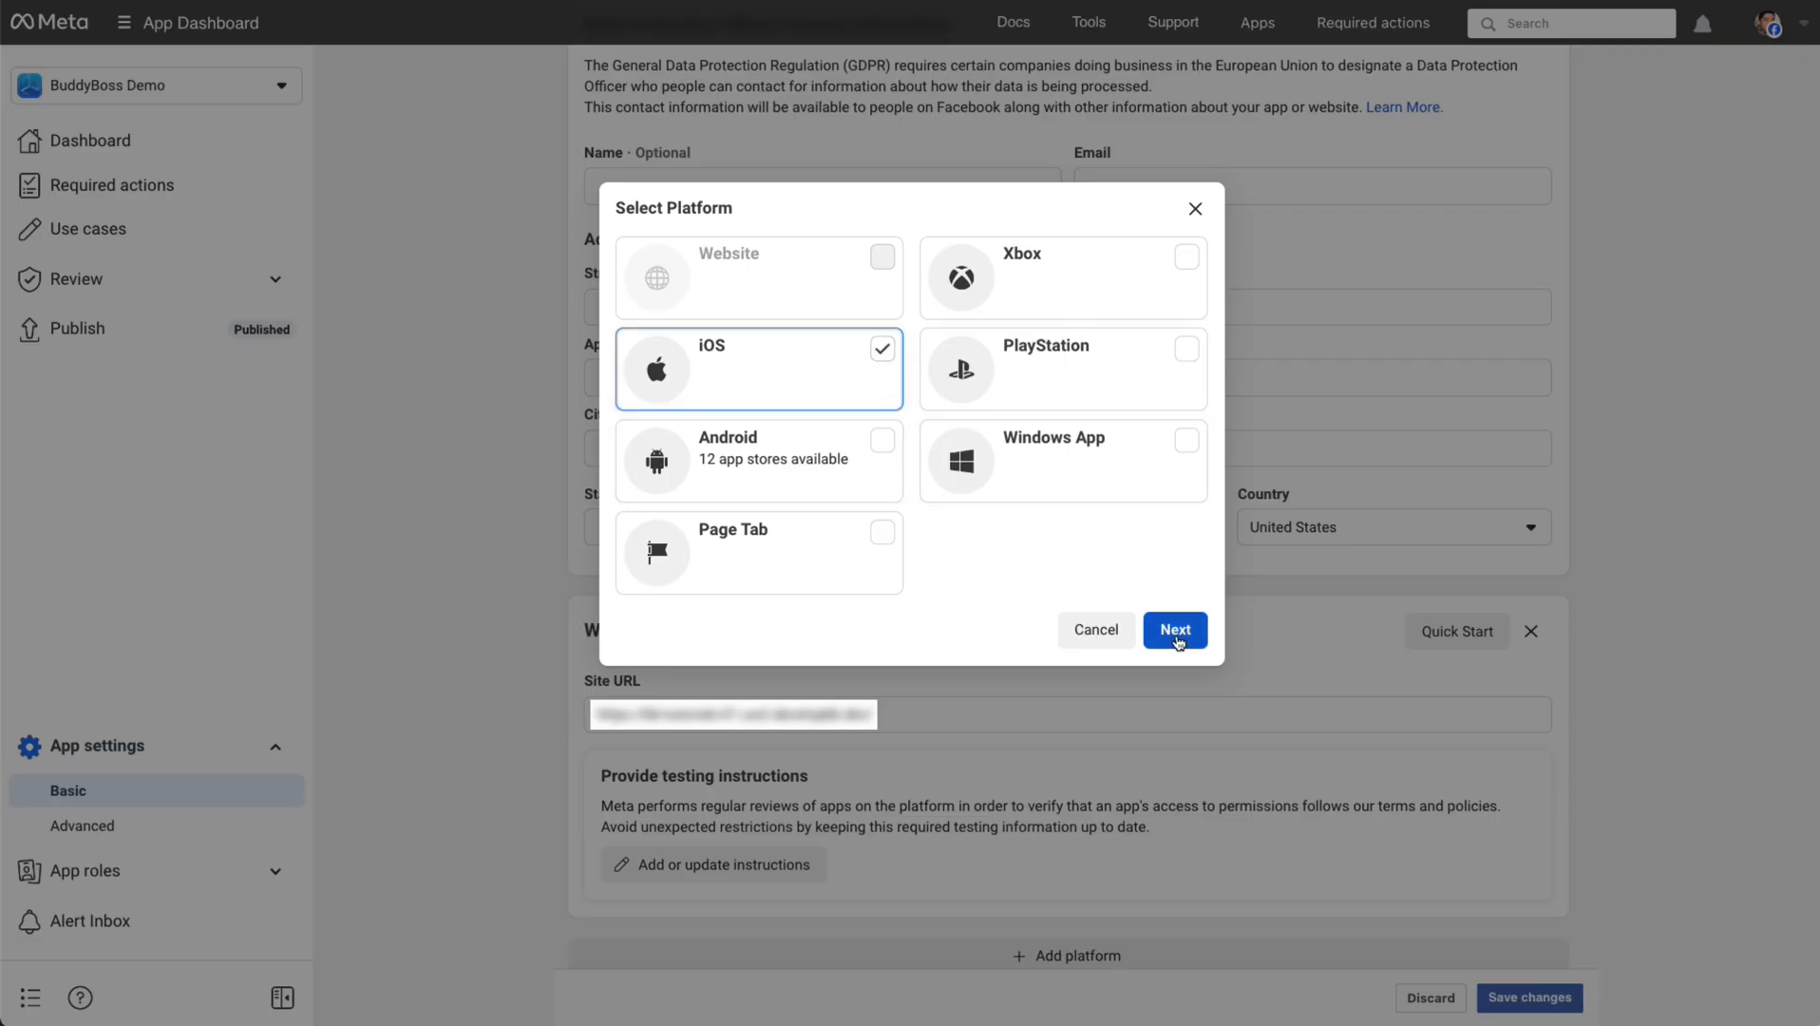
left_click(1174, 629)
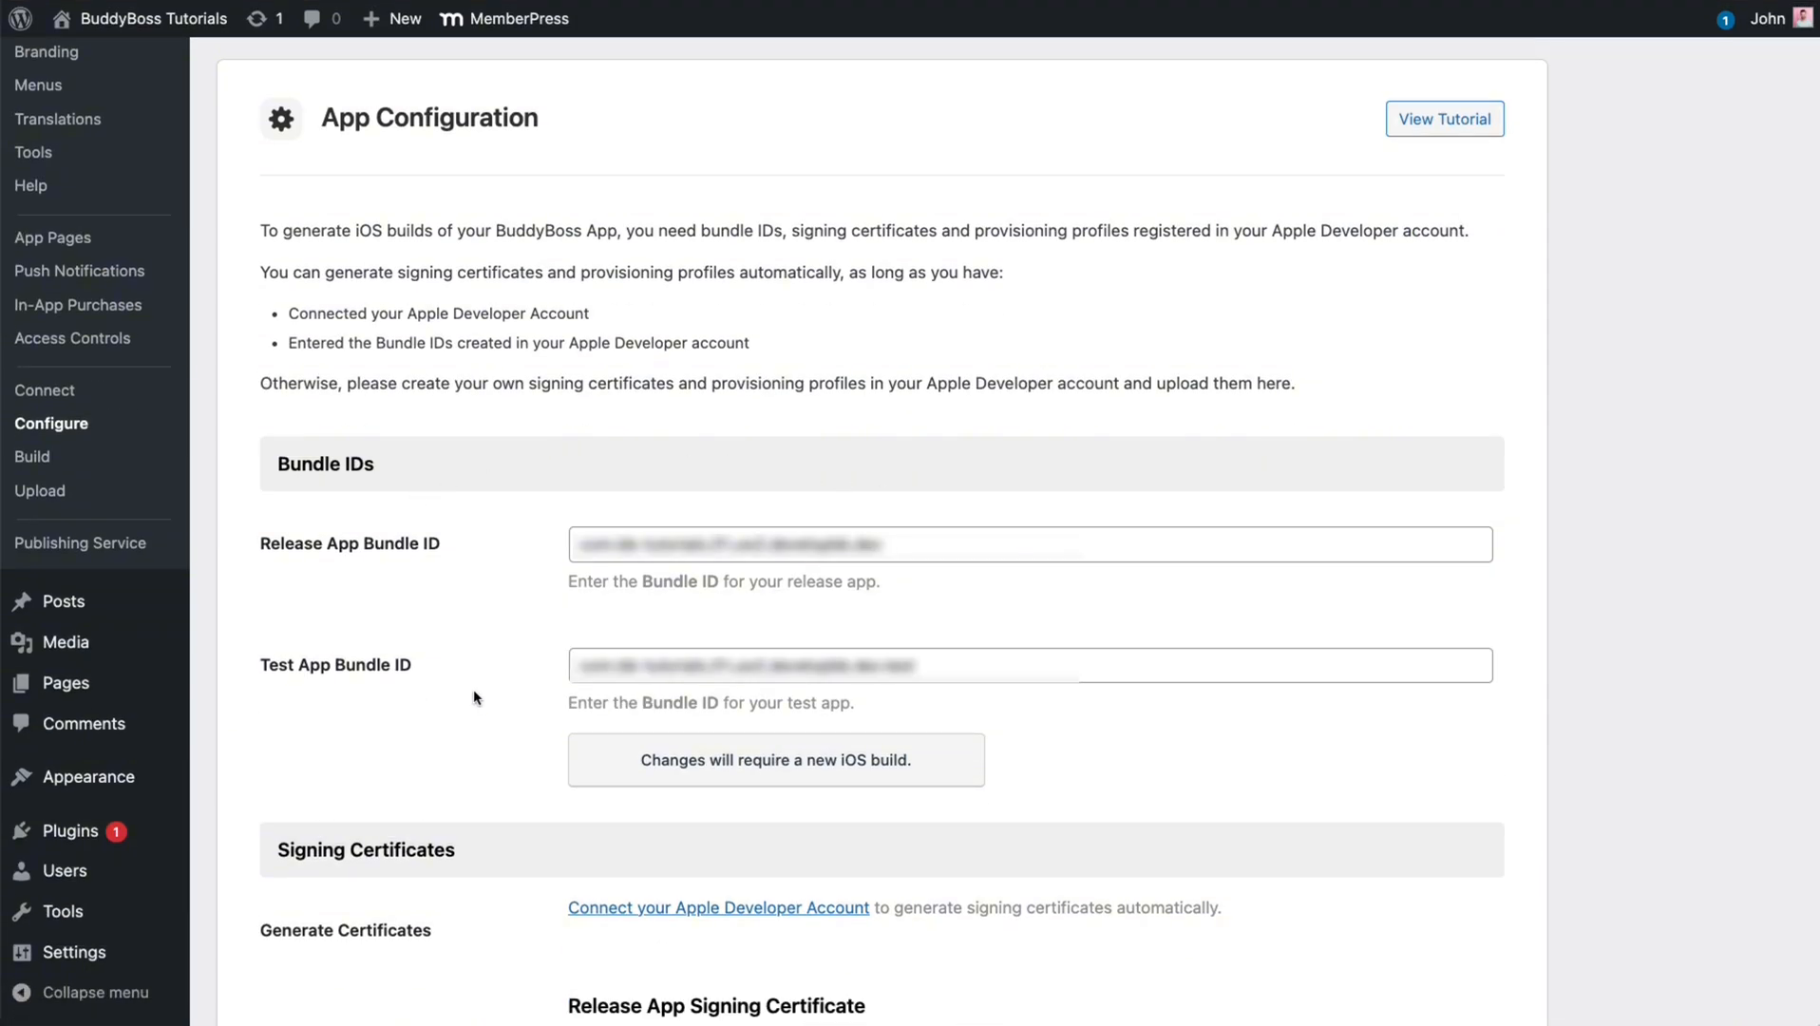
mouse_move(737, 477)
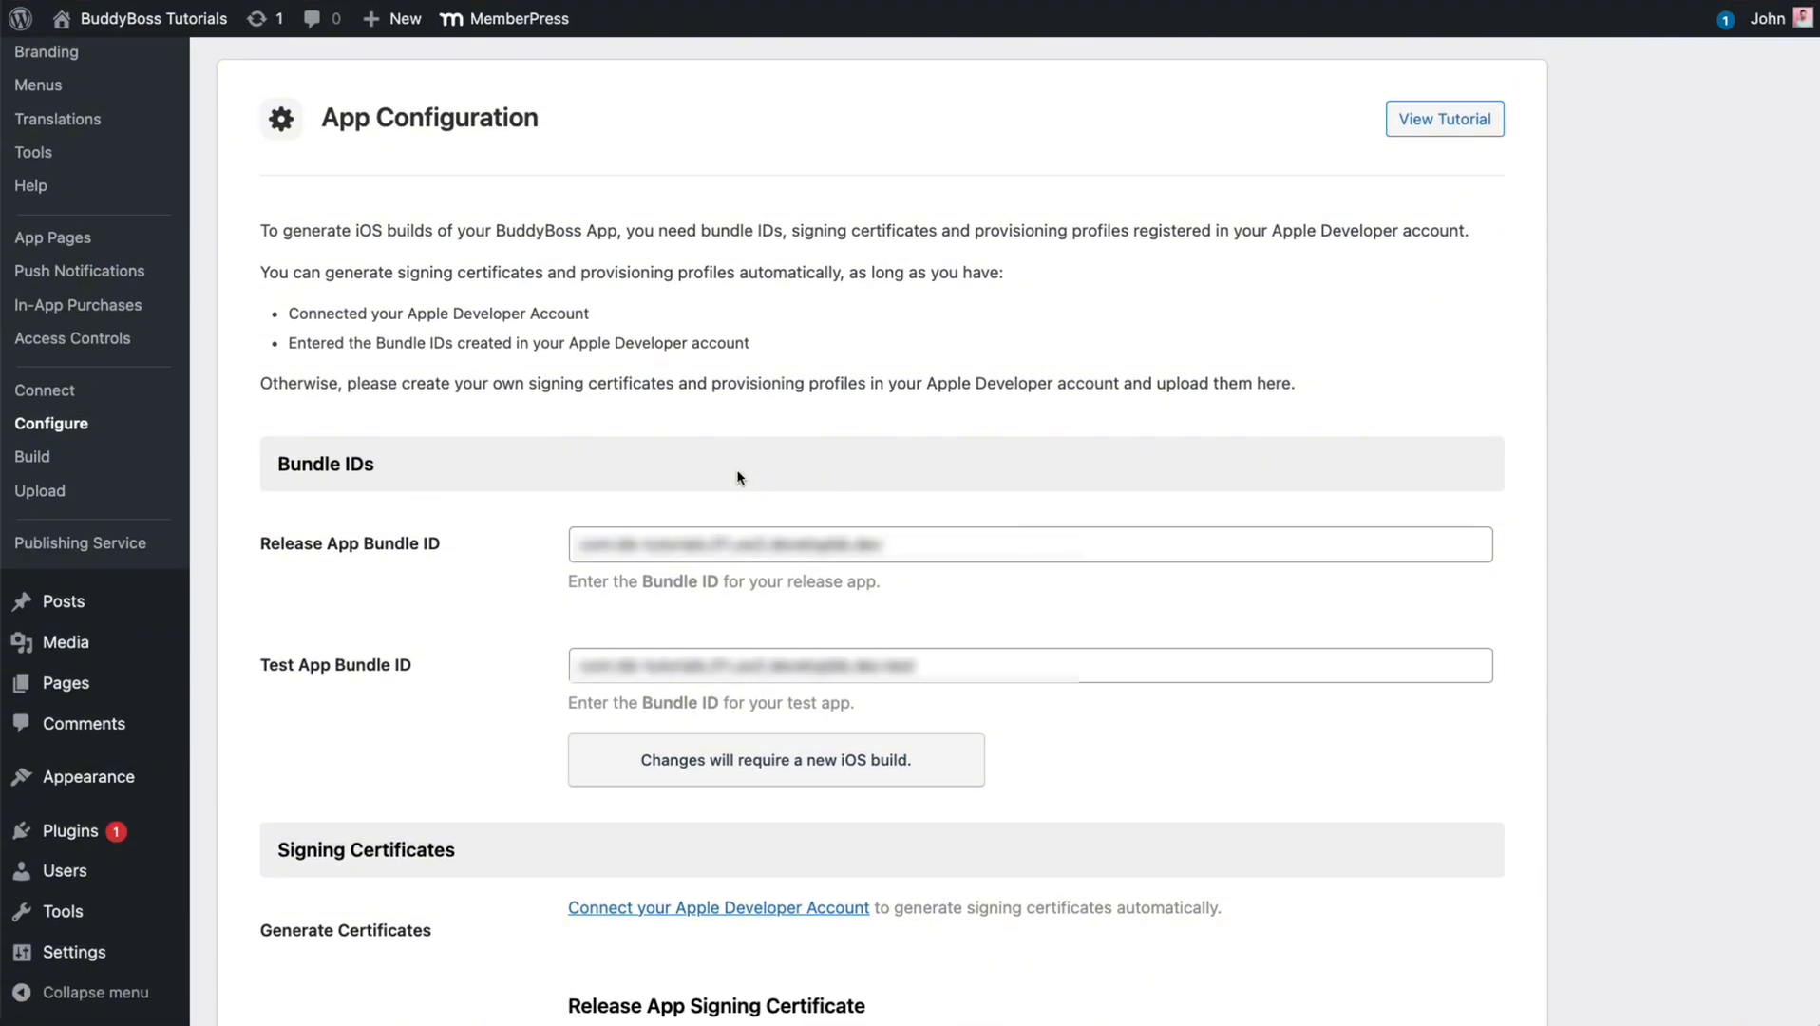
left_click(1027, 544)
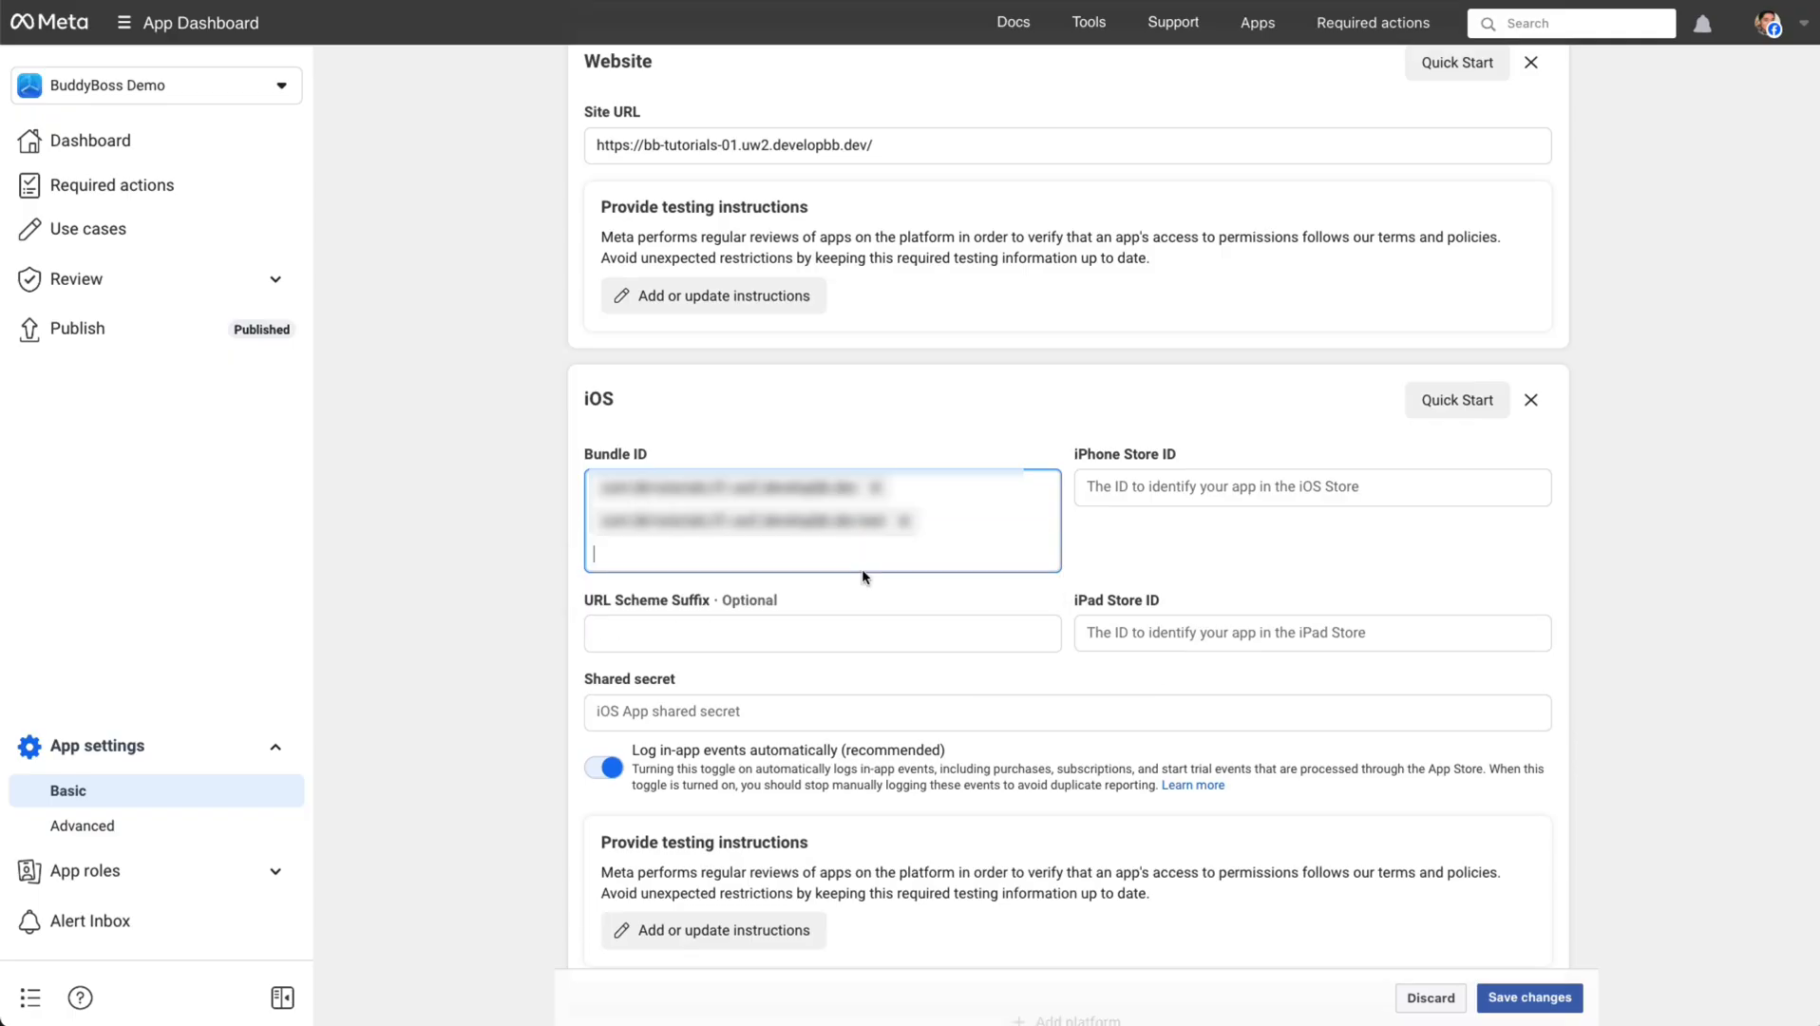
Step: Add an Android platform using the Google Play store
scroll("down", 3)
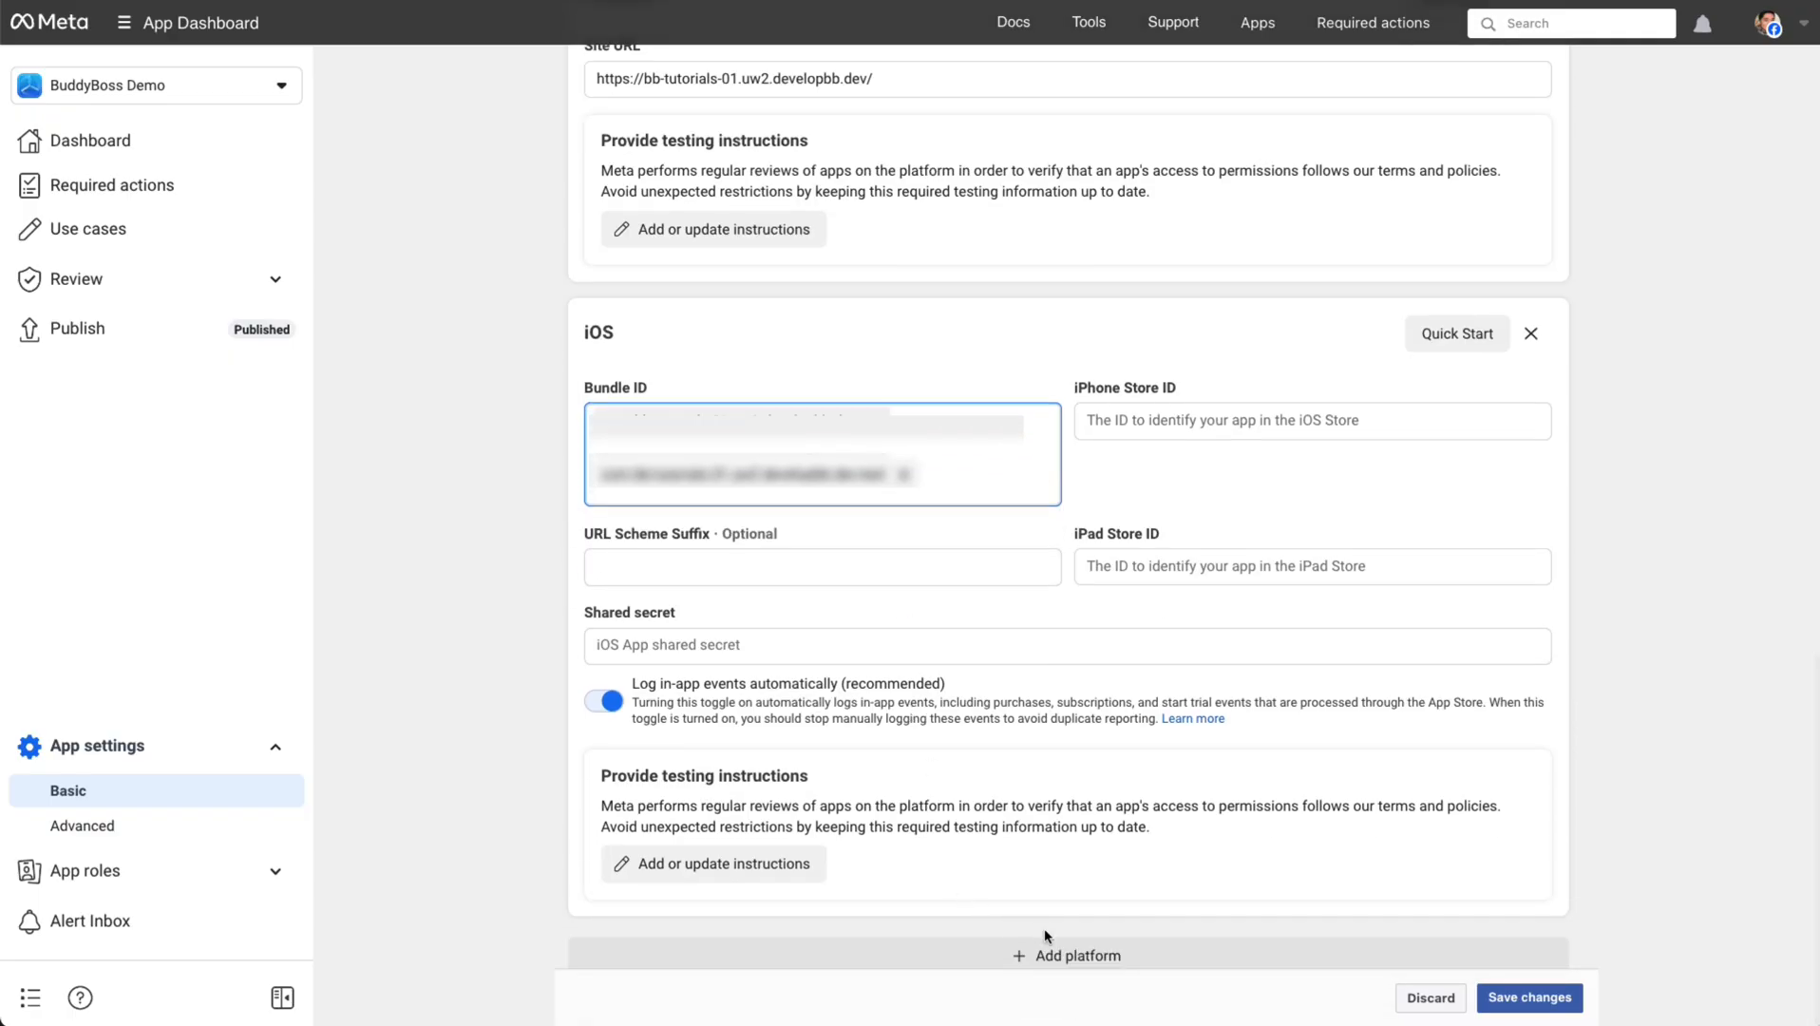
left_click(1066, 956)
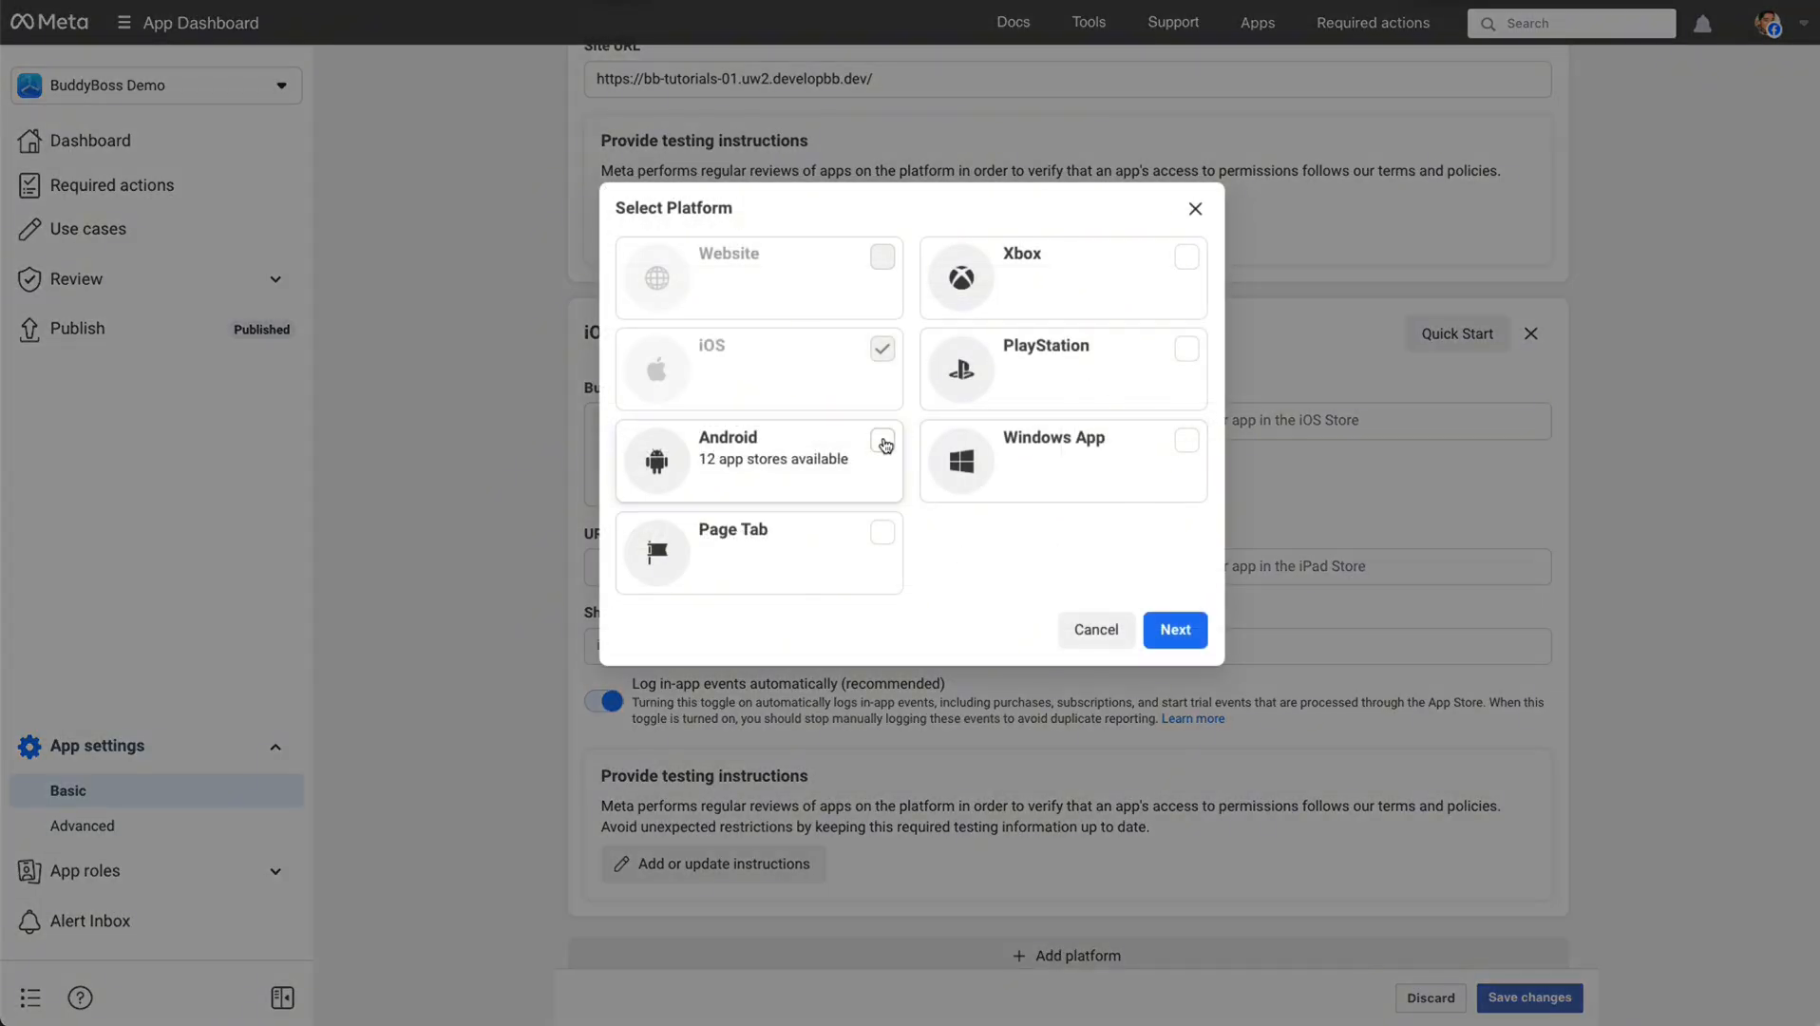
left_click(1172, 630)
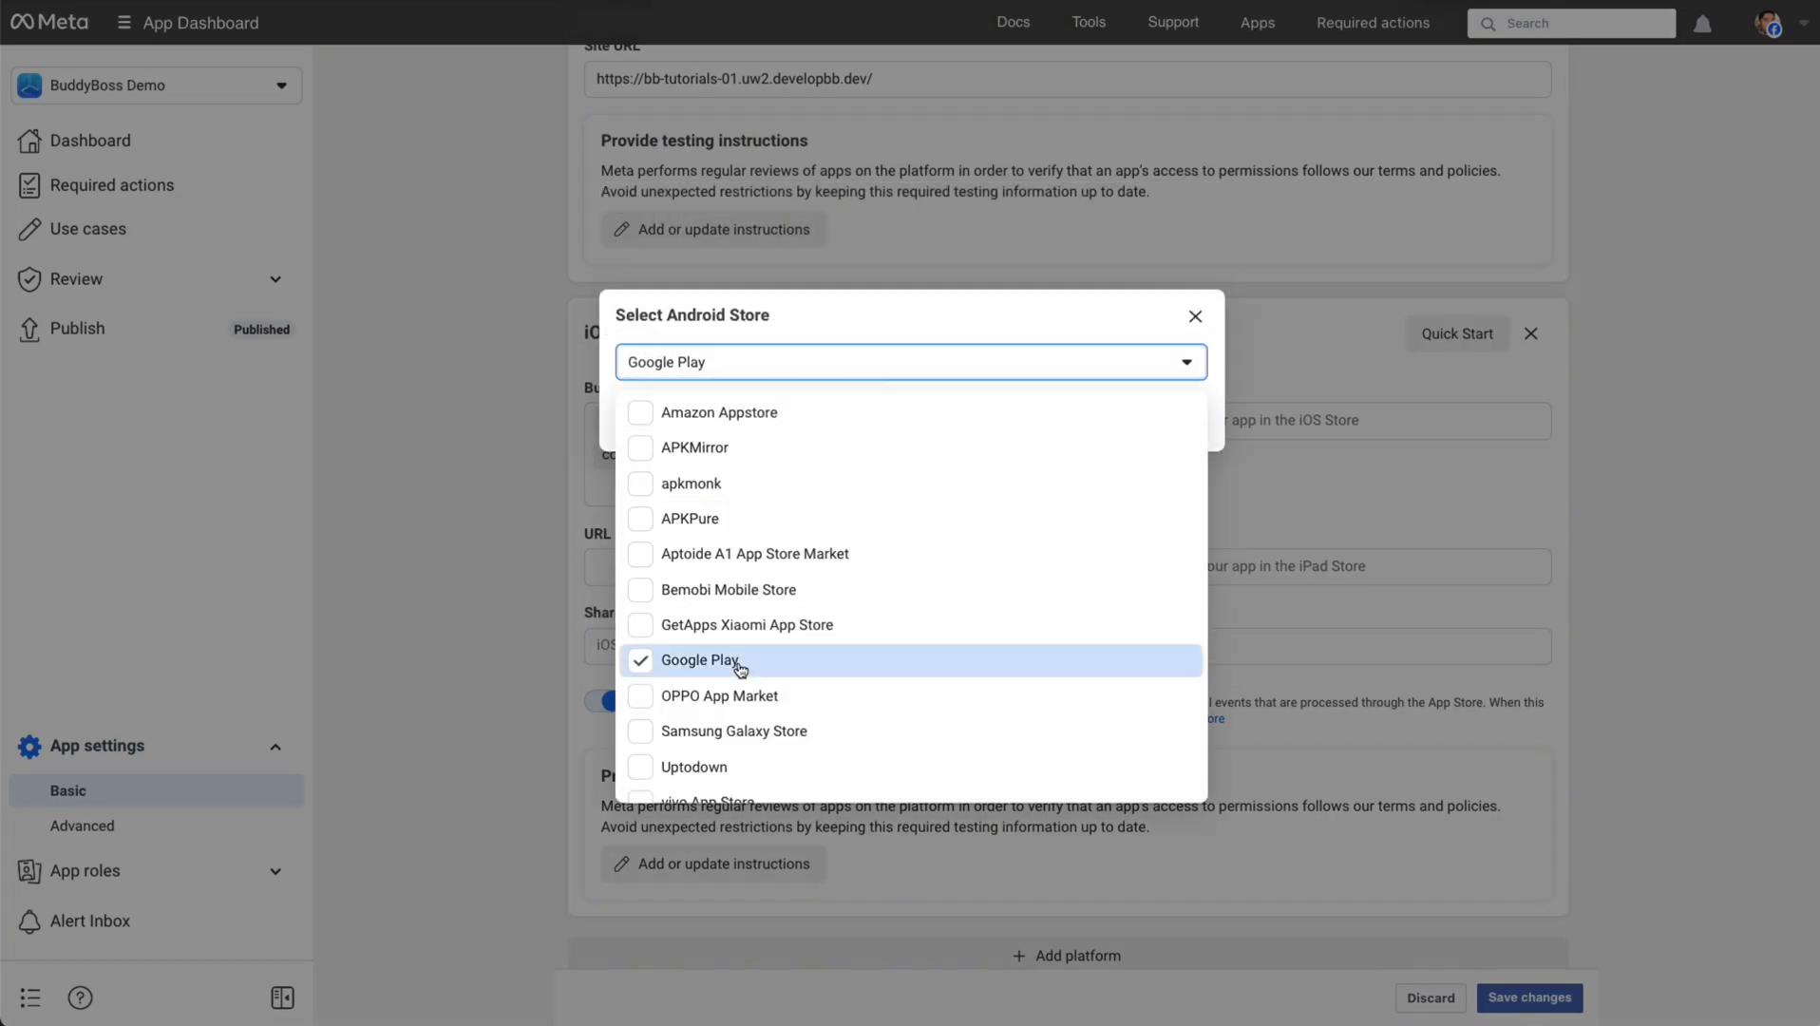
left_click(697, 659)
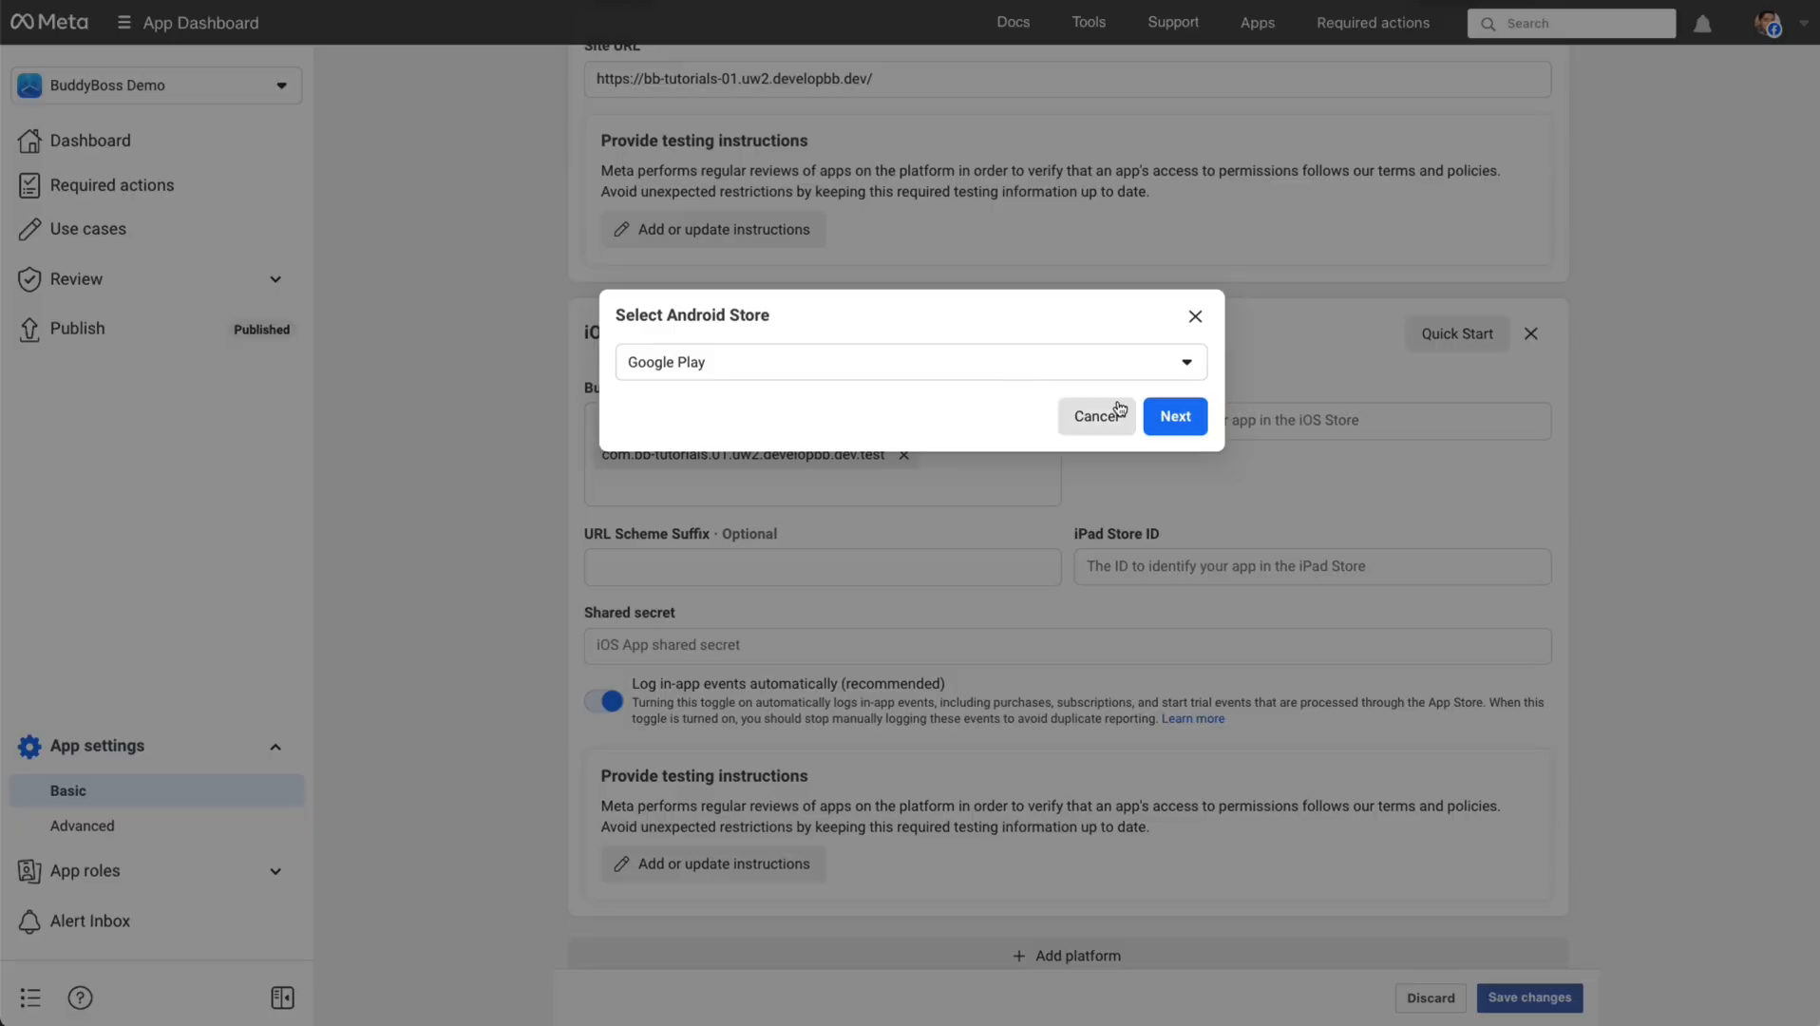
left_click(1174, 416)
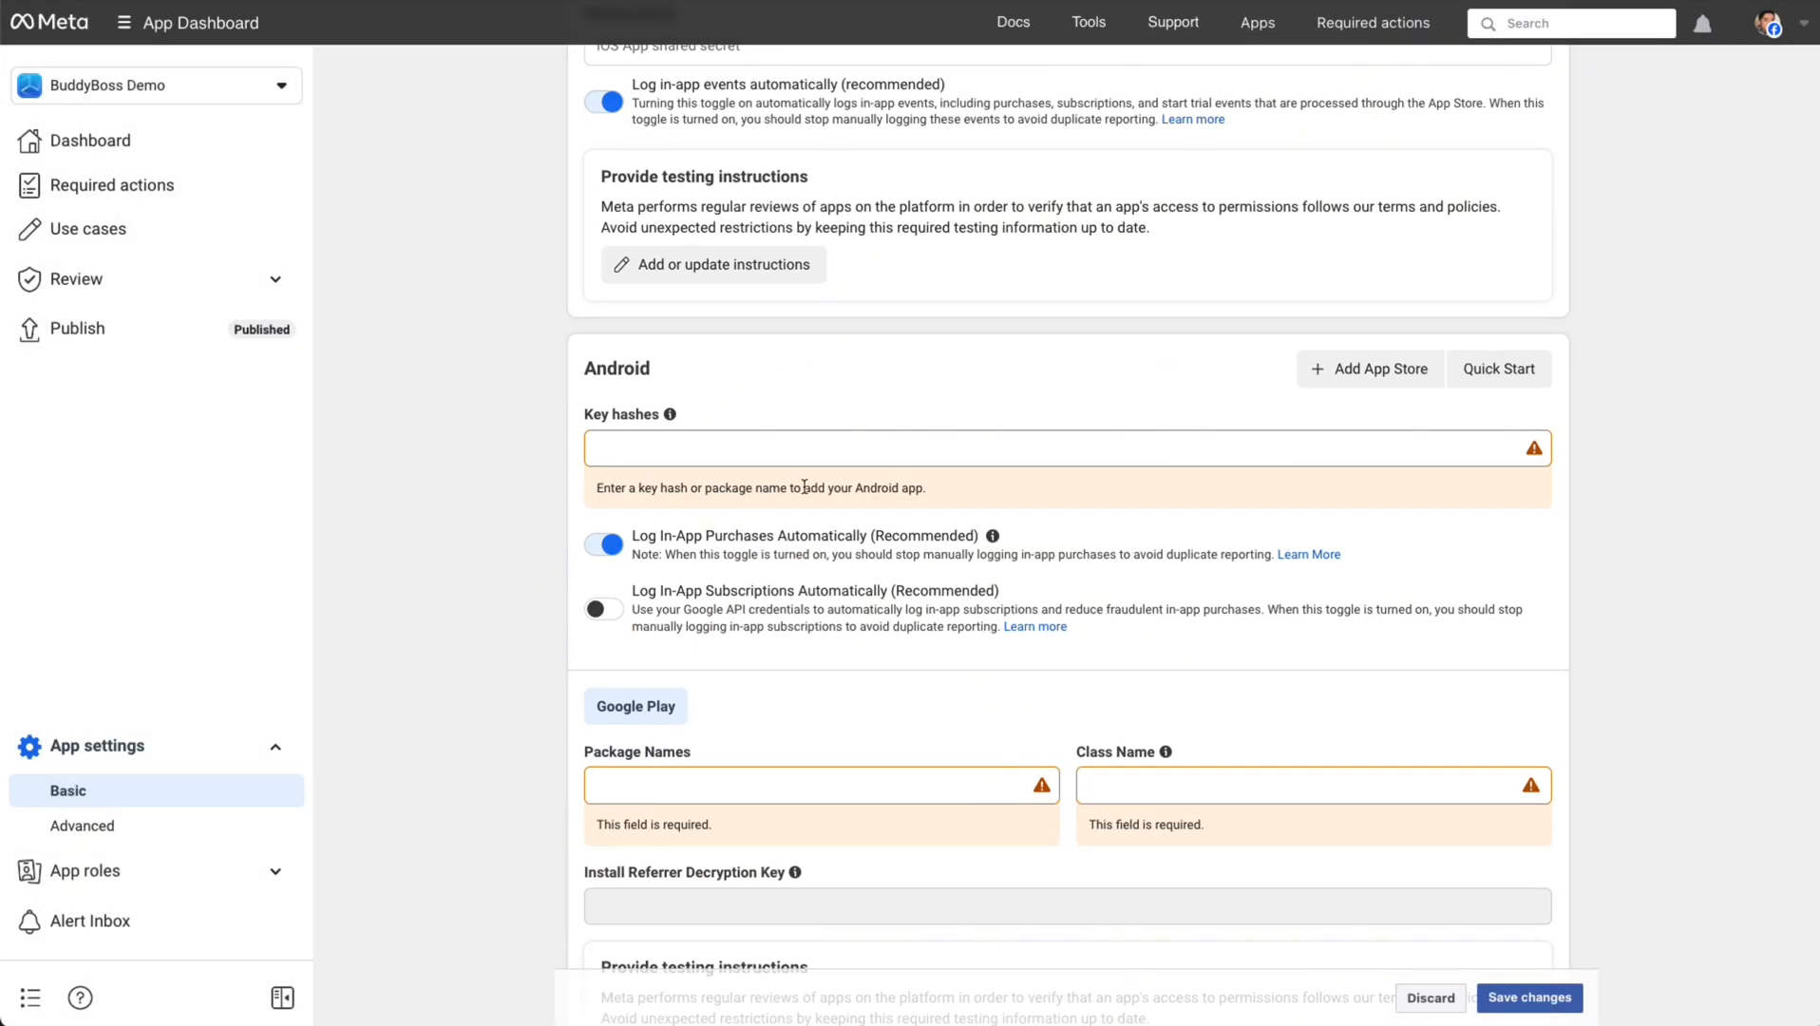
mouse_move(788, 402)
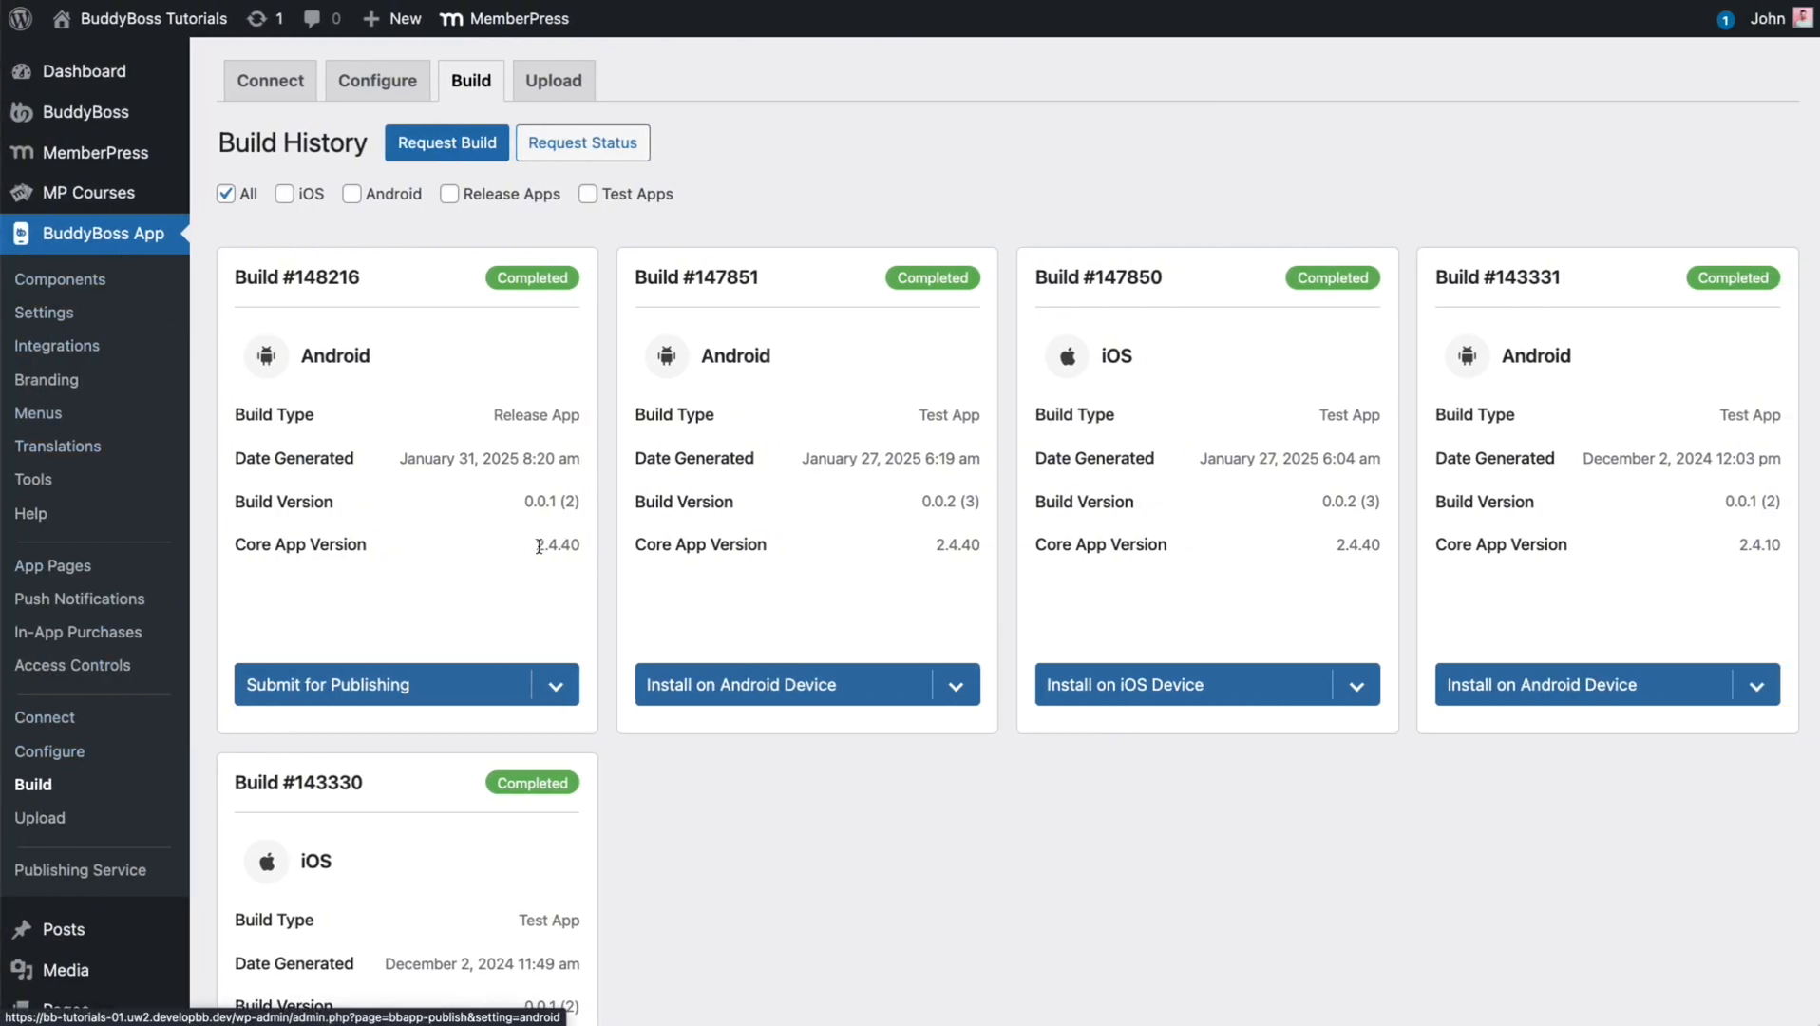
Step: Download the SHA-1 certificate fingerprint of the Android release build from Build History
left_click(553, 684)
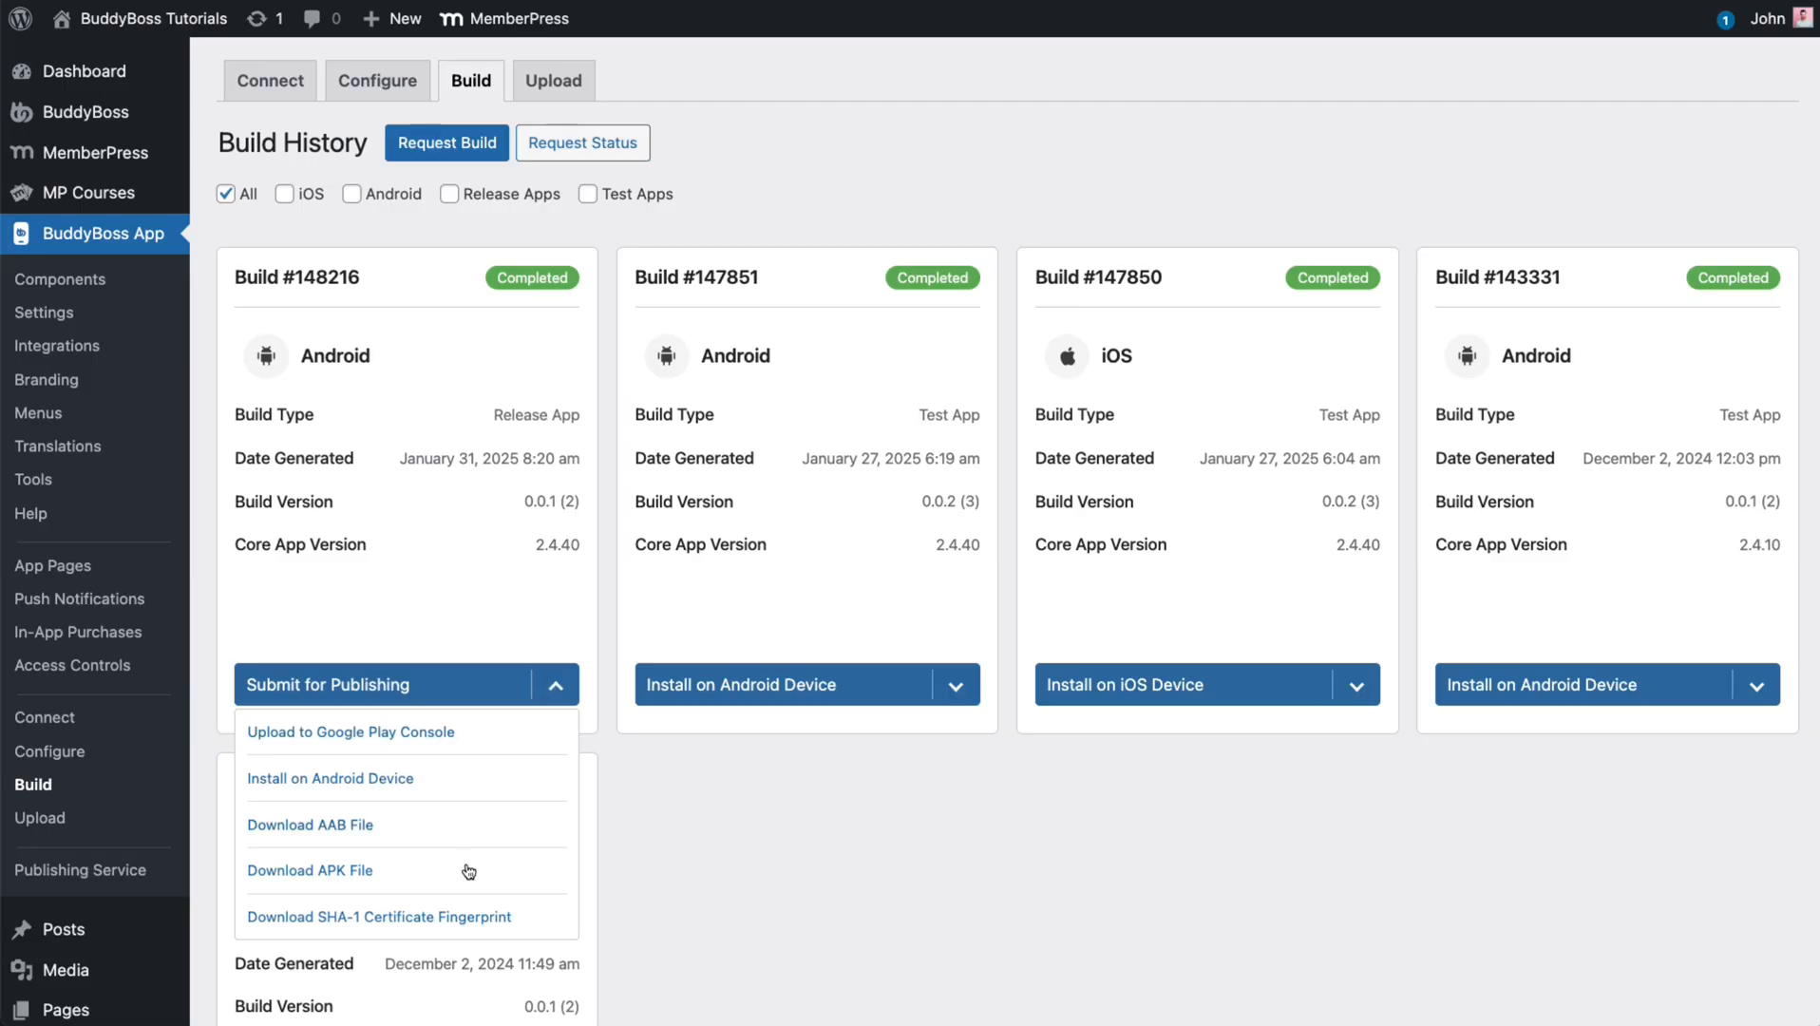
left_click(378, 918)
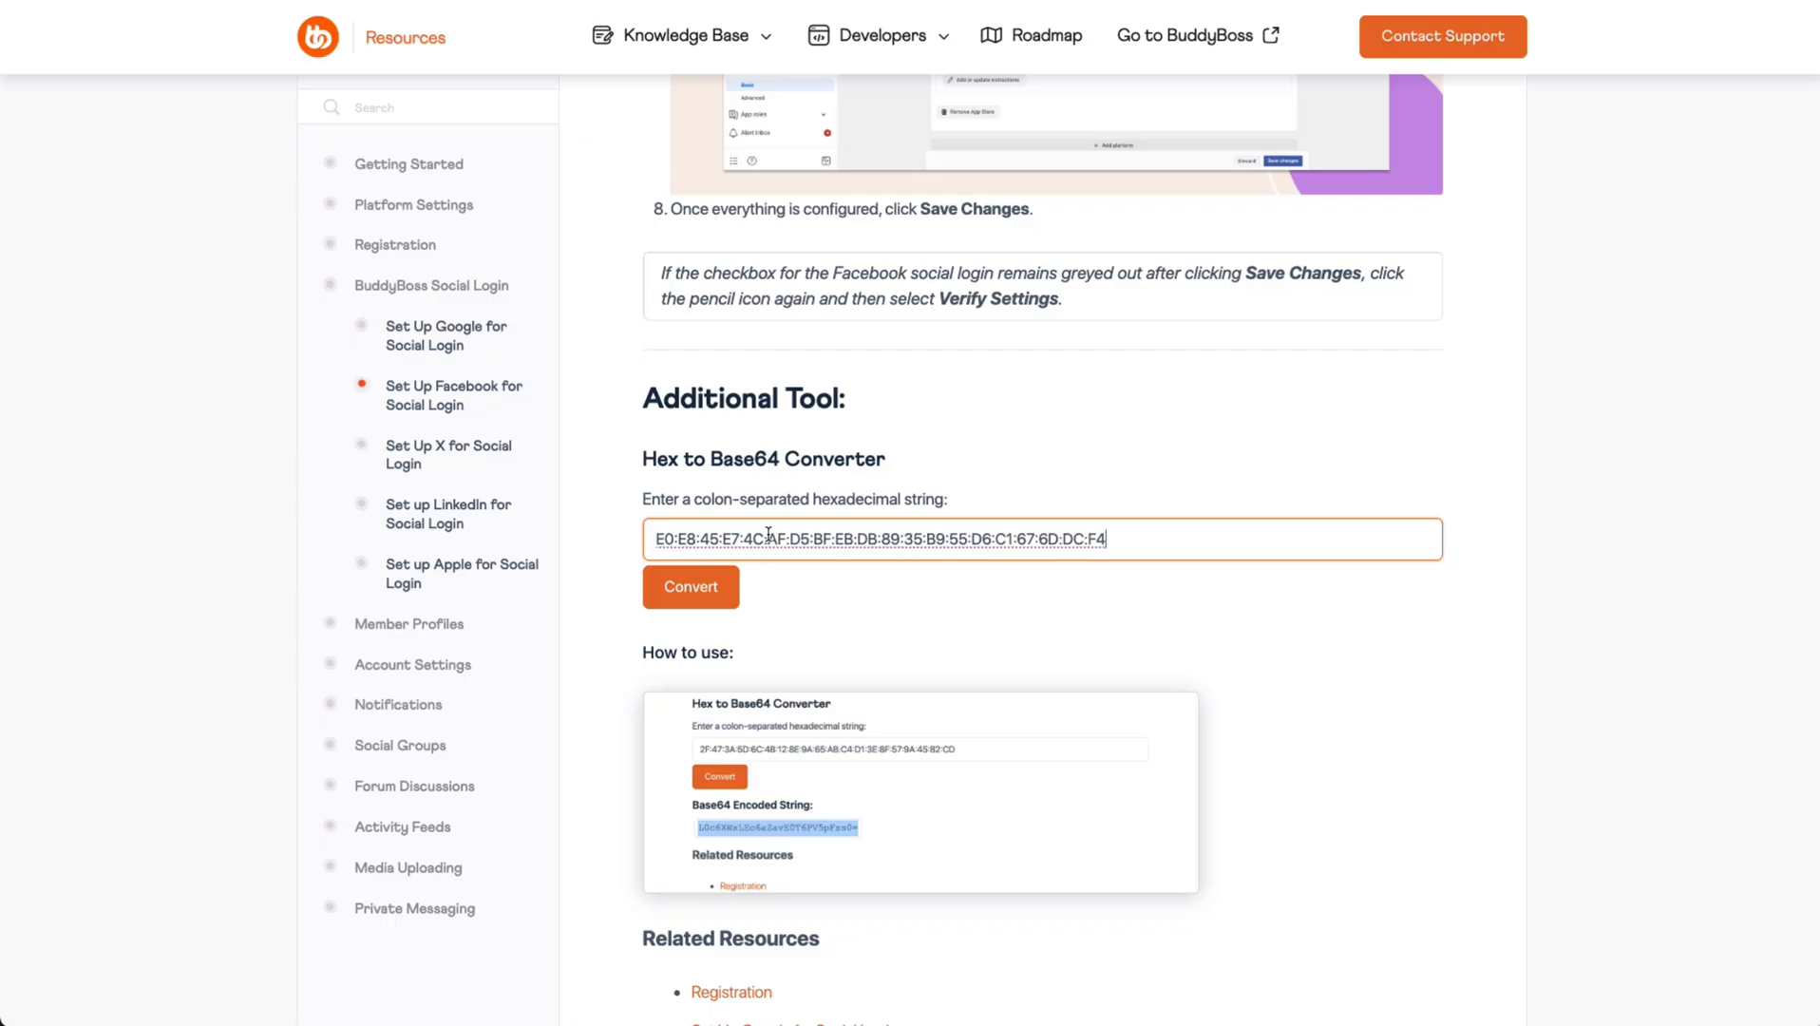
Step: Convert the hex SHA-1 fingerprint into a Base64 key hash
left_click(690, 585)
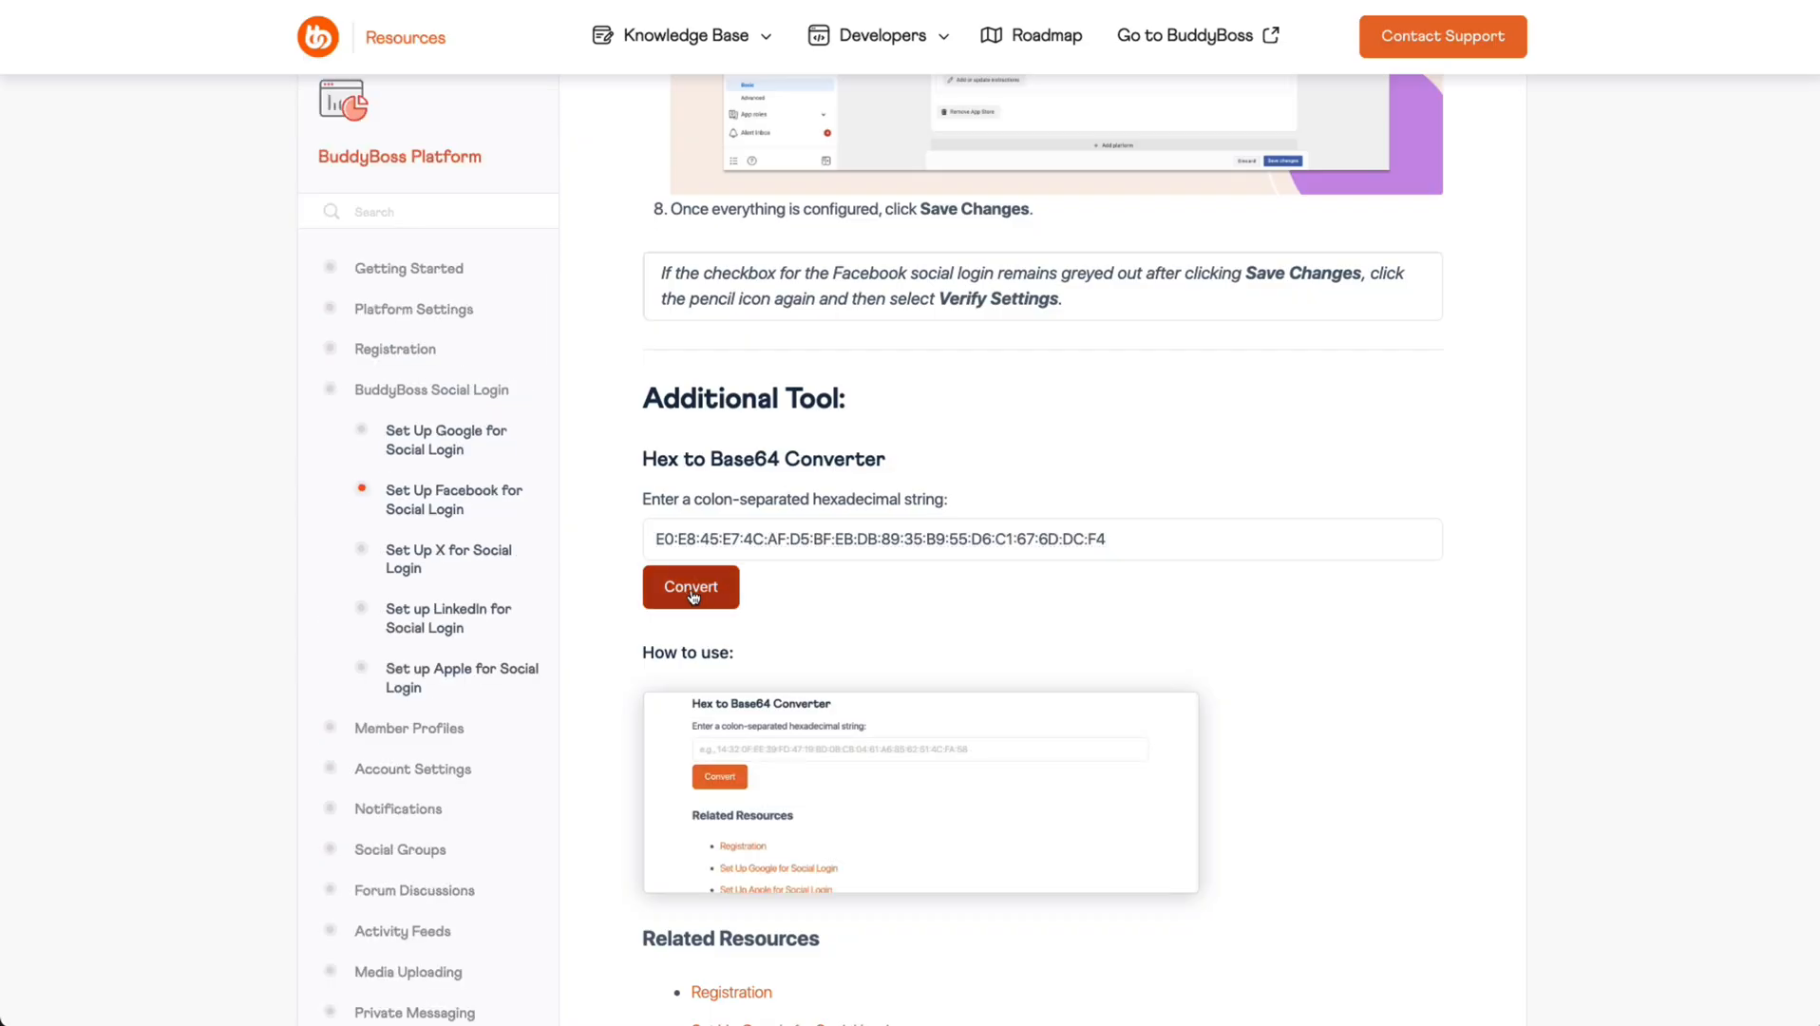
left_click(690, 585)
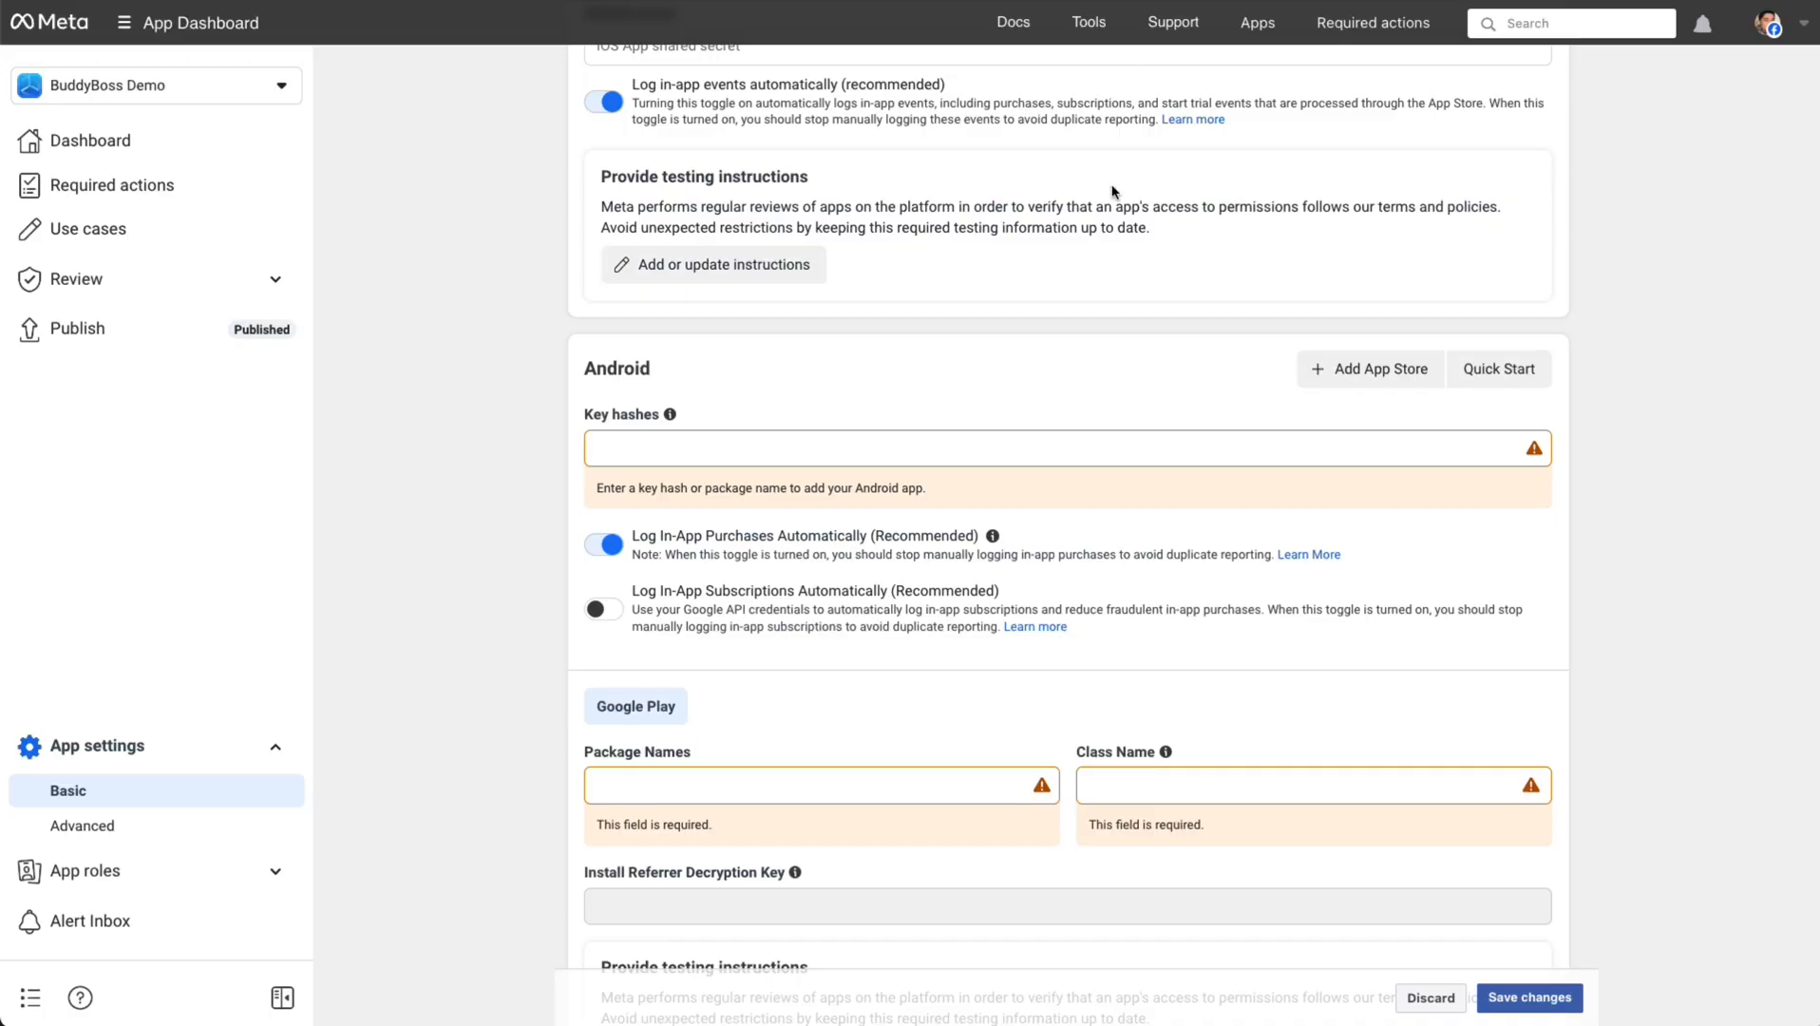
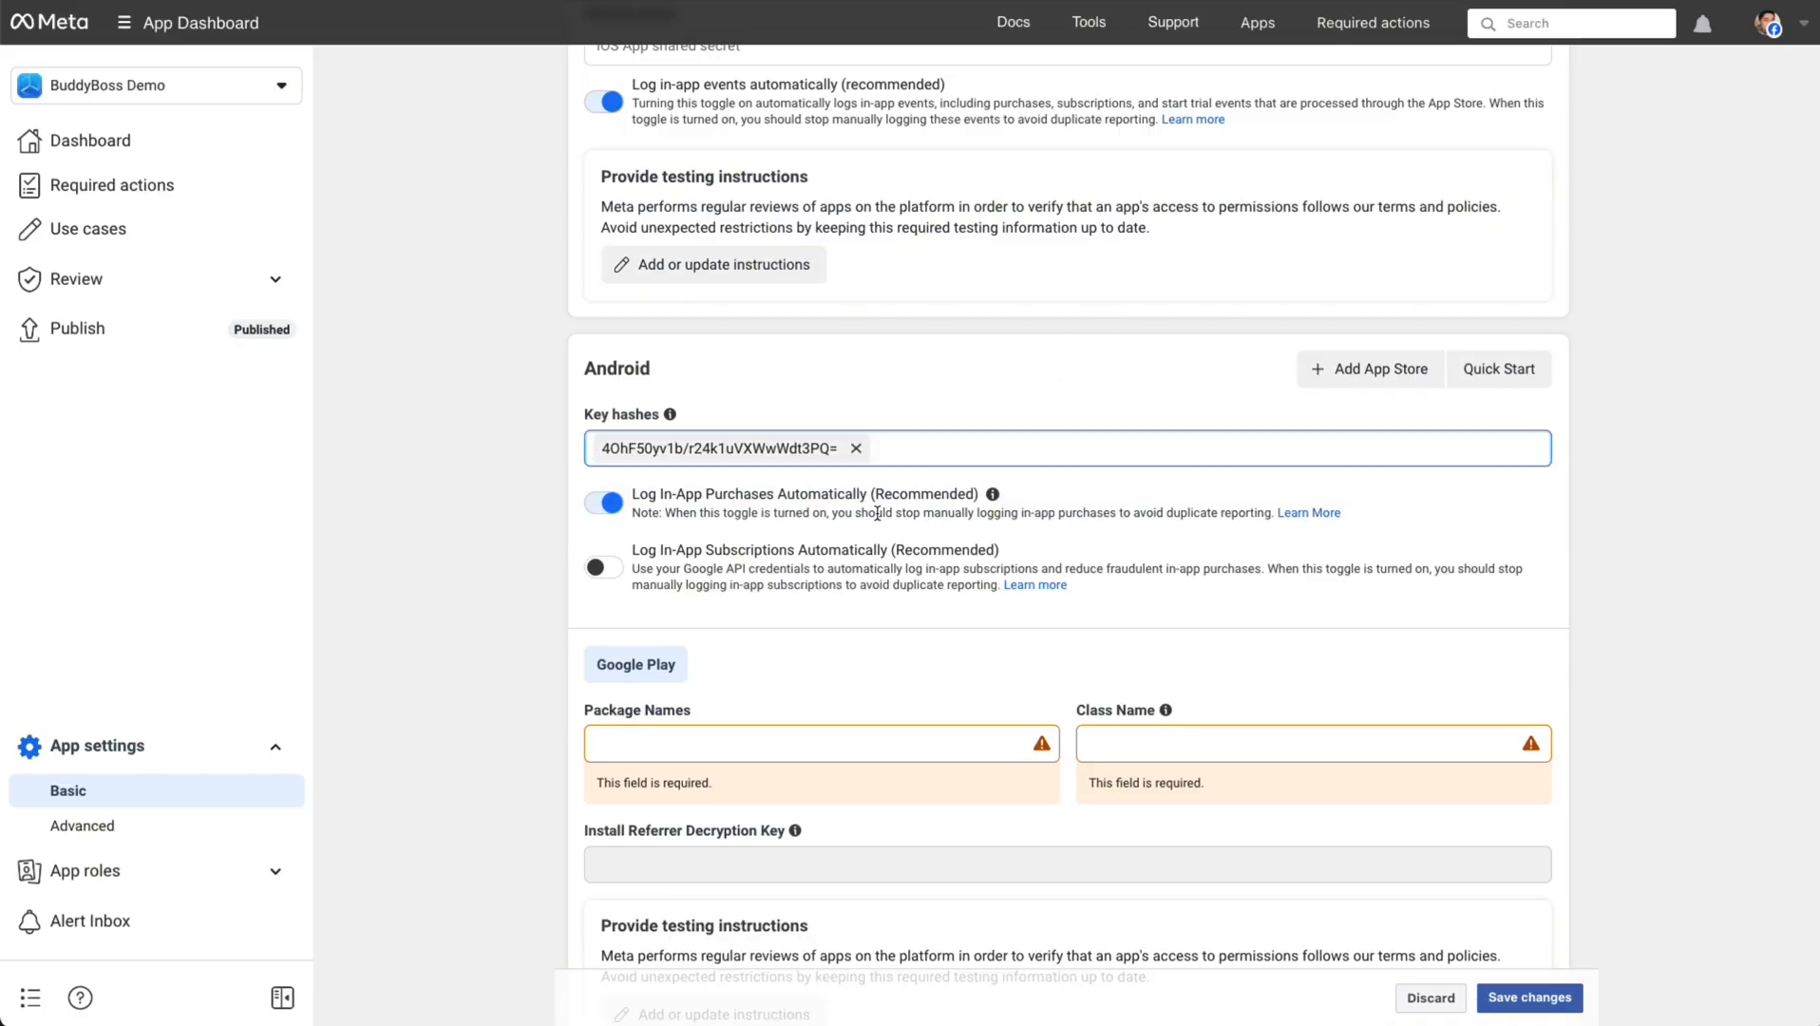
Step: Enter key hash 4OhF50yv1b/r24k1uVXWwWdt3PQ= and both apptutorials package names including com.buddyboss.apptutorials.test
left_click(822, 743)
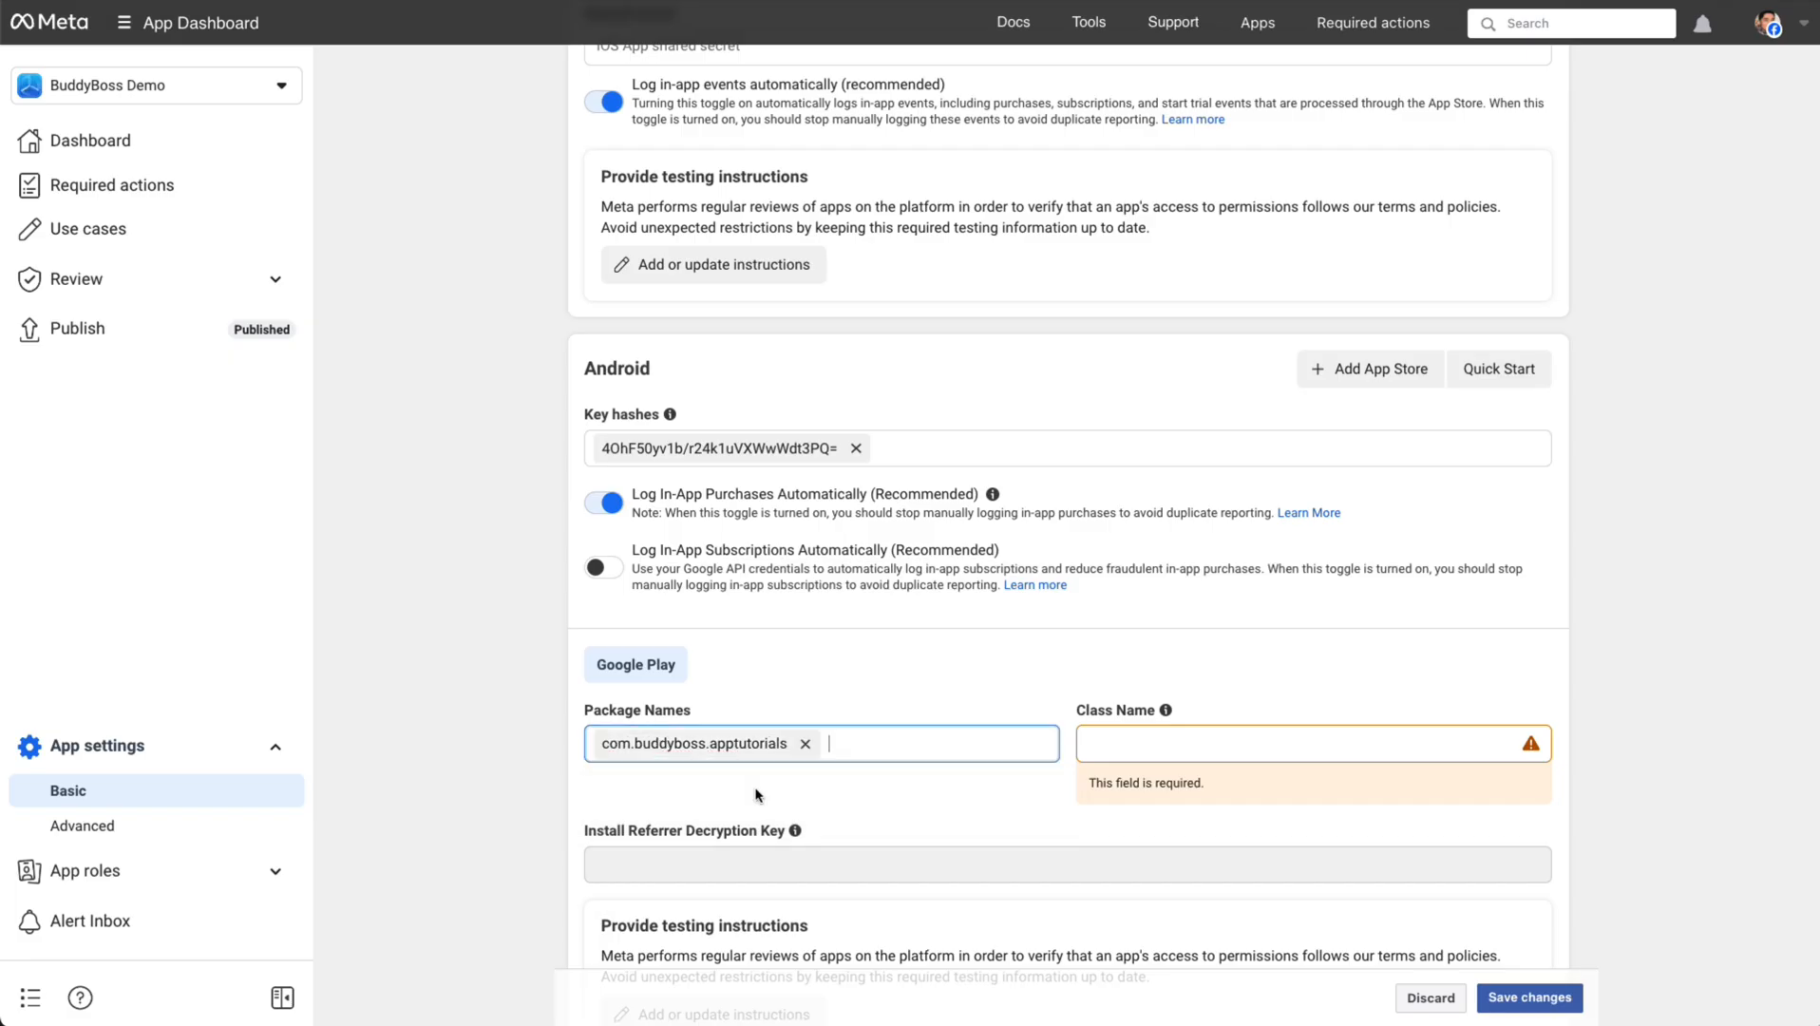
type("com.buddyboss.apptutorials.test")
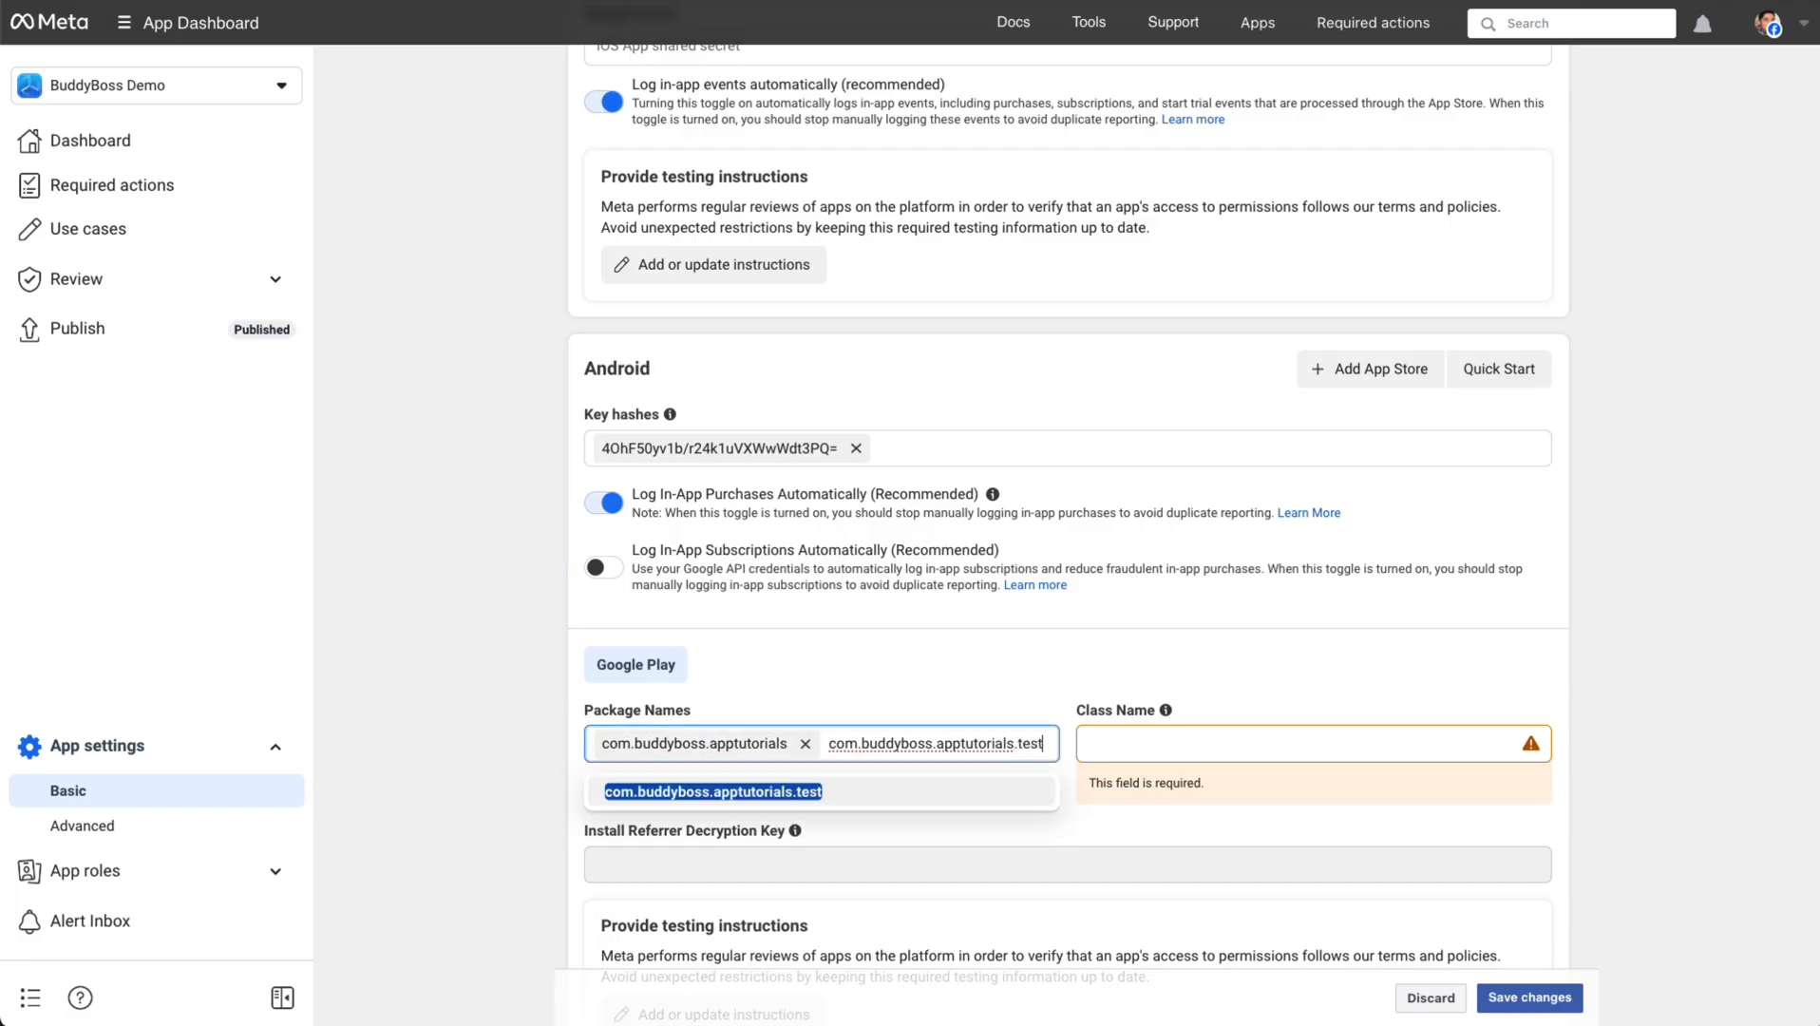
left_click(712, 790)
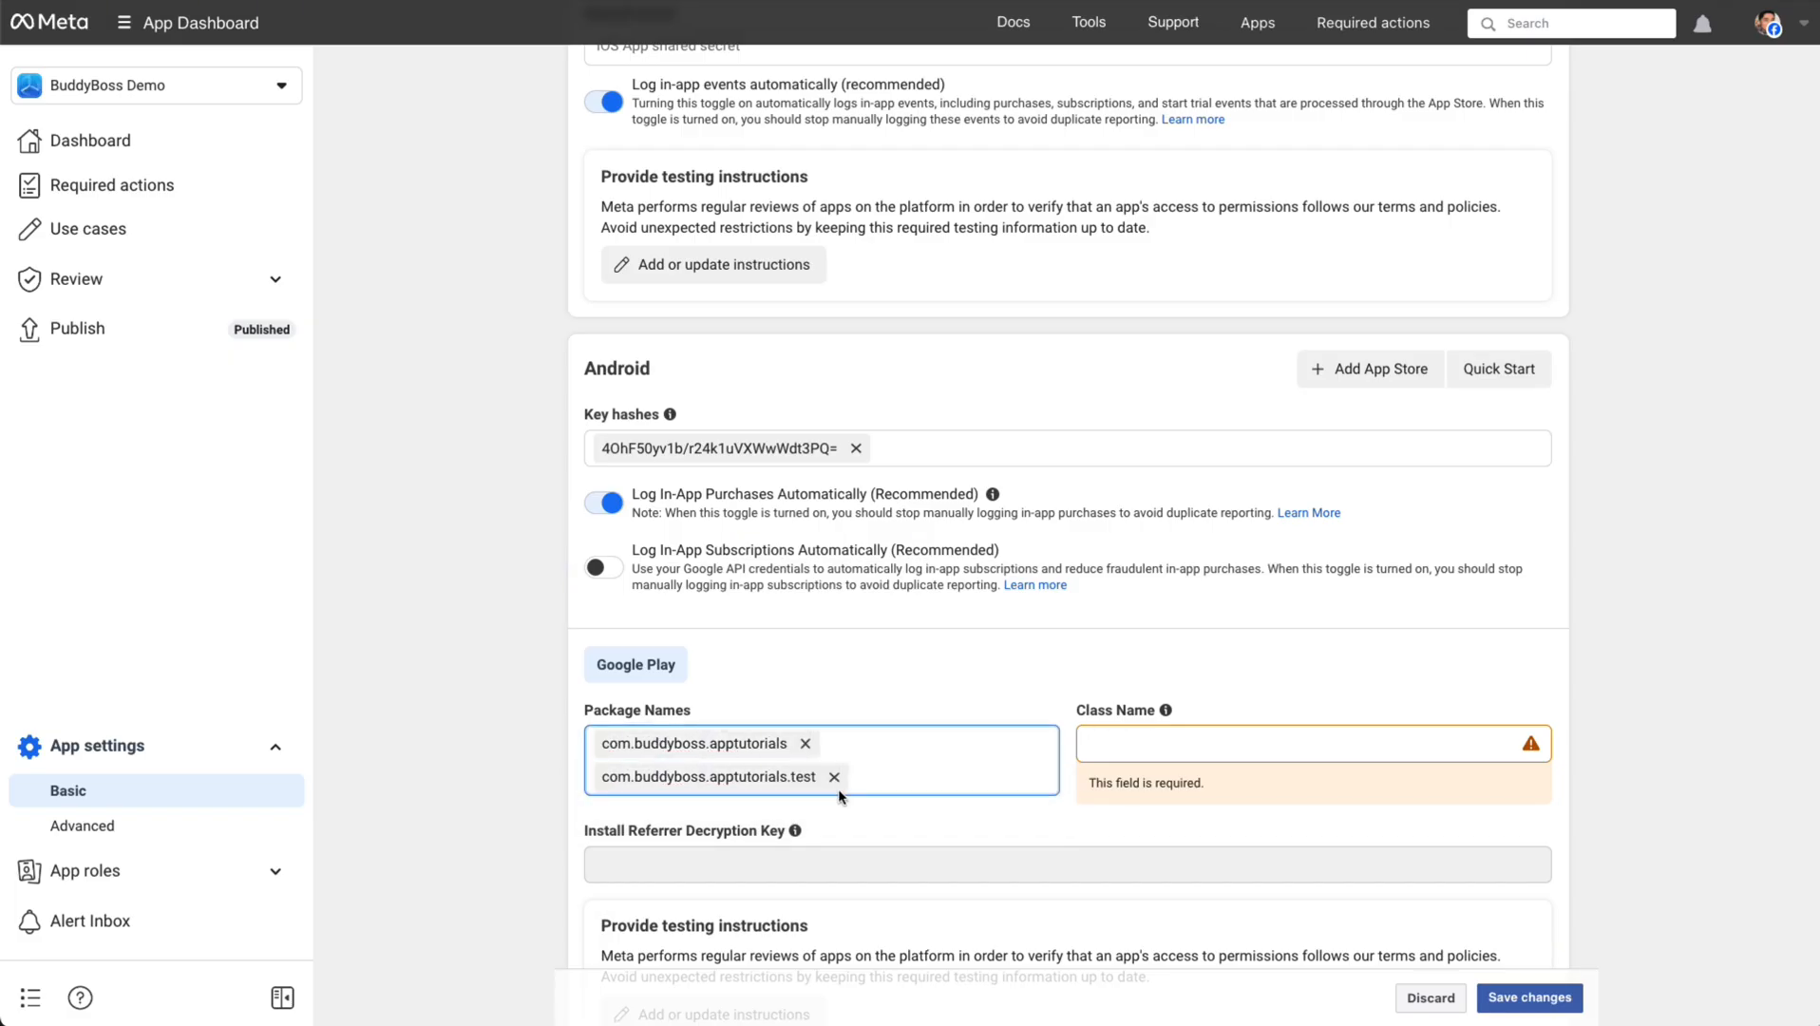
left_click(952, 776)
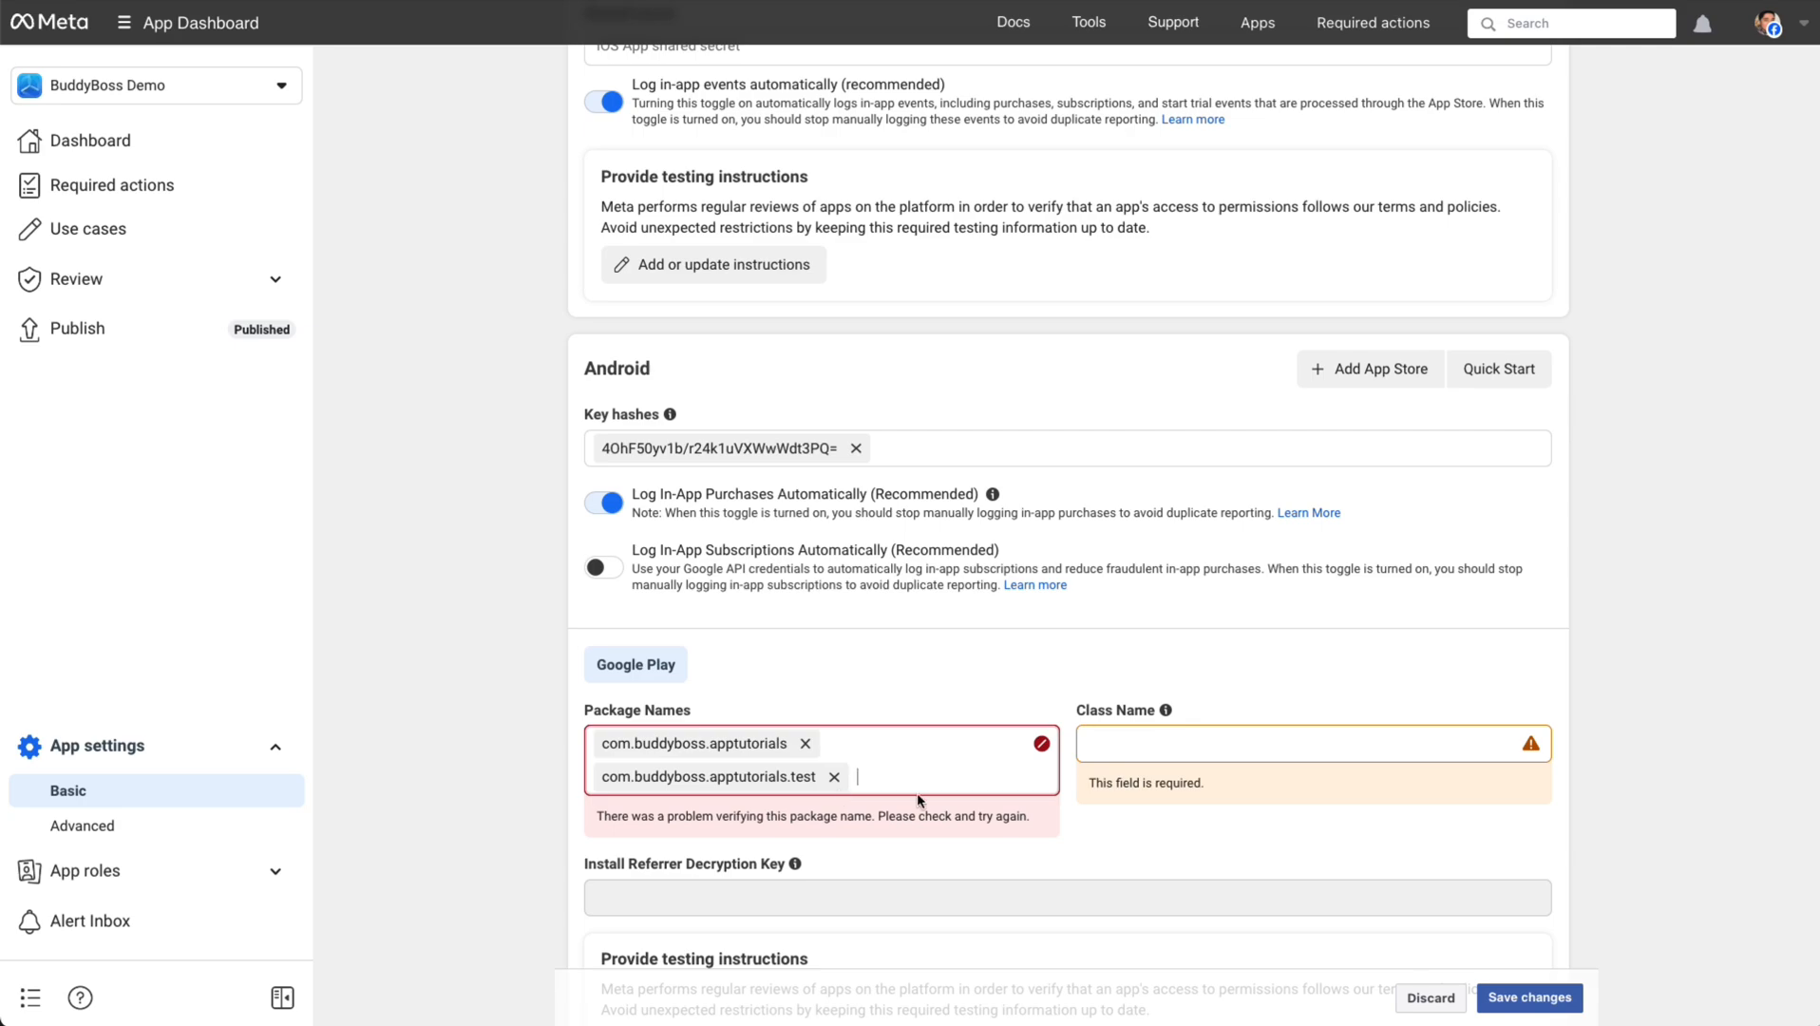
Step: Set the class name to com.bbapp.MainActivity and save the Android platform settings
type("com.bbapp.MainActivity")
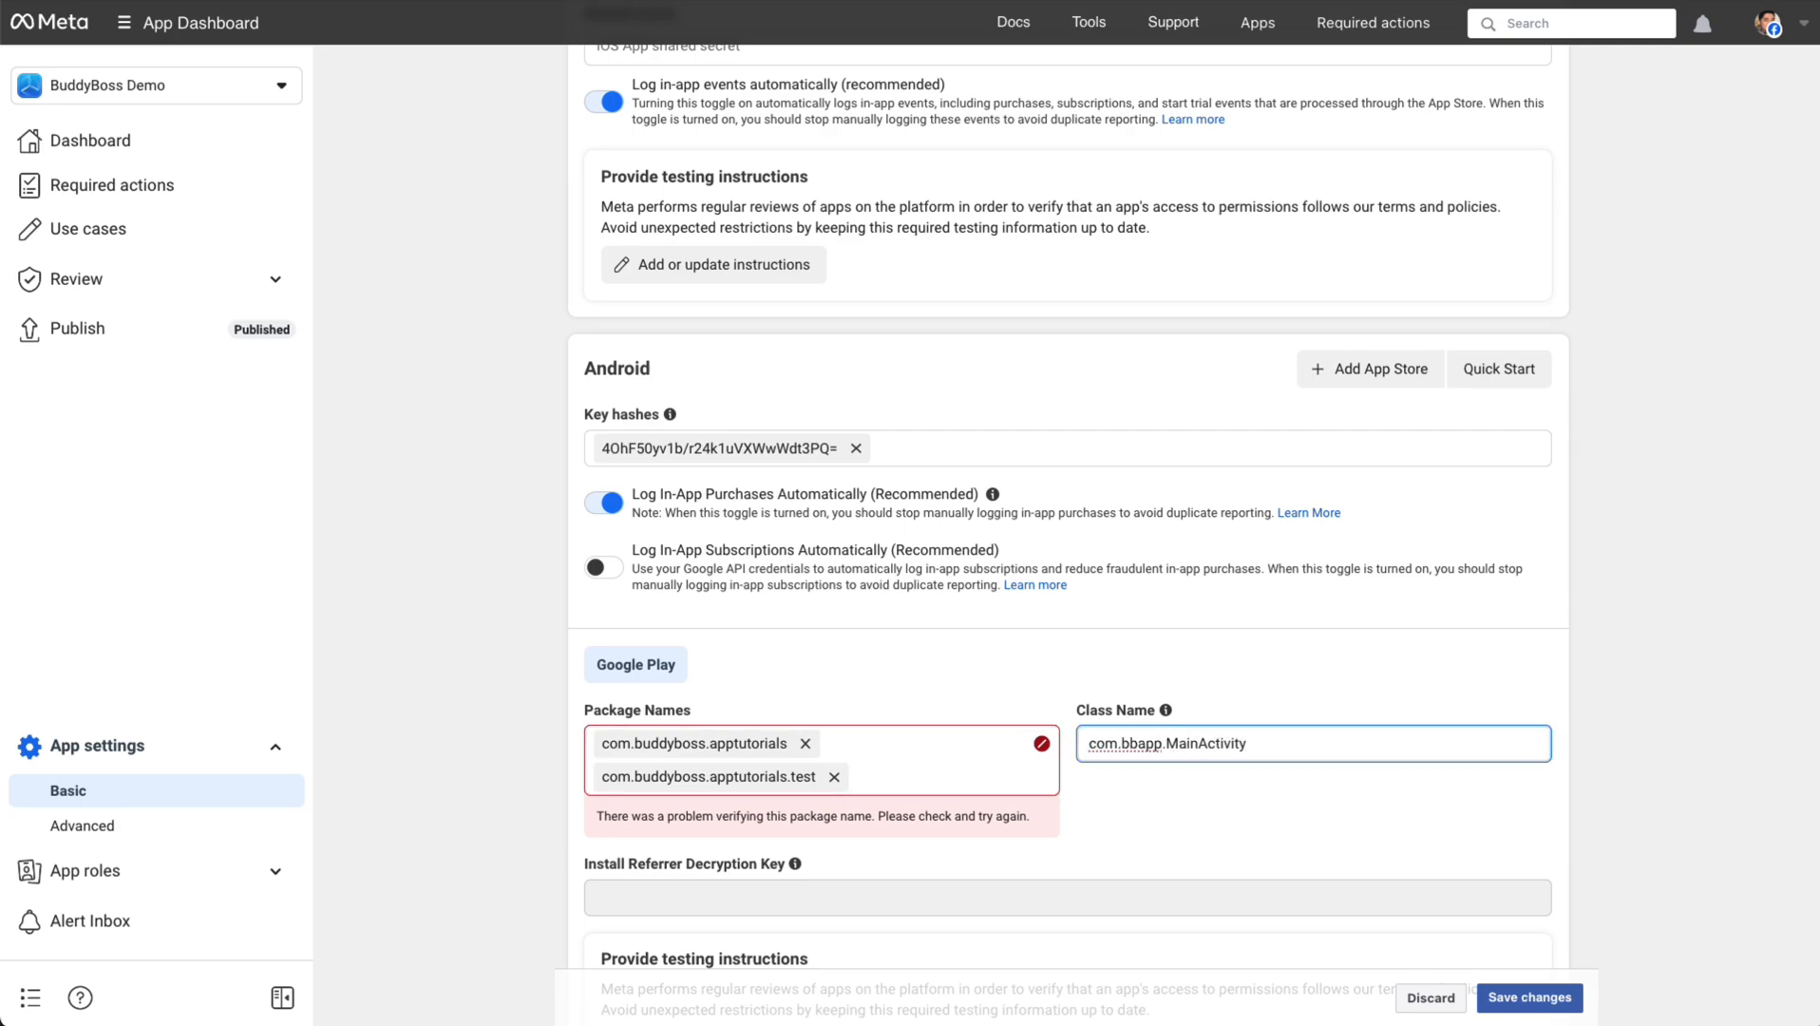
left_click(1529, 997)
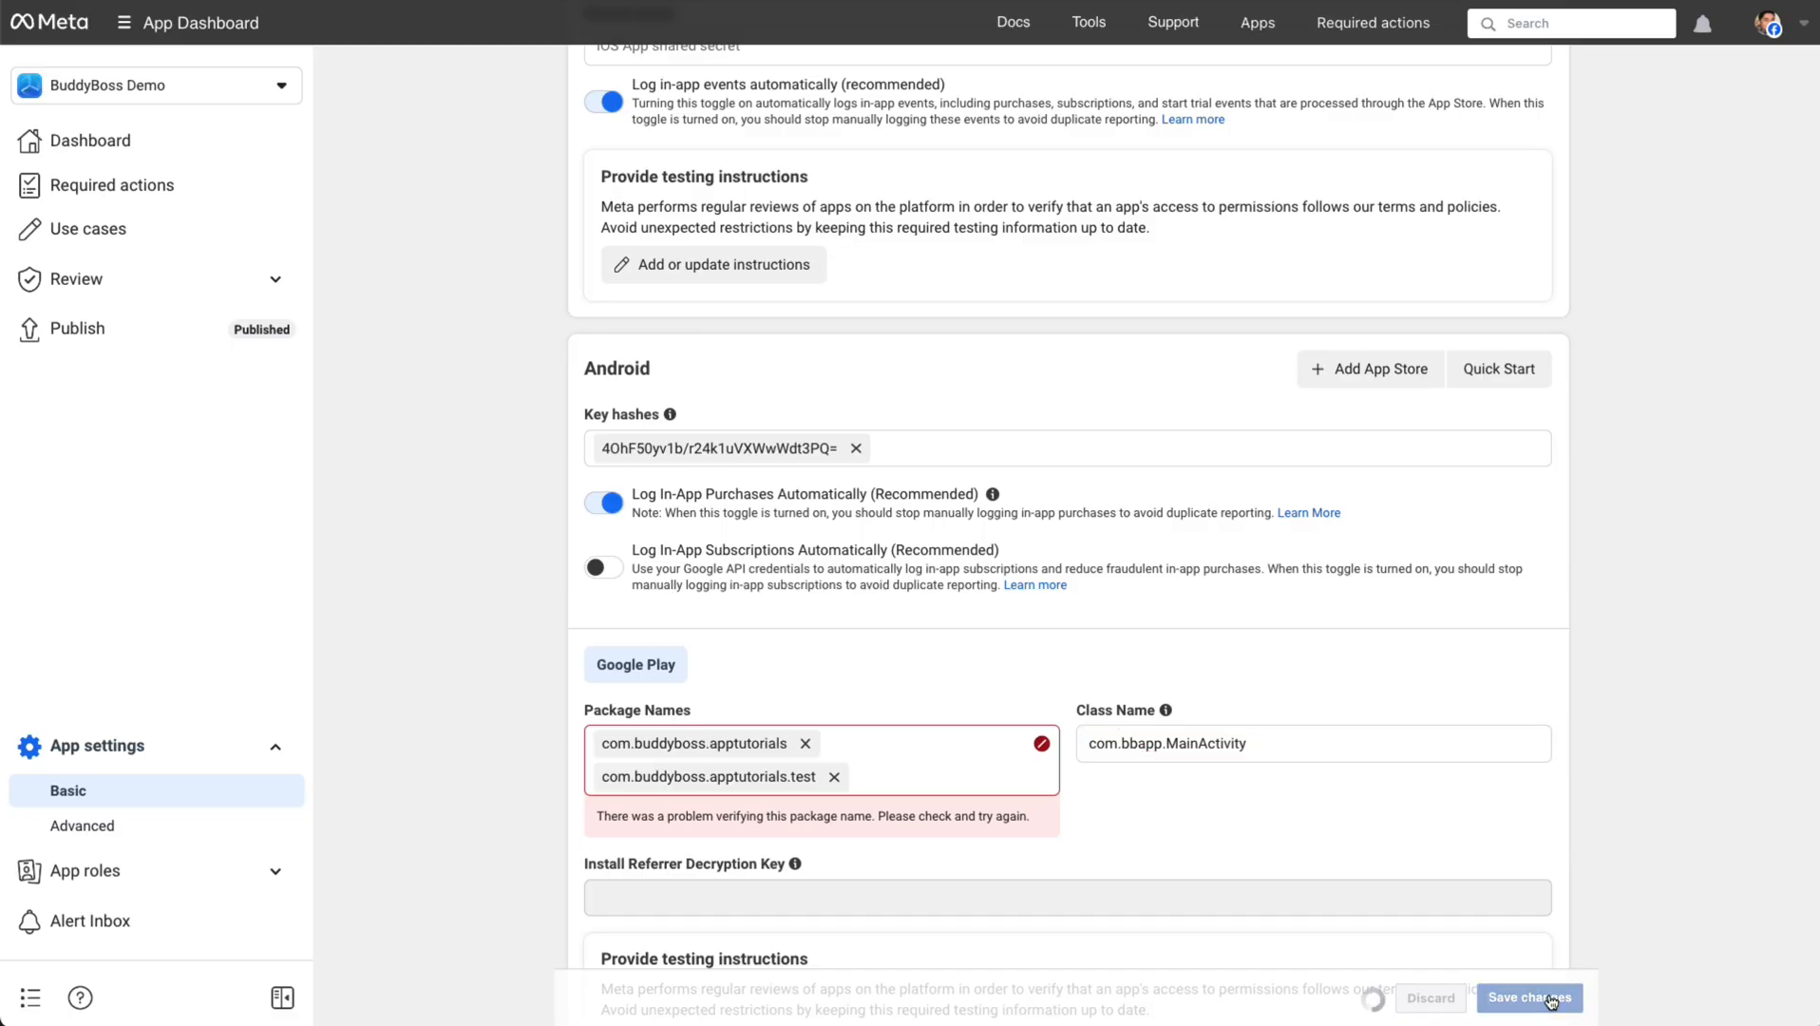
left_click(1529, 997)
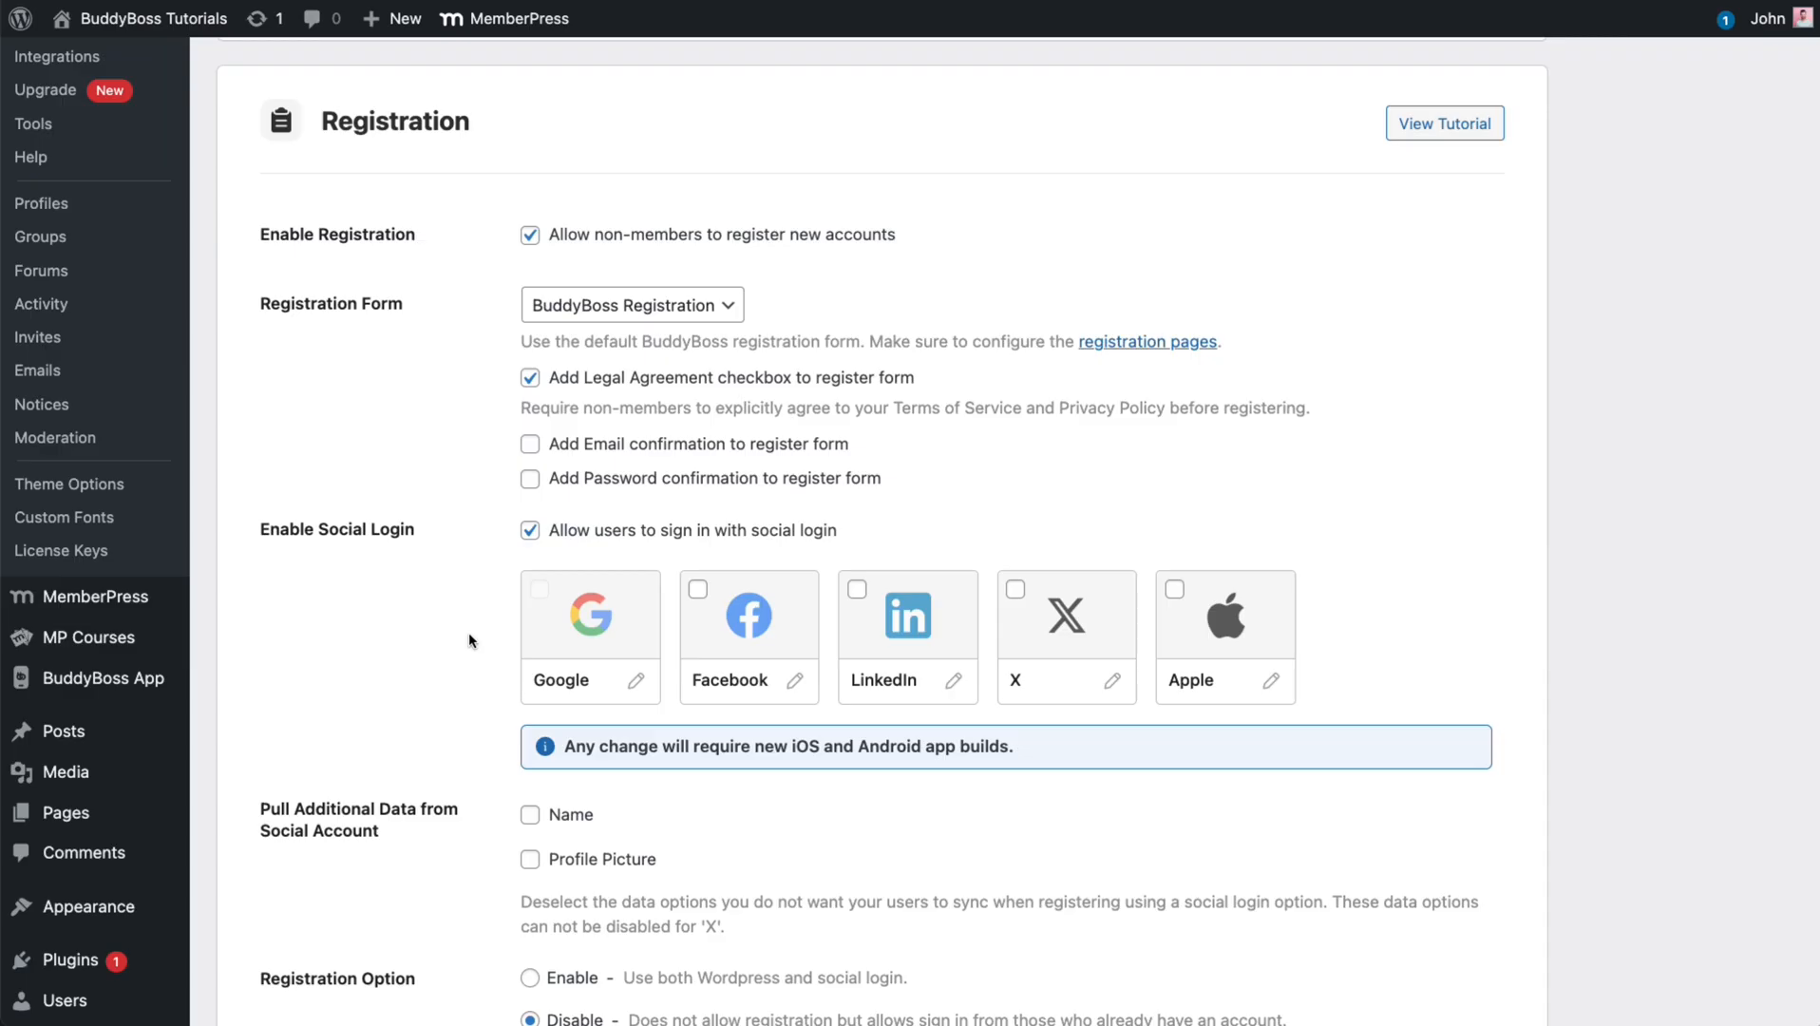
Step: Tick Facebook under Enable Social Login and save the registration settings
left_click(699, 589)
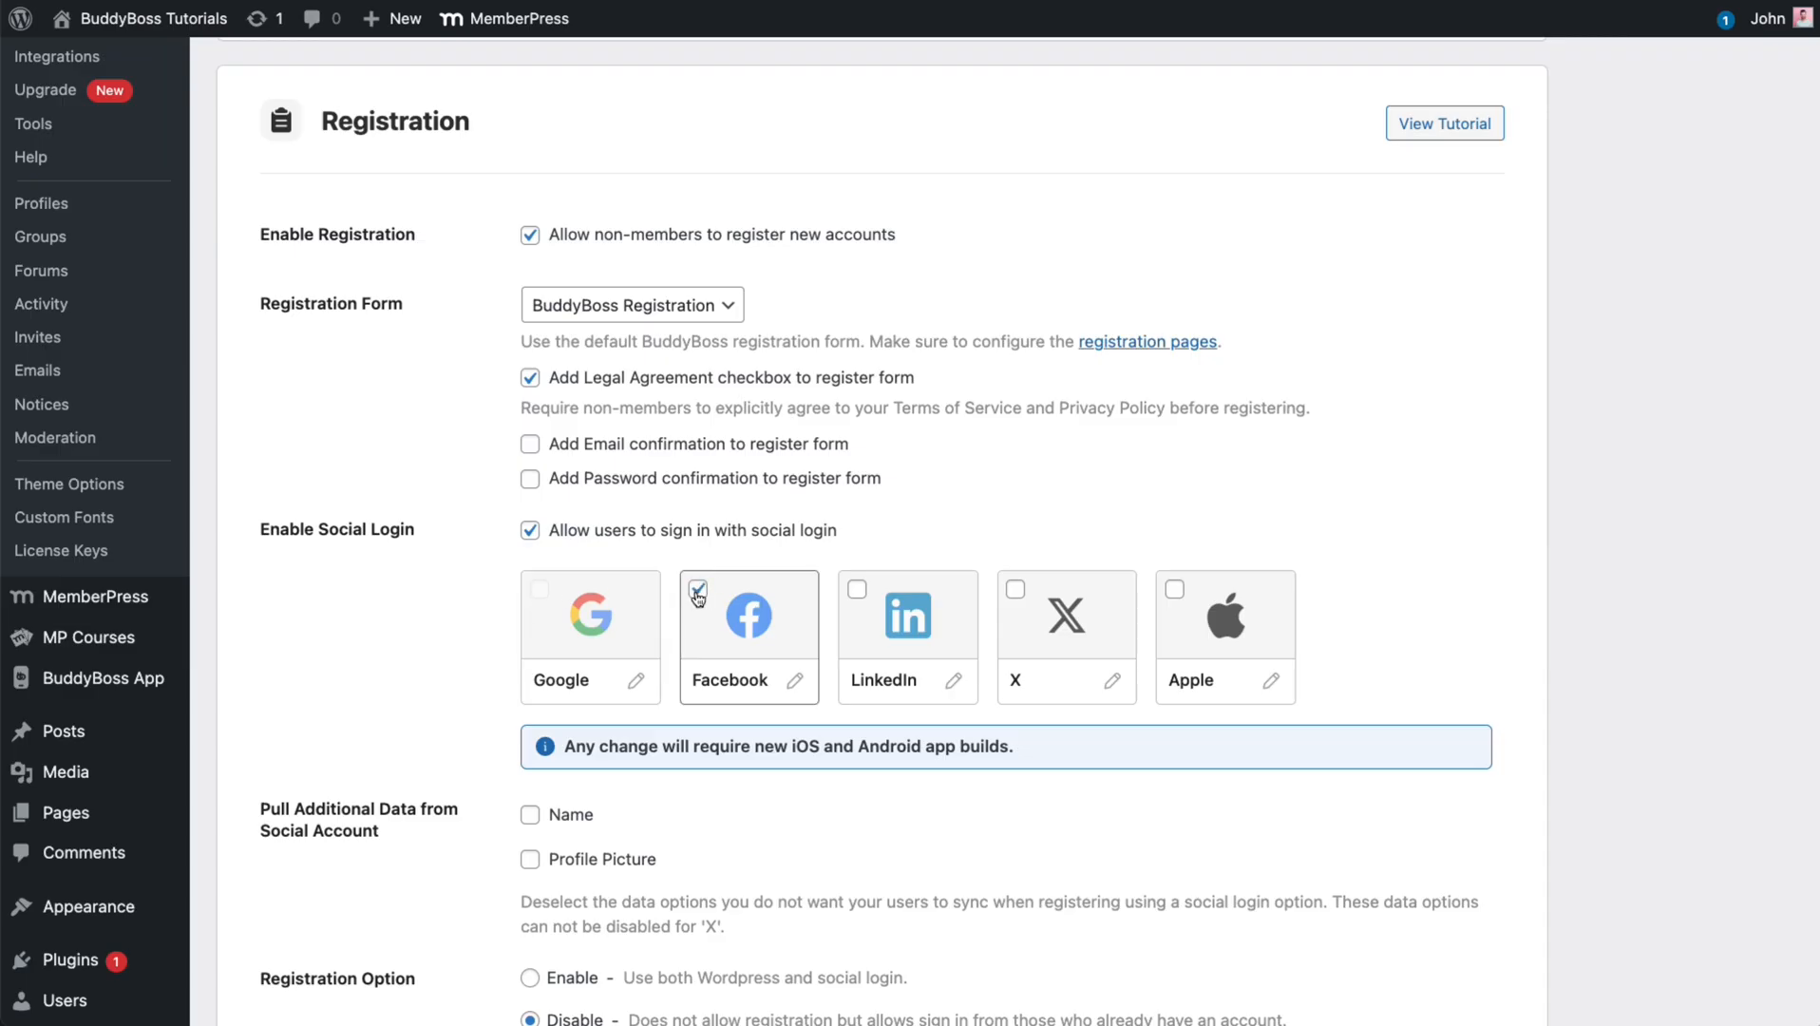
scroll("down", 3)
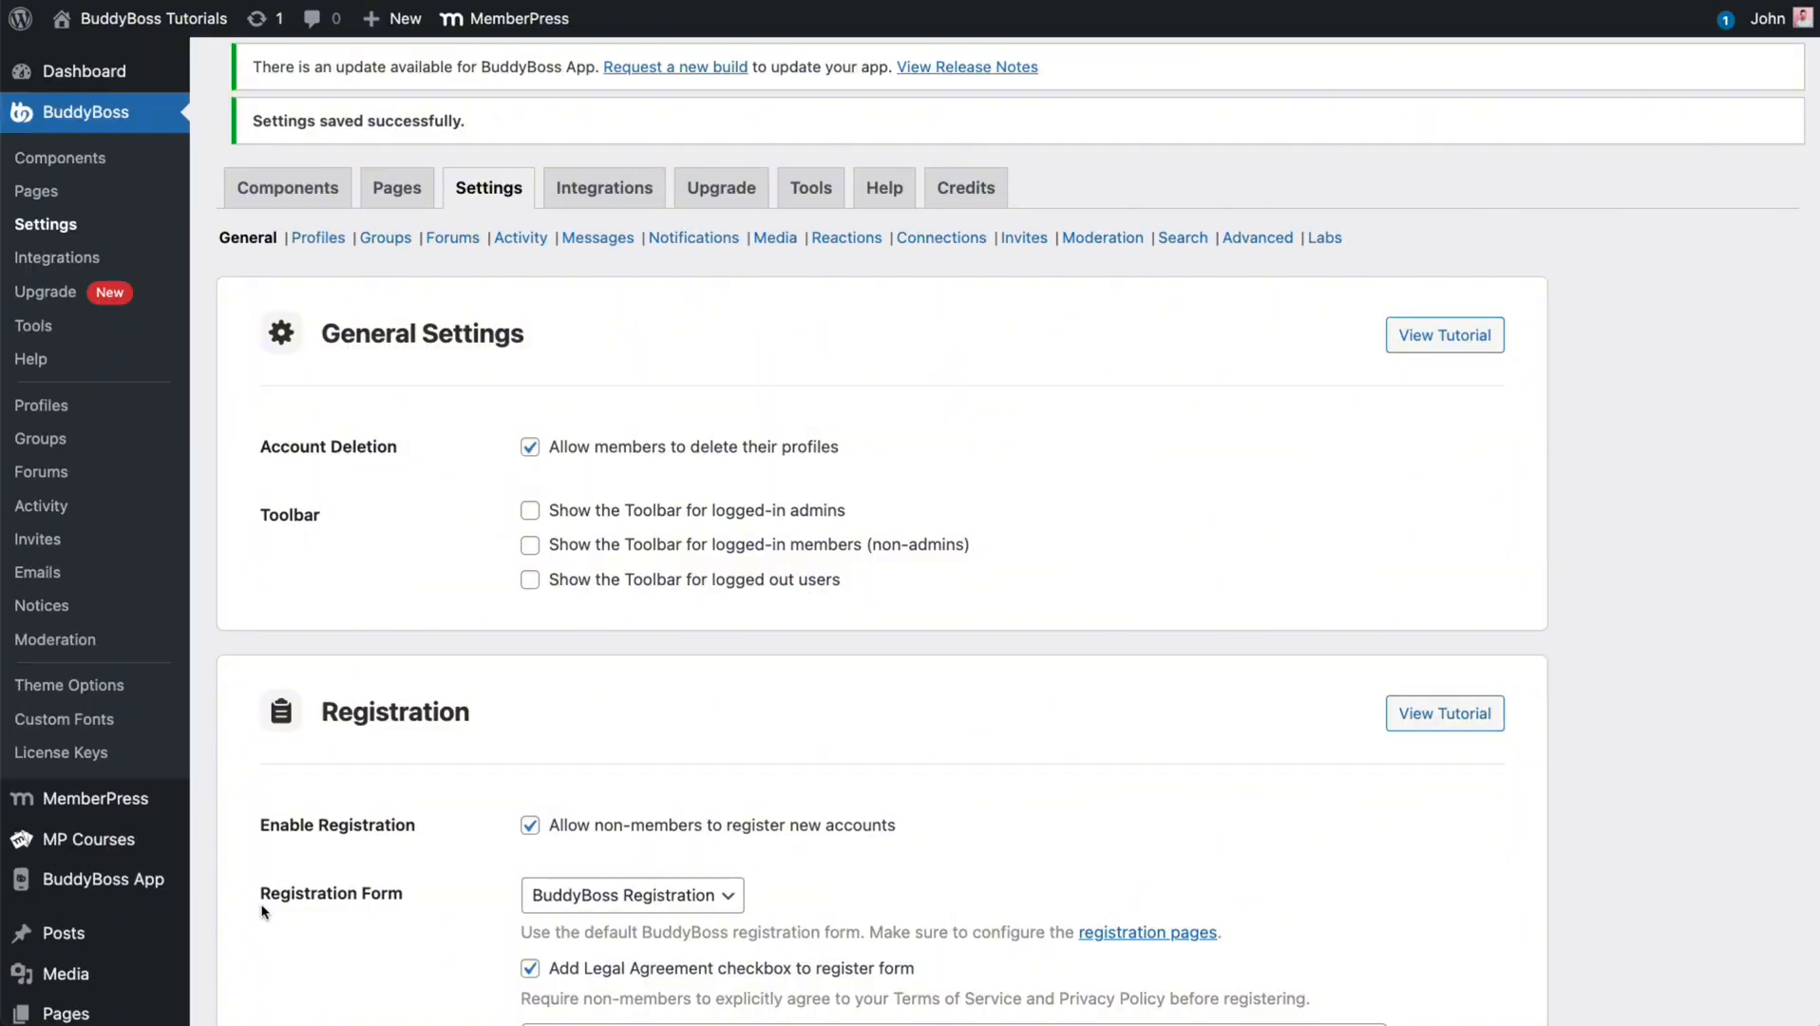
scroll("down", 3)
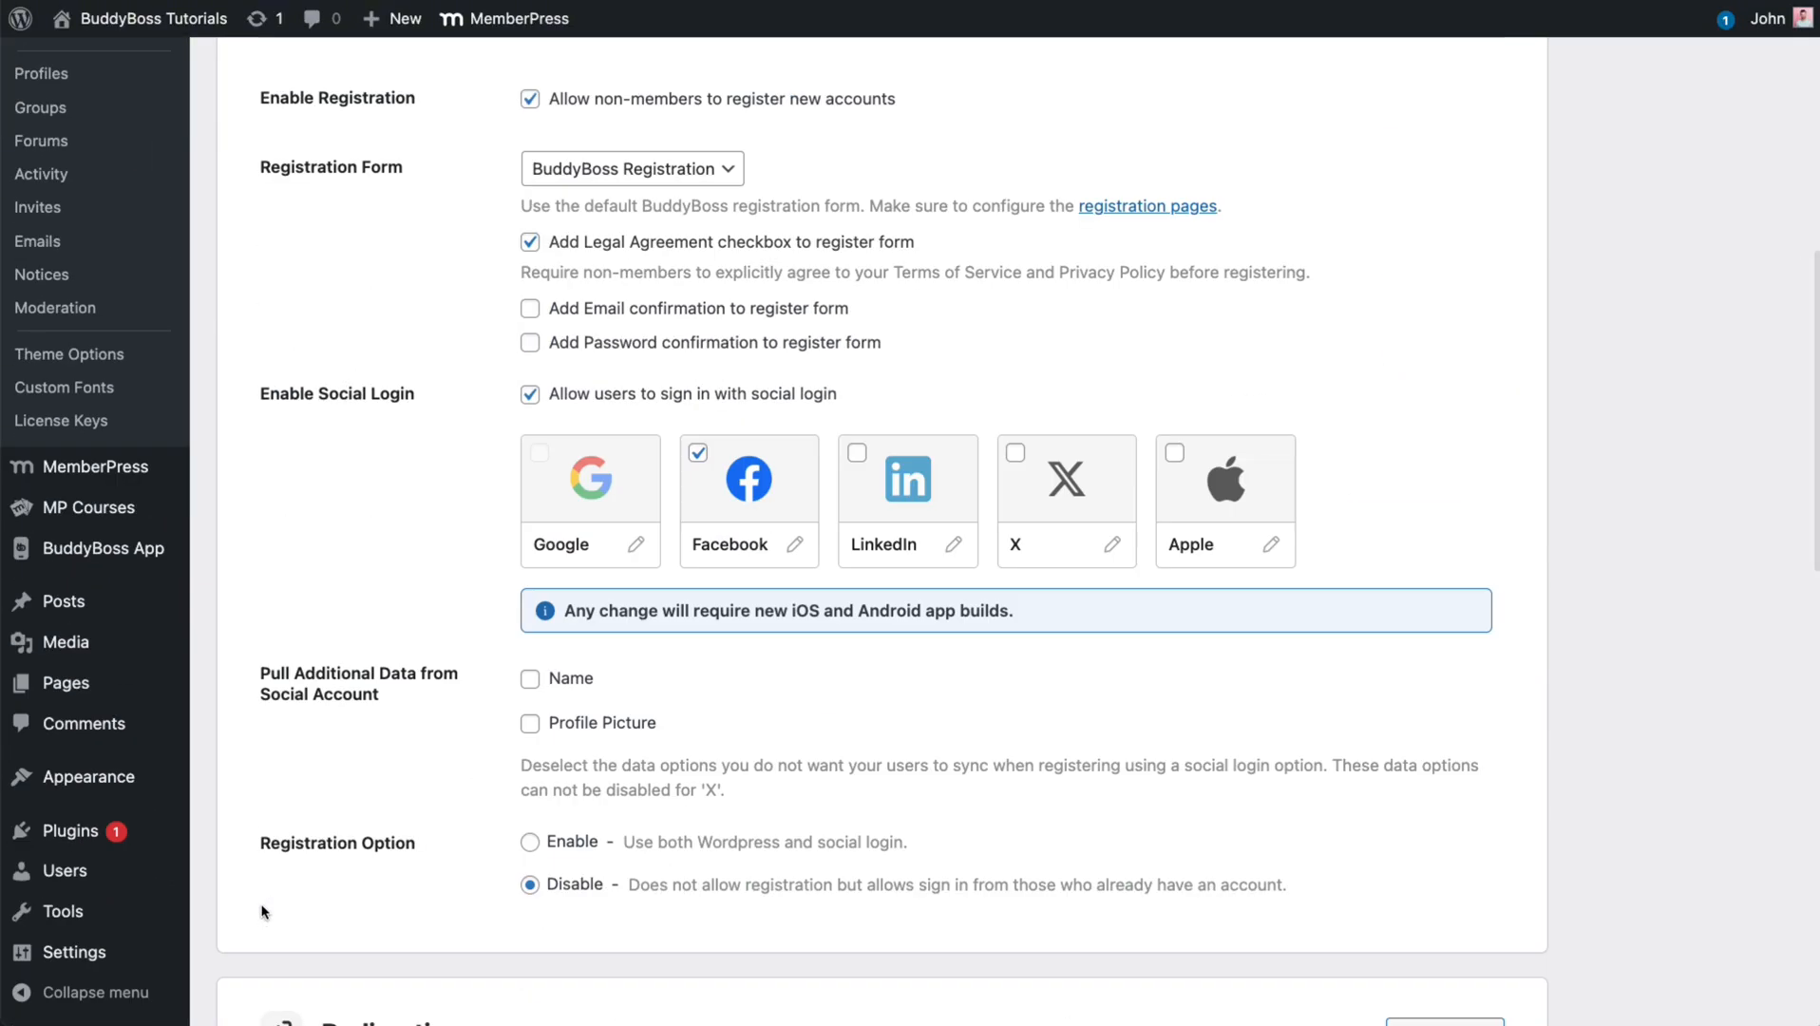
mouse_move(661, 735)
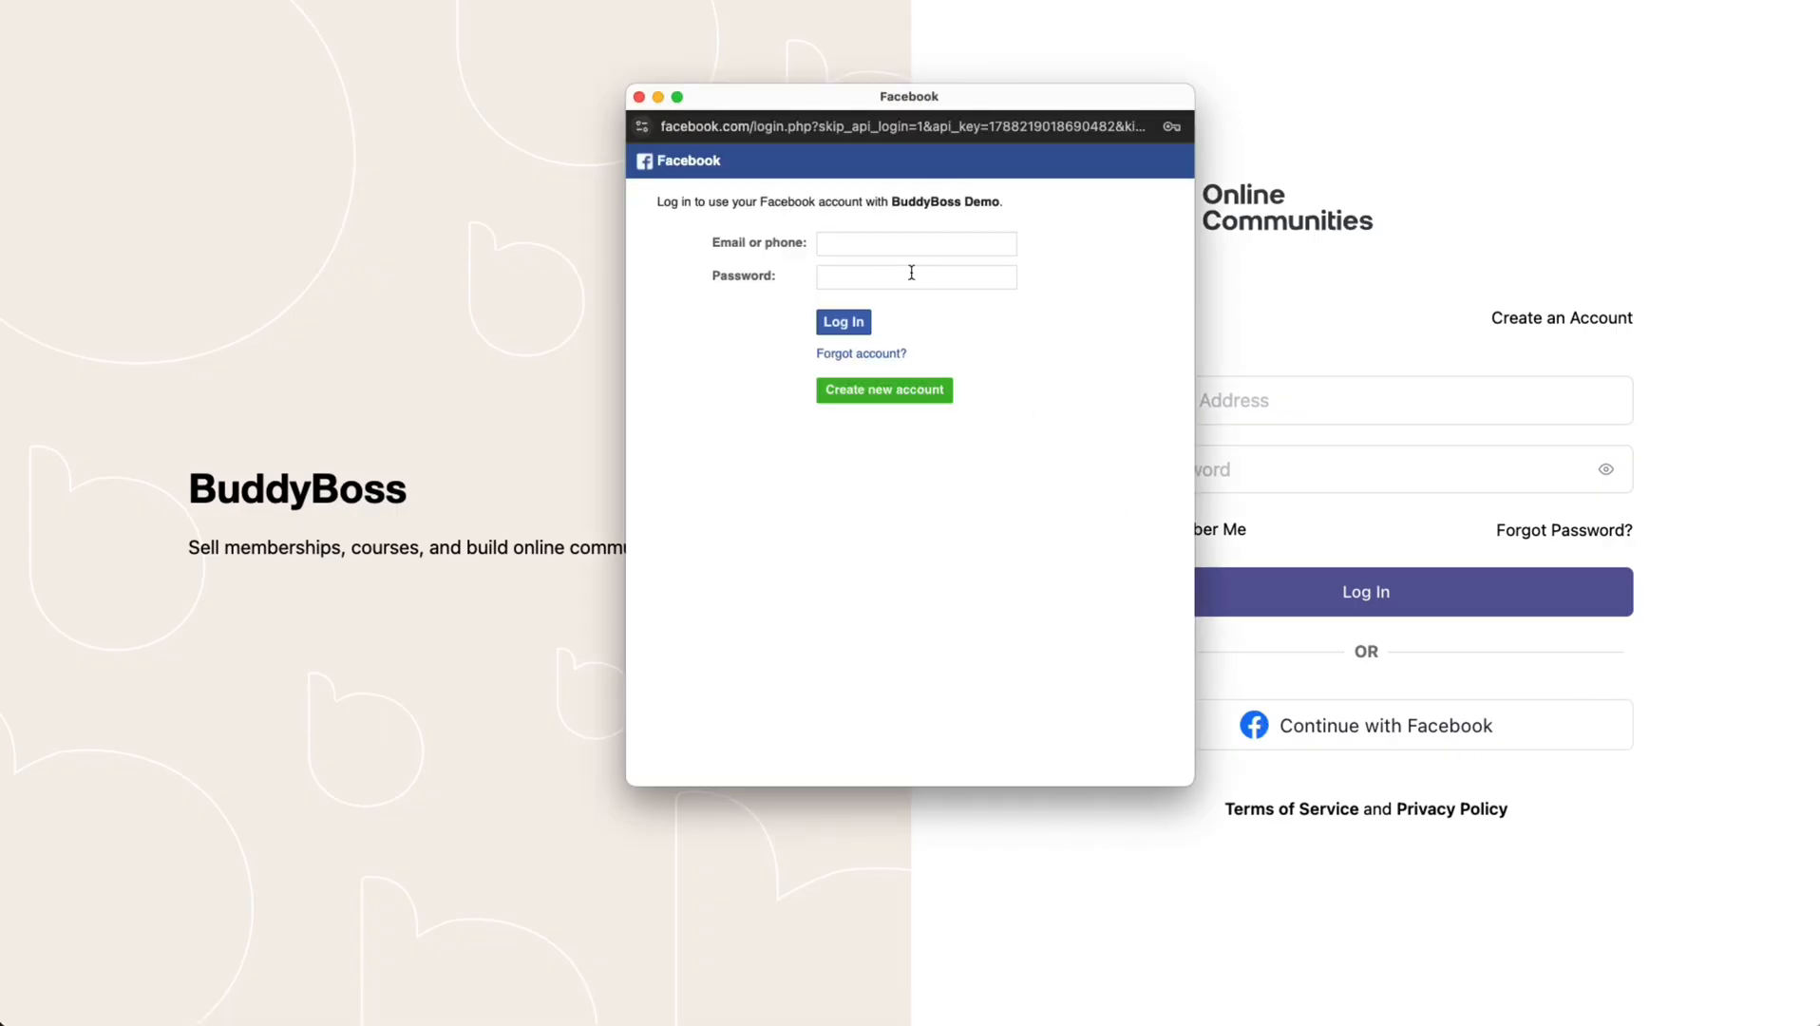
Step: Log in to Facebook with a saved autofill account from the BuddyBoss sign-in
left_click(915, 243)
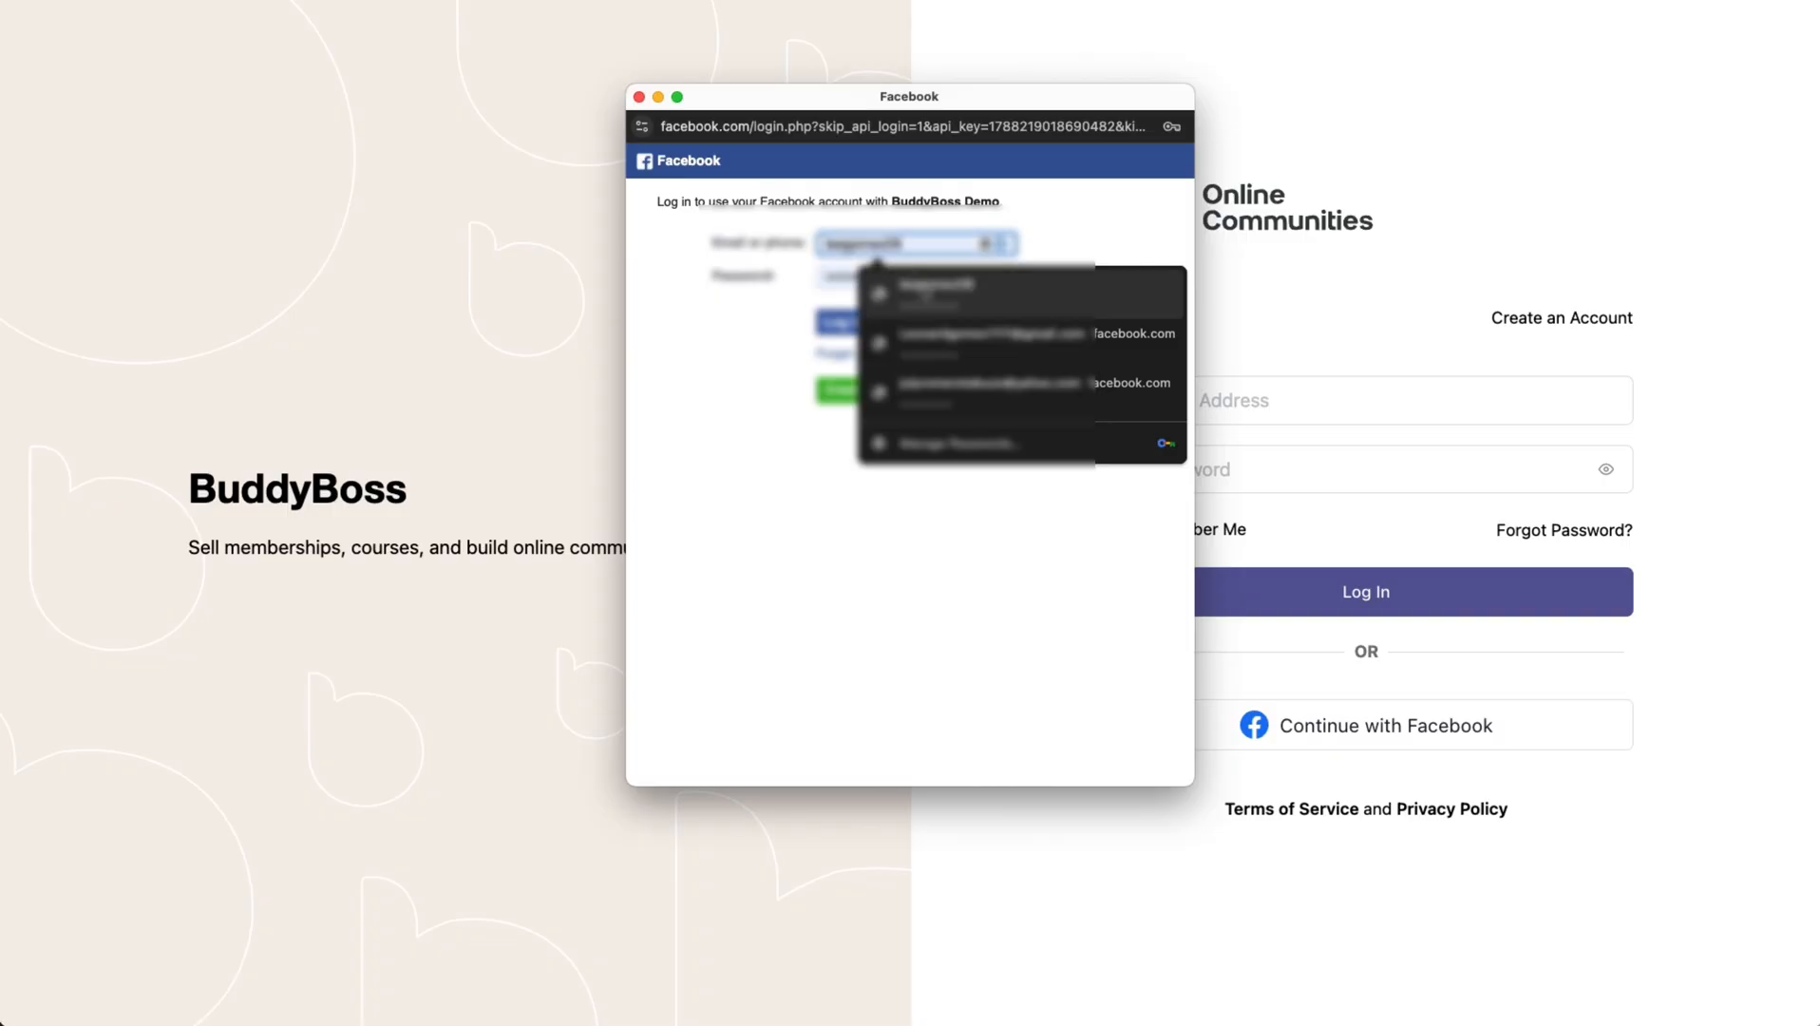
left_click(929, 287)
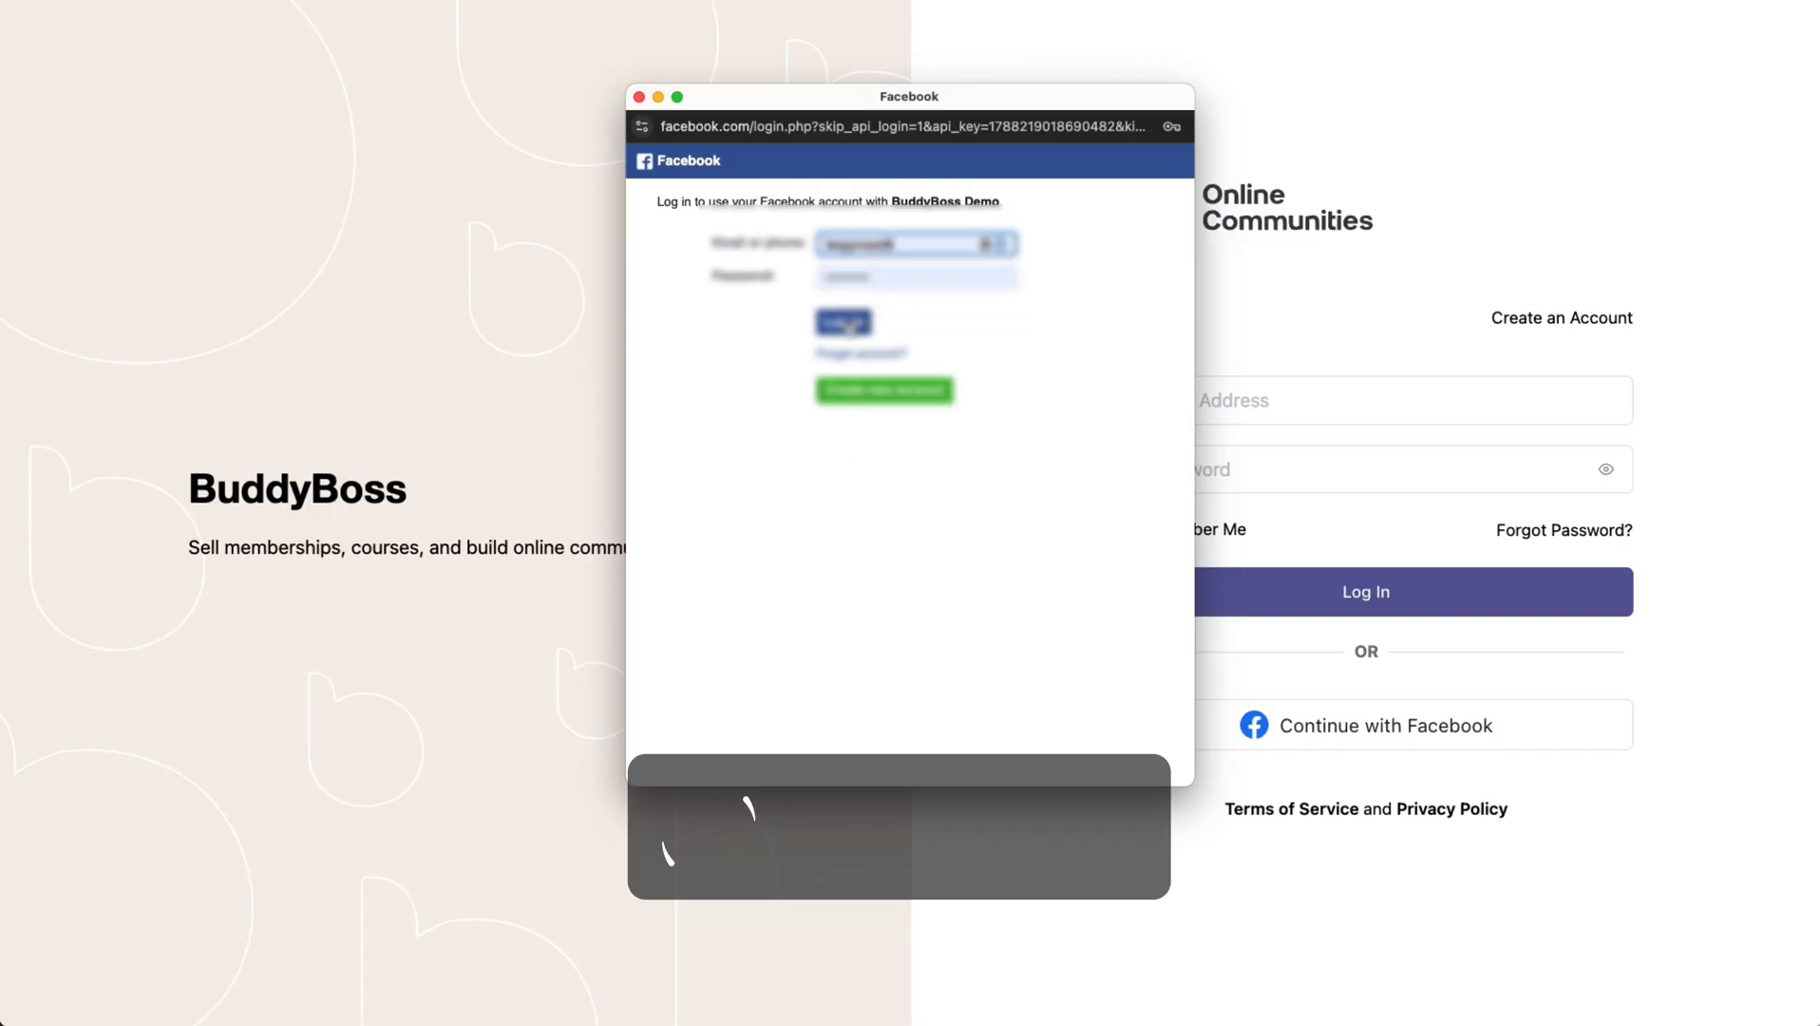
left_click(841, 321)
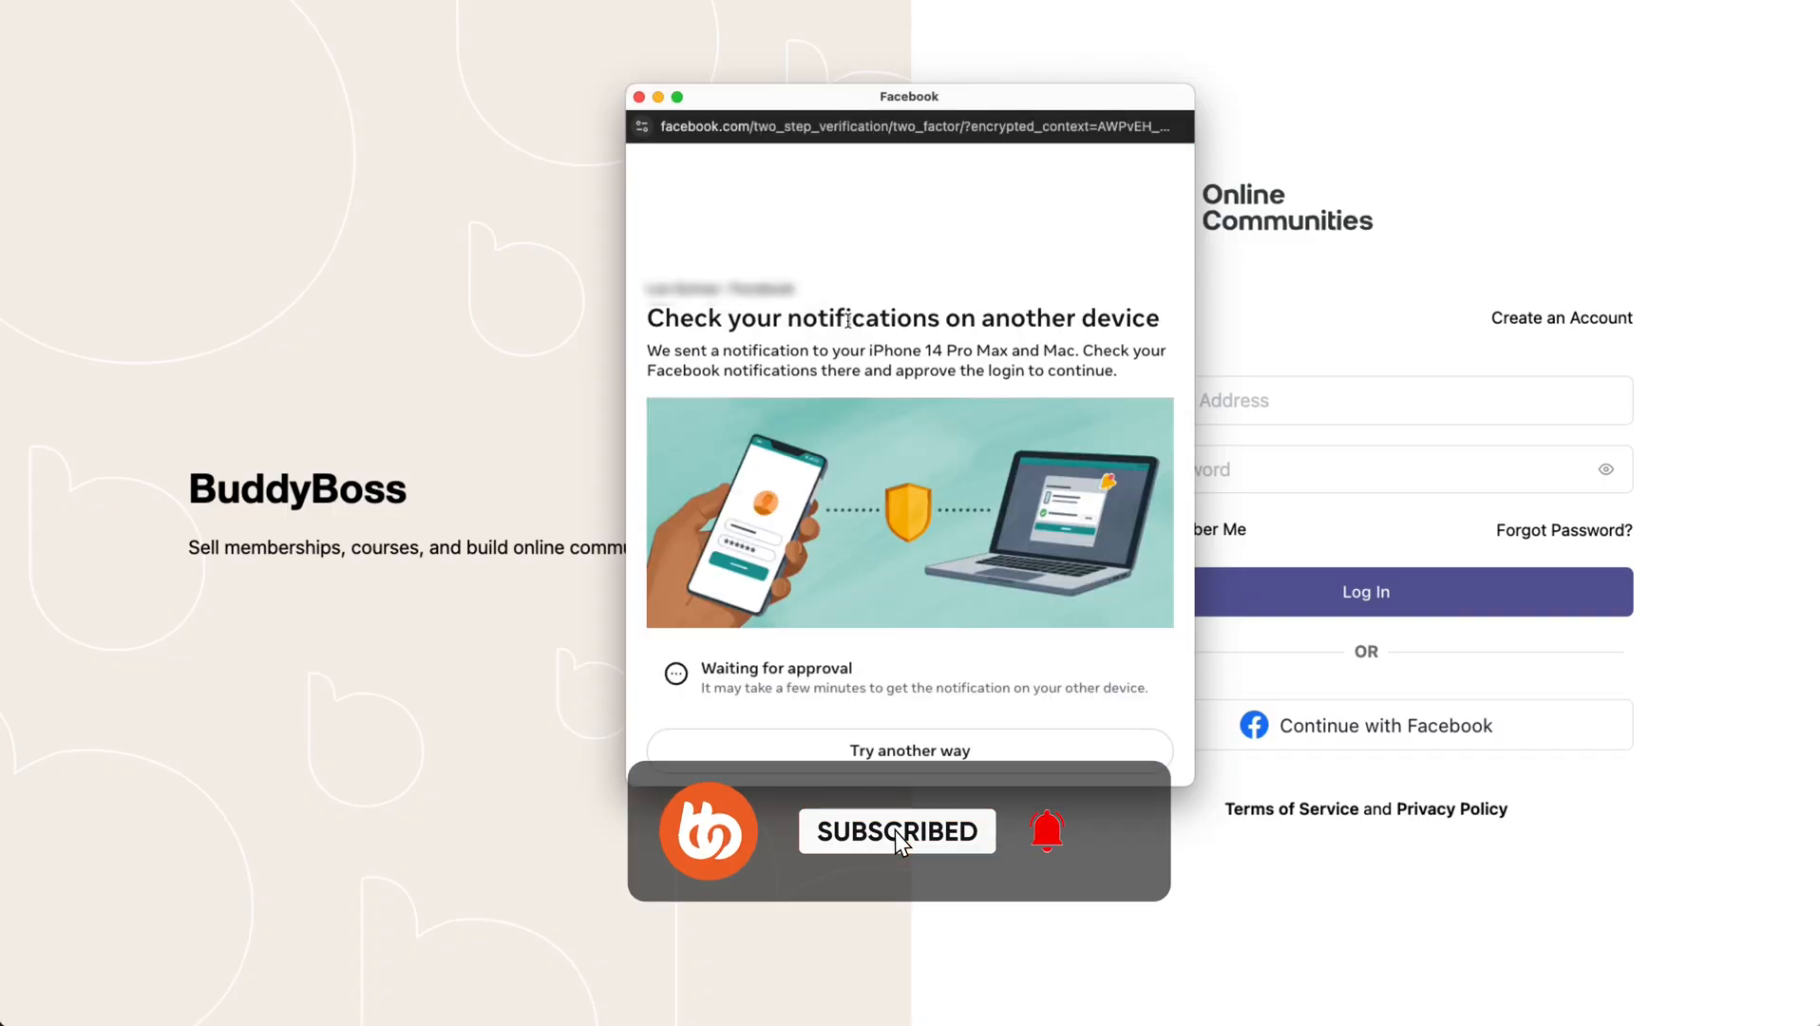